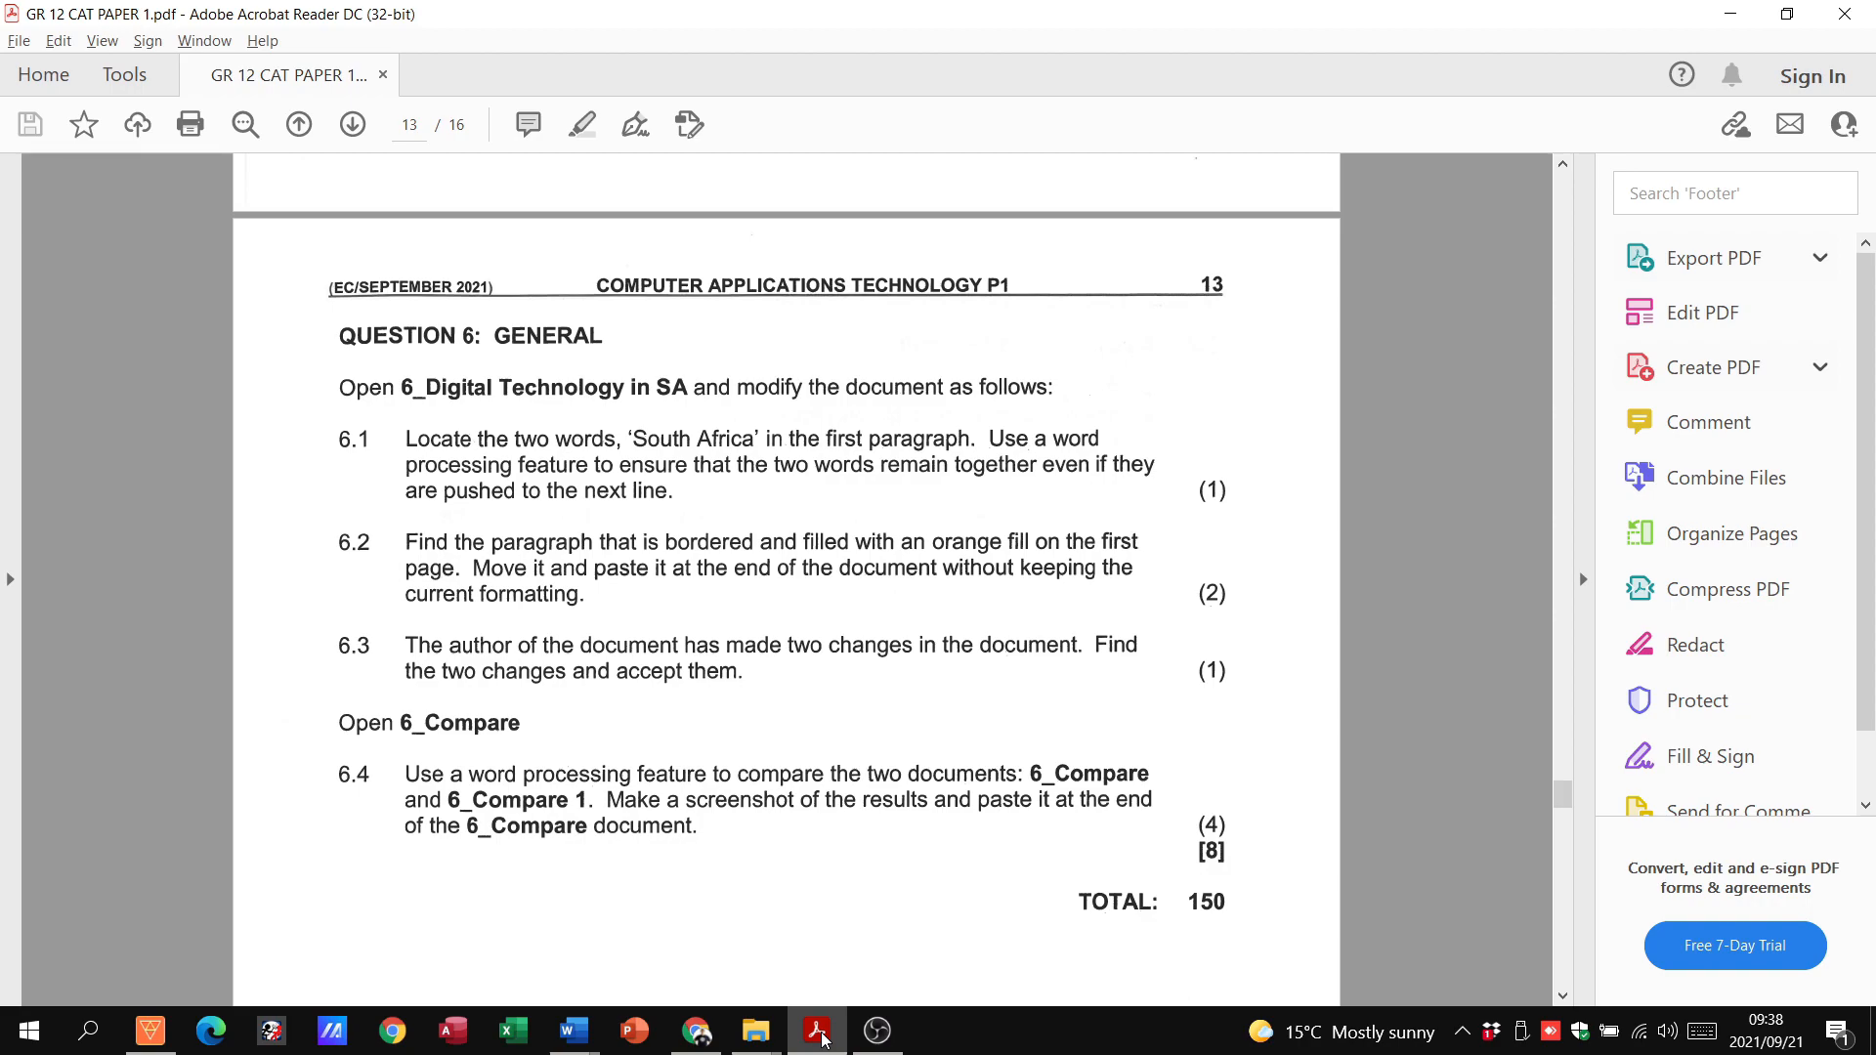
mouse_move(699, 617)
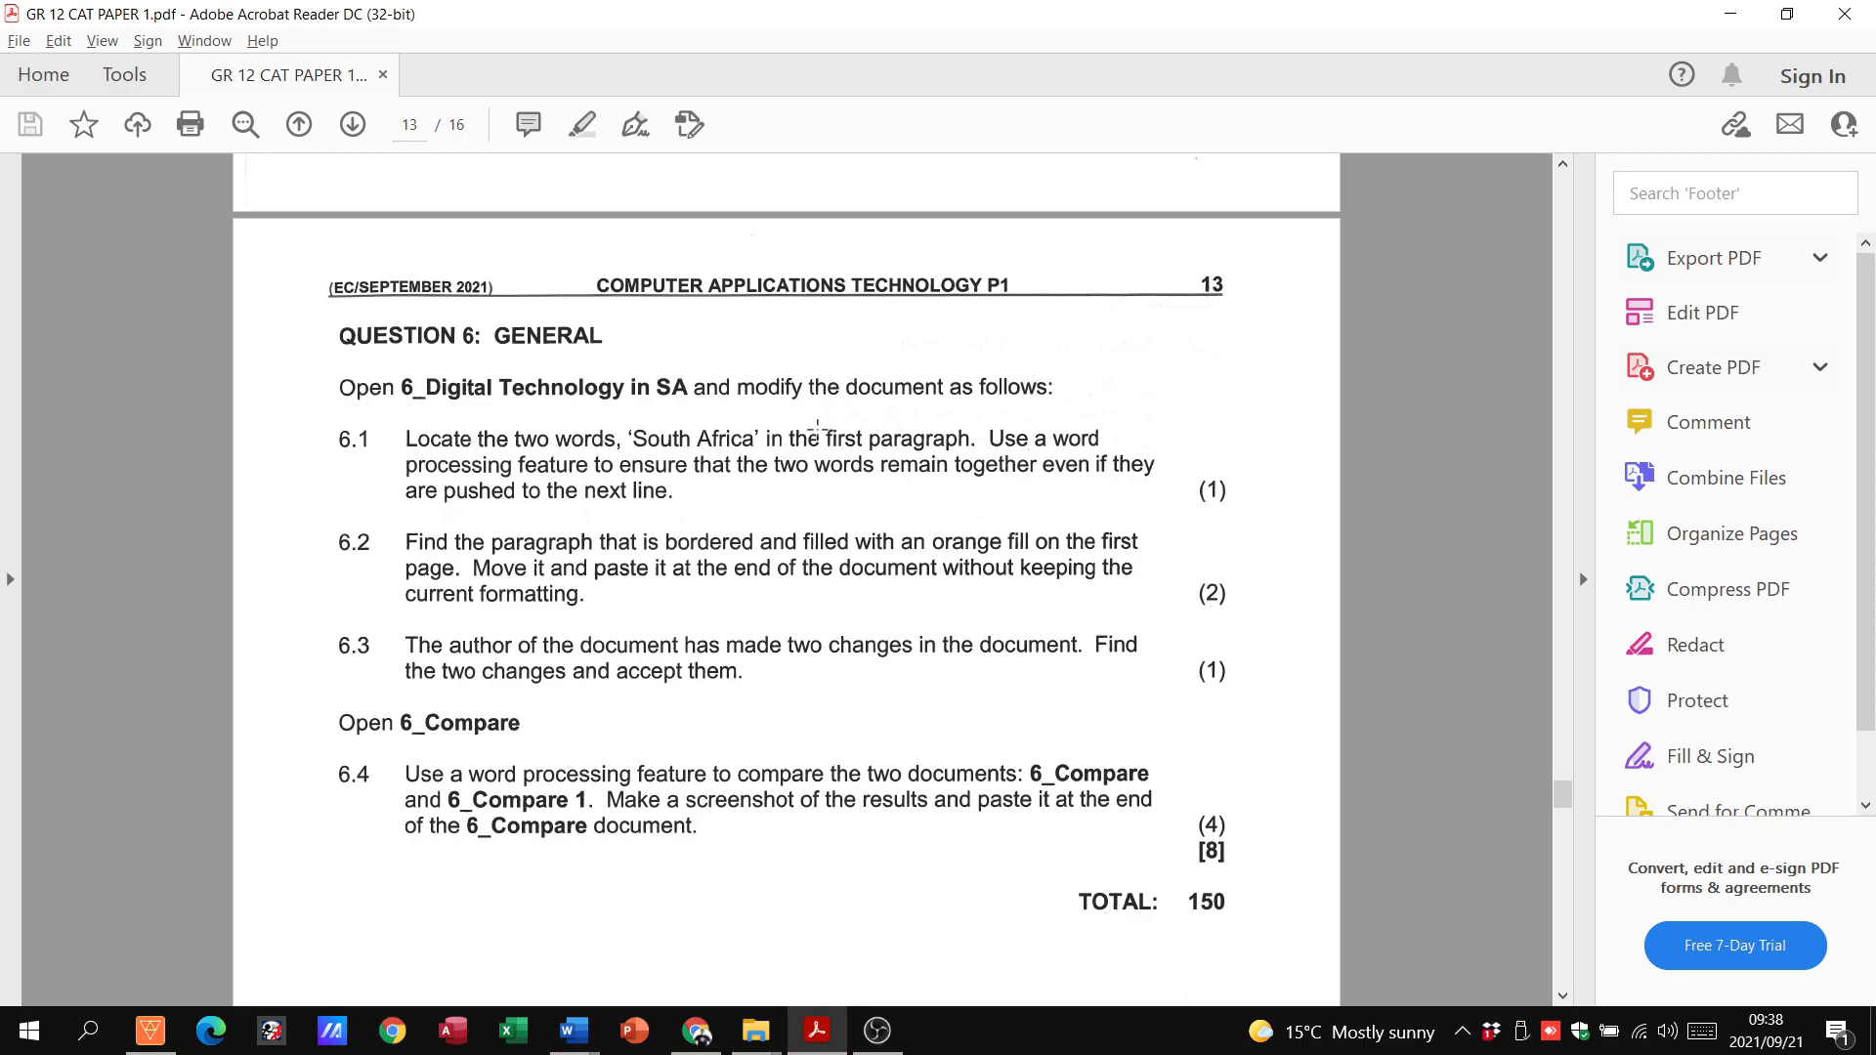
mouse_move(422, 404)
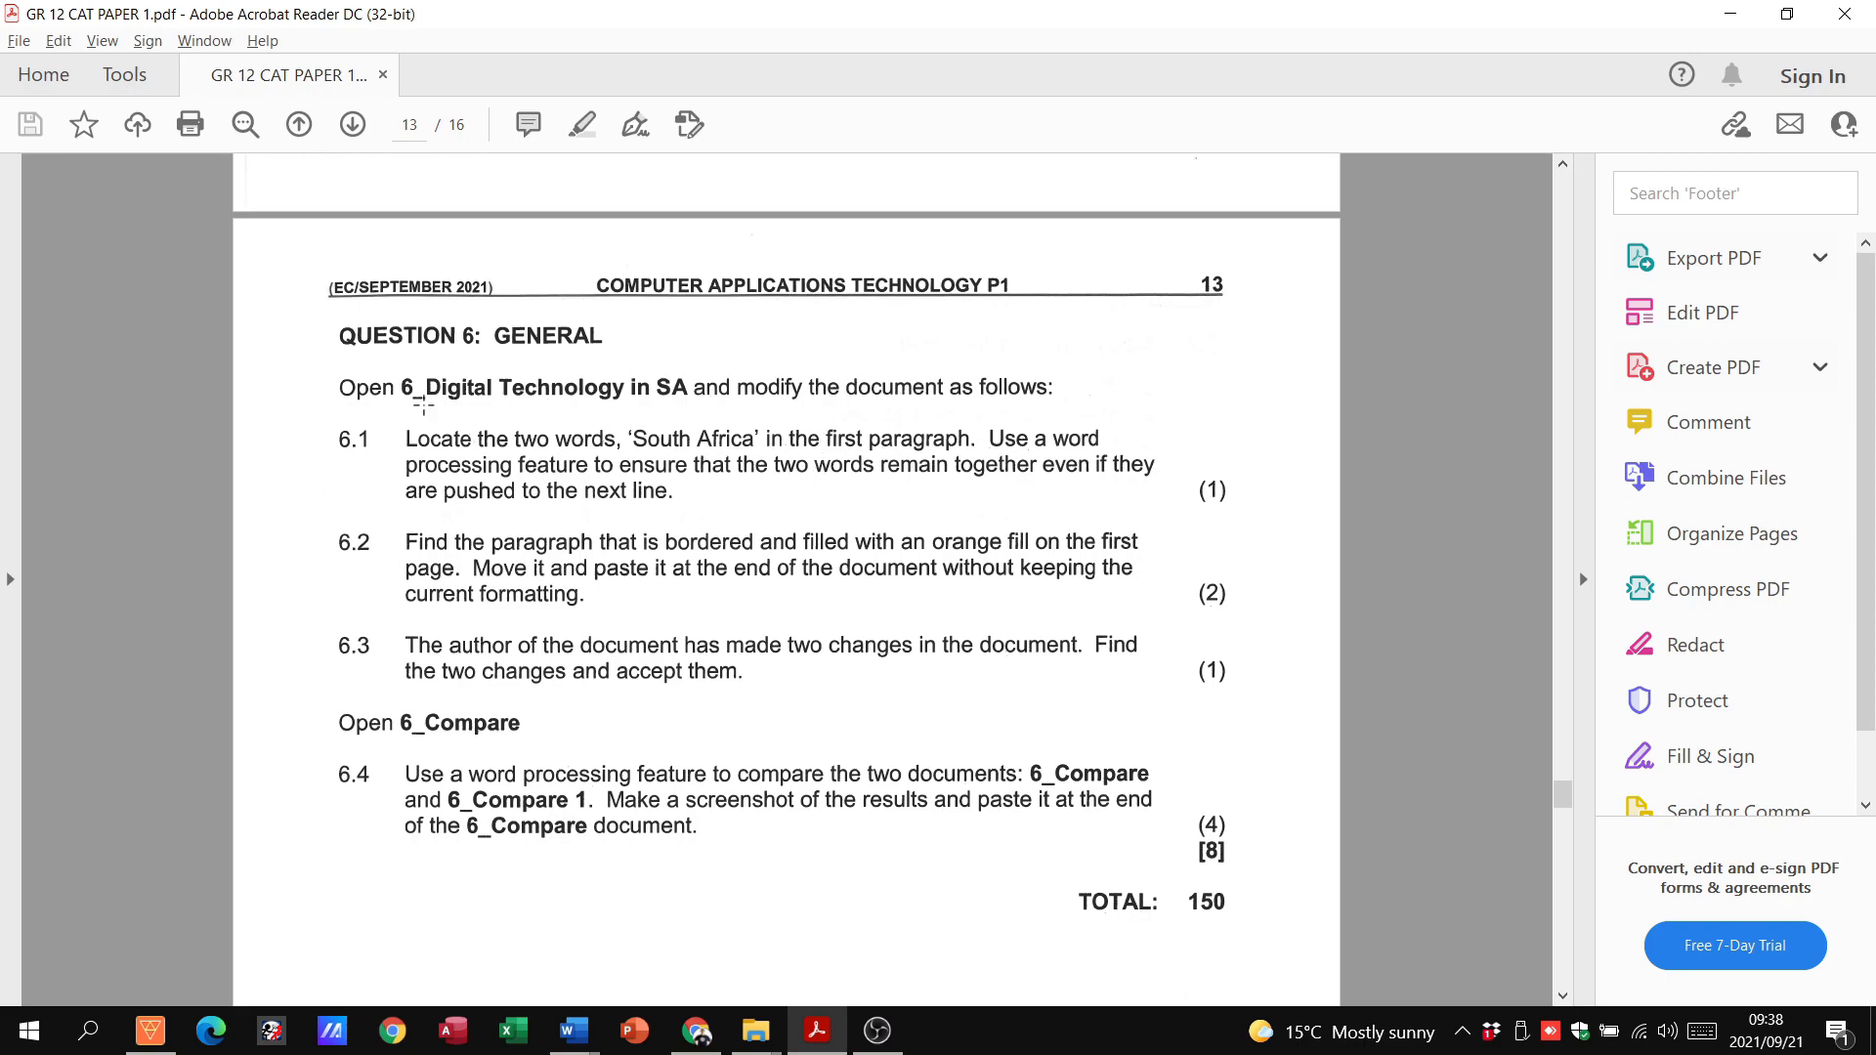
mouse_move(753, 1030)
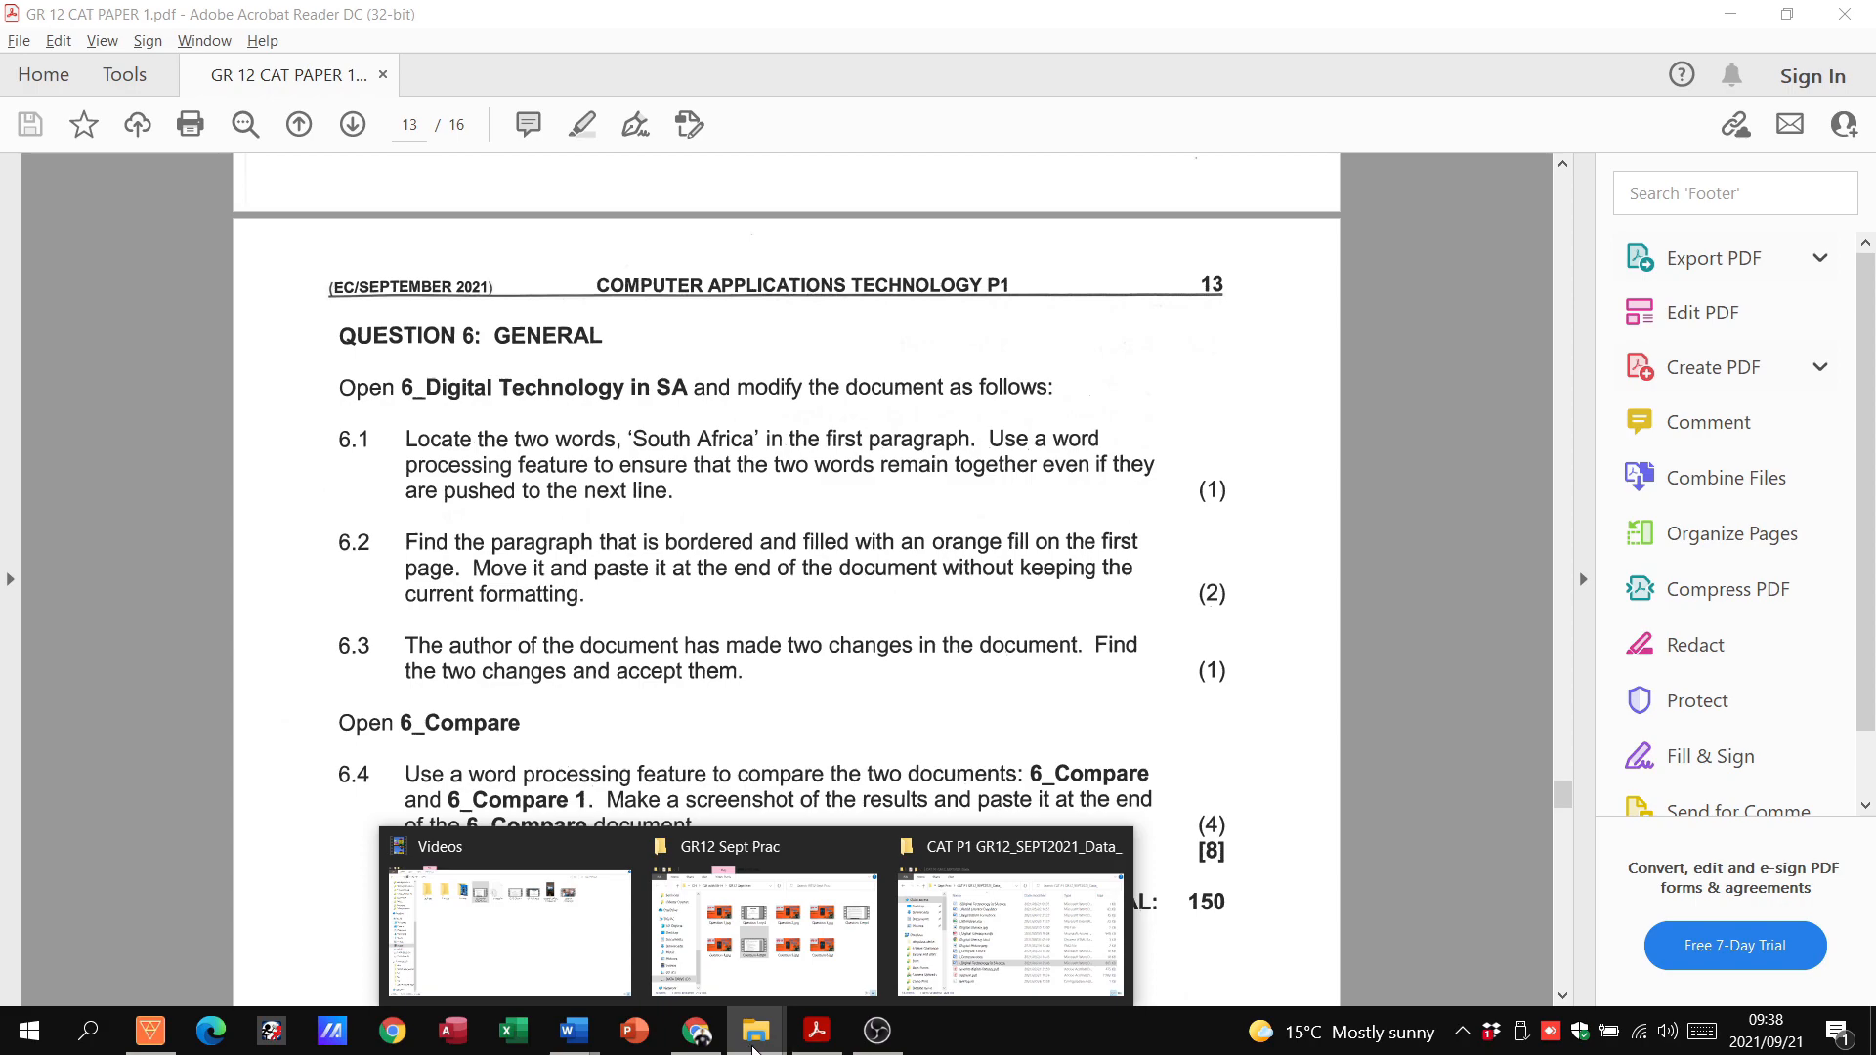
Step: Open 6_Digital Technology in SA.docx from the data folder and check the question in the exam paper
click(1008, 929)
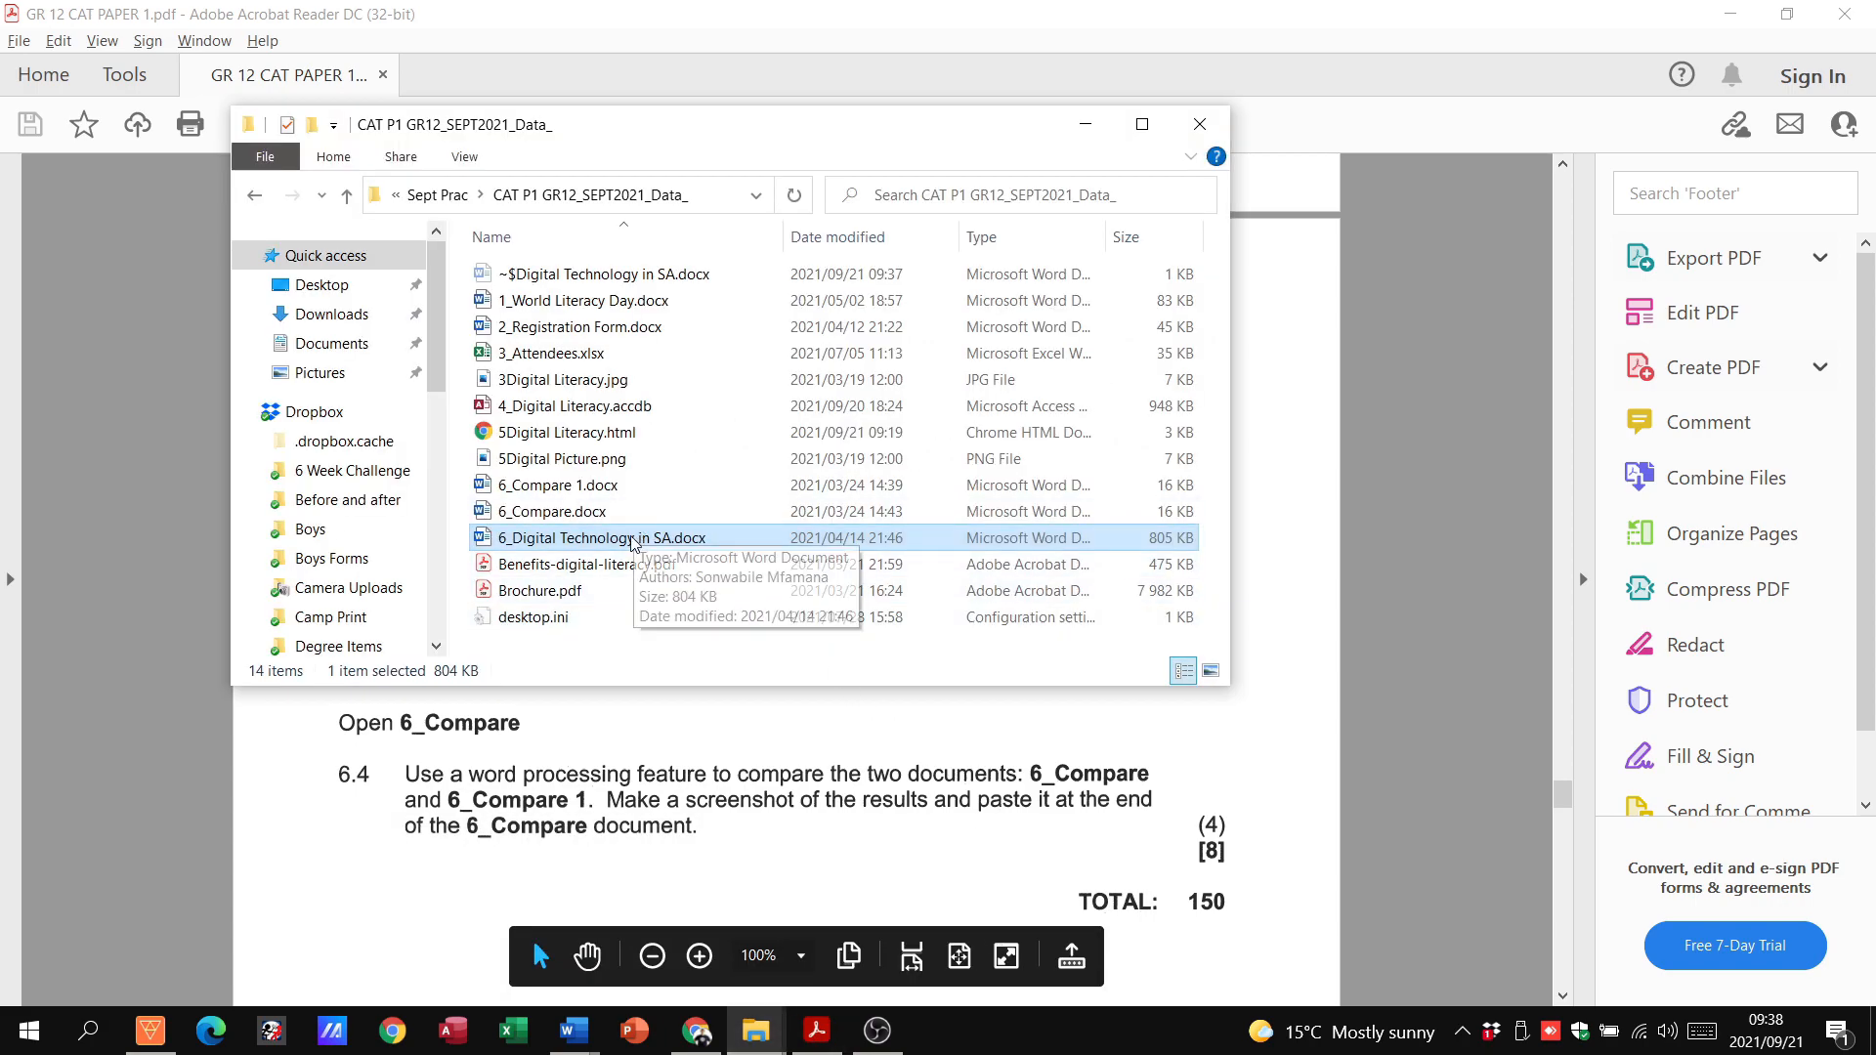
double_click(602, 538)
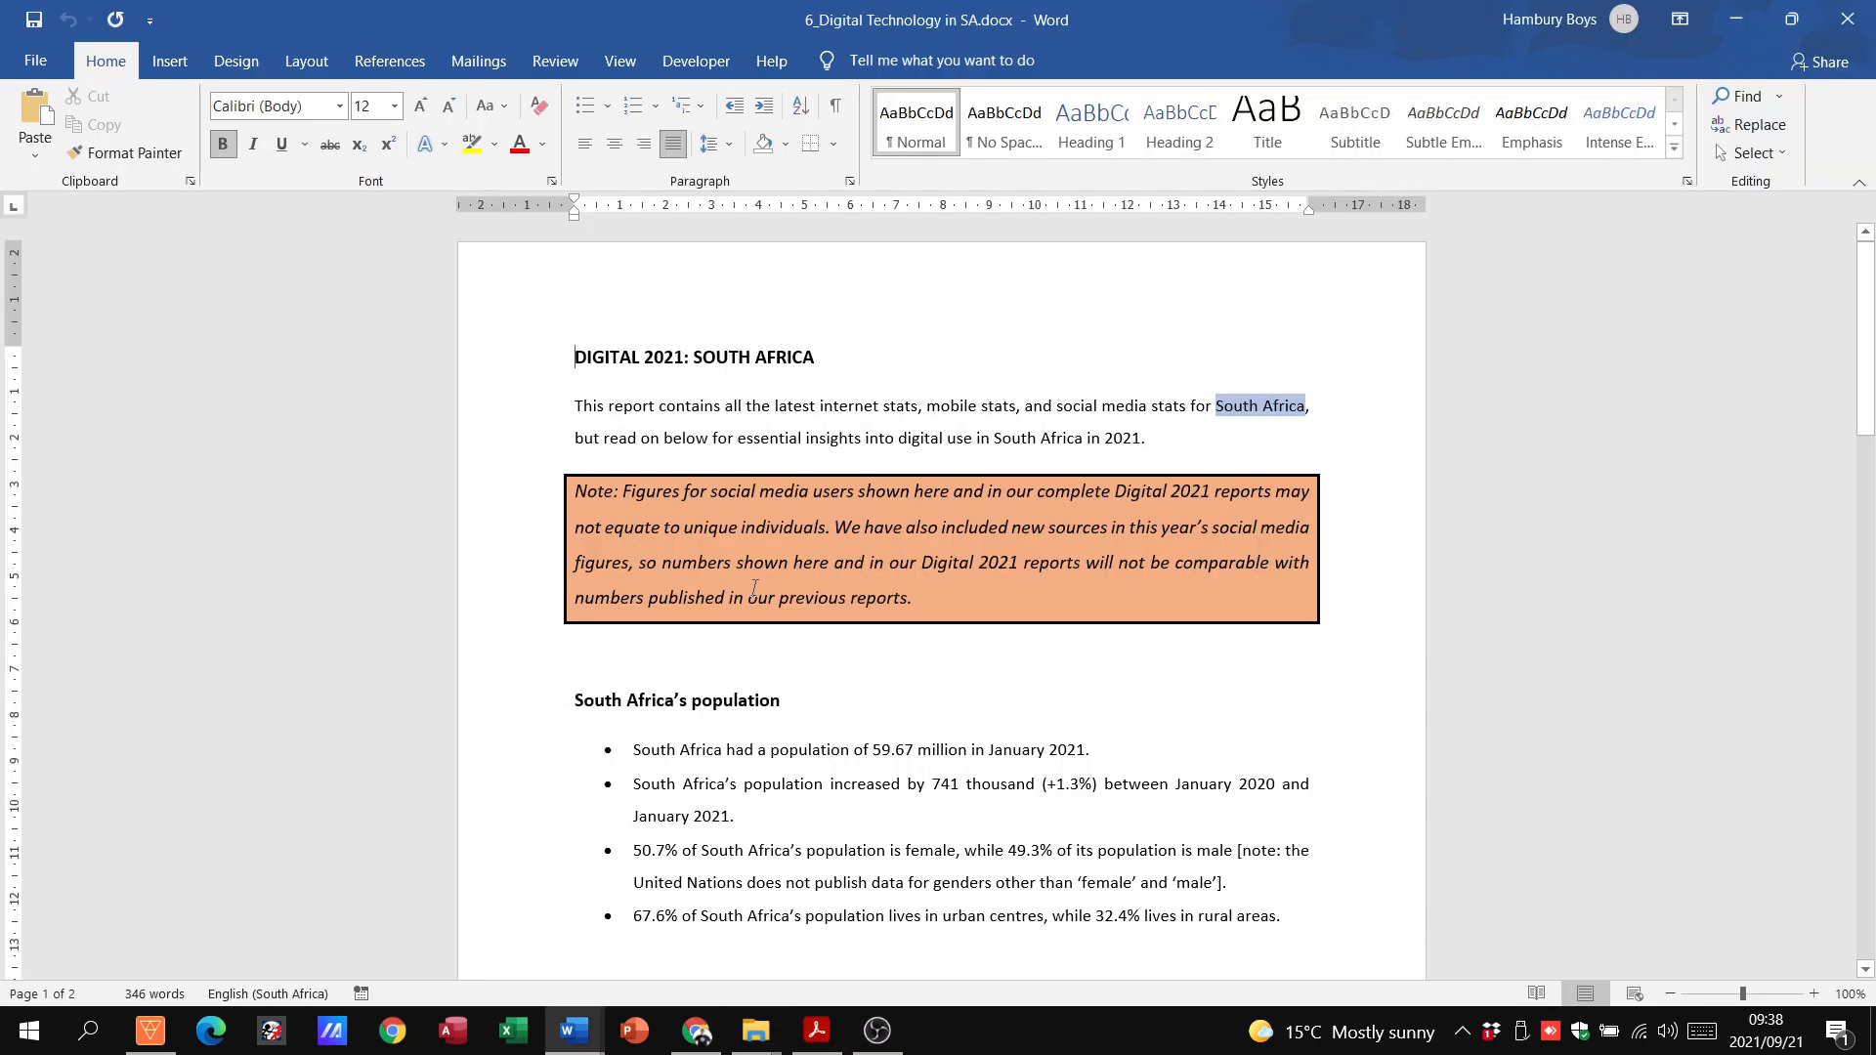
click(817, 1030)
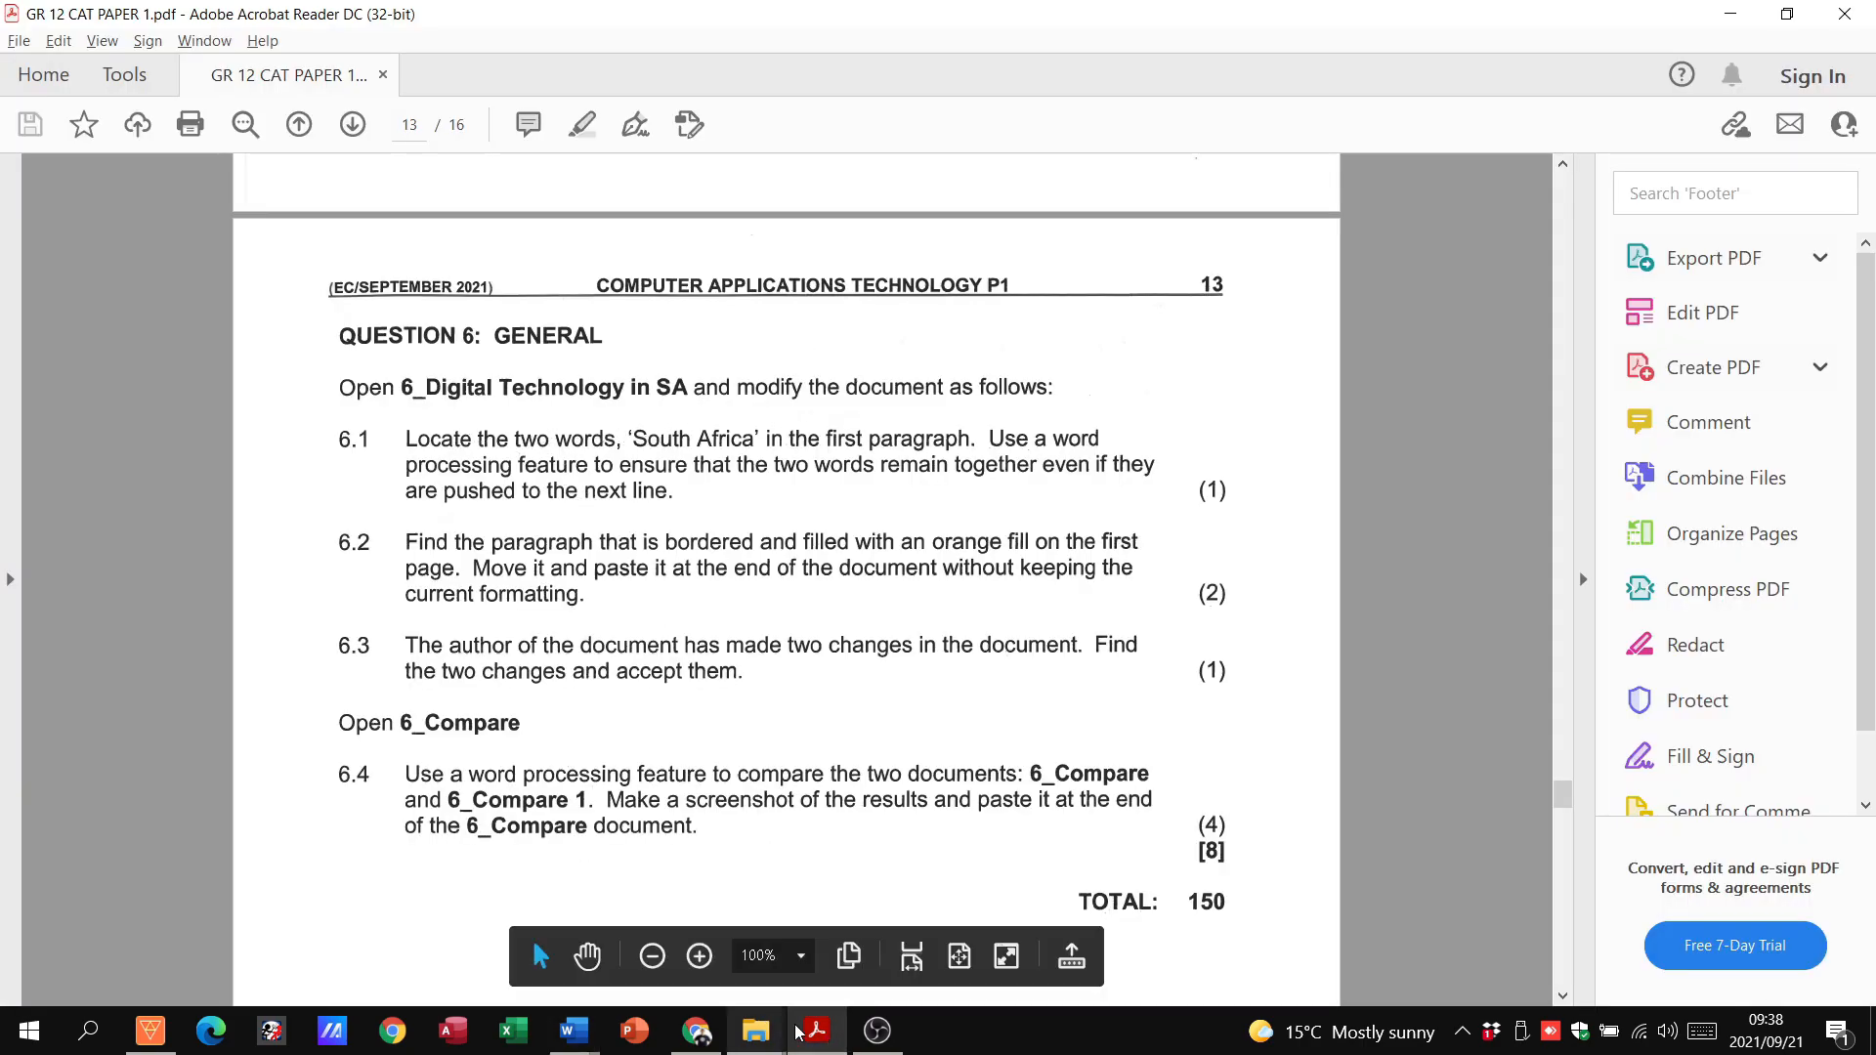
click(570, 1030)
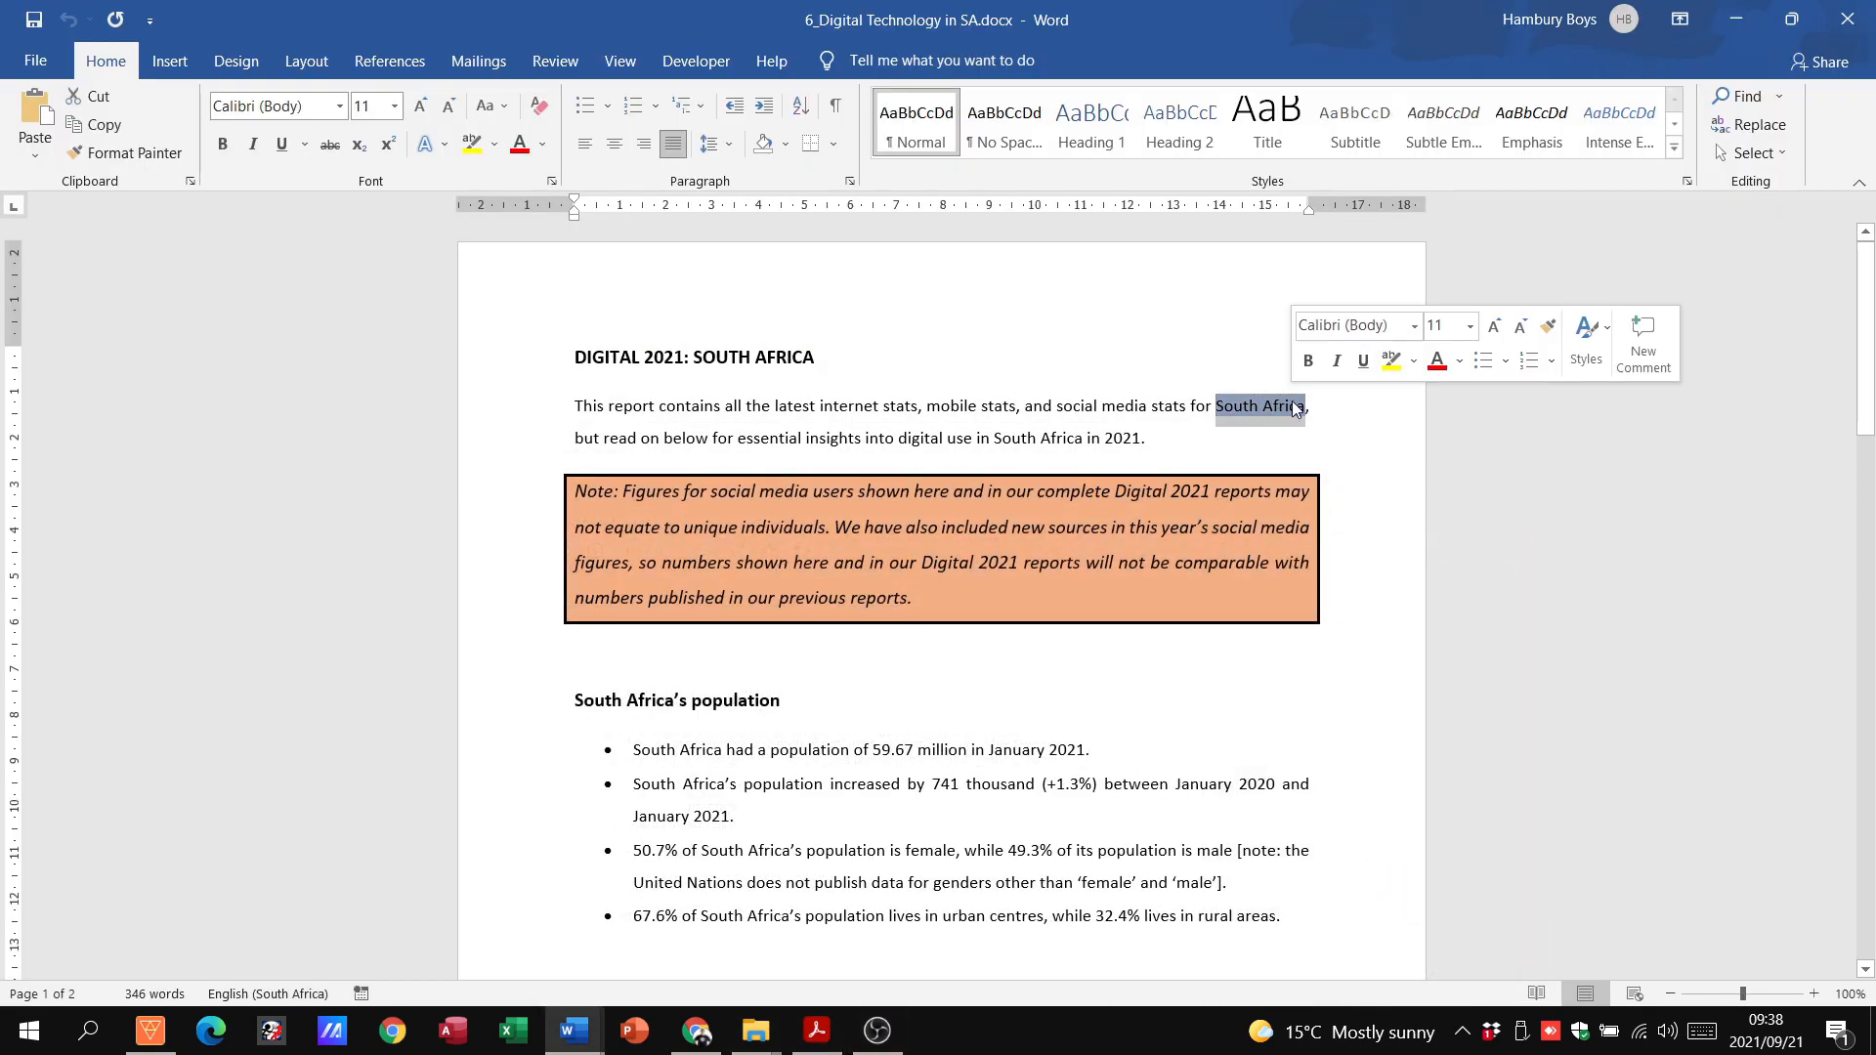
click(816, 1029)
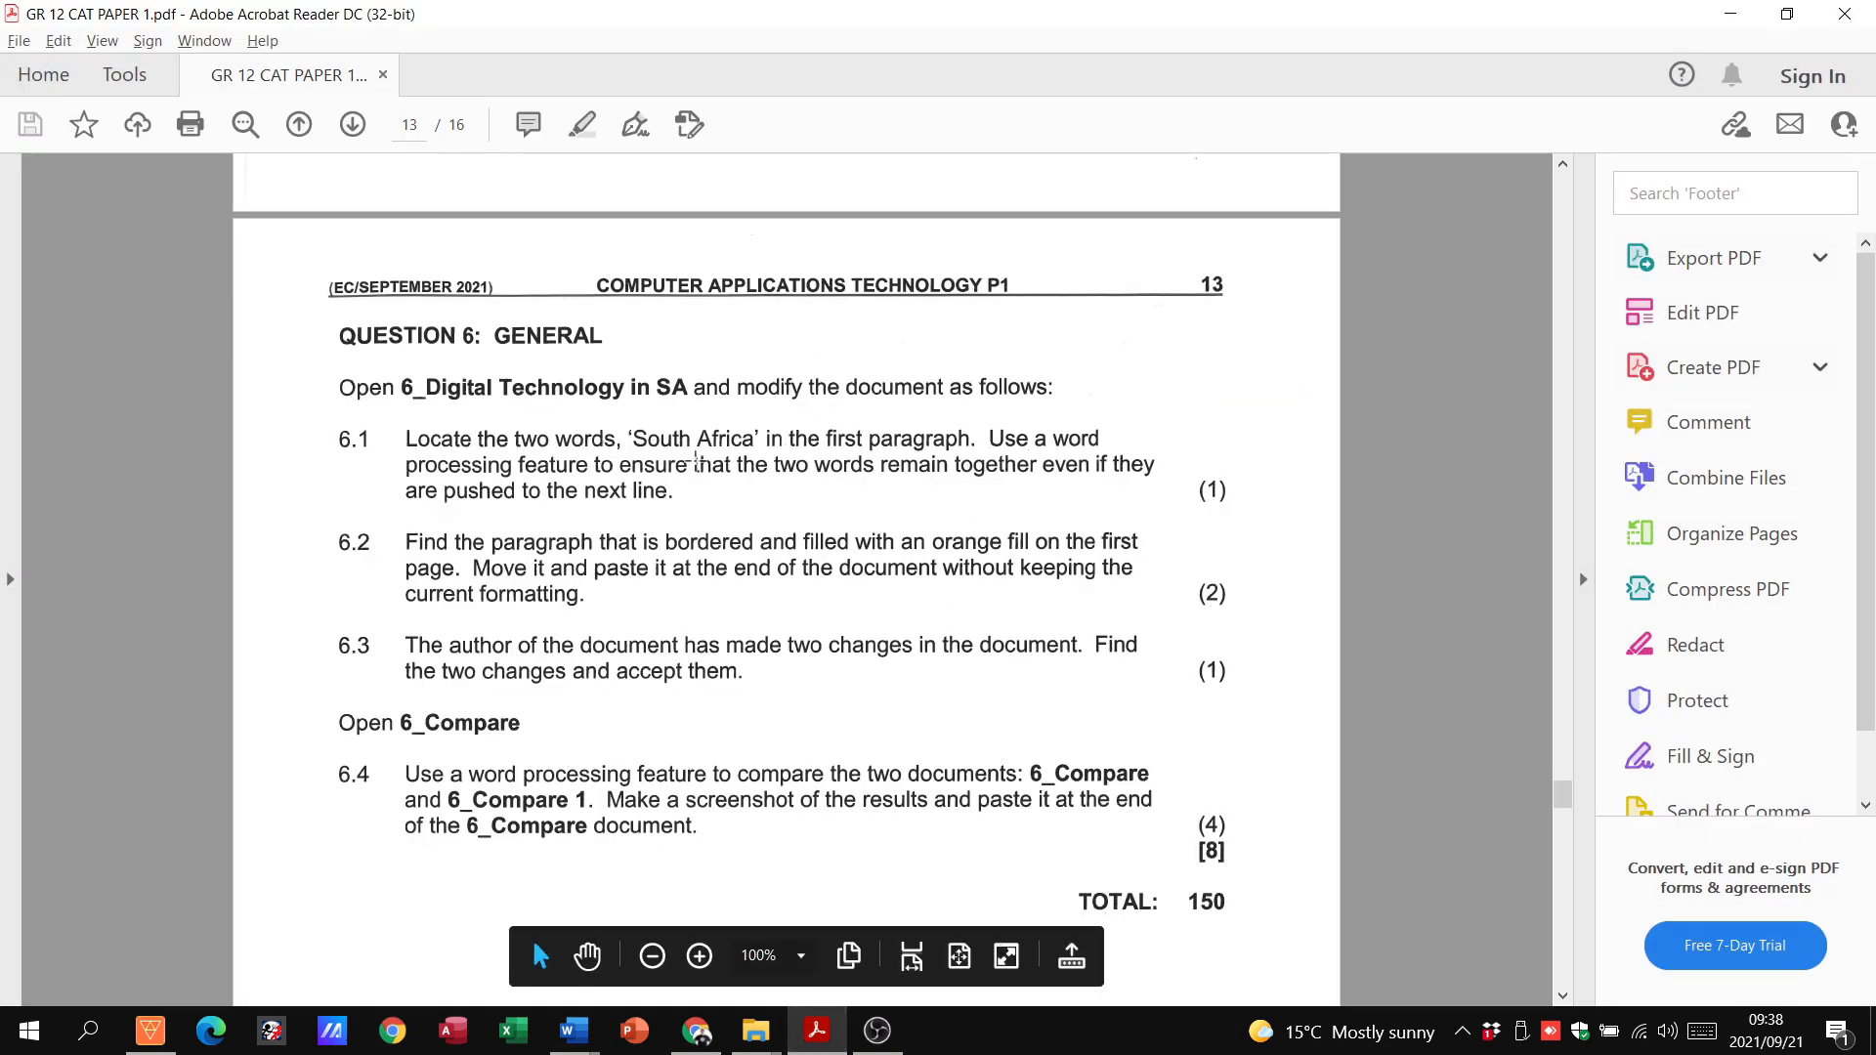
mouse_move(1124, 473)
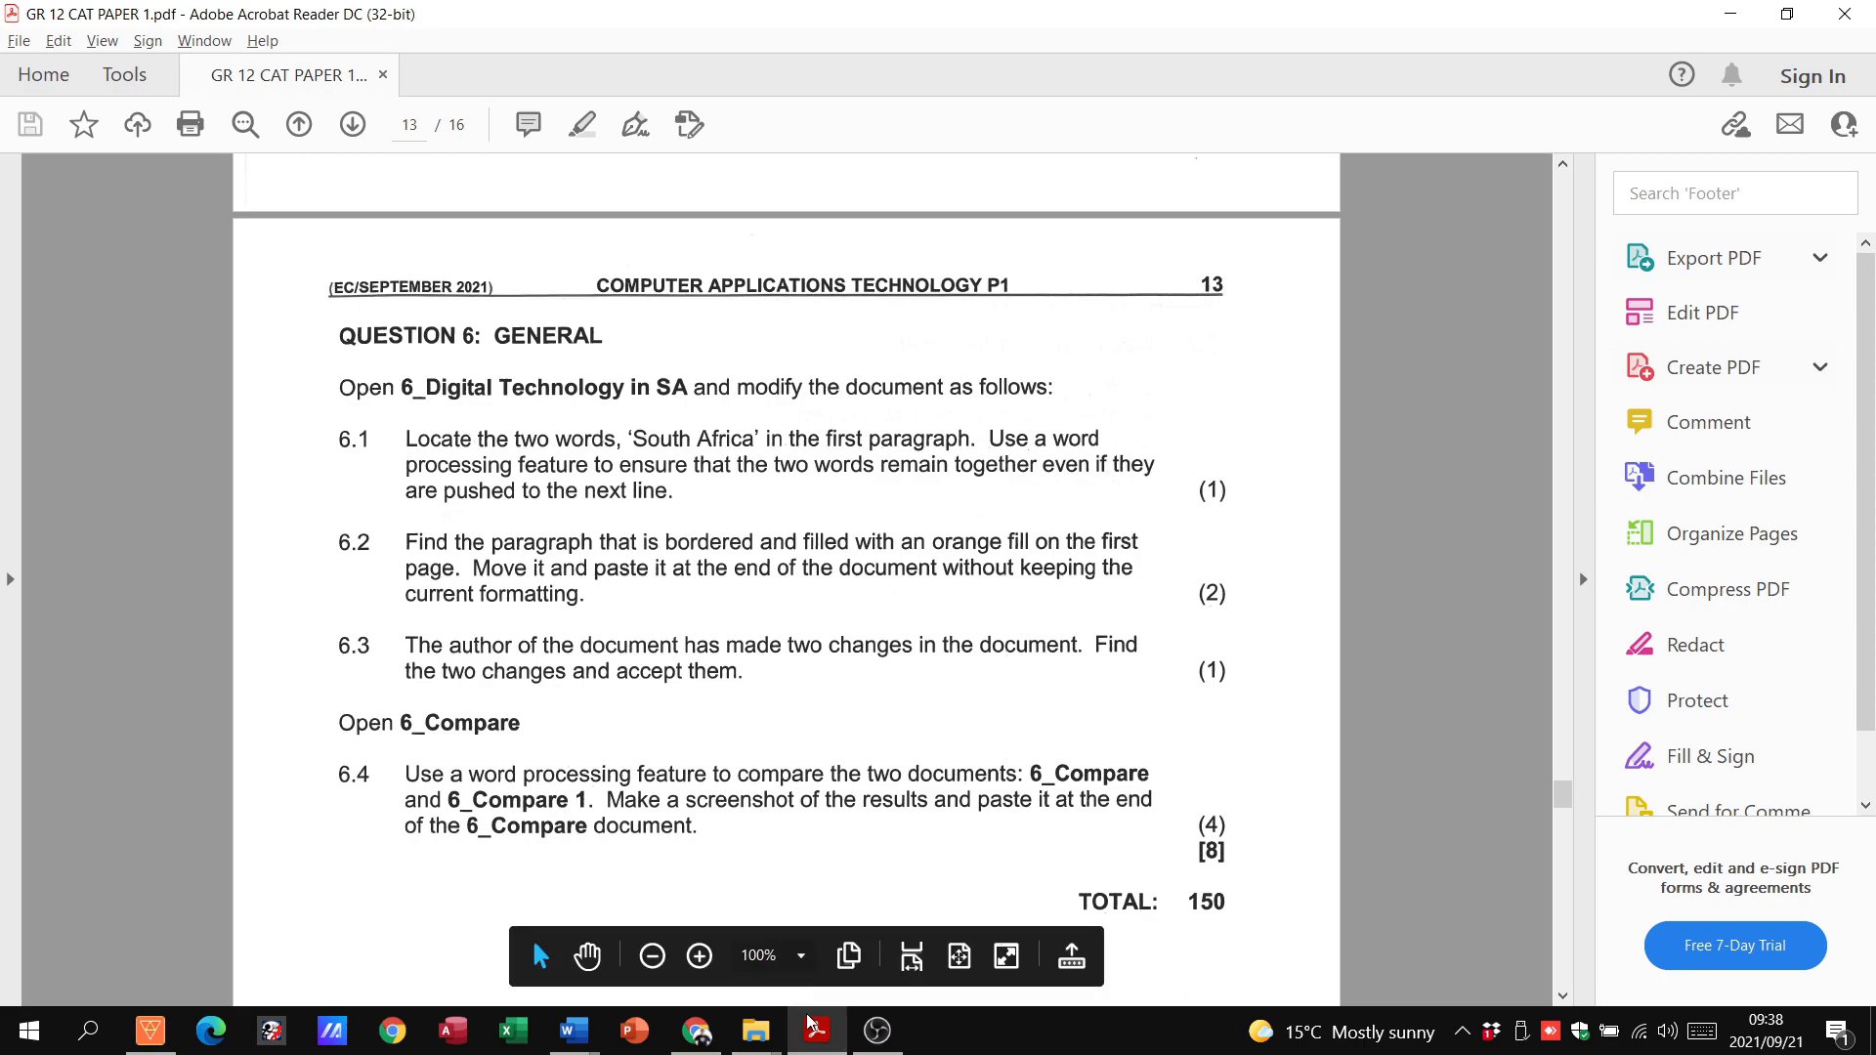
click(572, 1029)
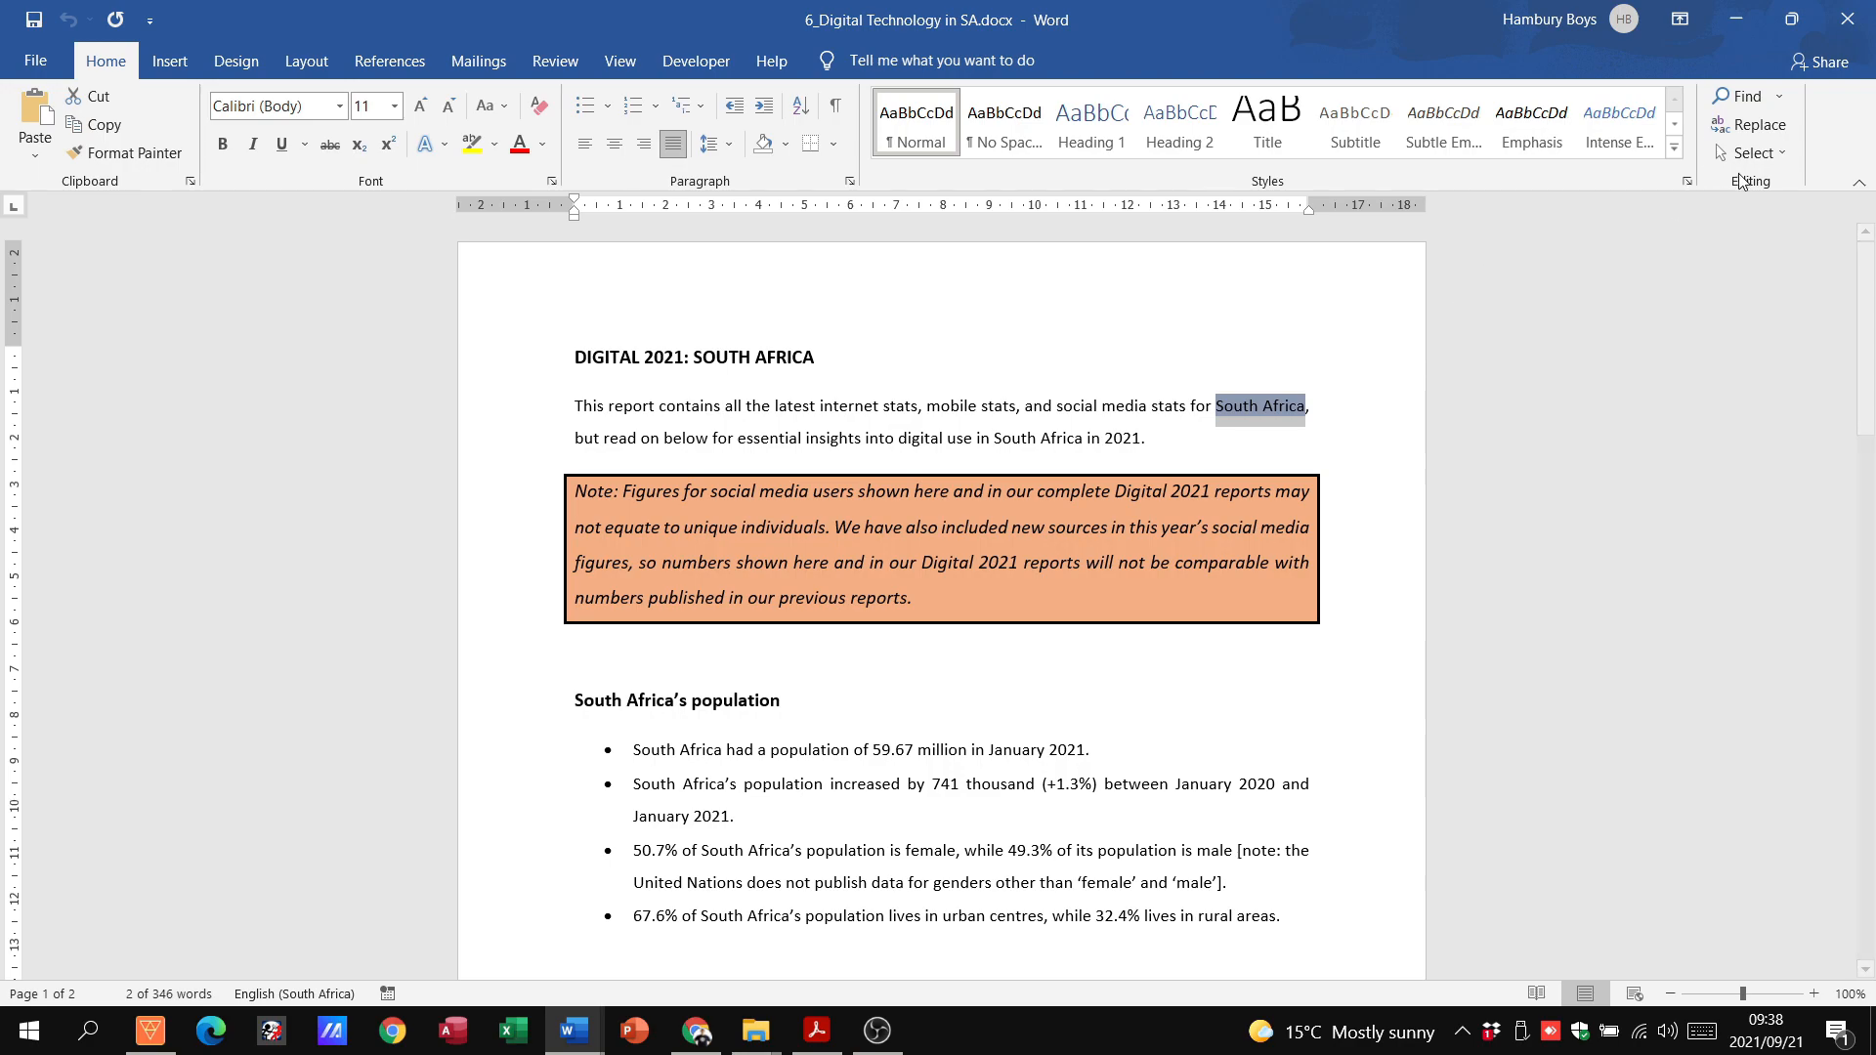
Step: Find 'South Africa' and insert the en dash code ^= from the Special characters list
click(1756, 124)
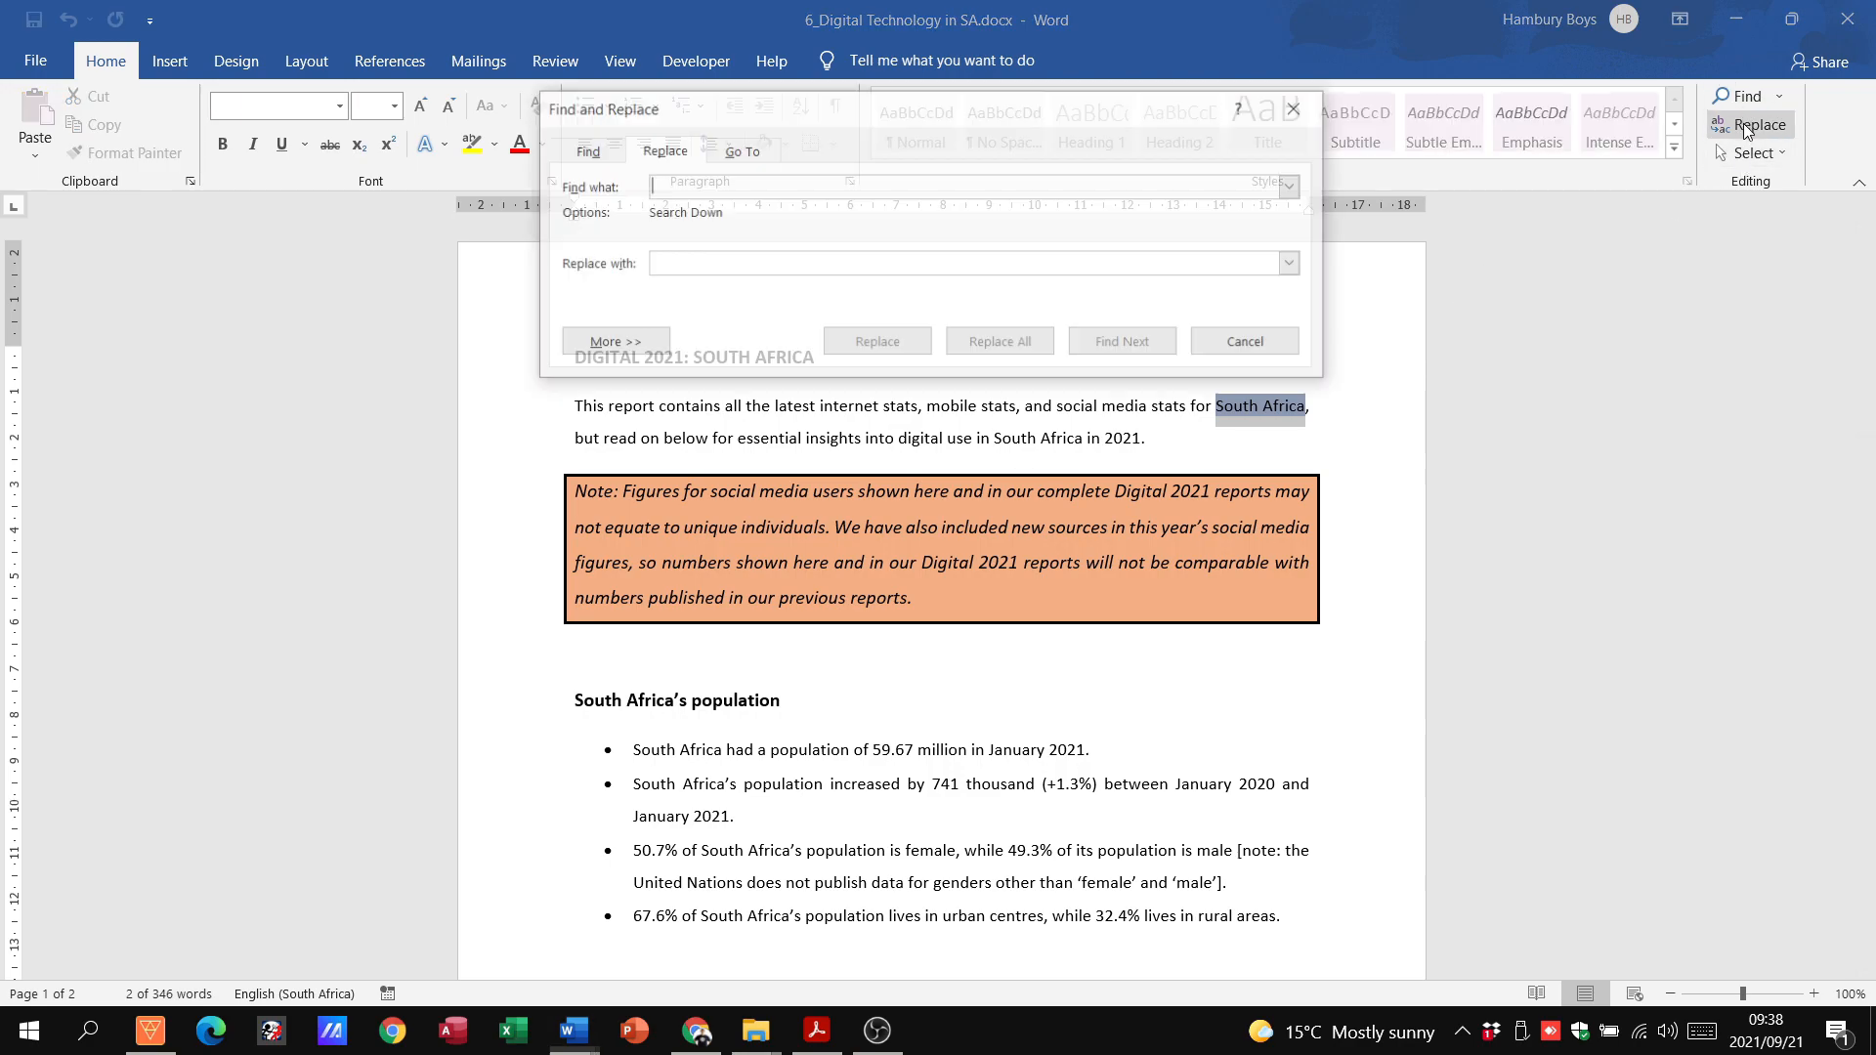
text(So)
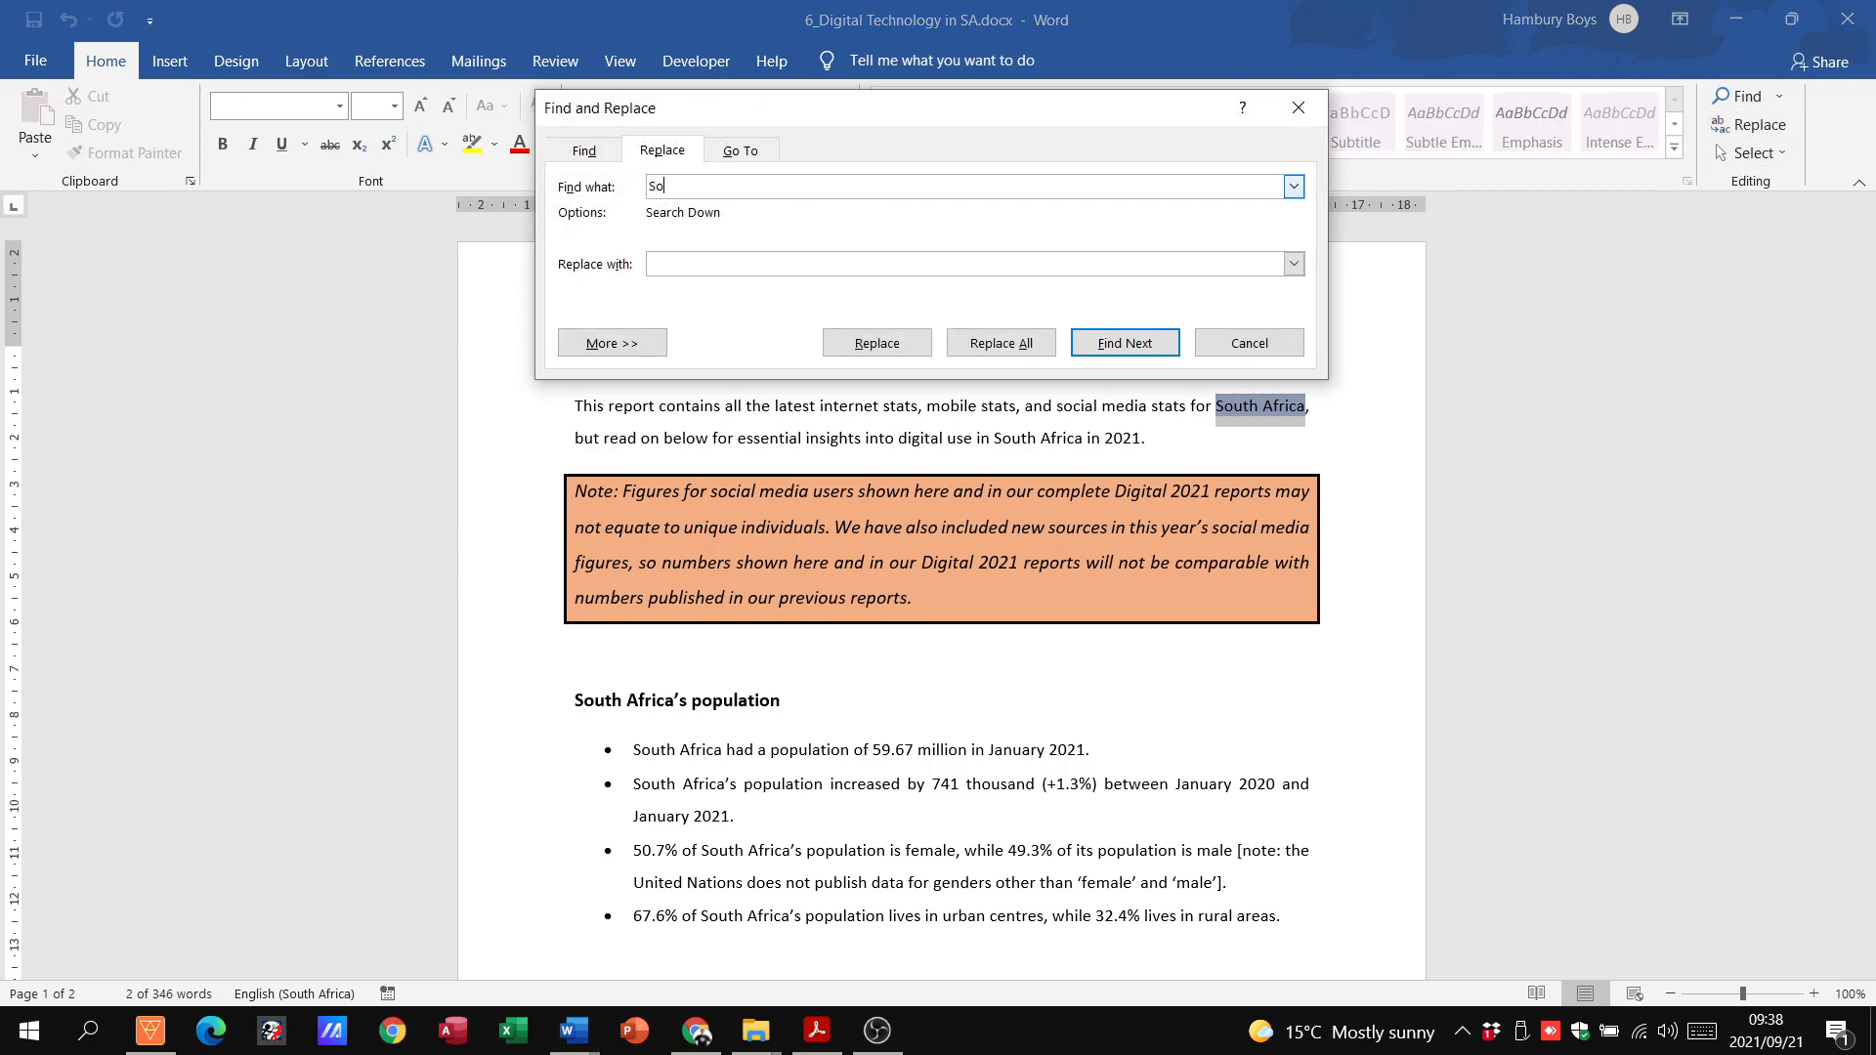
text(uth Africa)
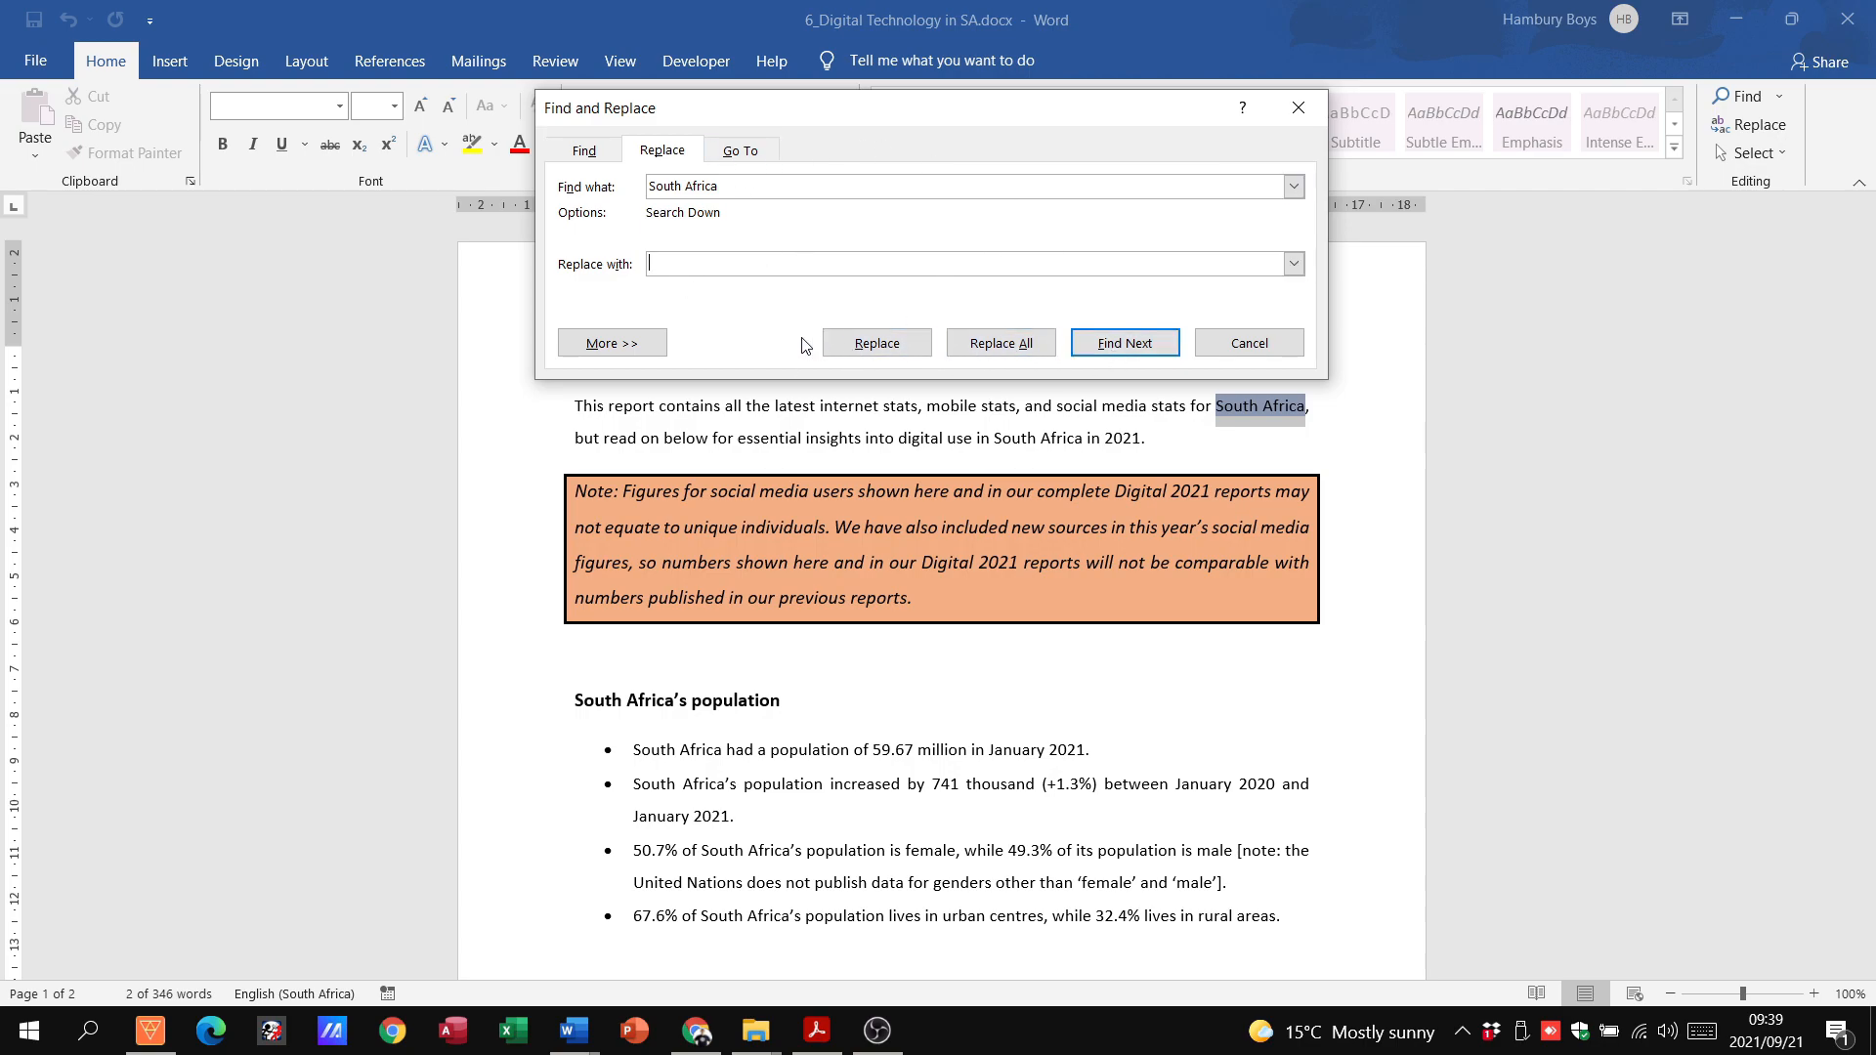
click(612, 342)
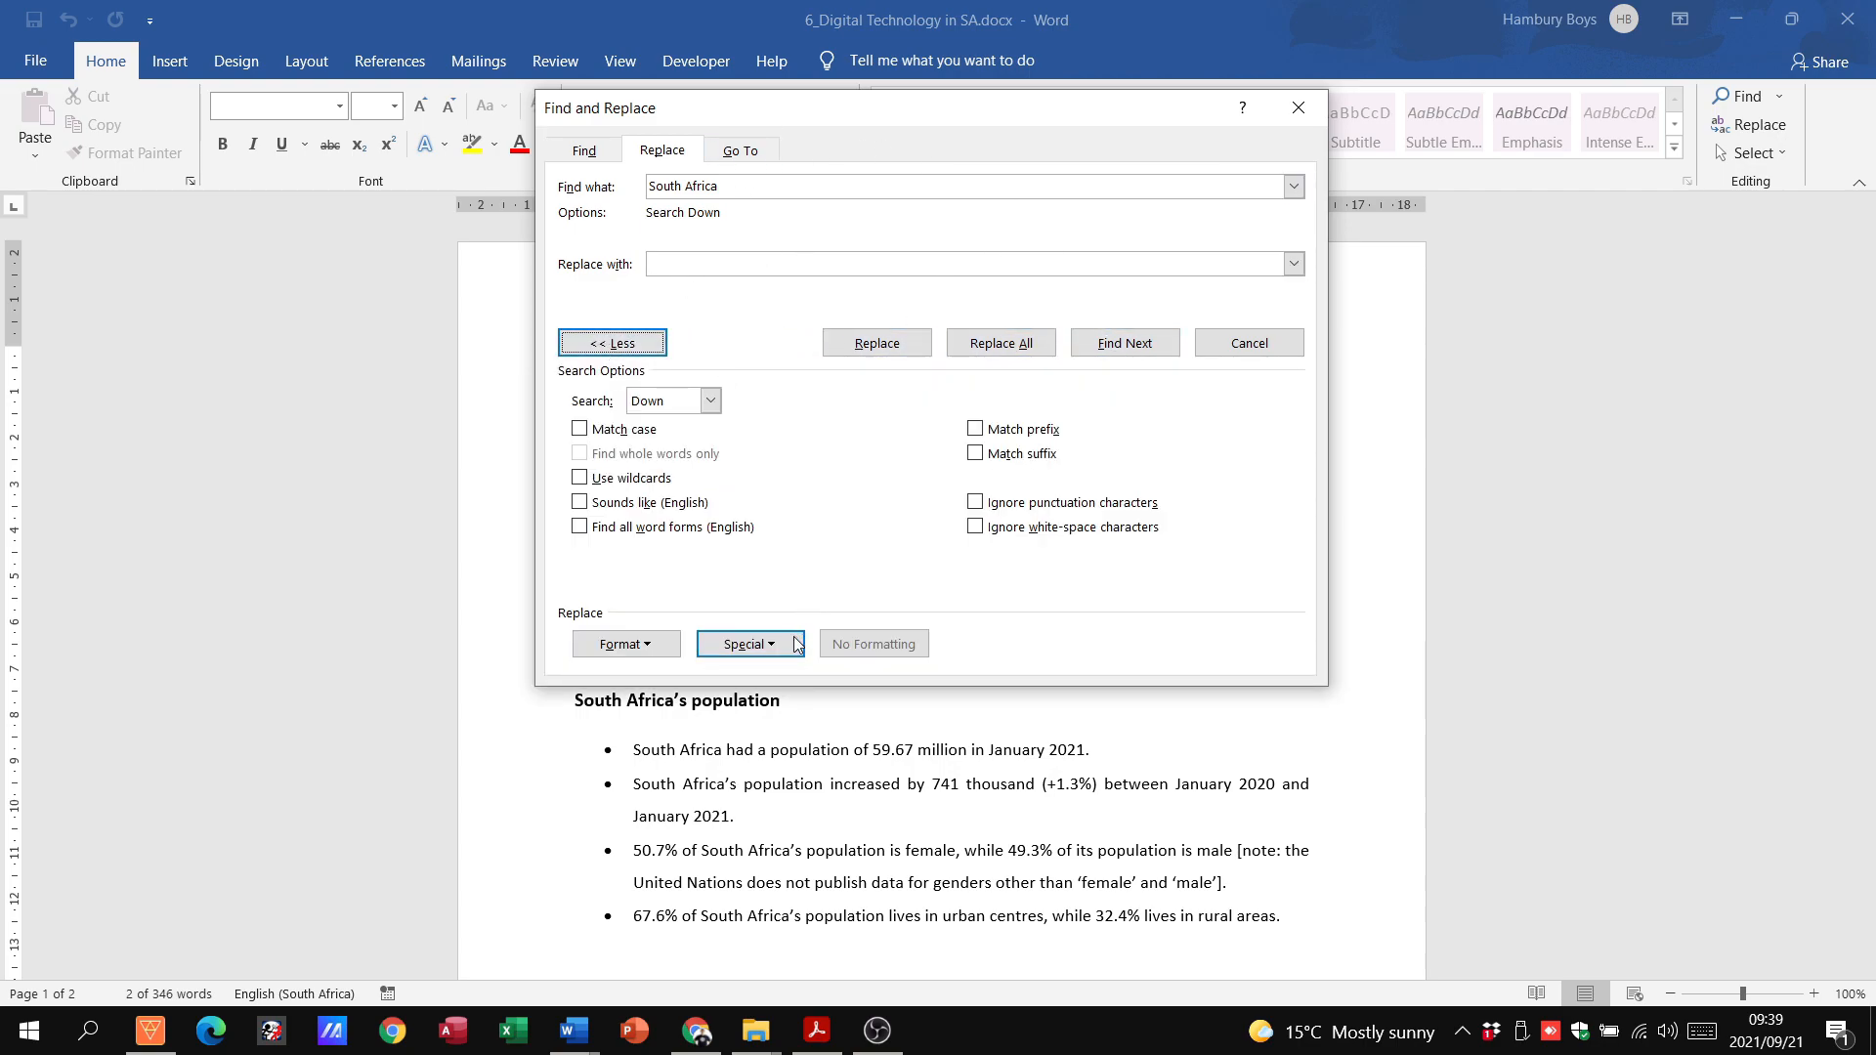
click(747, 644)
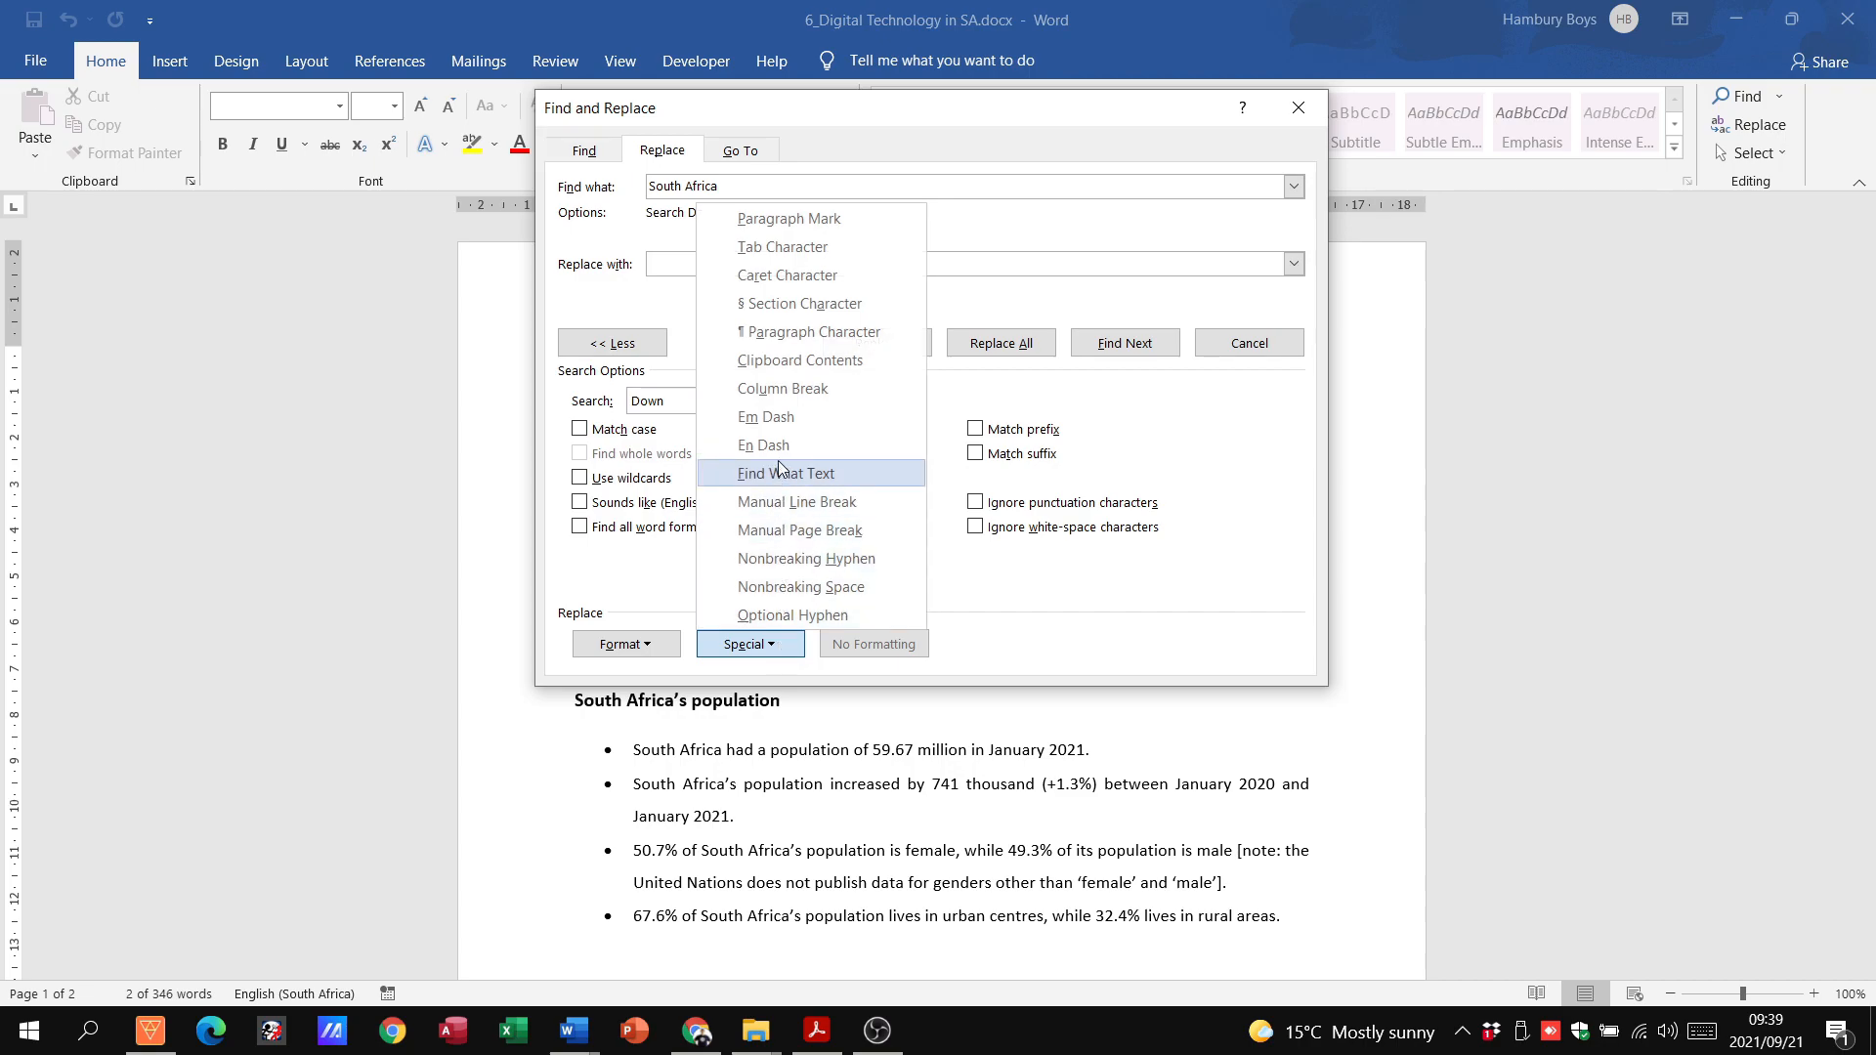
mouse_move(762, 446)
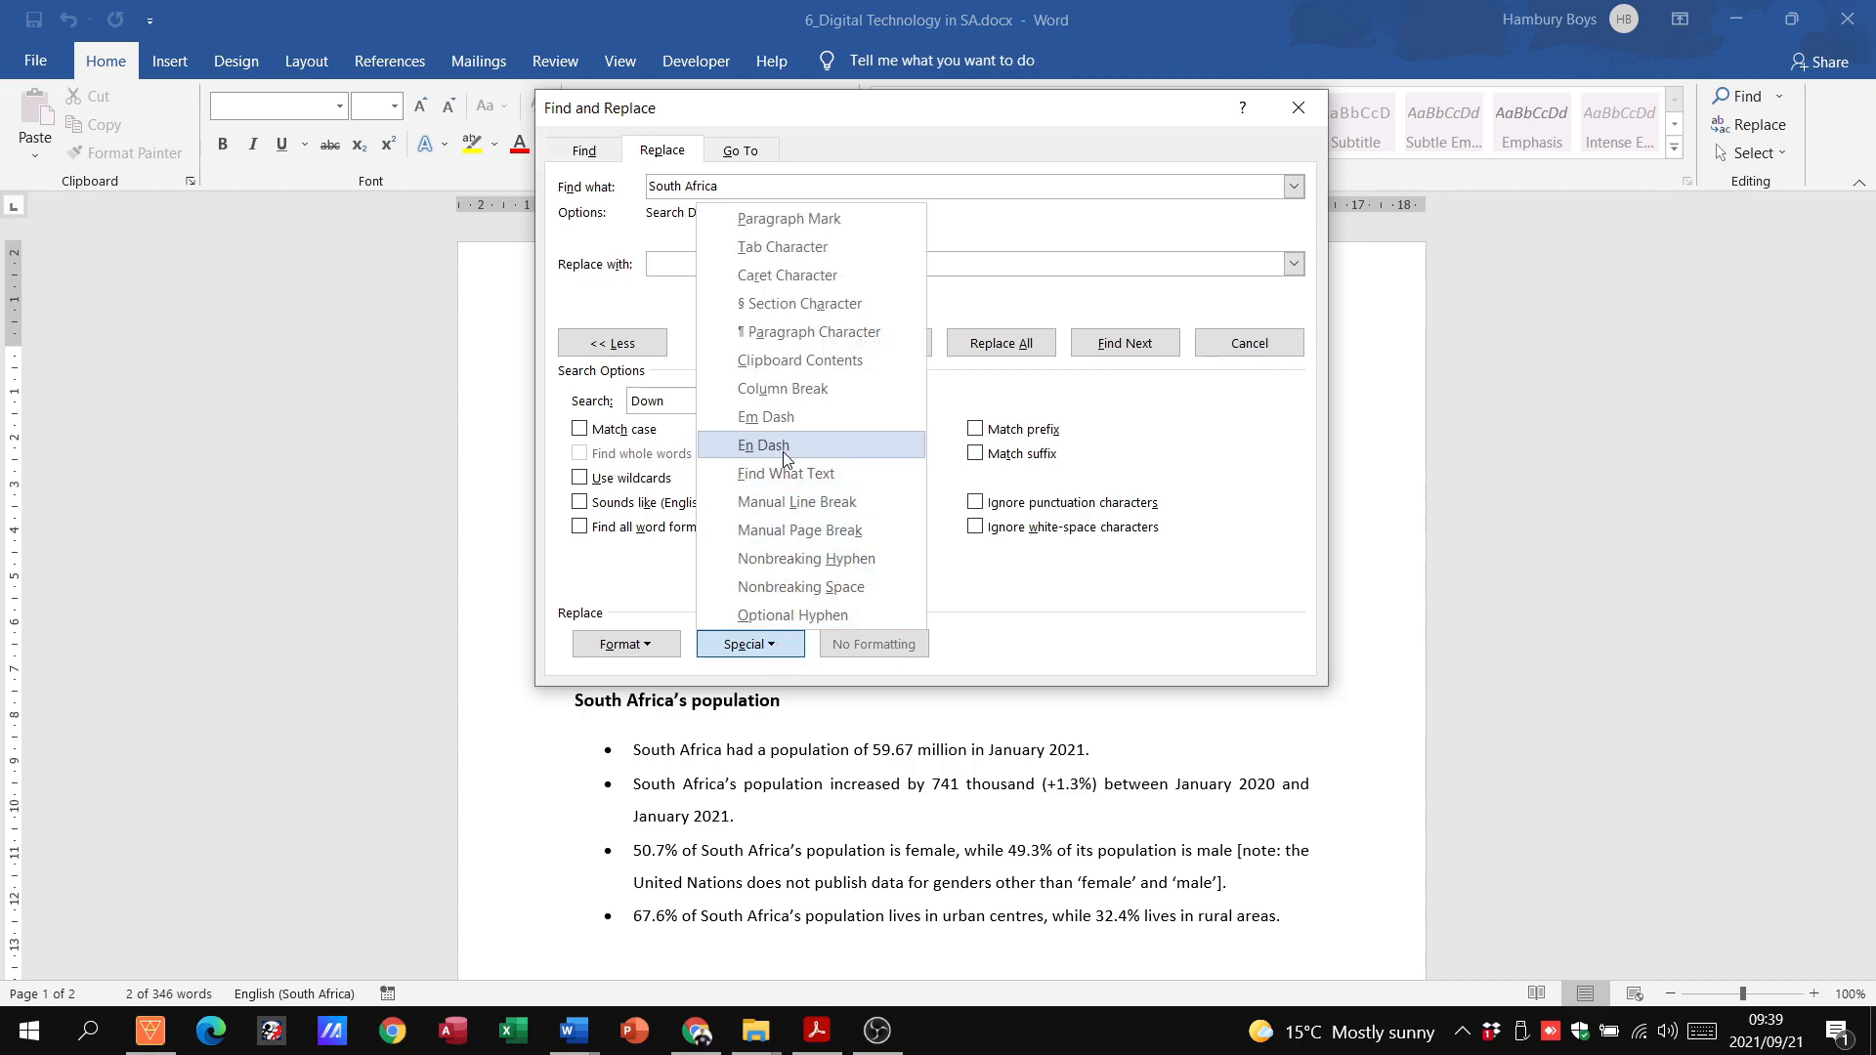
click(762, 444)
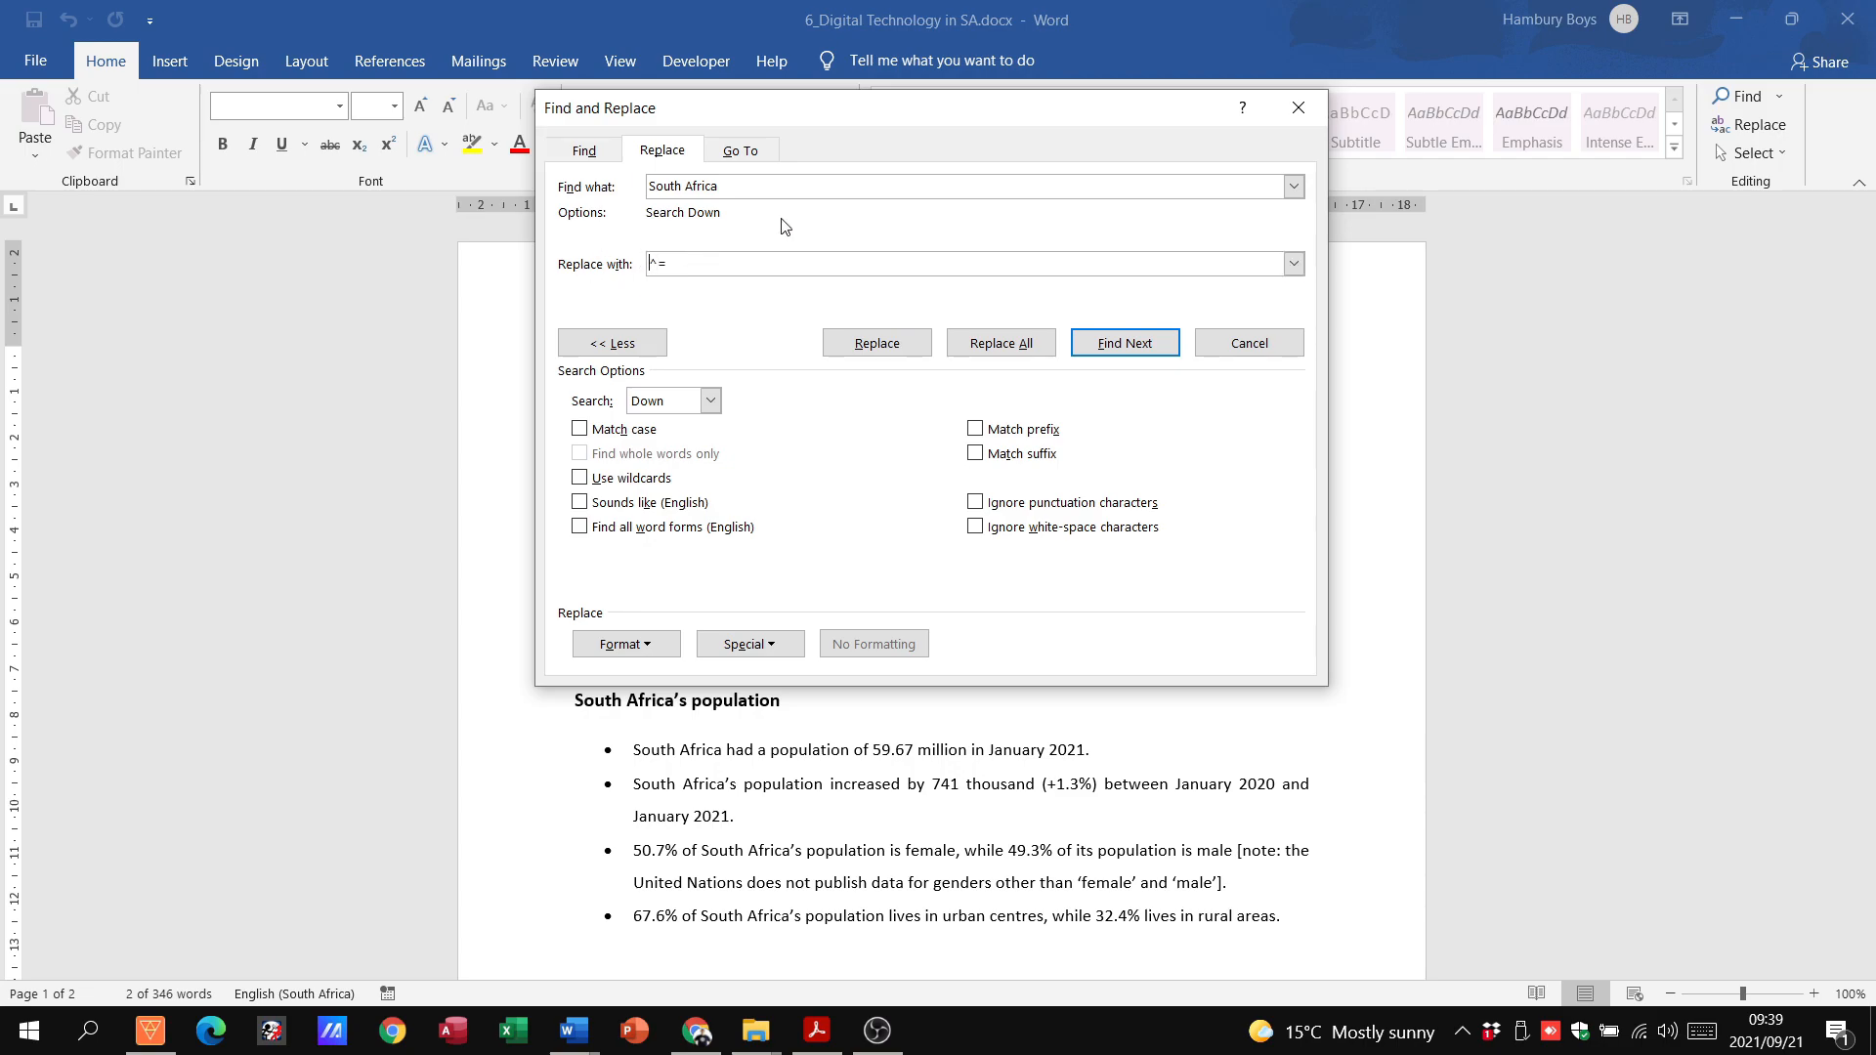
Step: Complete the replacement as 'South^=Africa' and replace all 20 occurrences in the document
text(South)
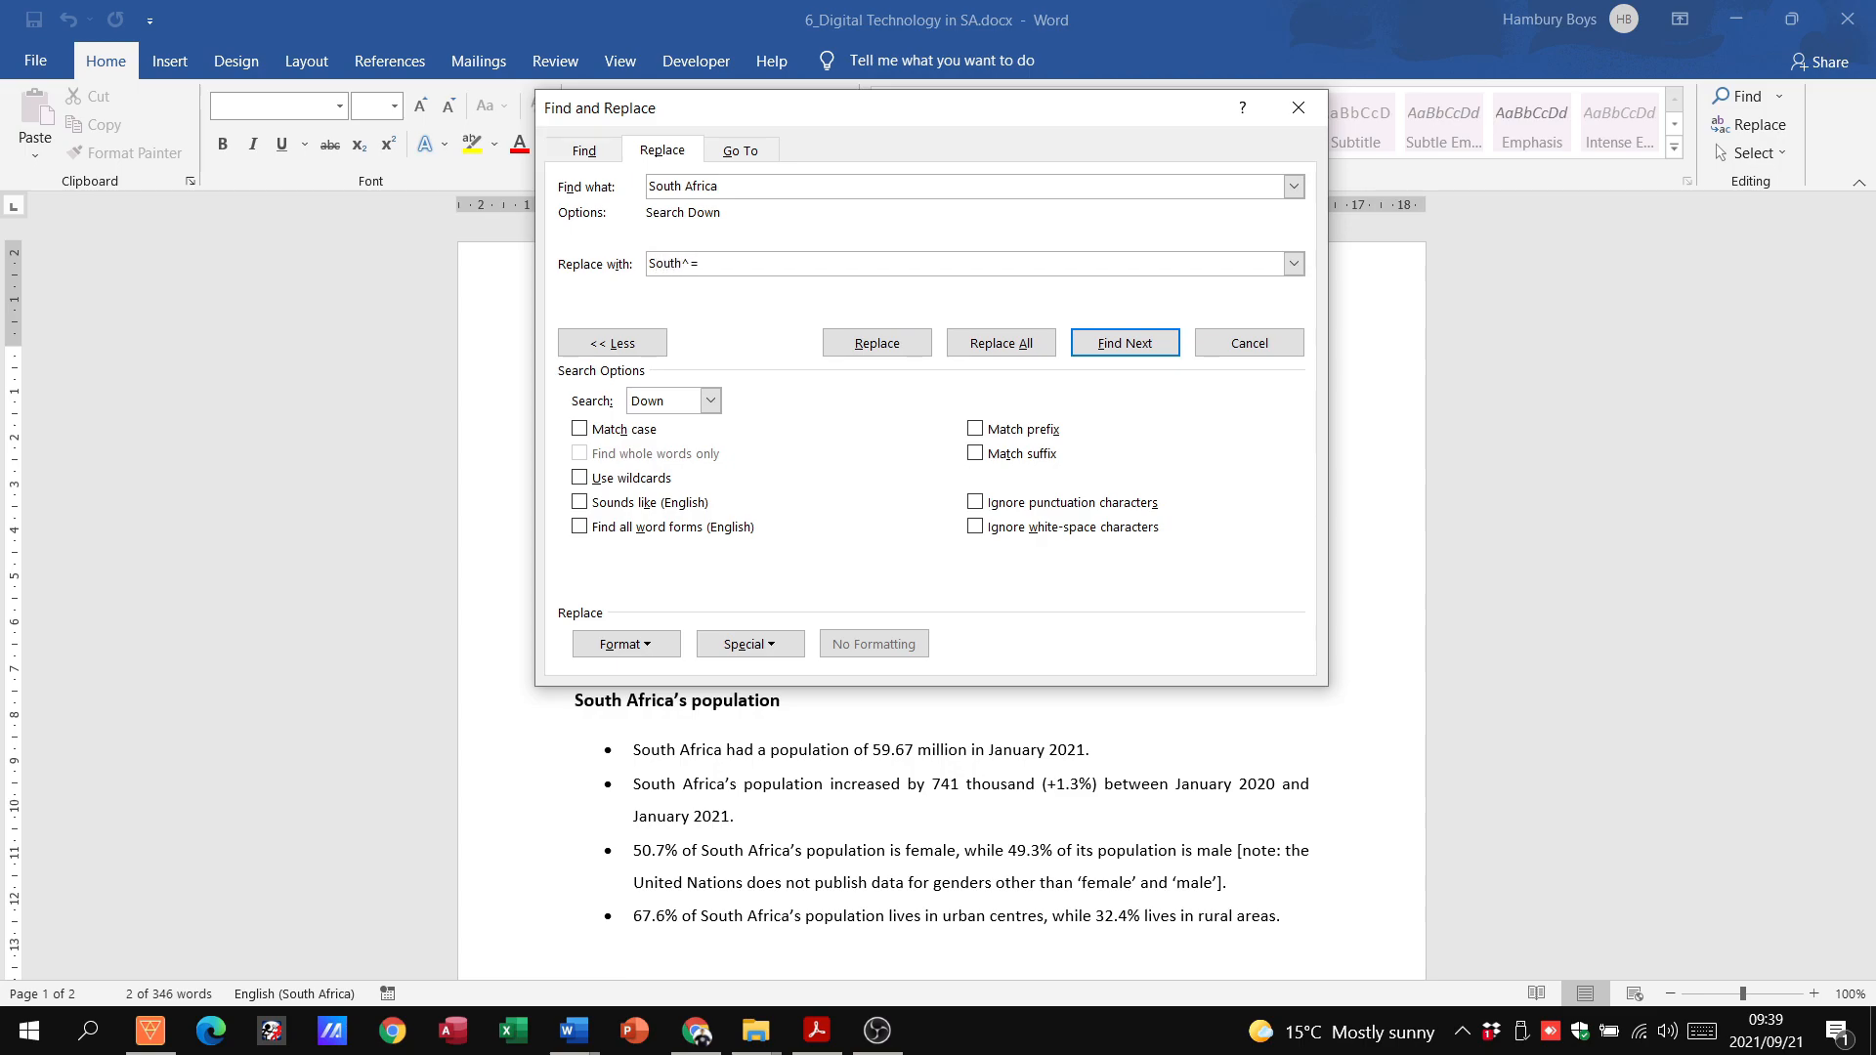
text(Africa)
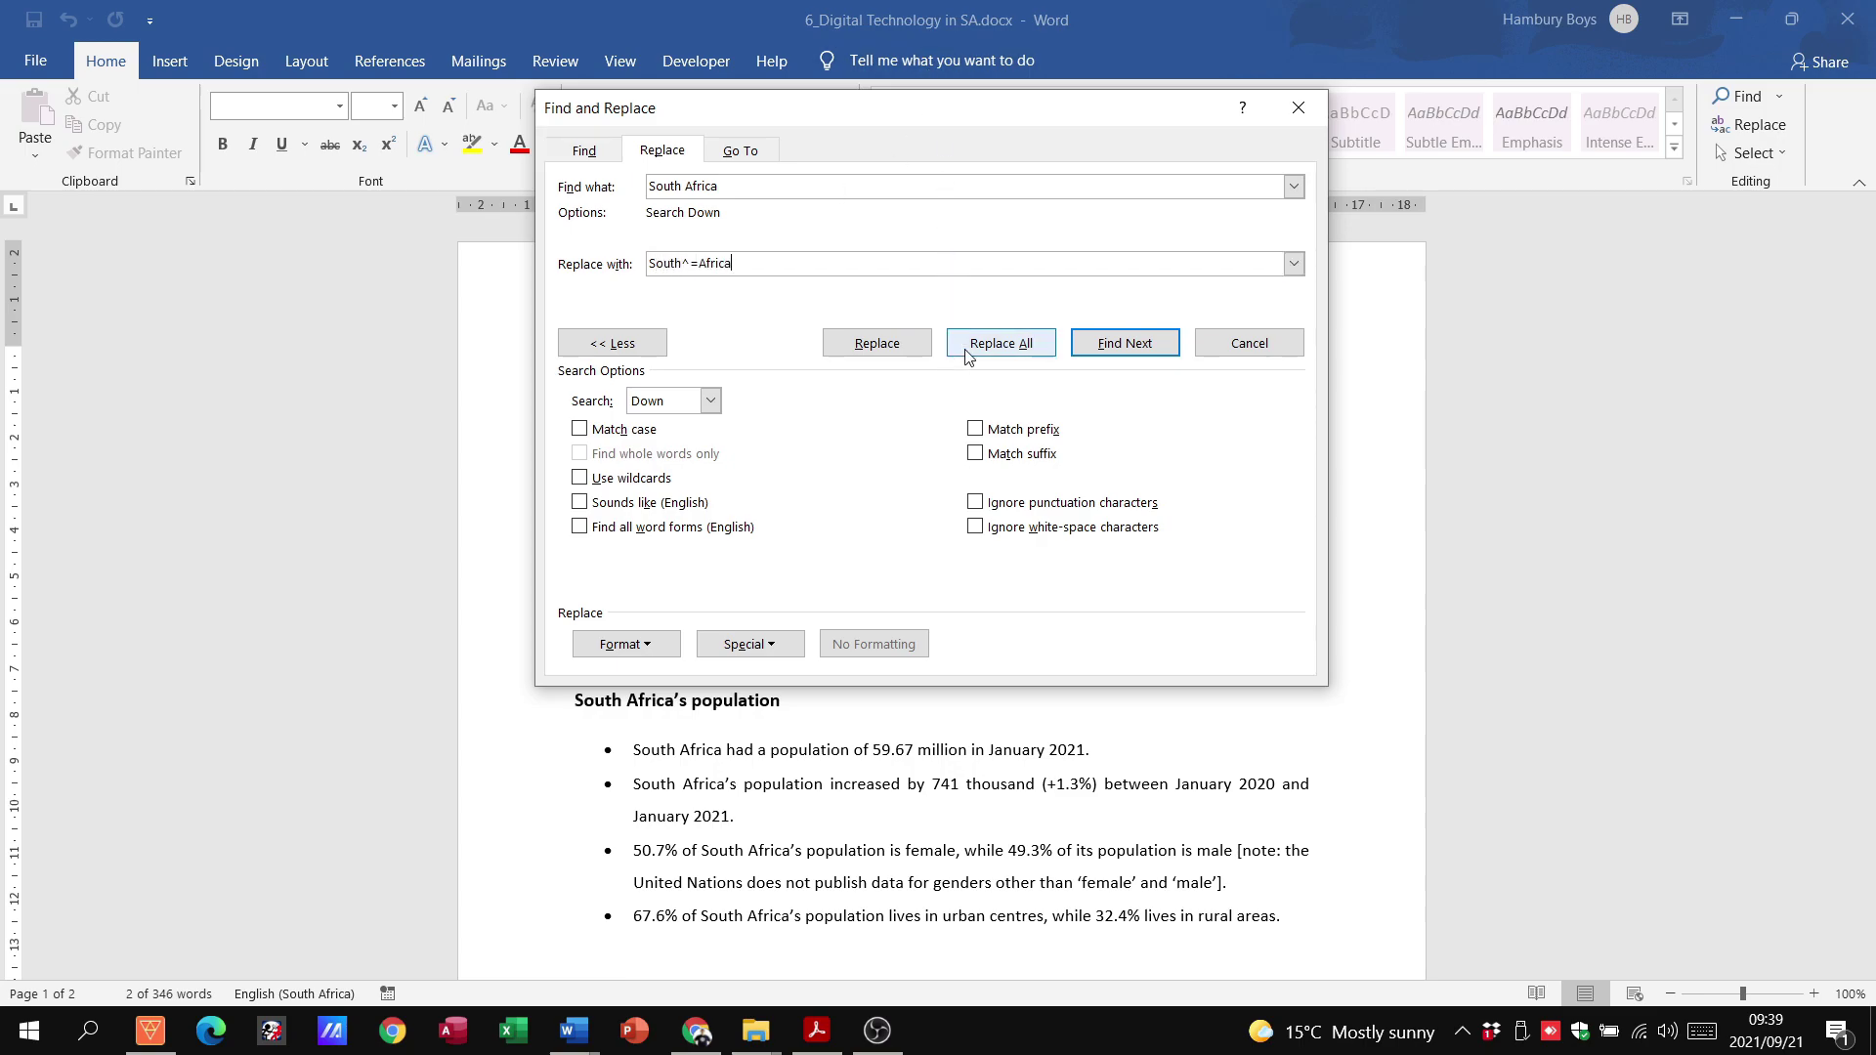
click(1000, 342)
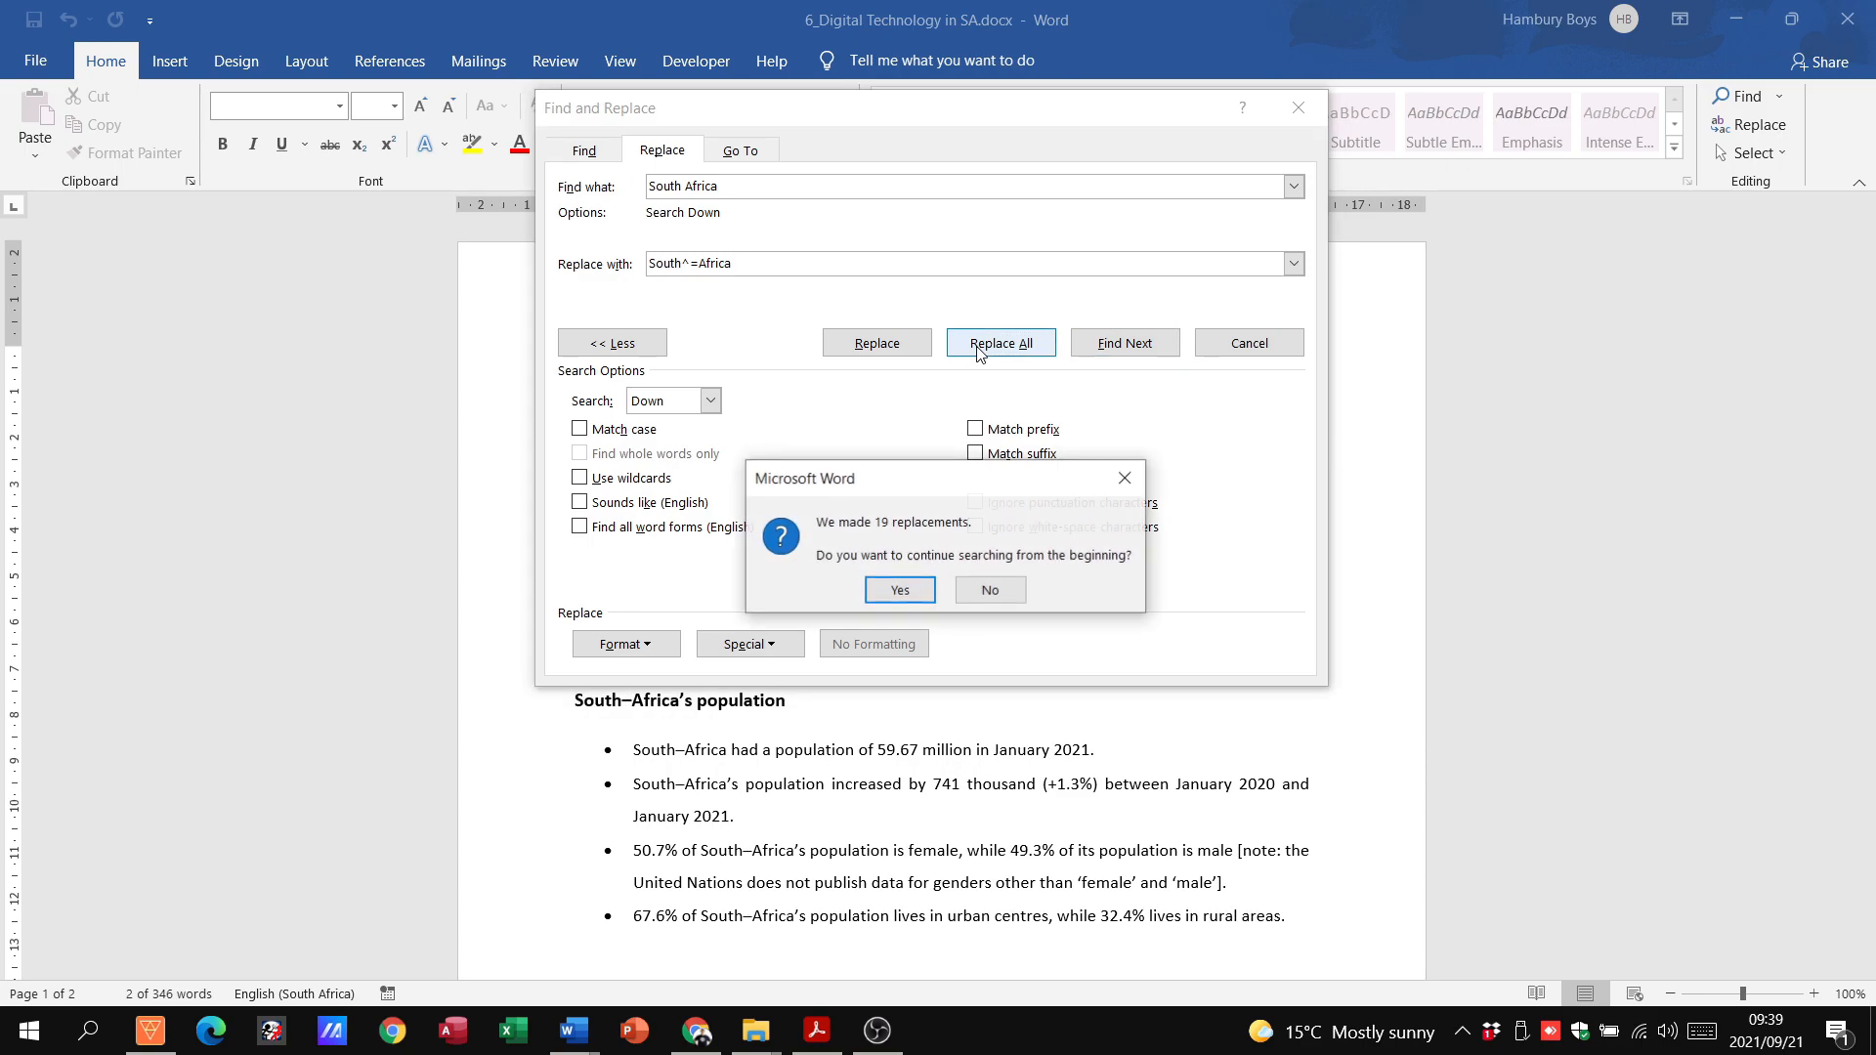
click(899, 590)
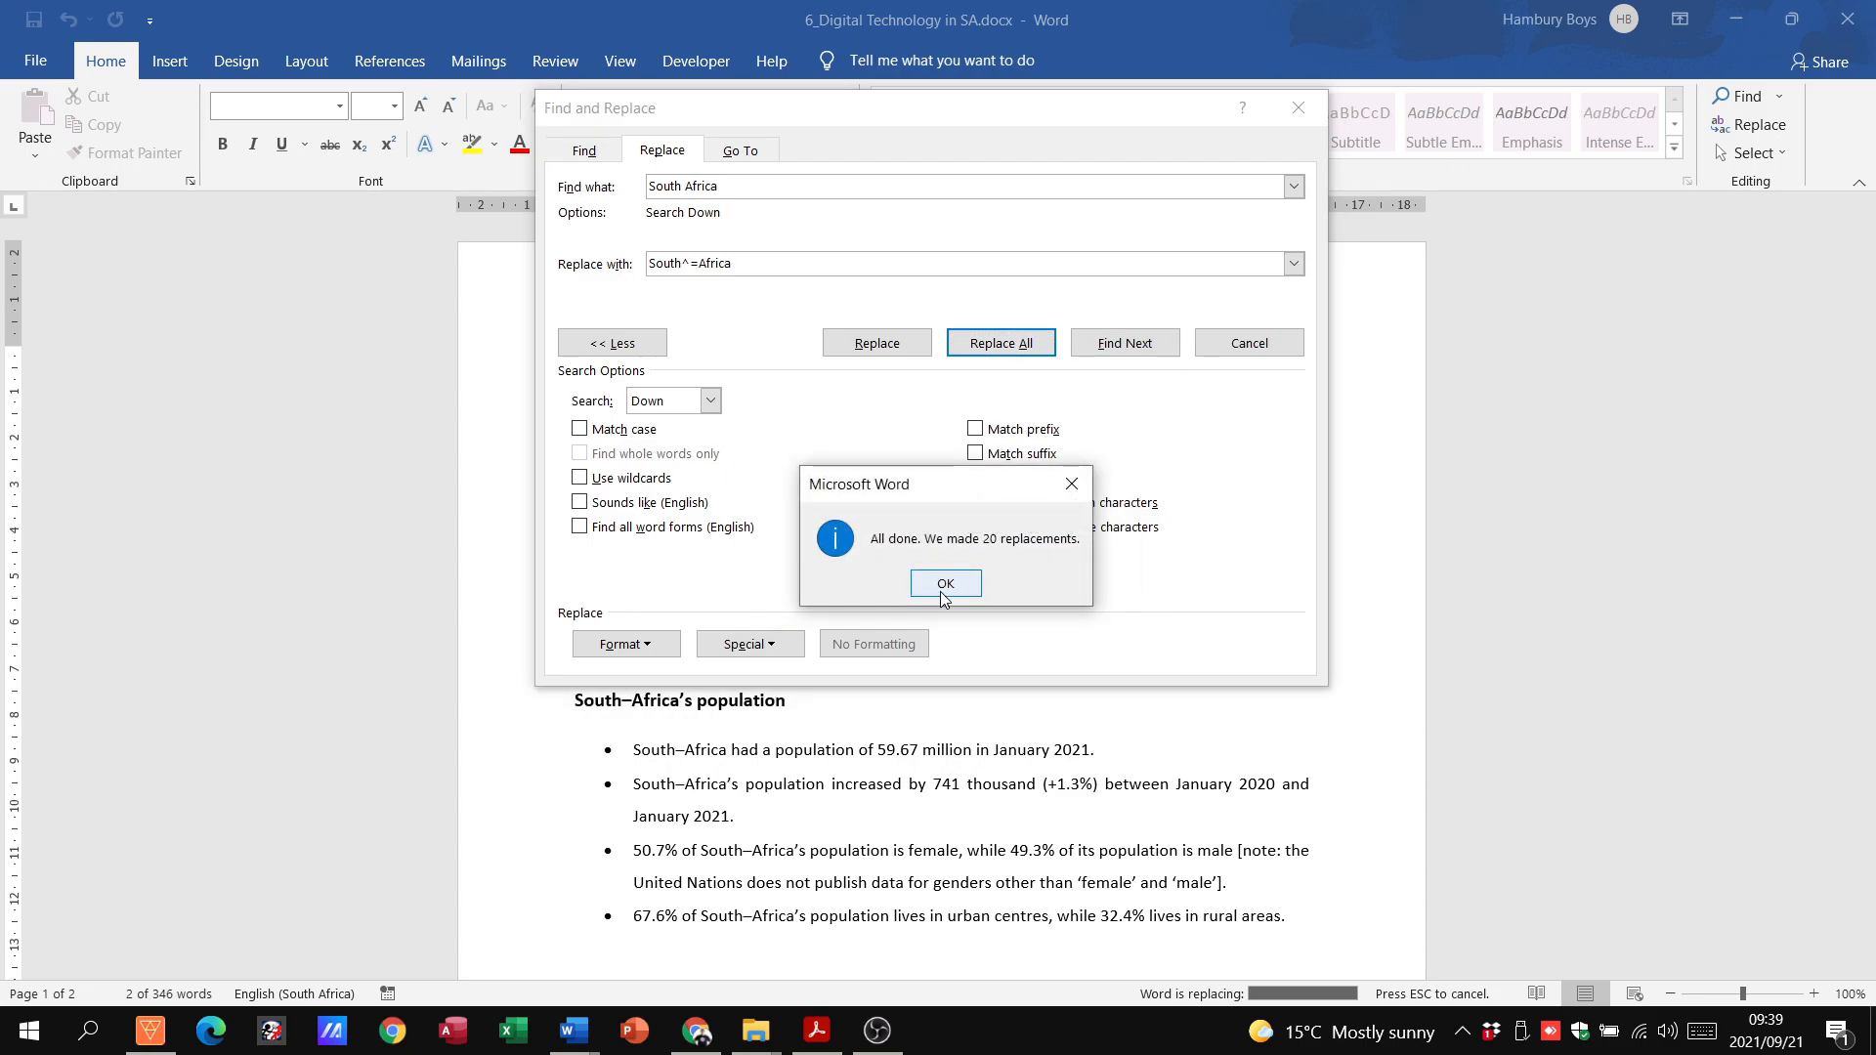
click(944, 582)
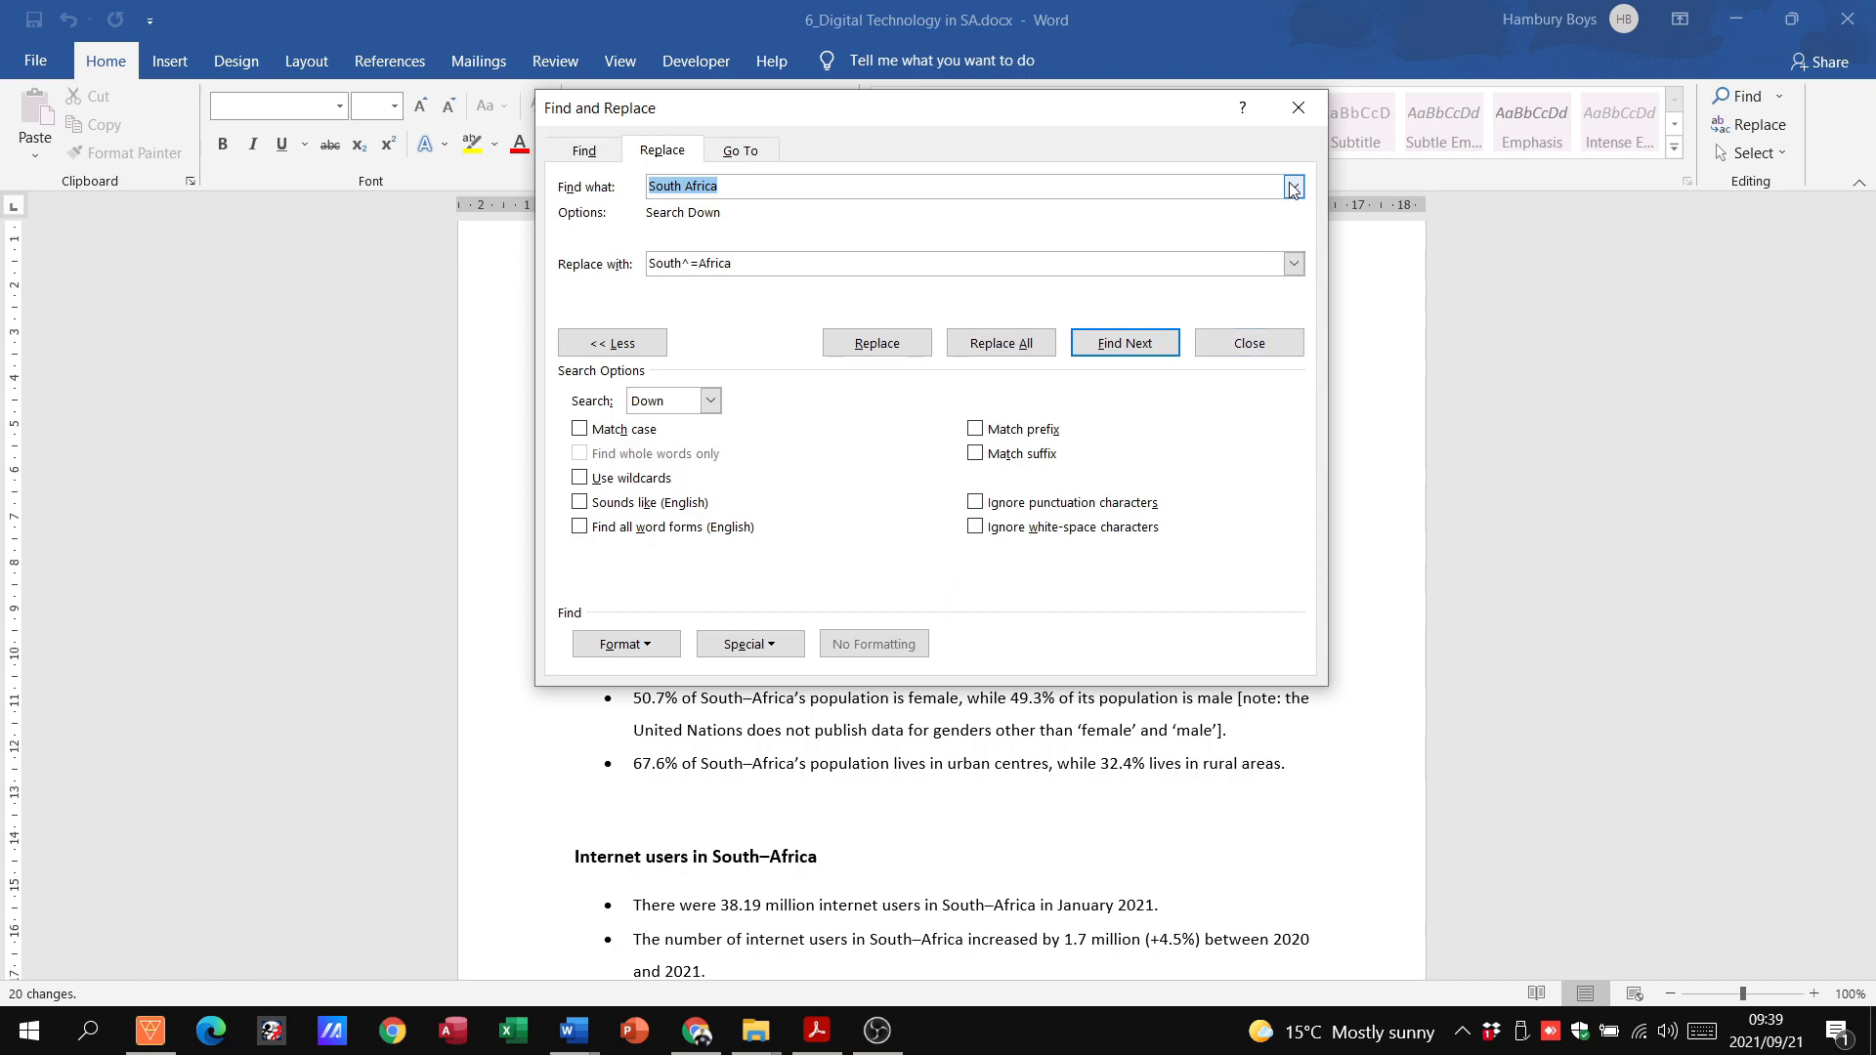
mouse_move(1298, 107)
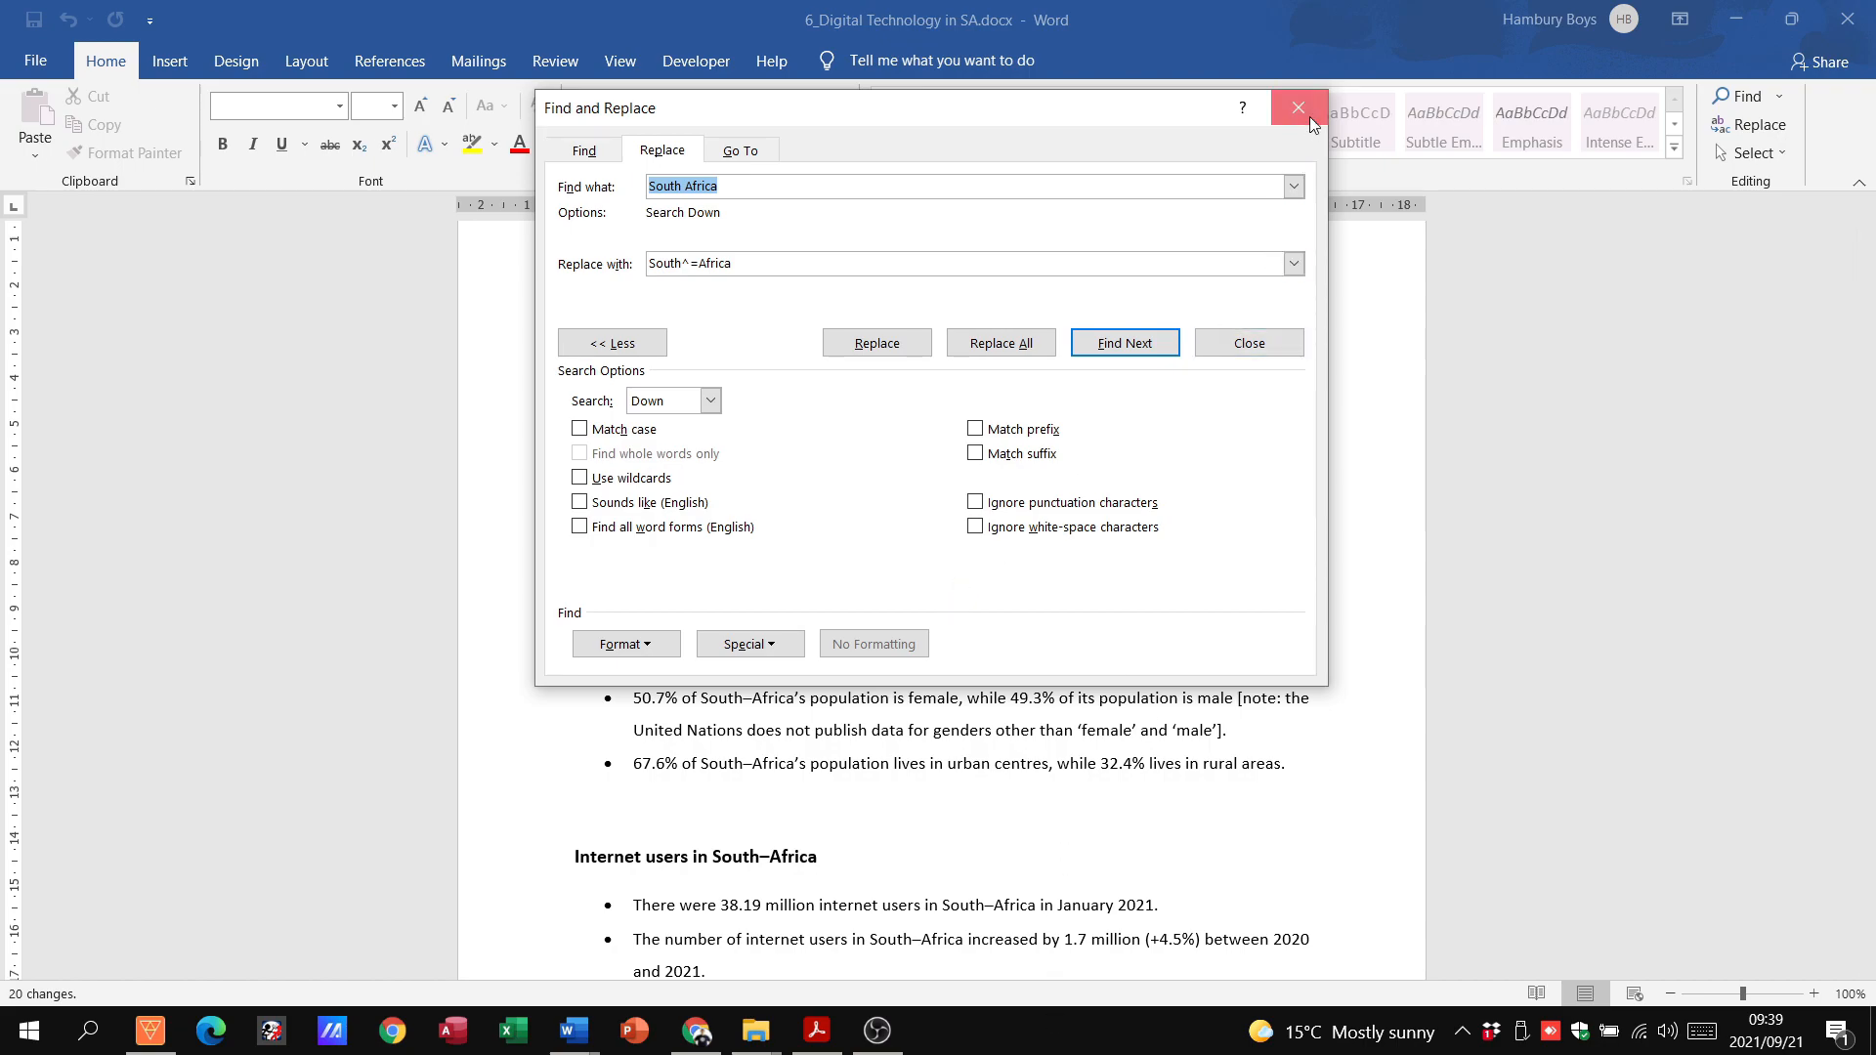
click(1299, 108)
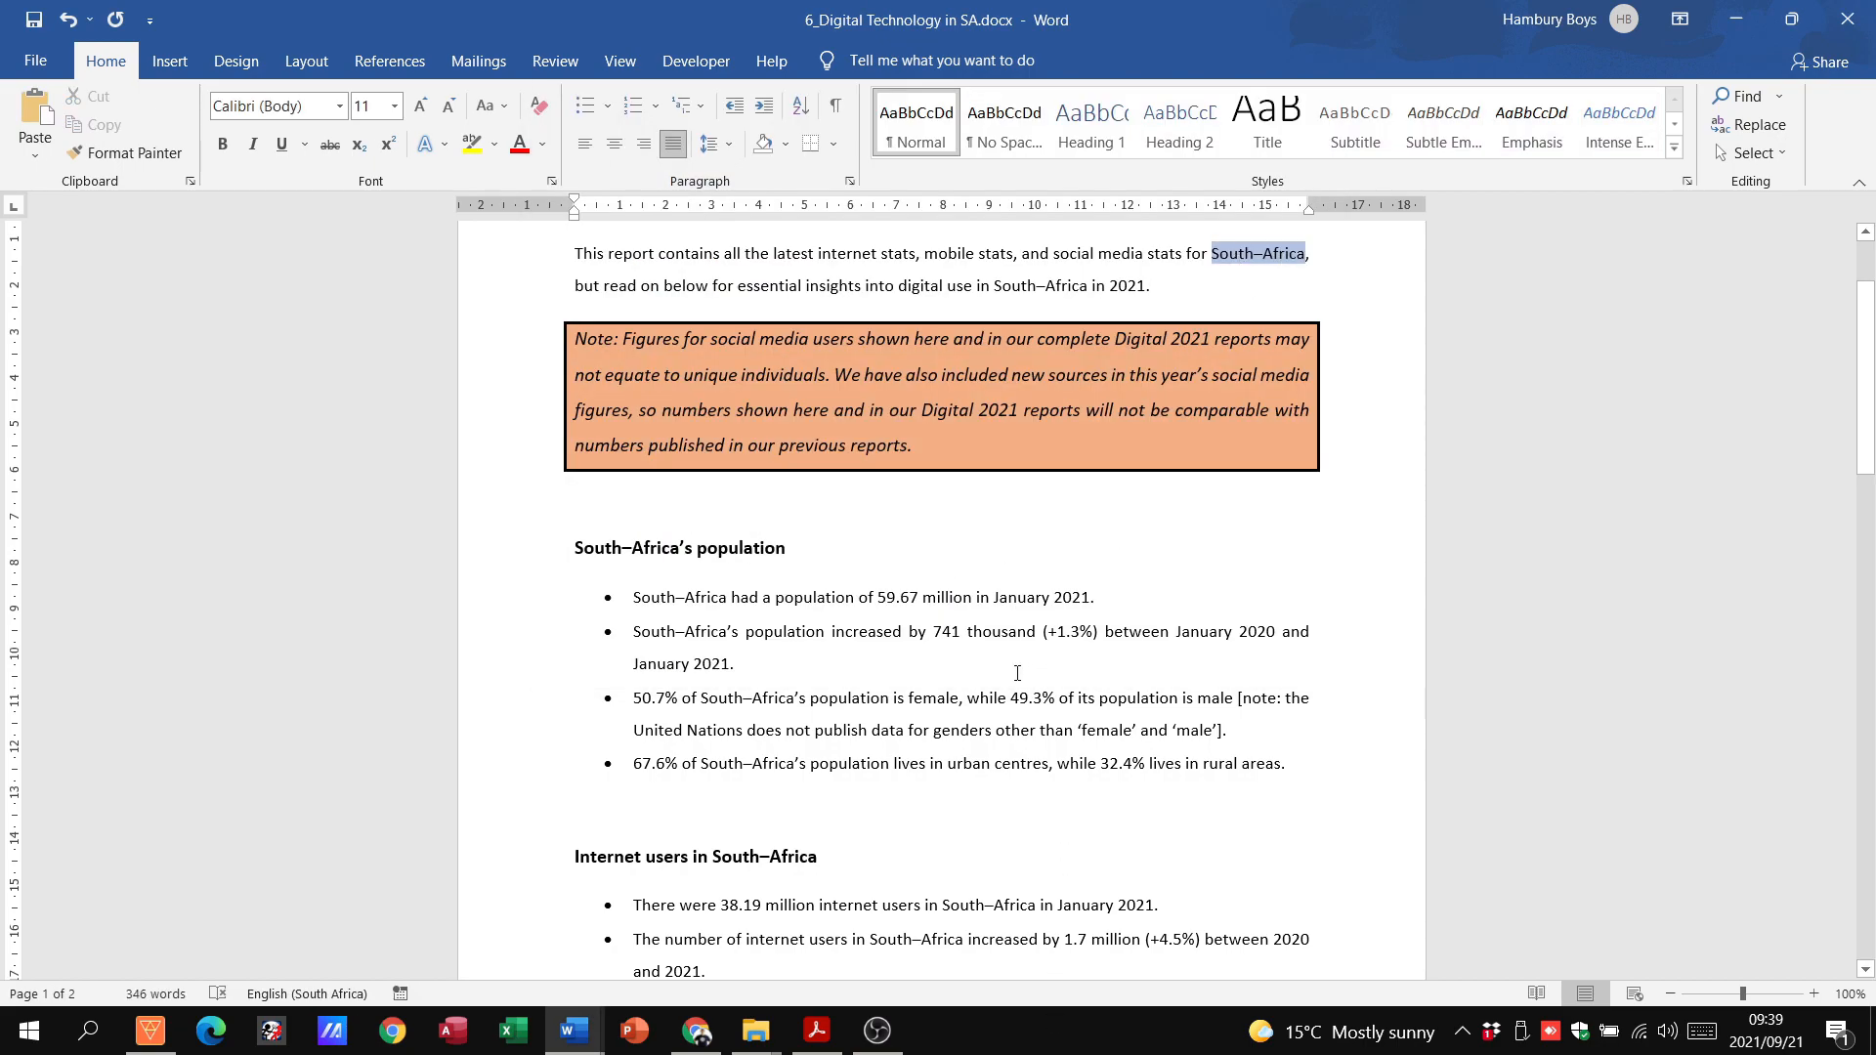
mouse_move(773, 852)
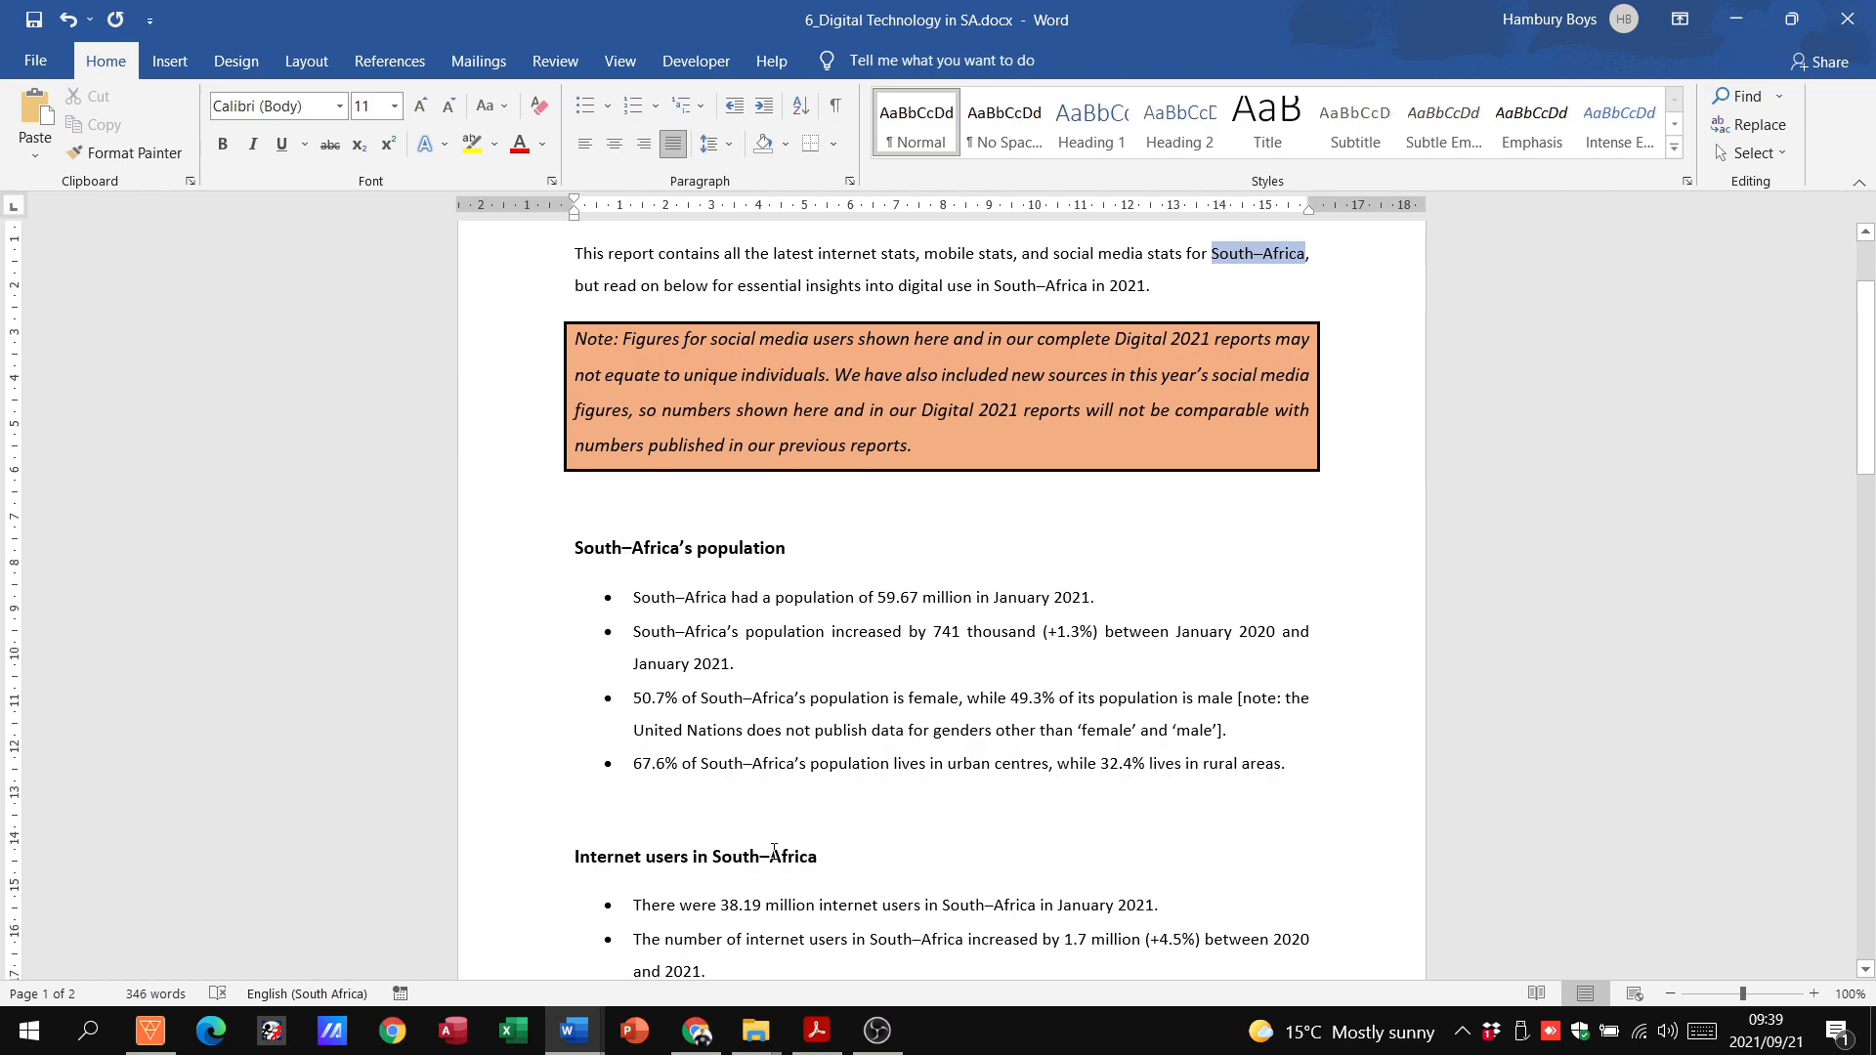
click(1149, 284)
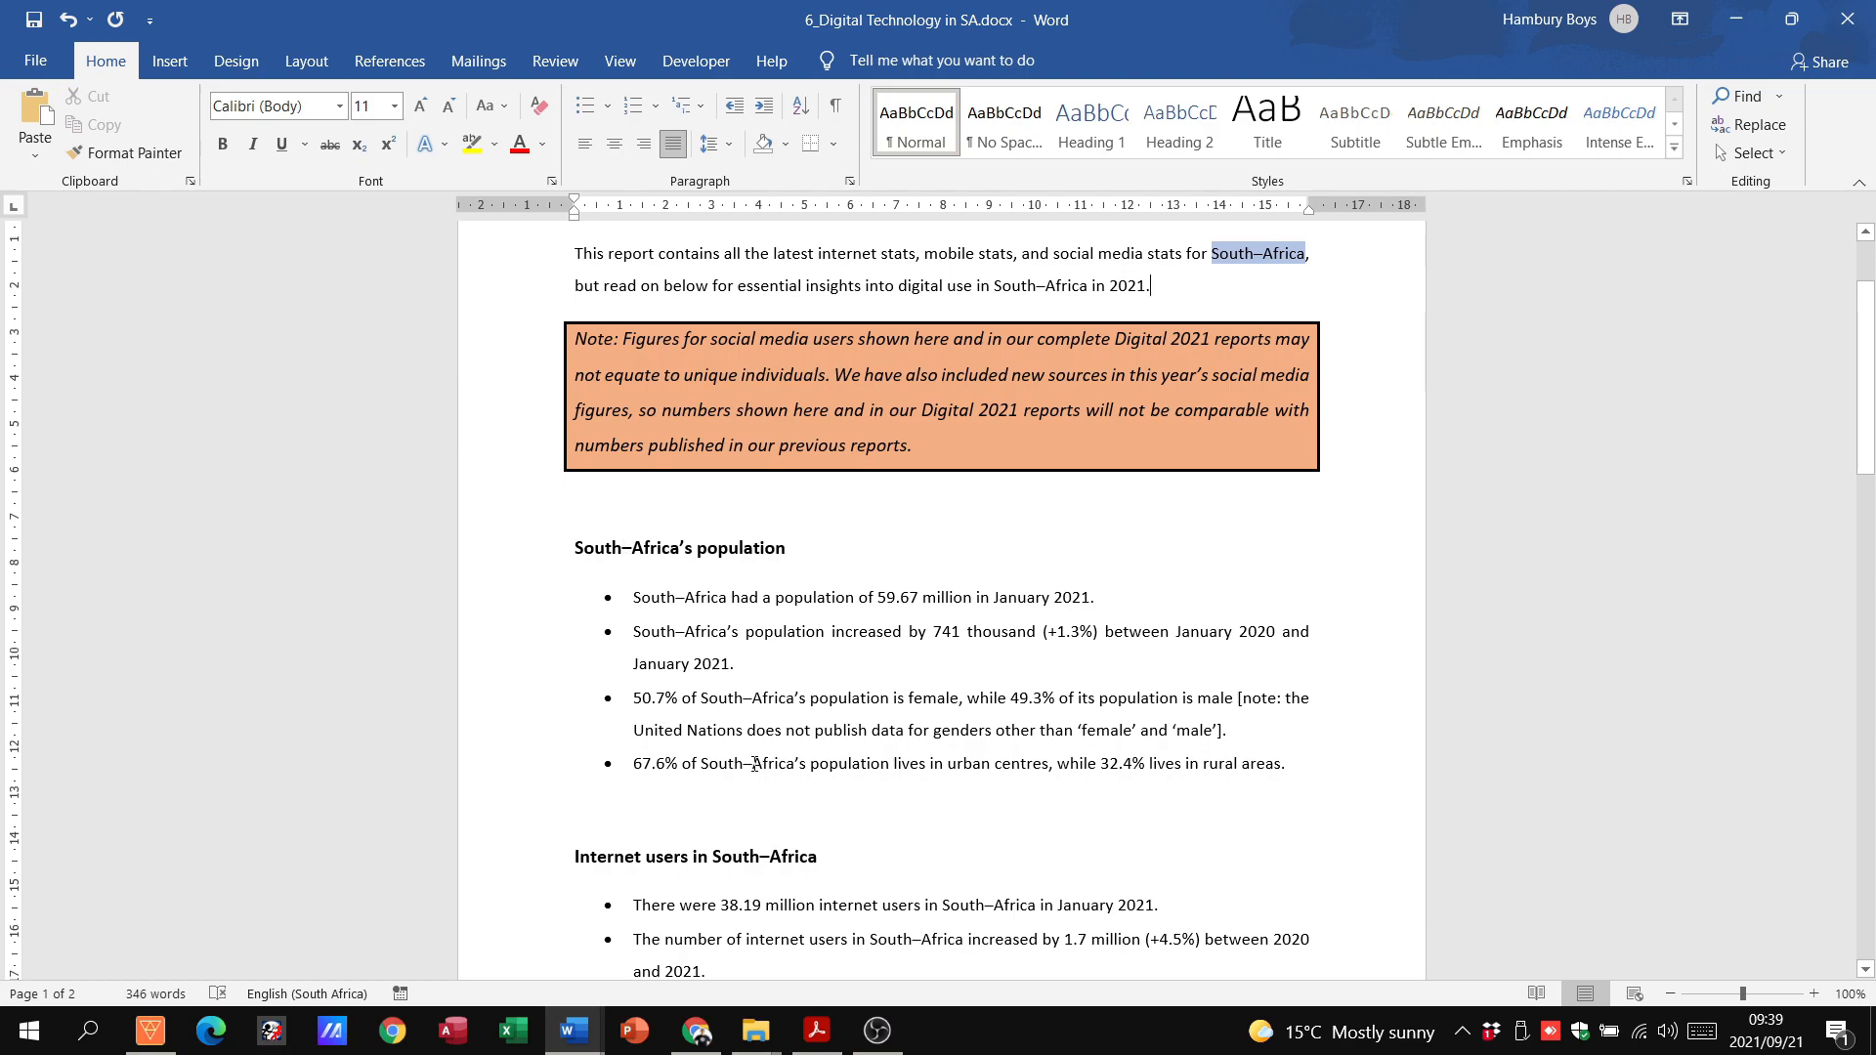
mouse_move(949, 784)
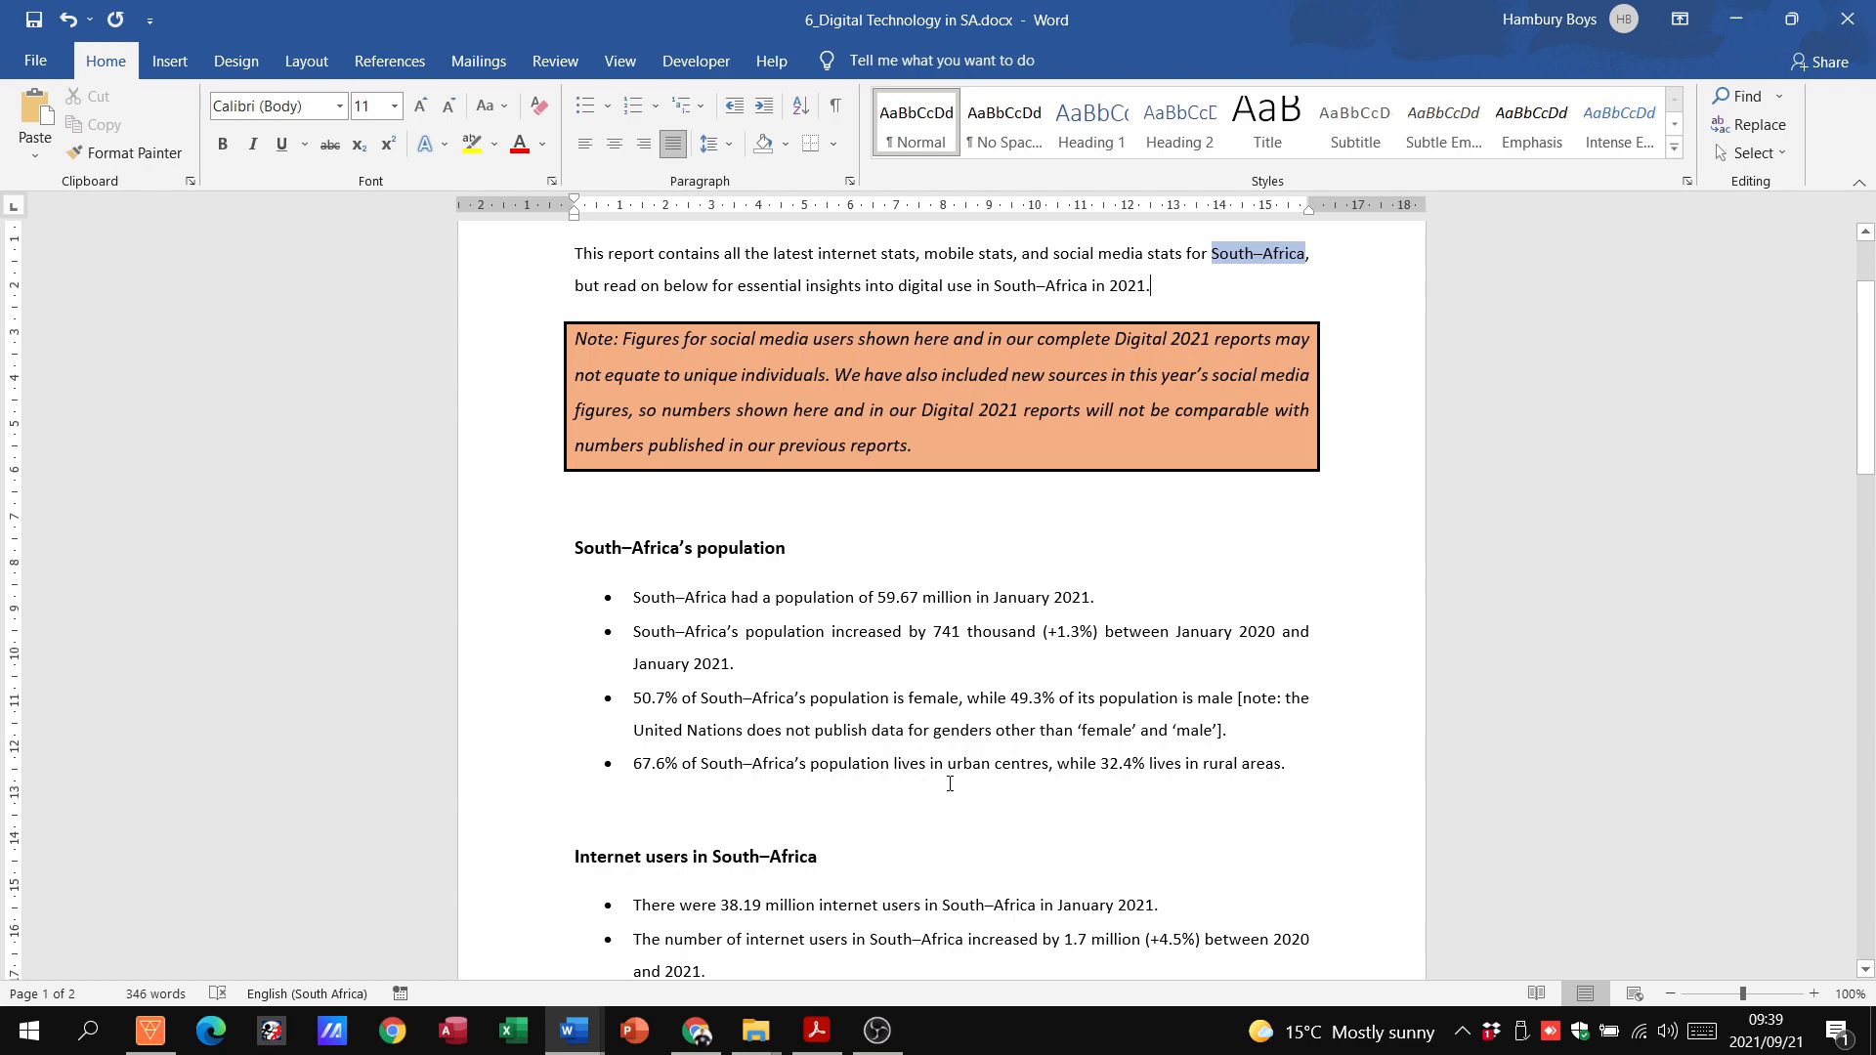
click(817, 1030)
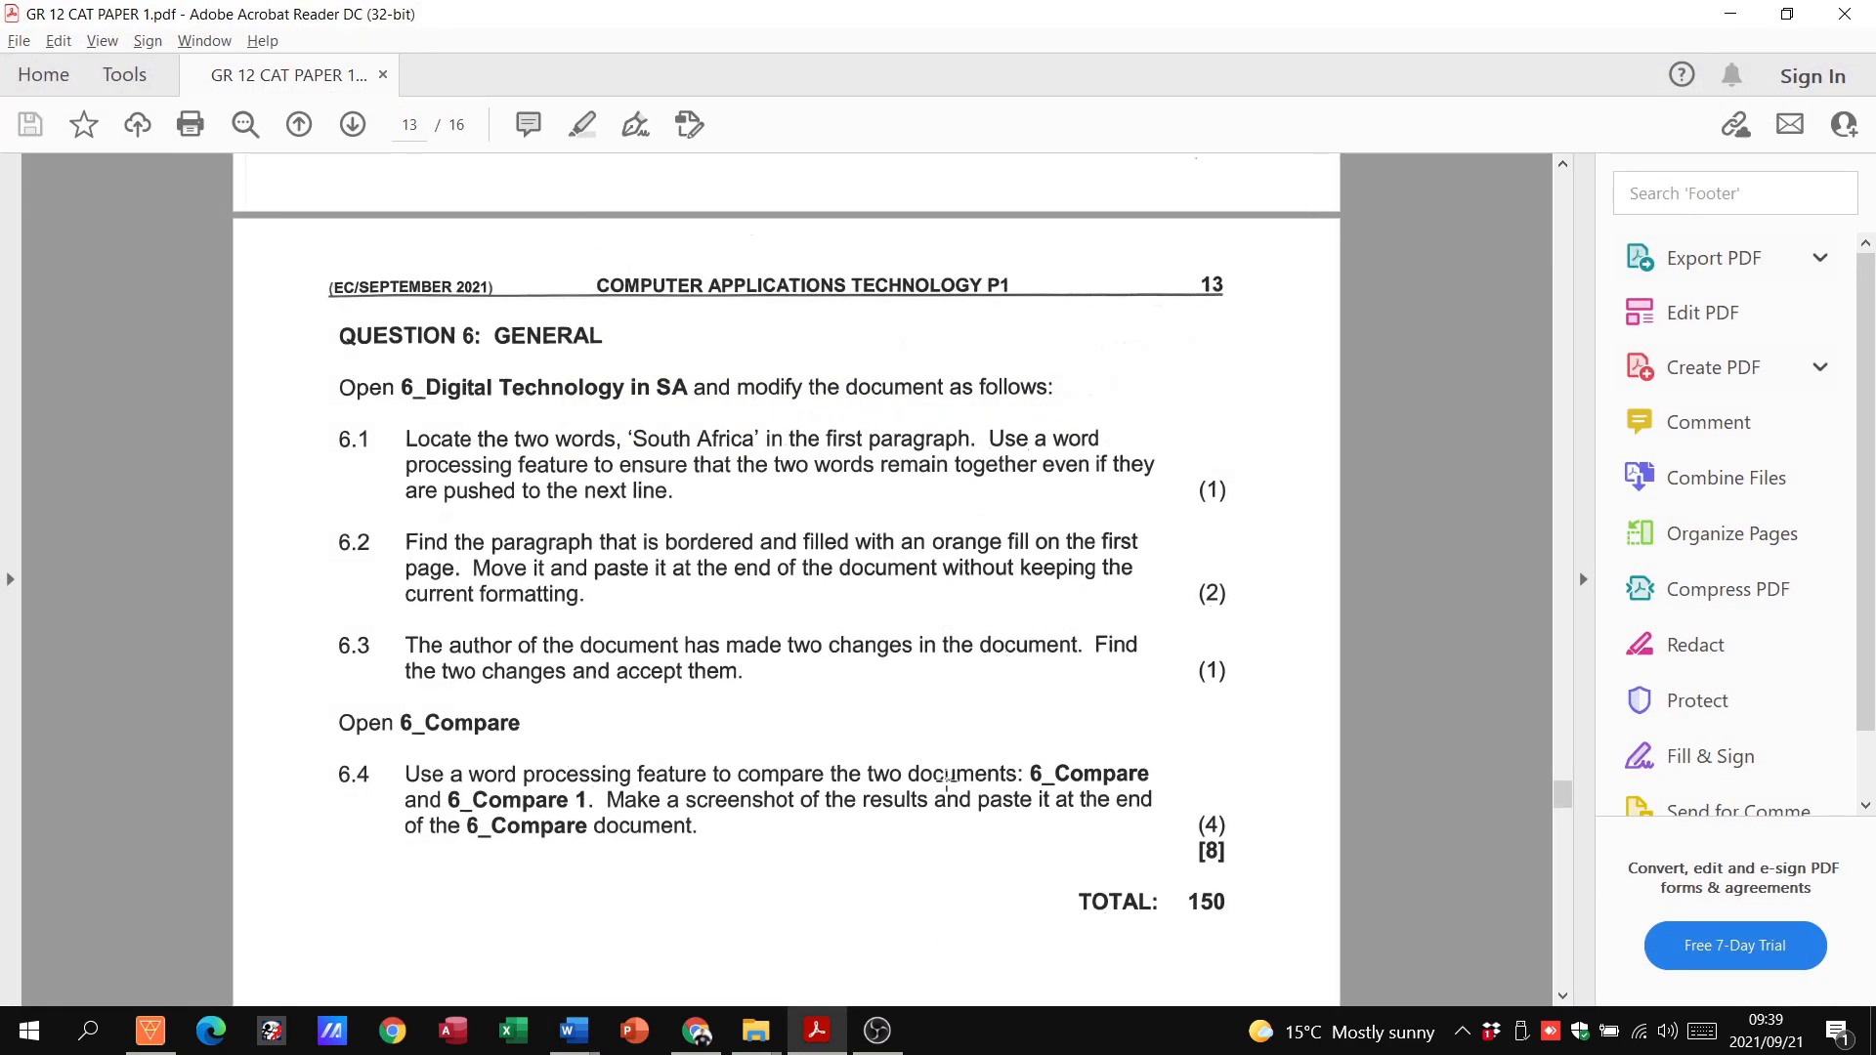
mouse_move(863, 539)
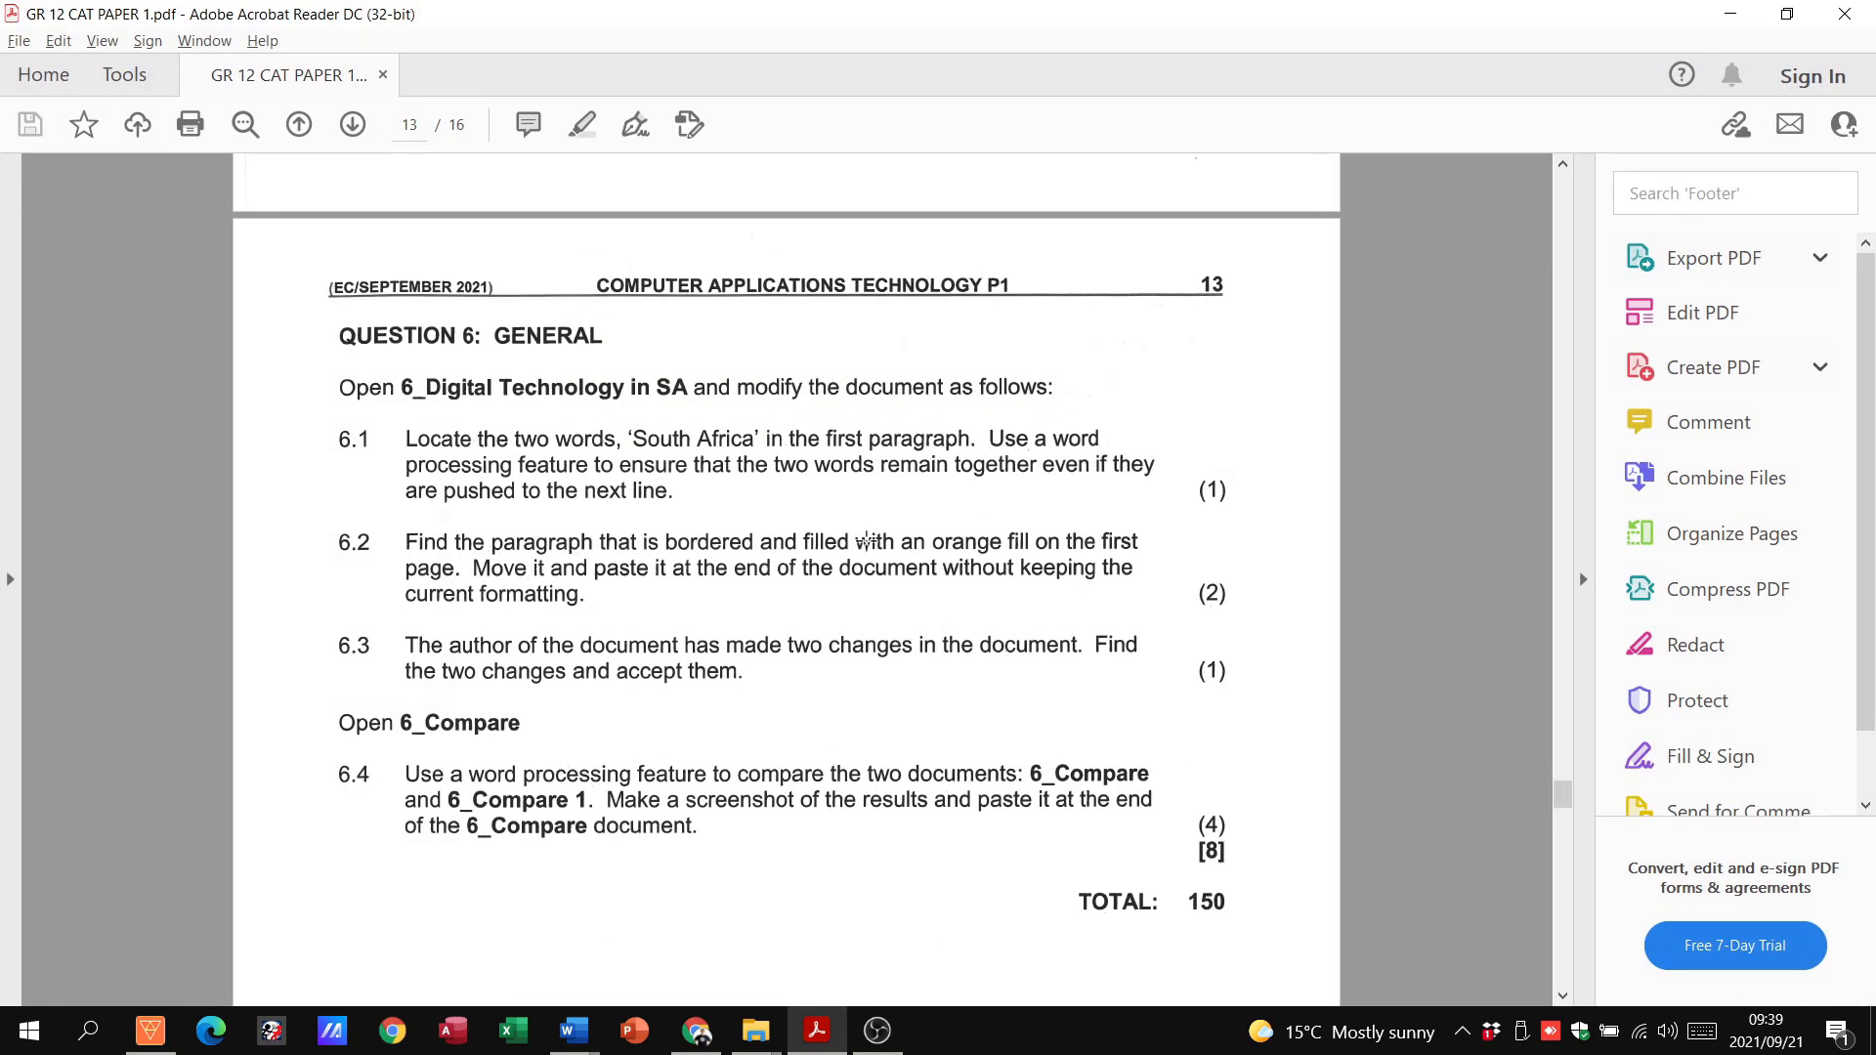
mouse_move(476, 580)
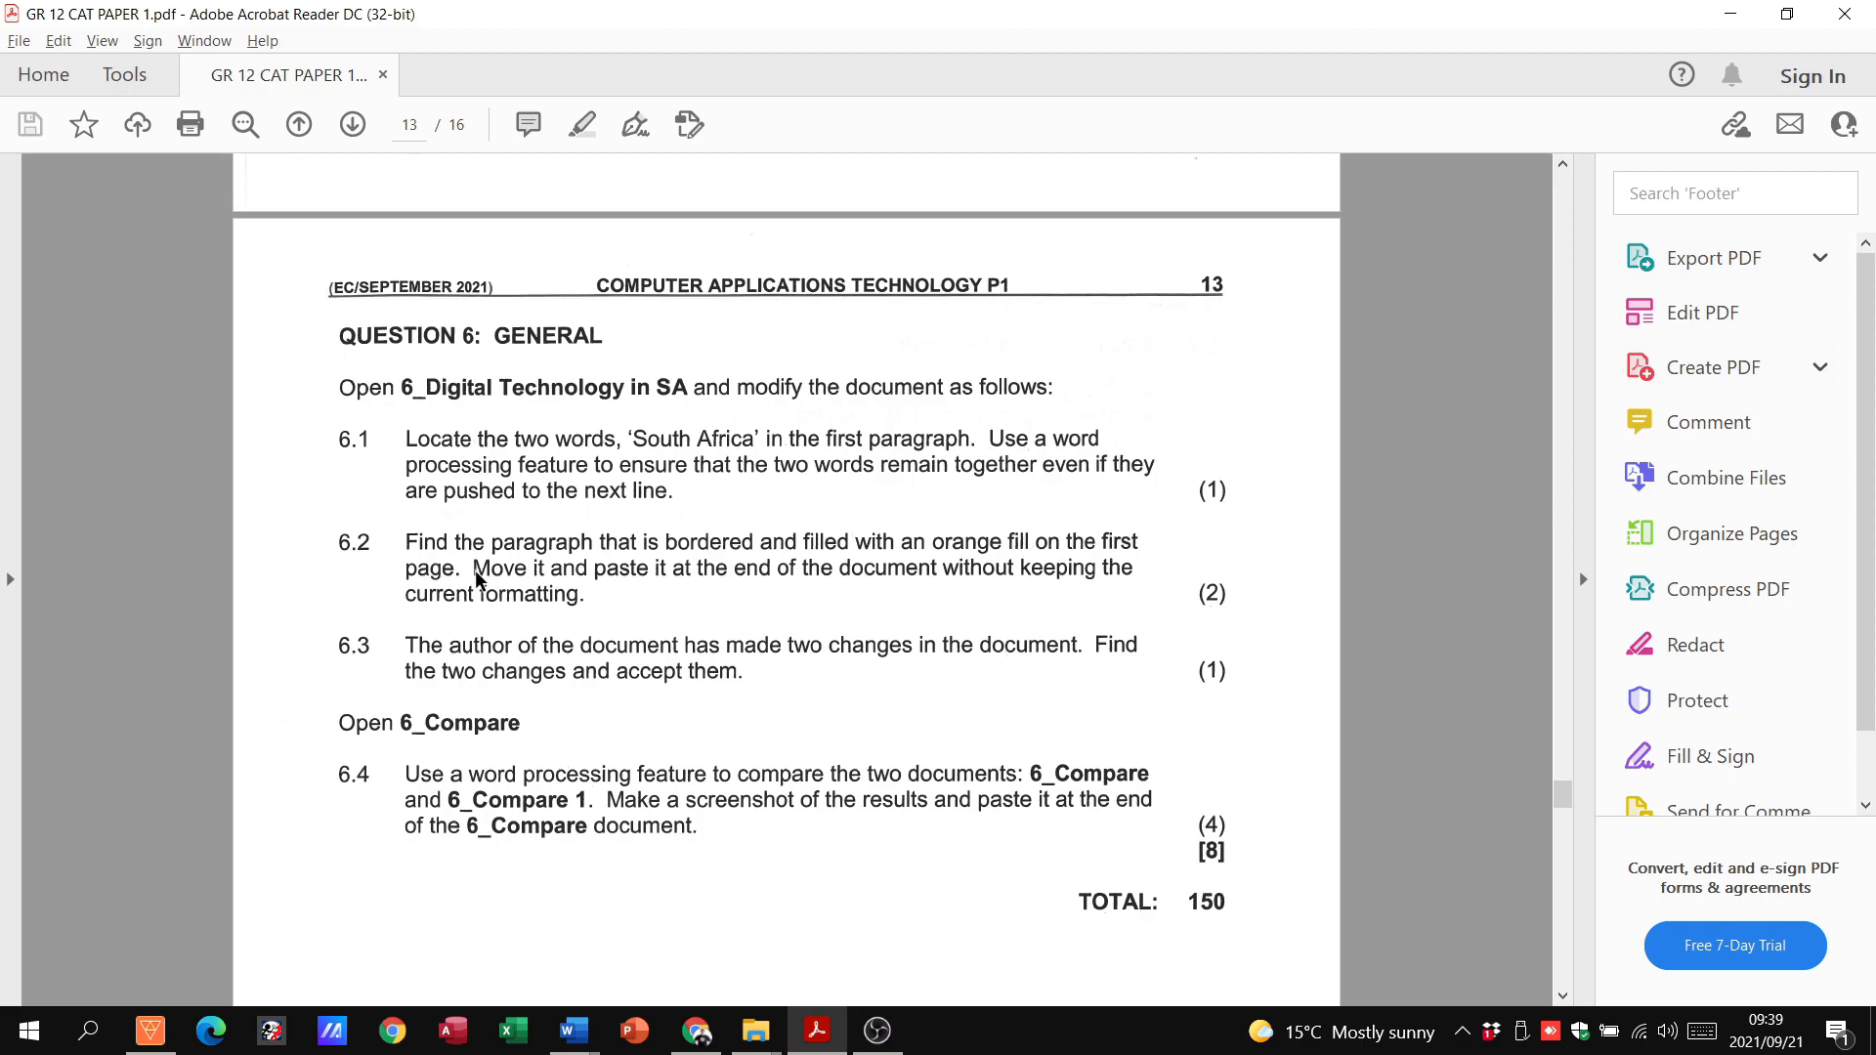
click(570, 1030)
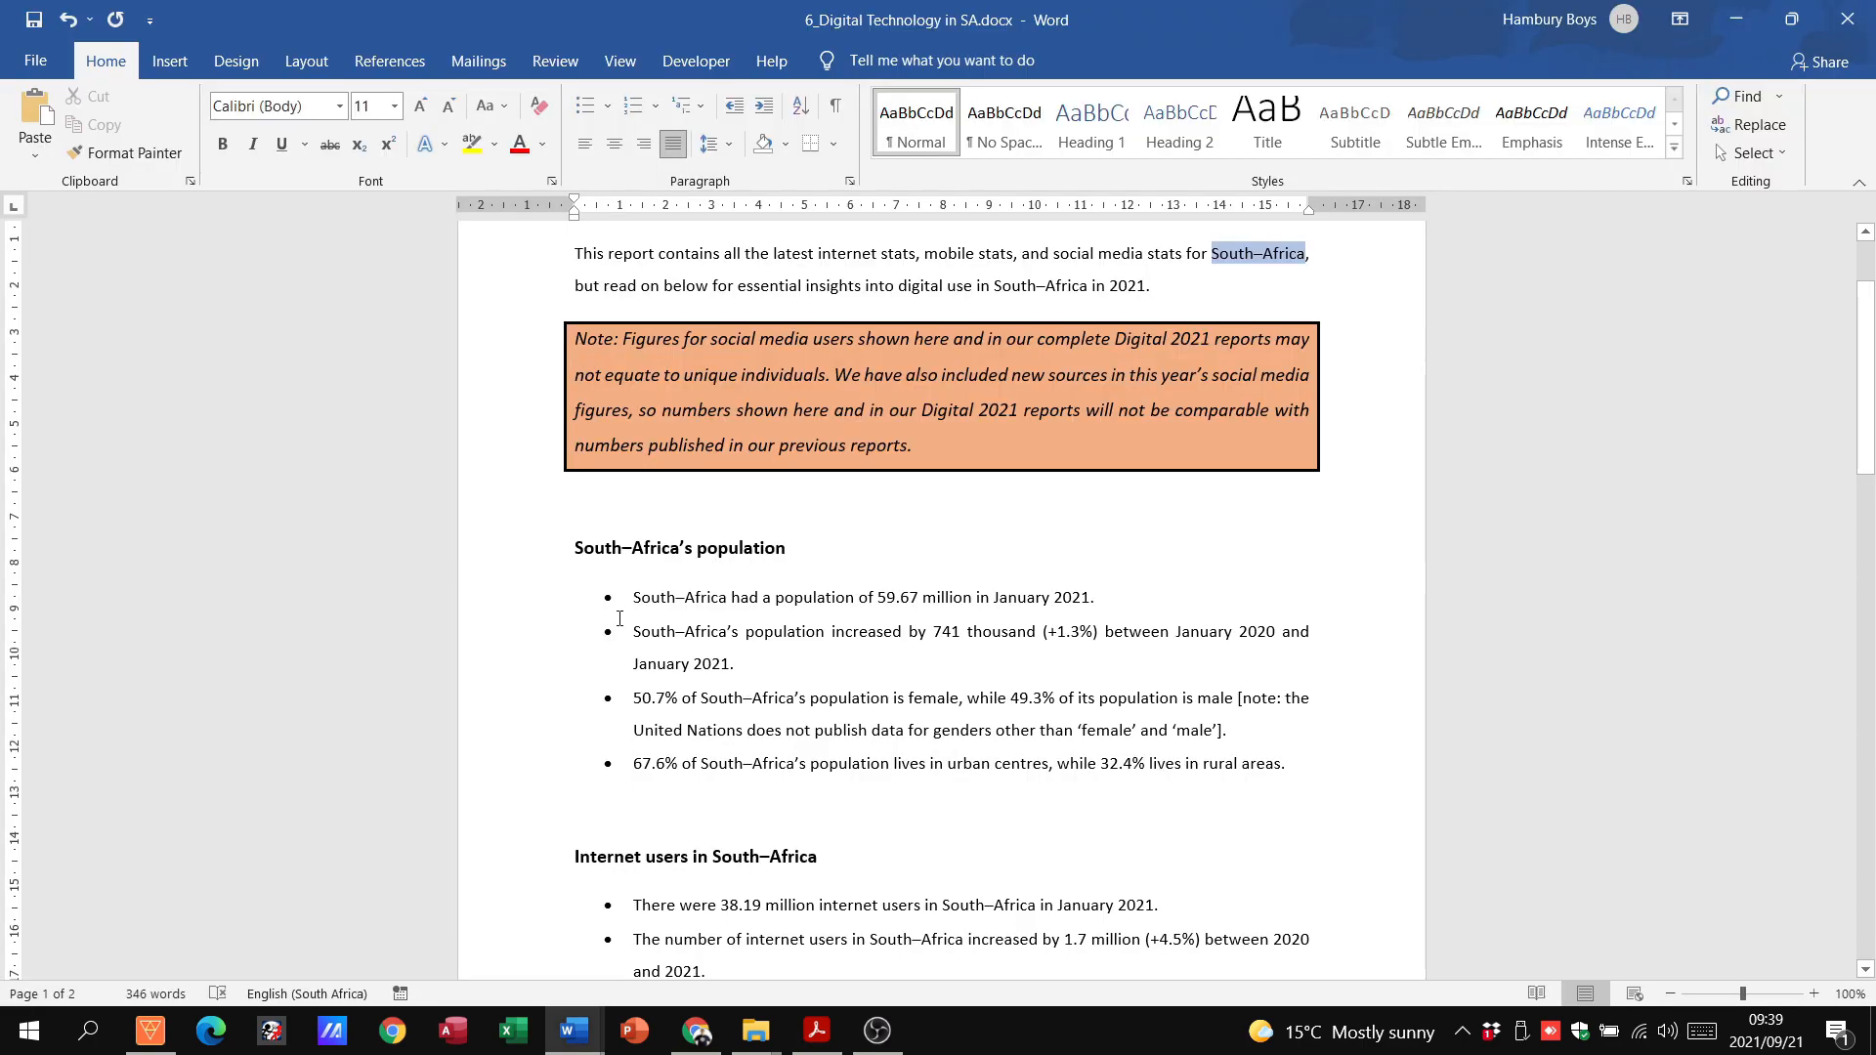
click(817, 1030)
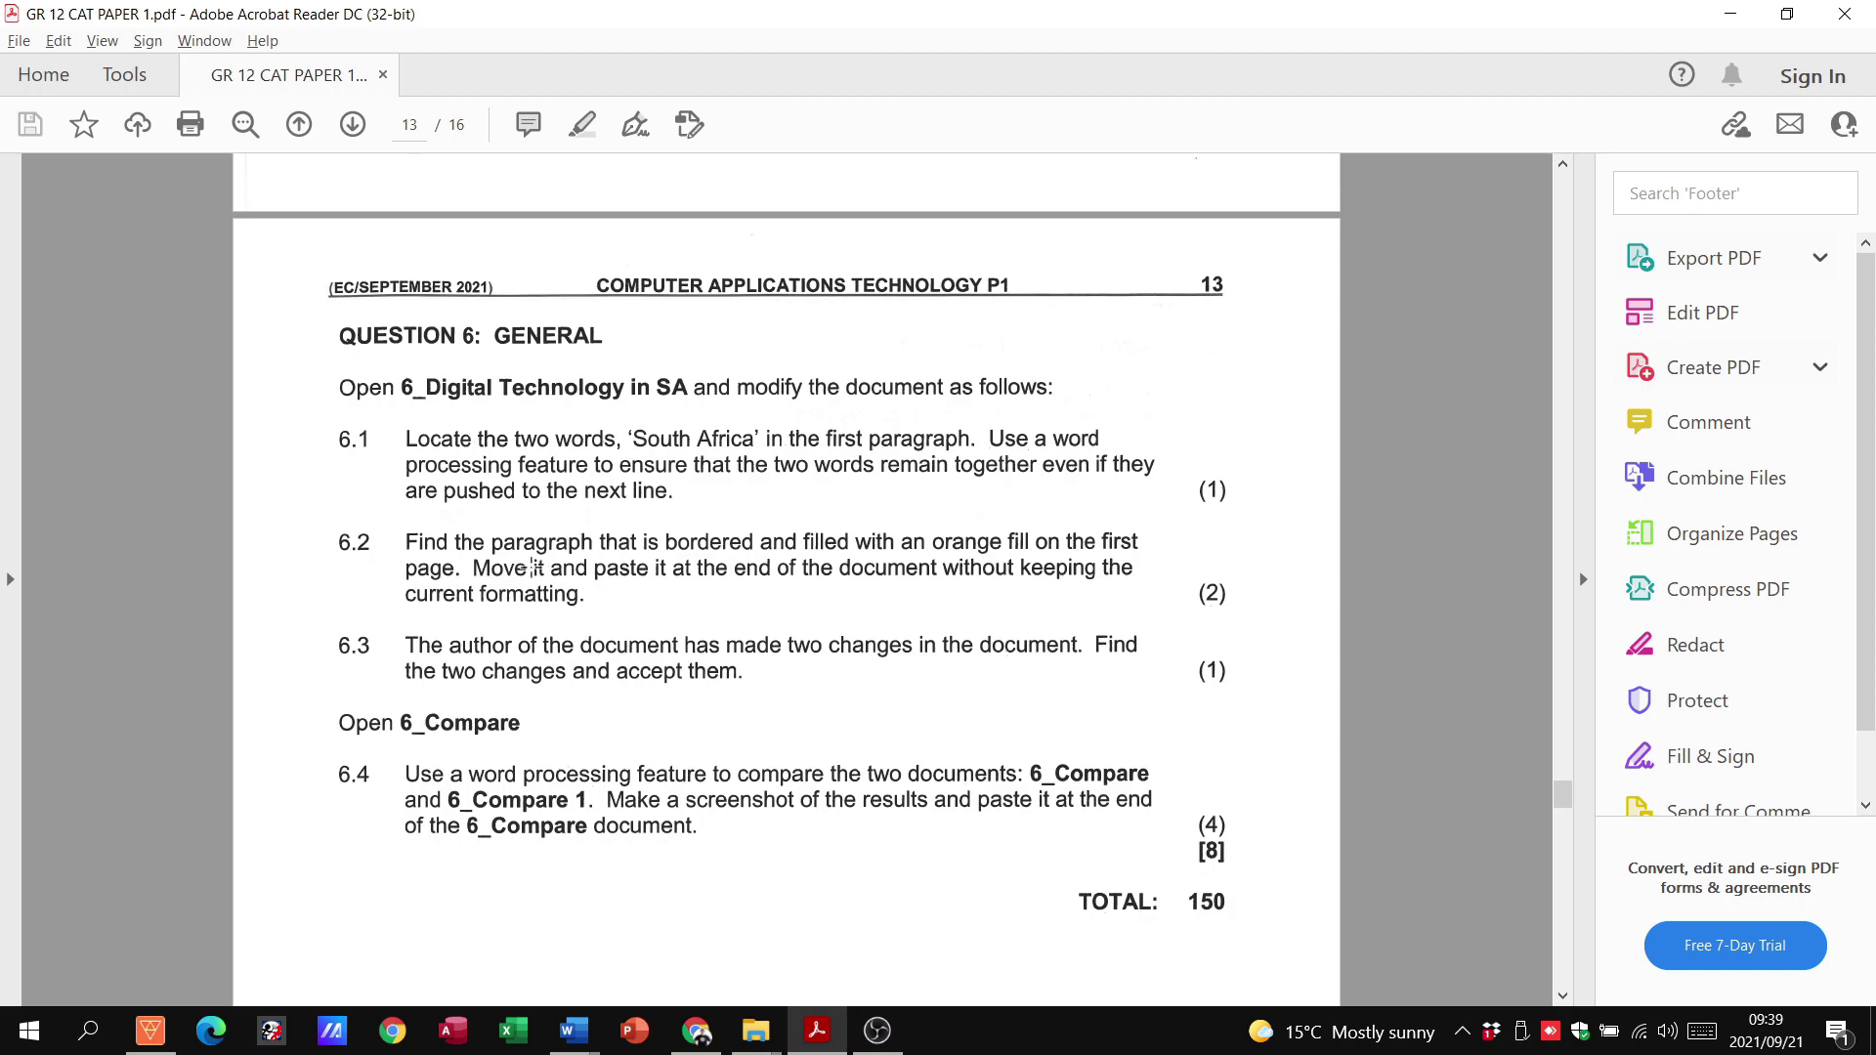
mouse_move(1040, 581)
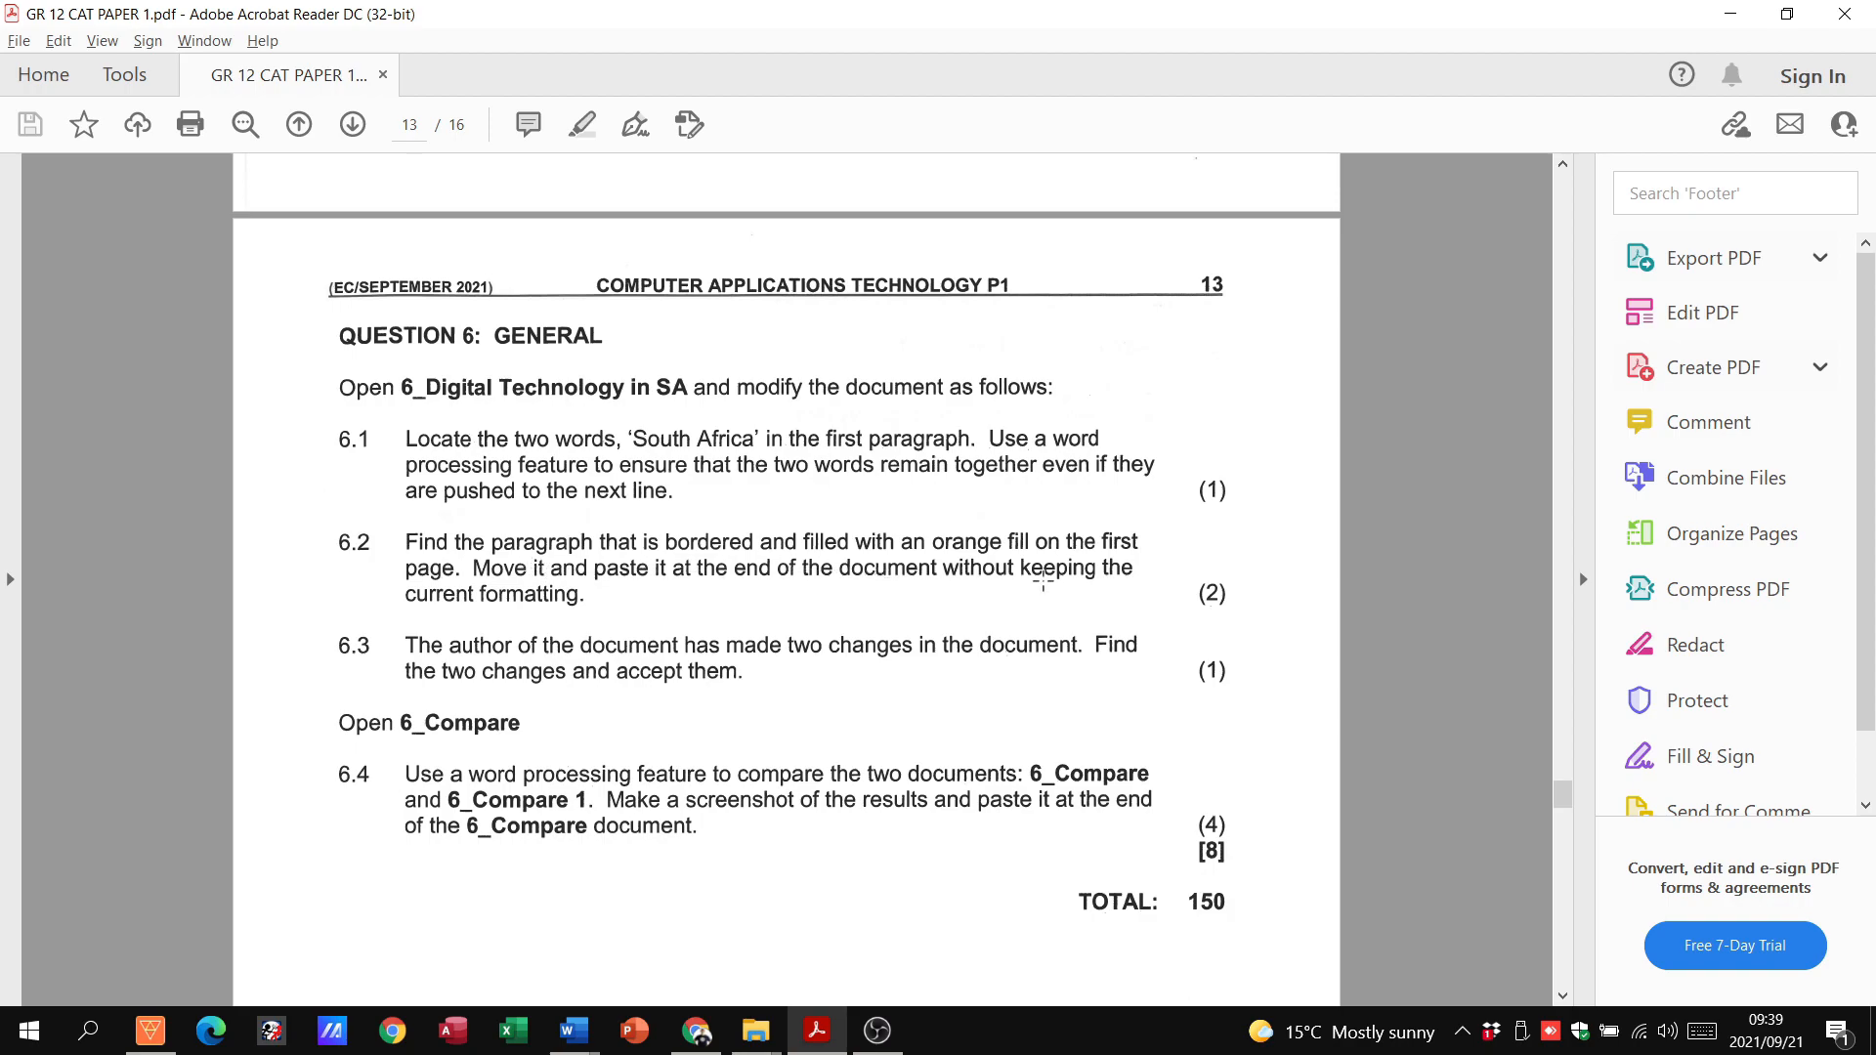
mouse_move(442, 604)
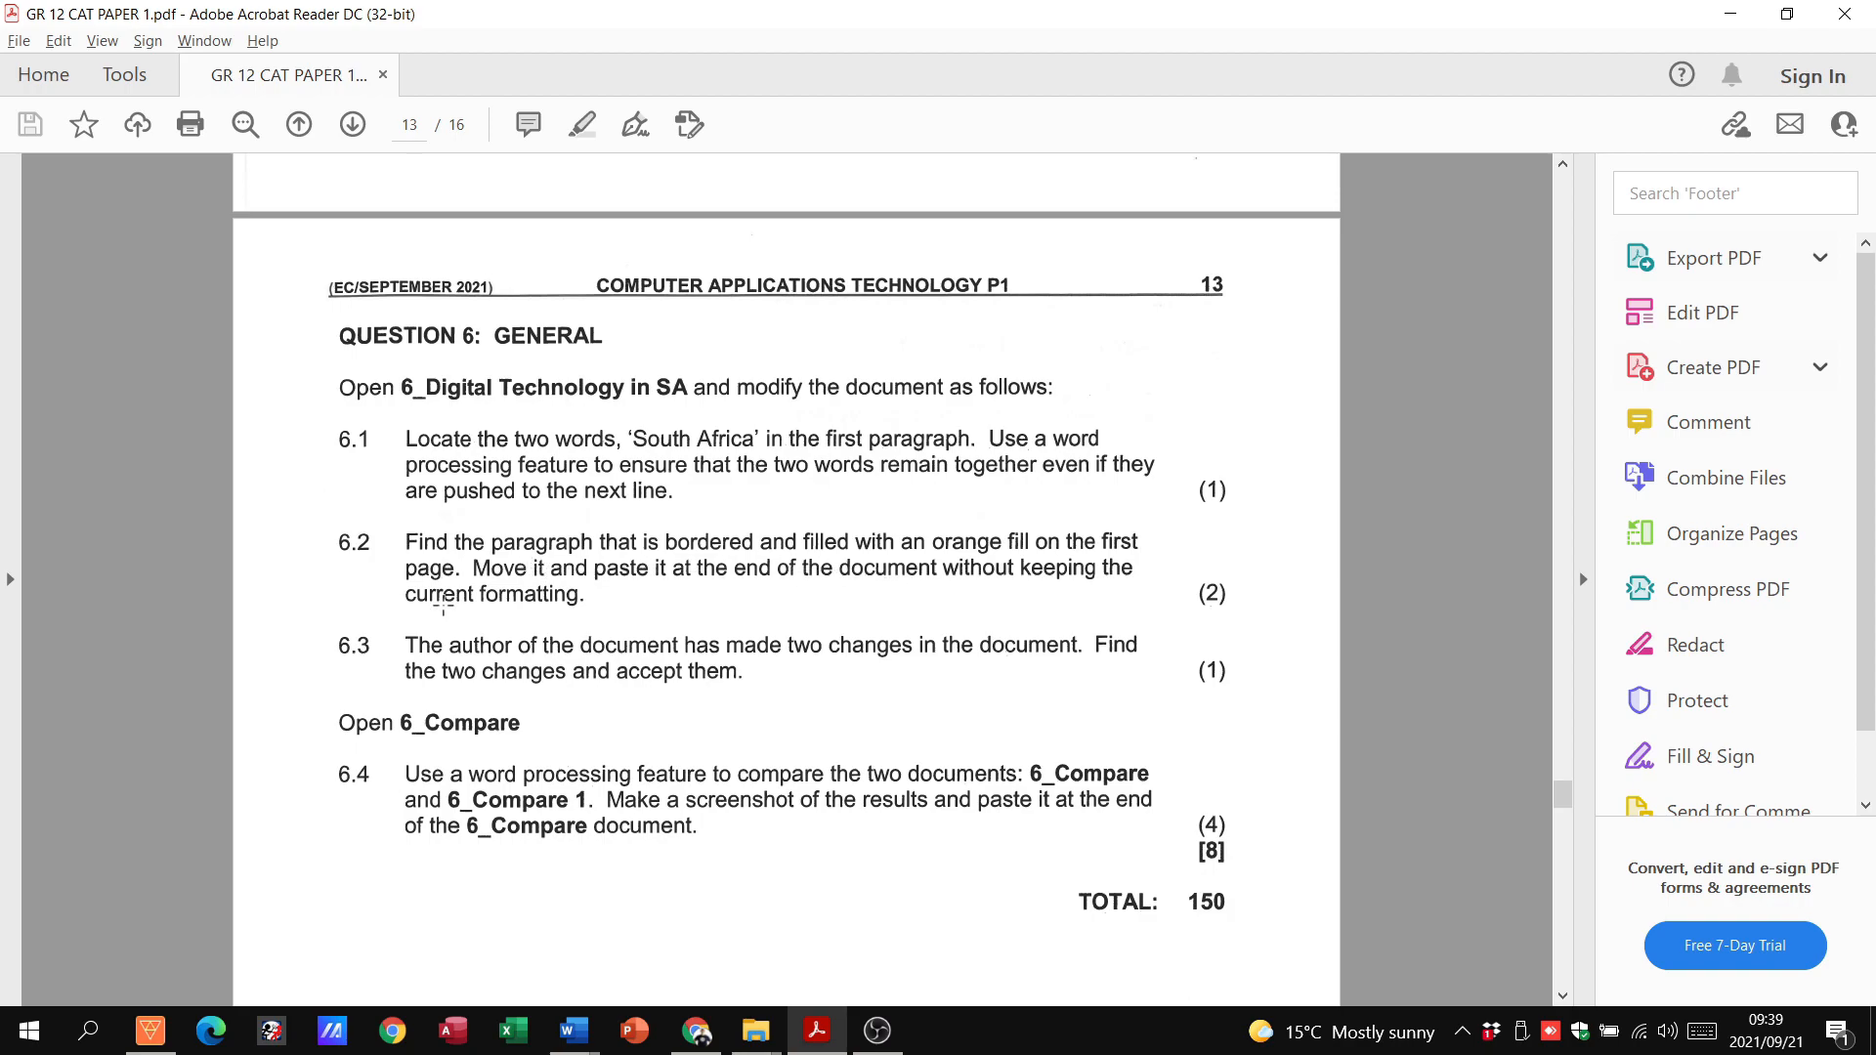
click(572, 1030)
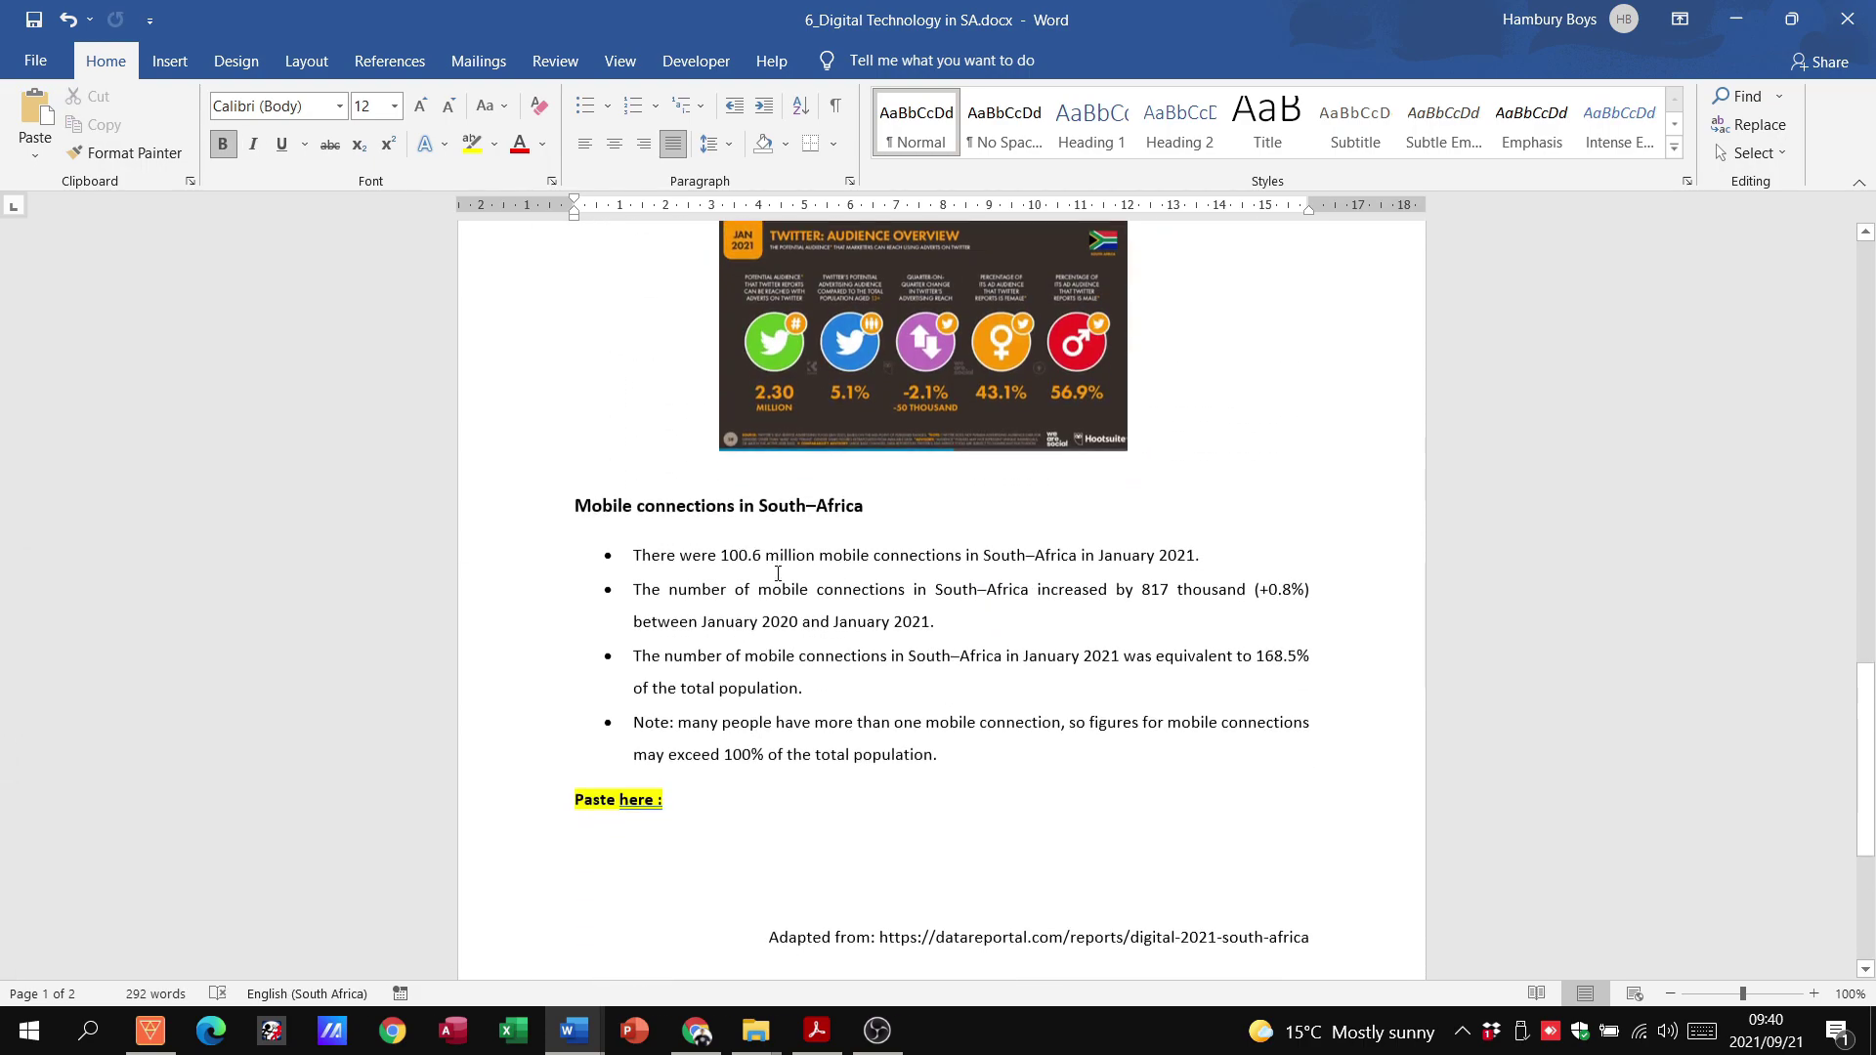
Step: Paste the cut note paragraph below 'Paste here :' as plain text without border, fill or italics
scroll(down, 3)
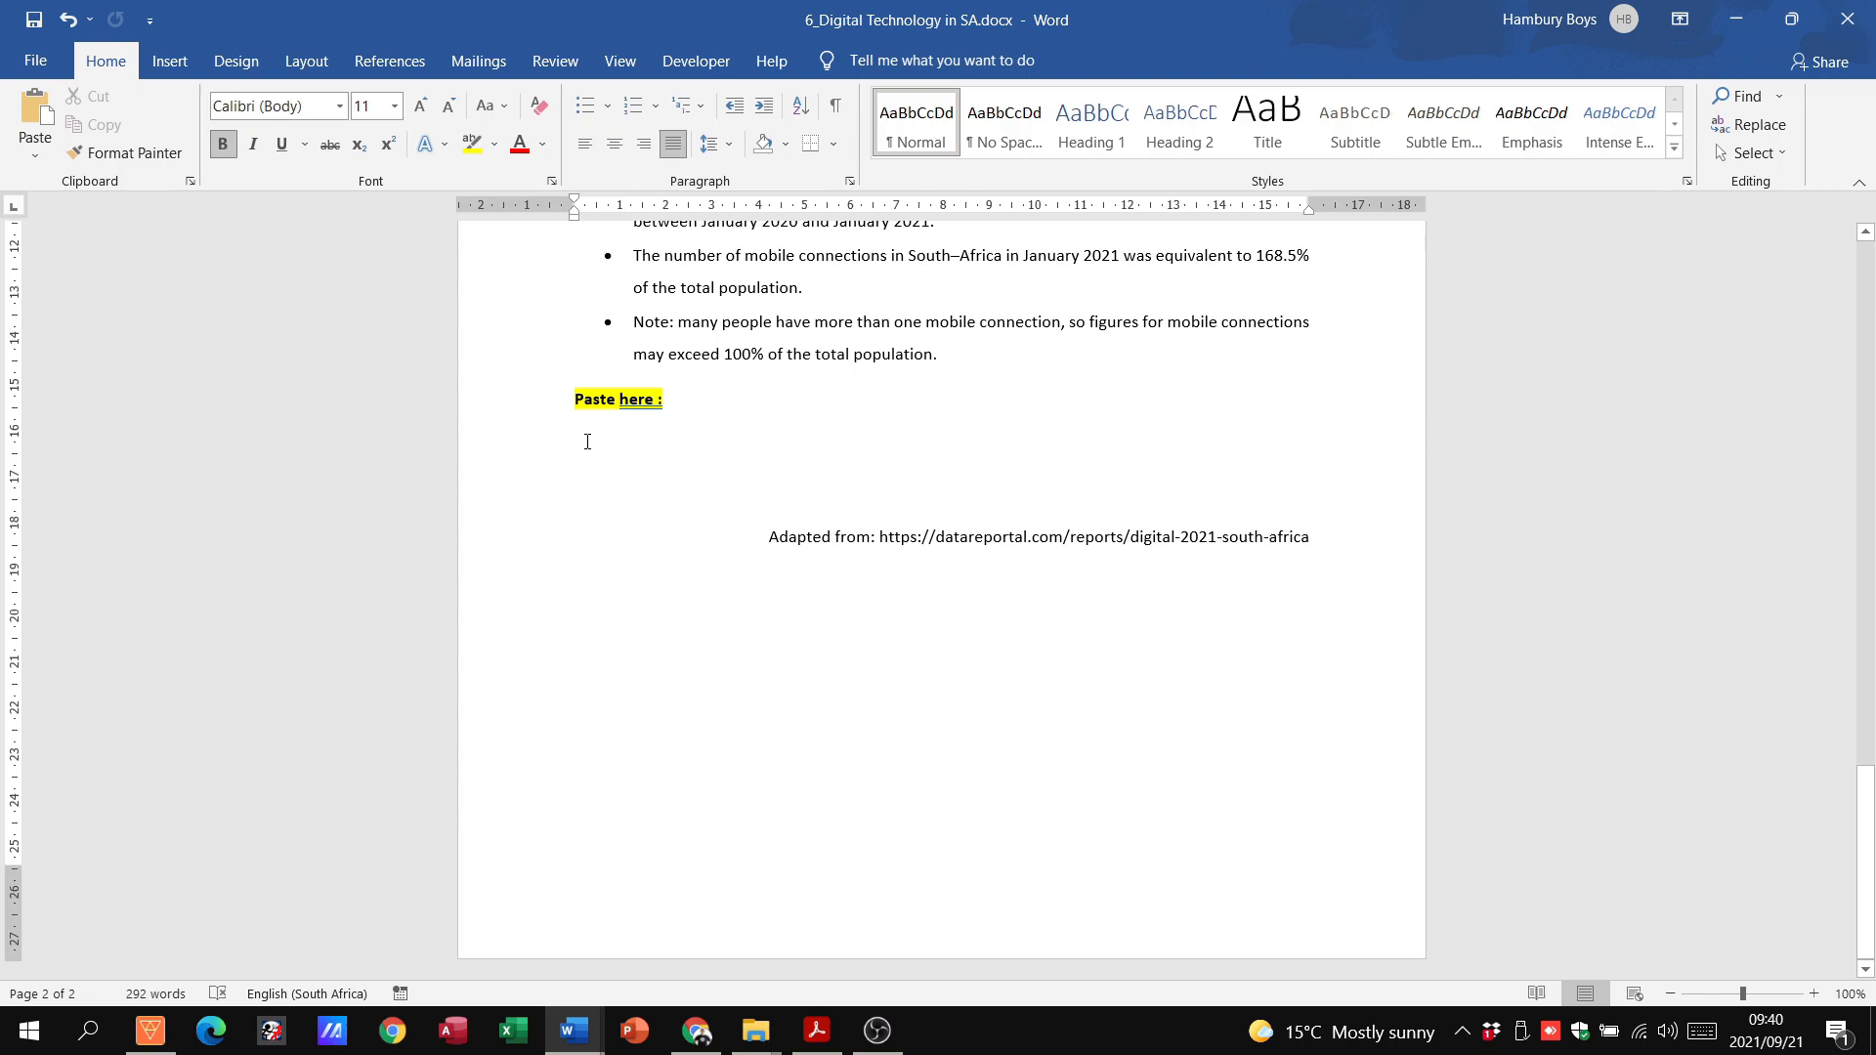
right_click(617, 399)
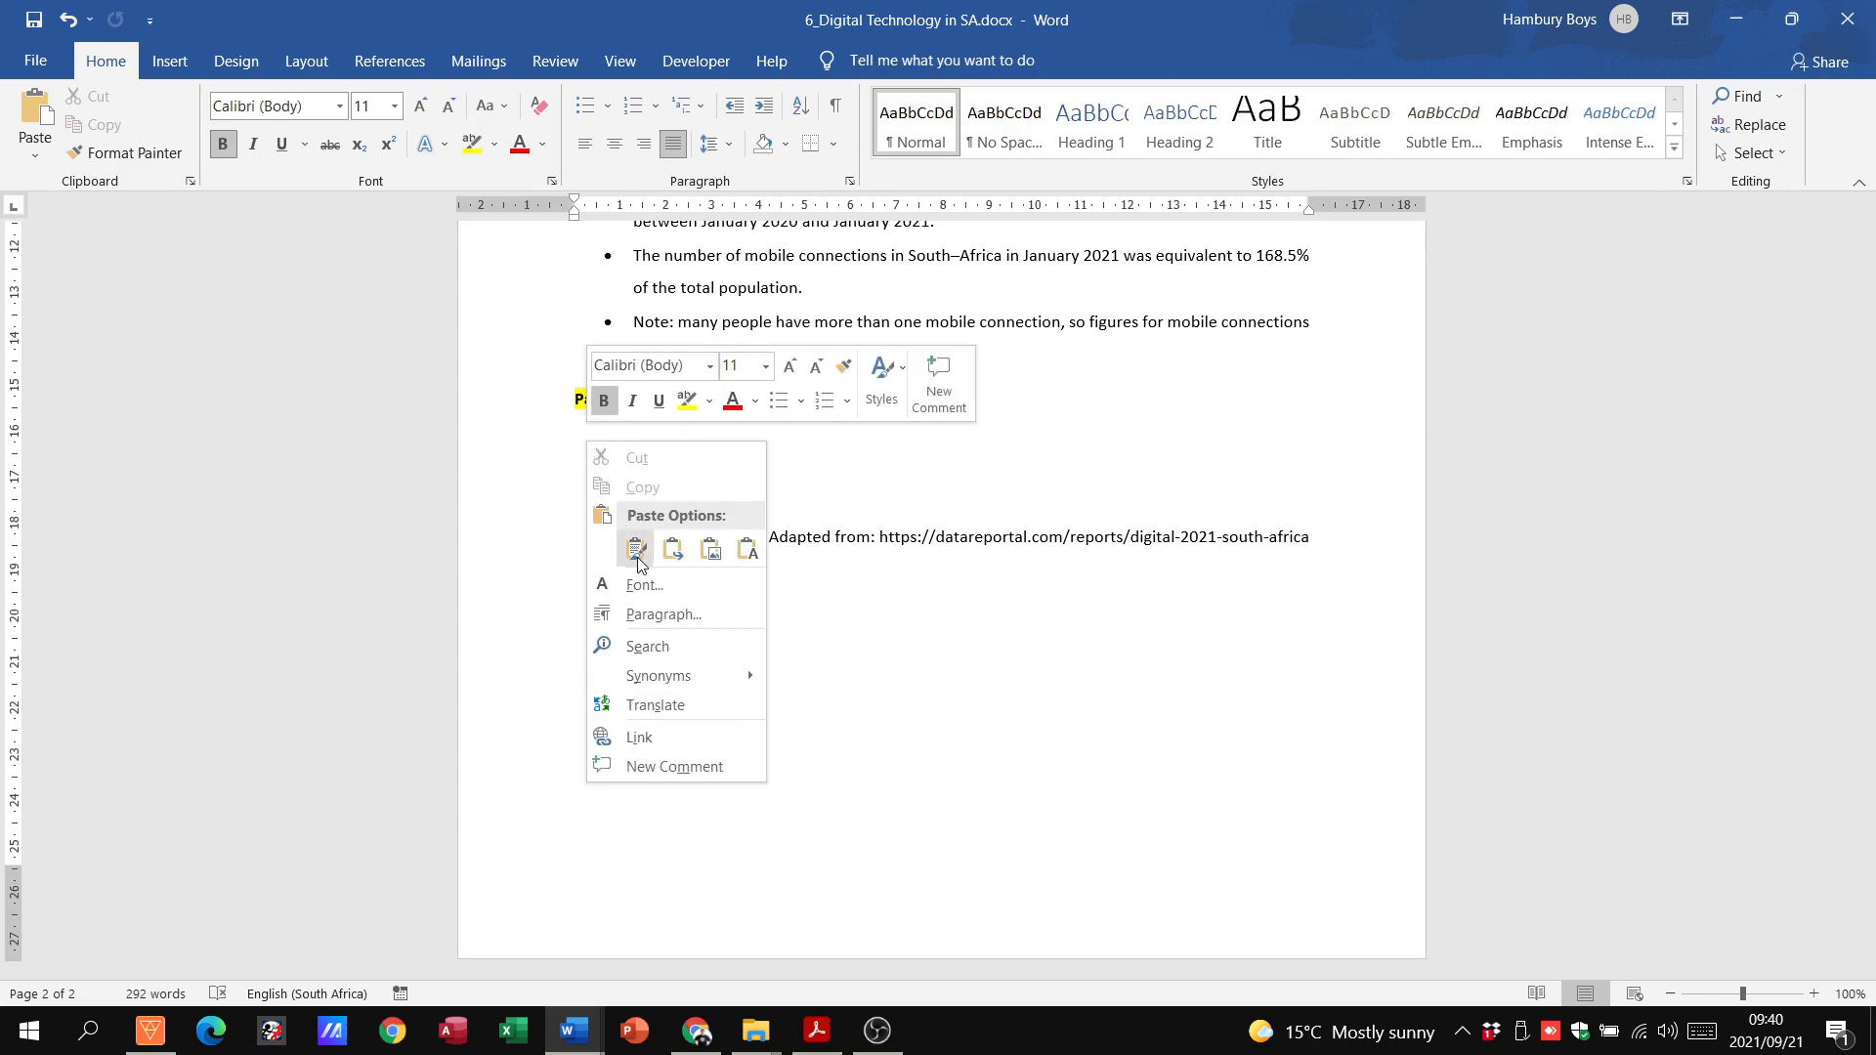
click(635, 548)
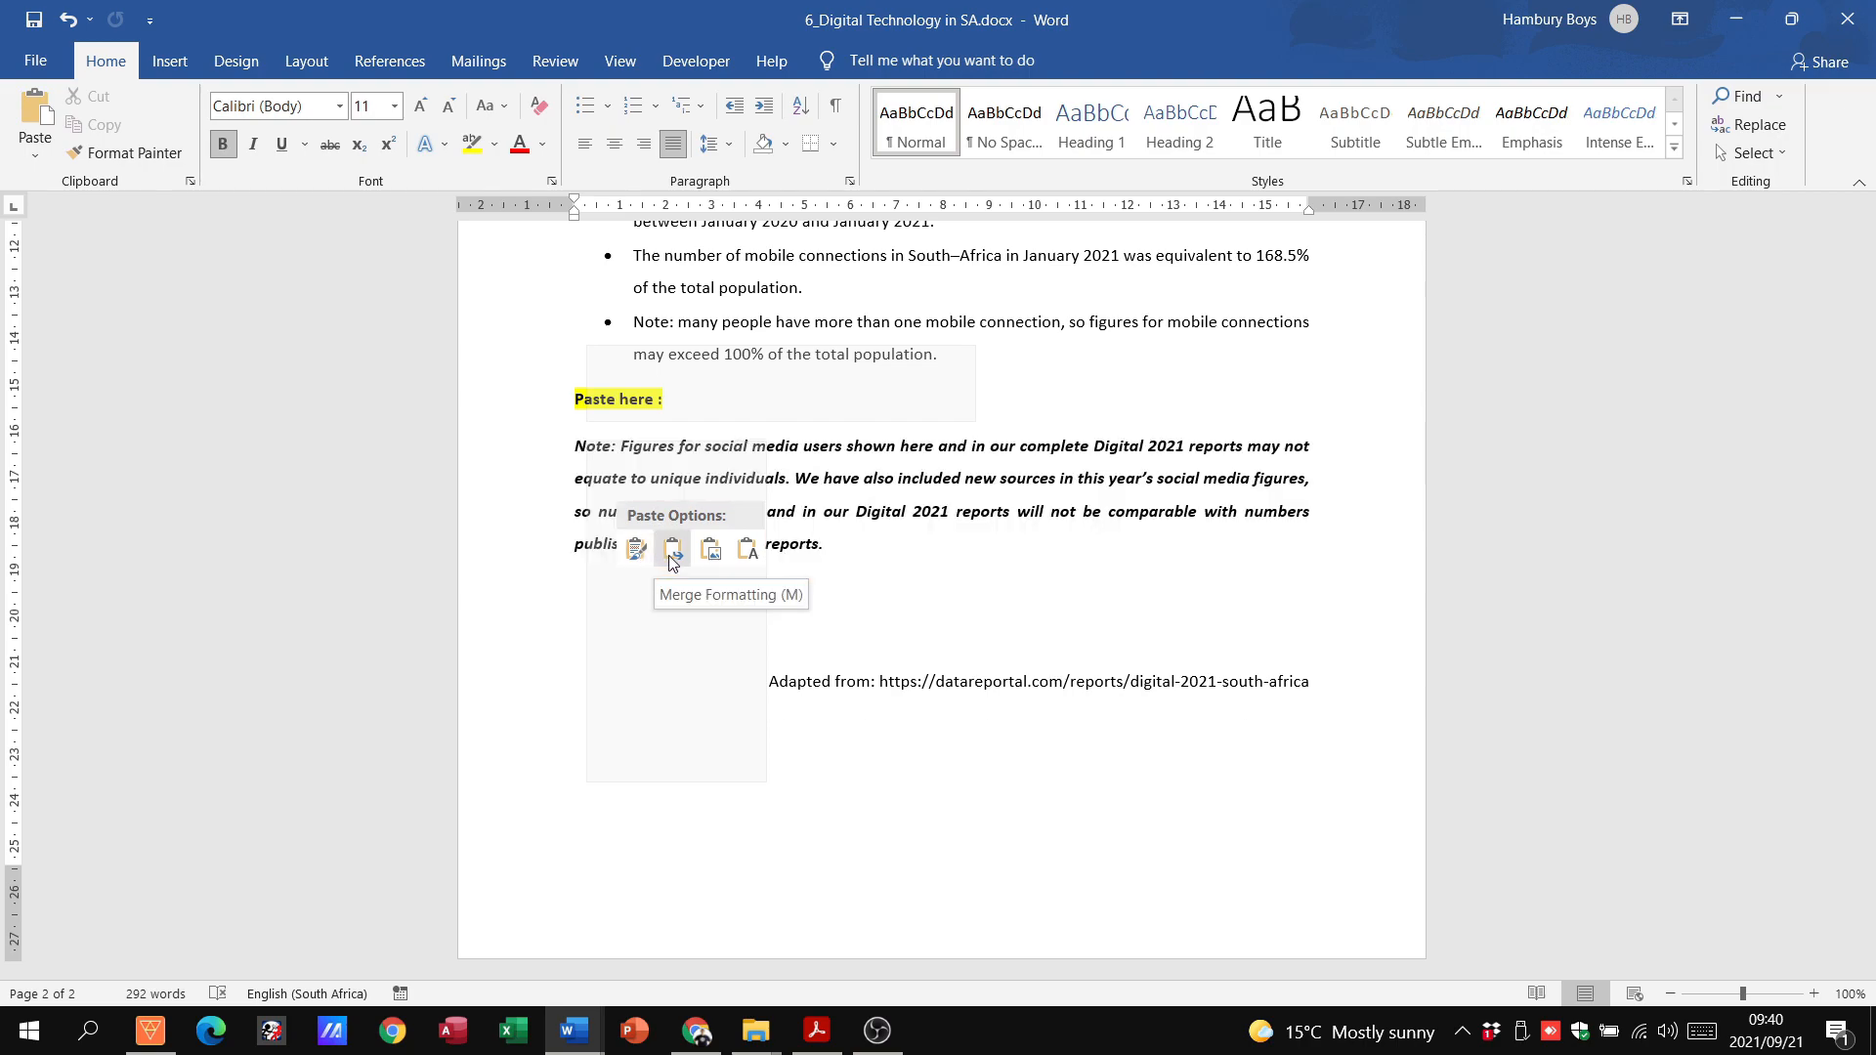
mouse_move(709, 549)
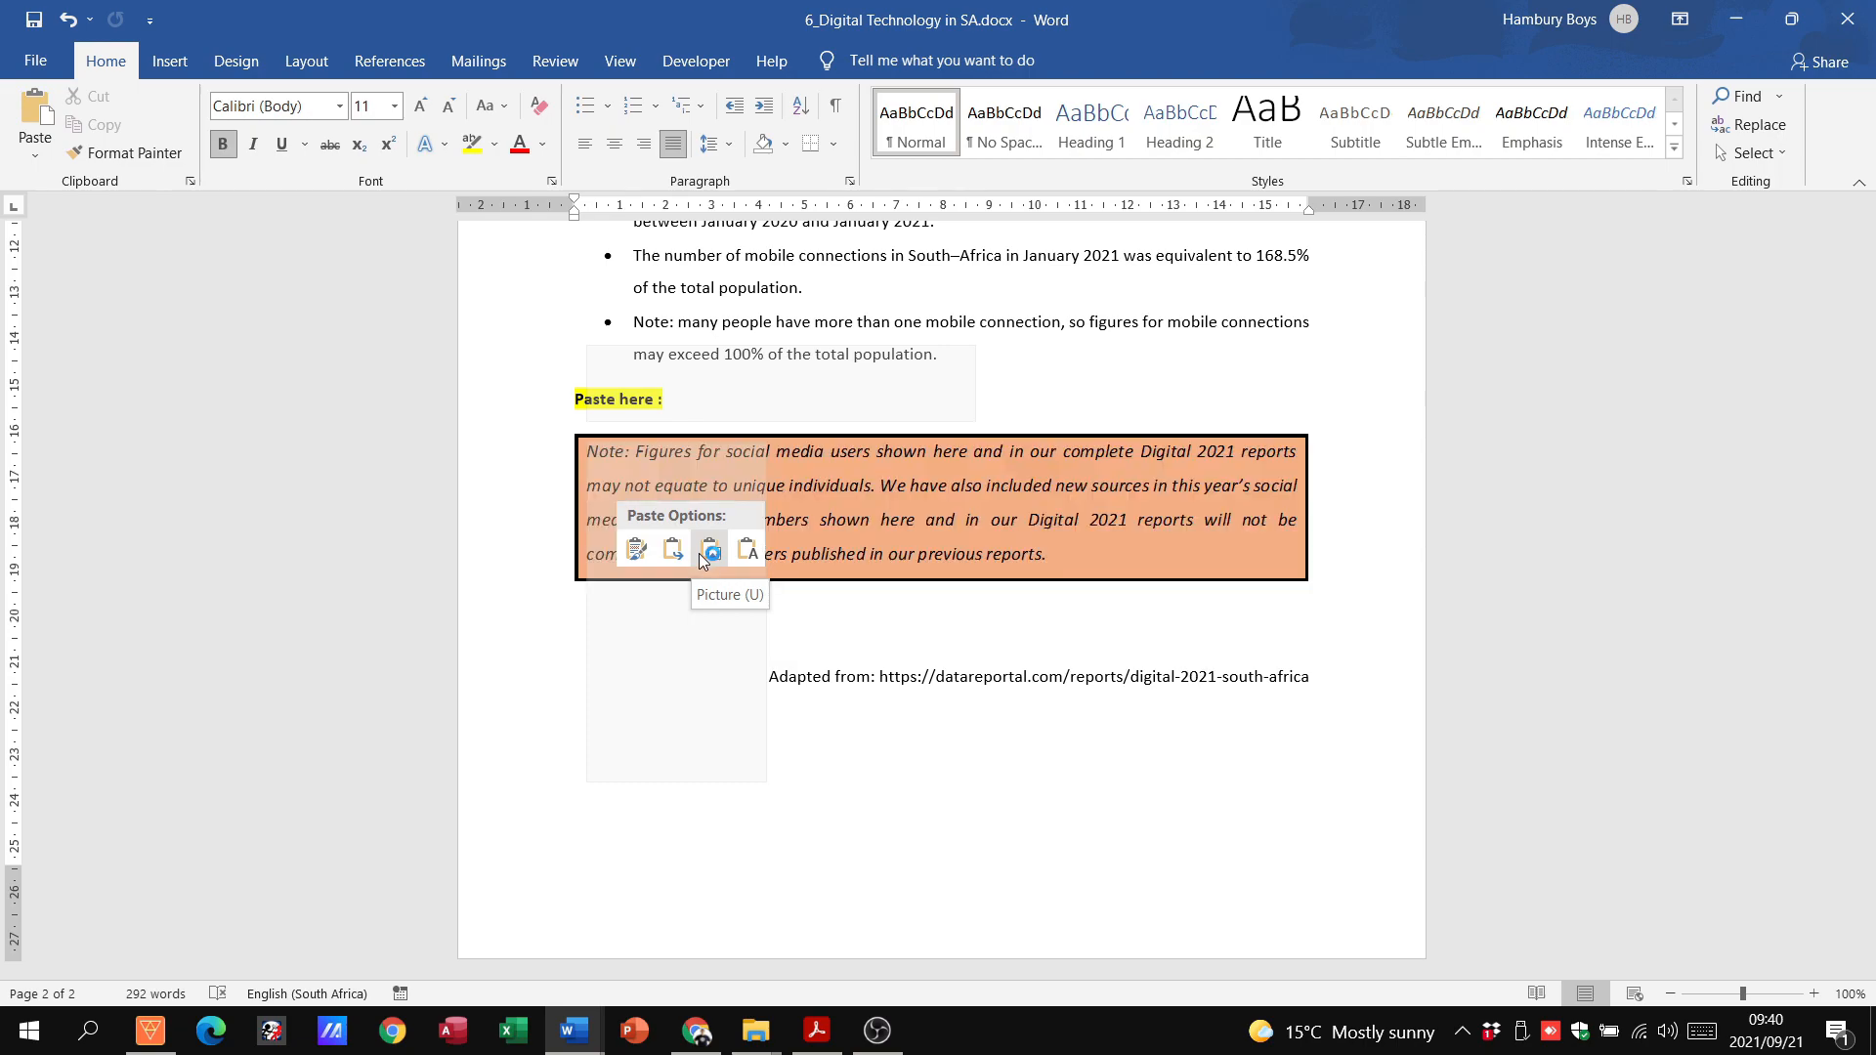
click(746, 548)
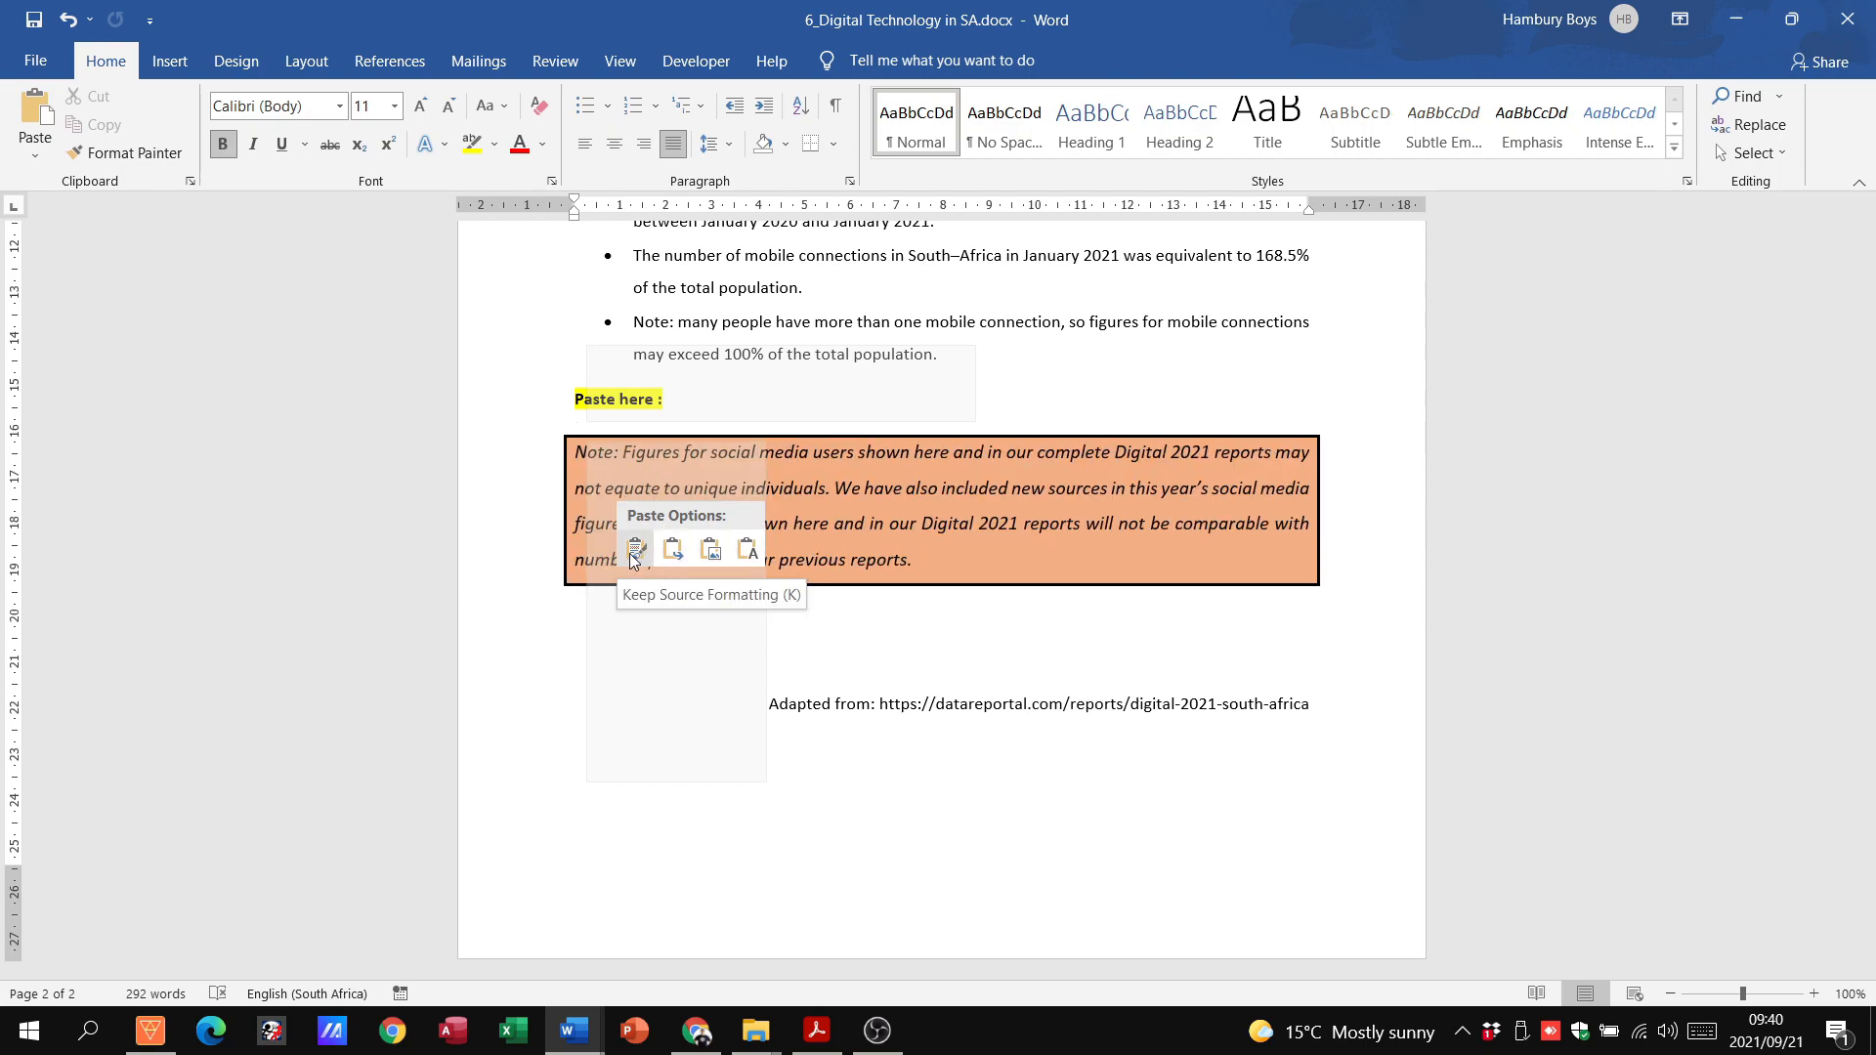
key(ctrl+z)
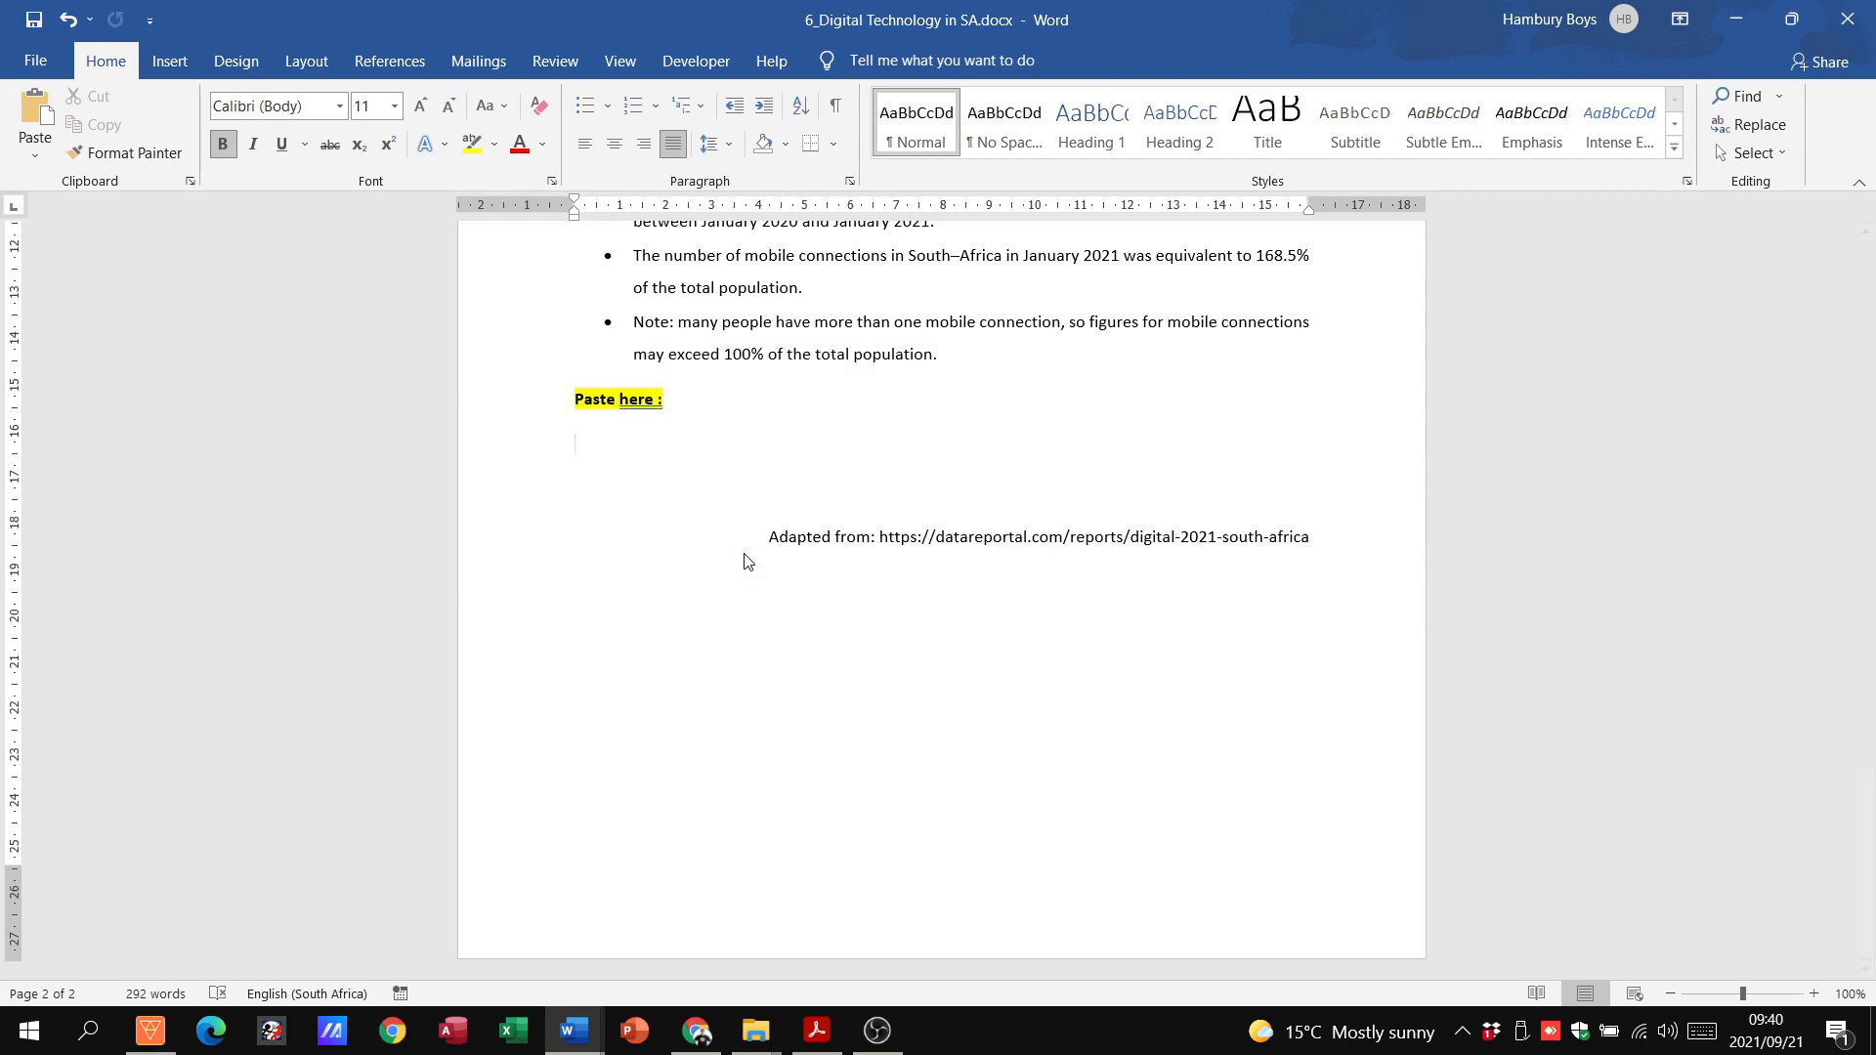
key(ctrl+v)
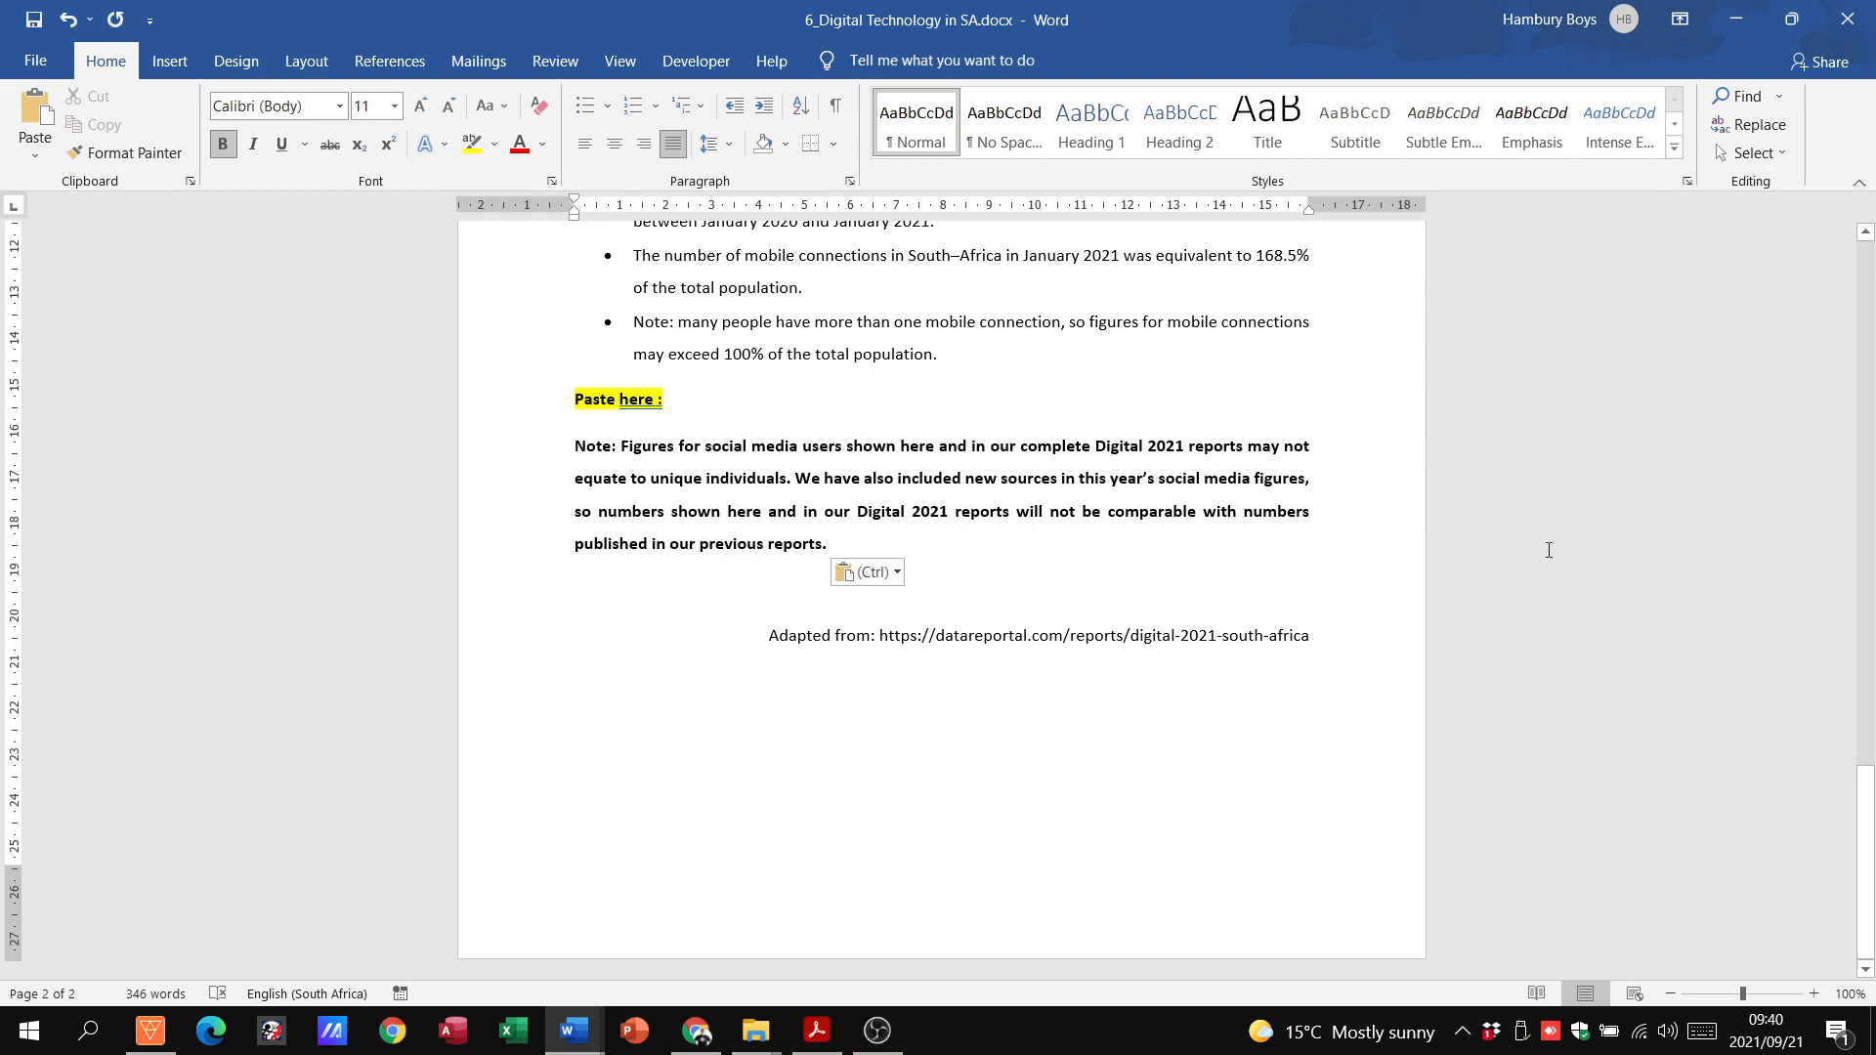
scroll(up, 3)
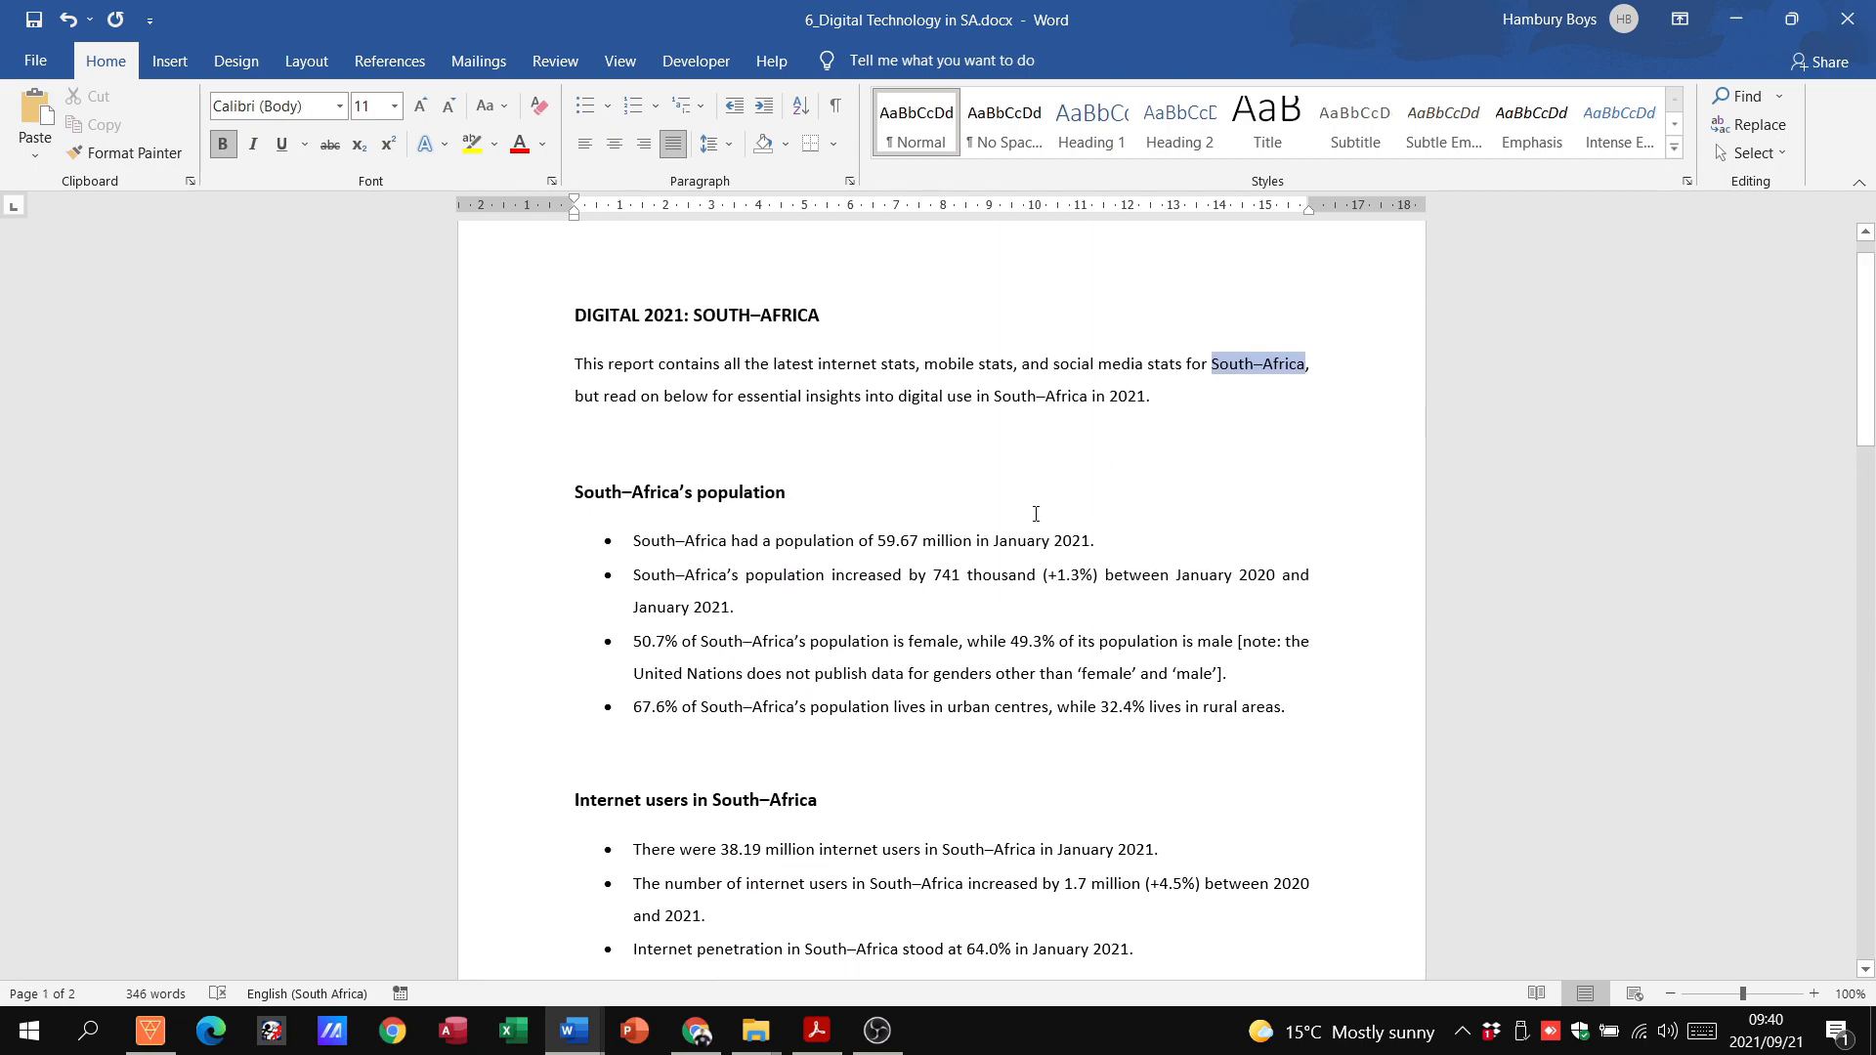
mouse_move(910, 656)
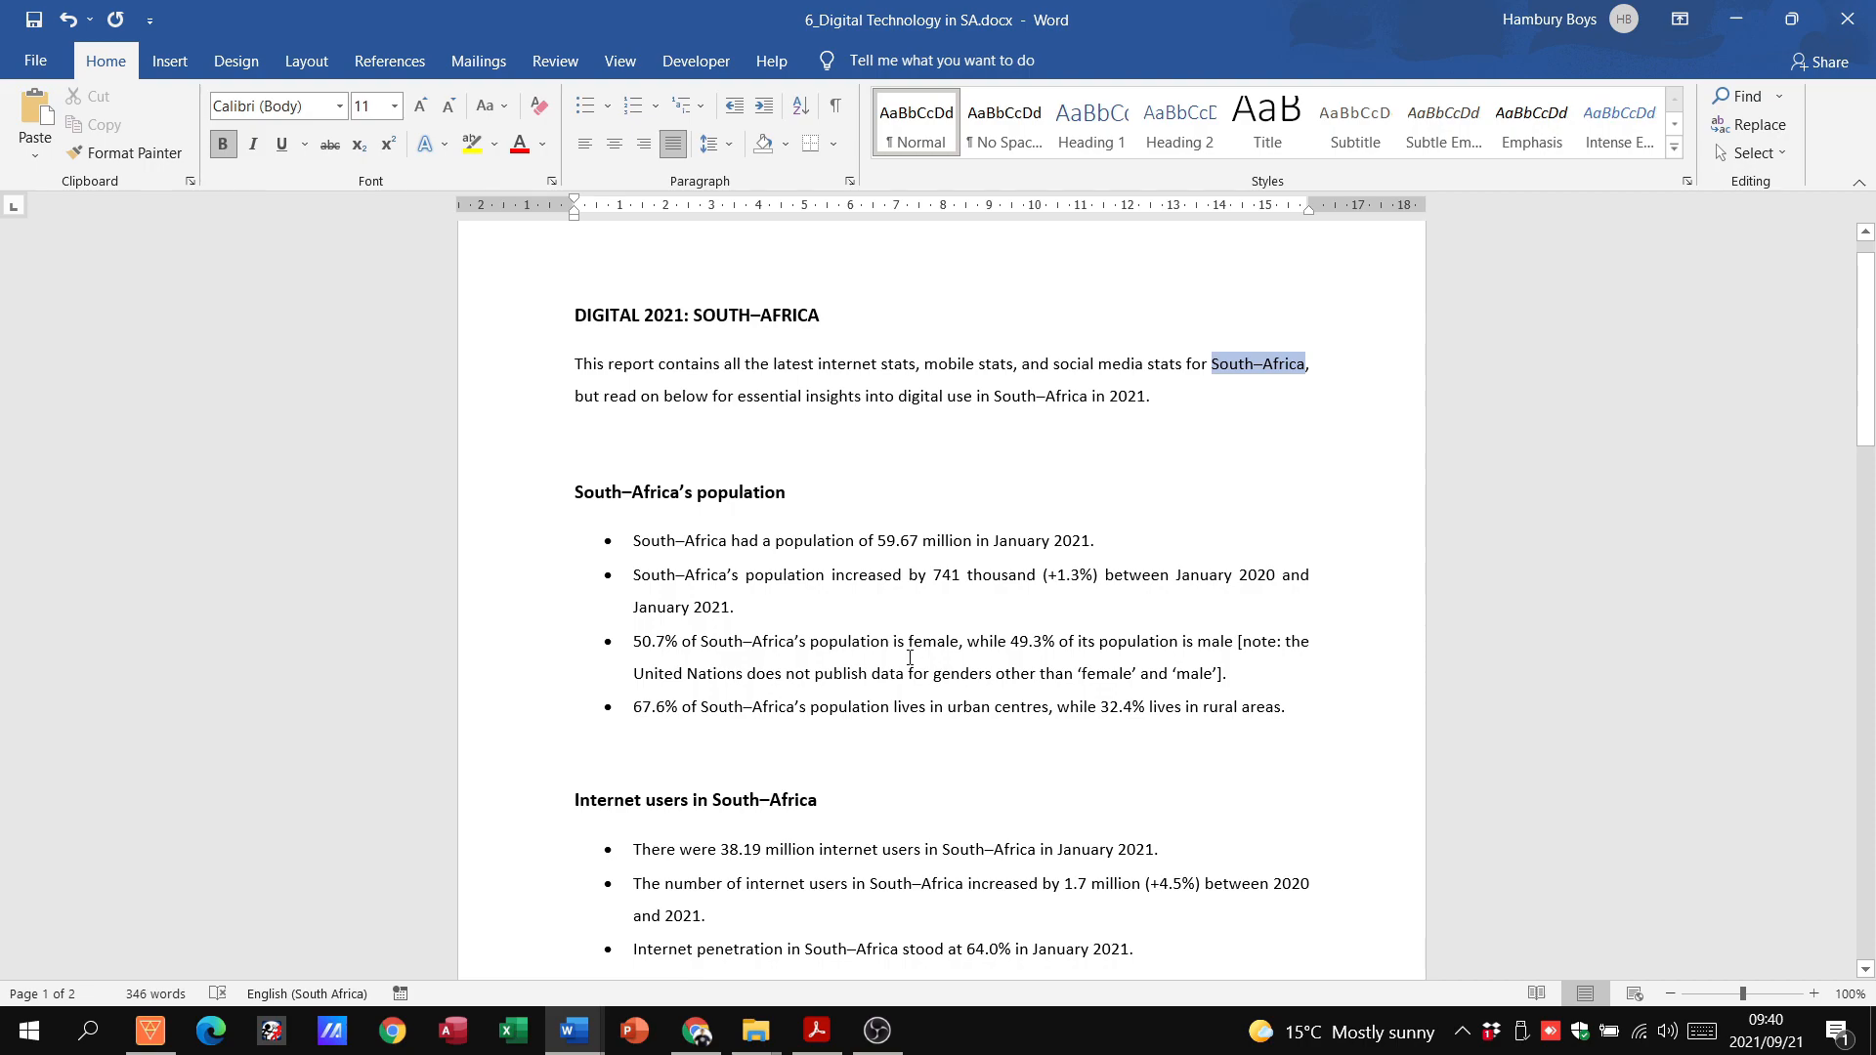
click(817, 1029)
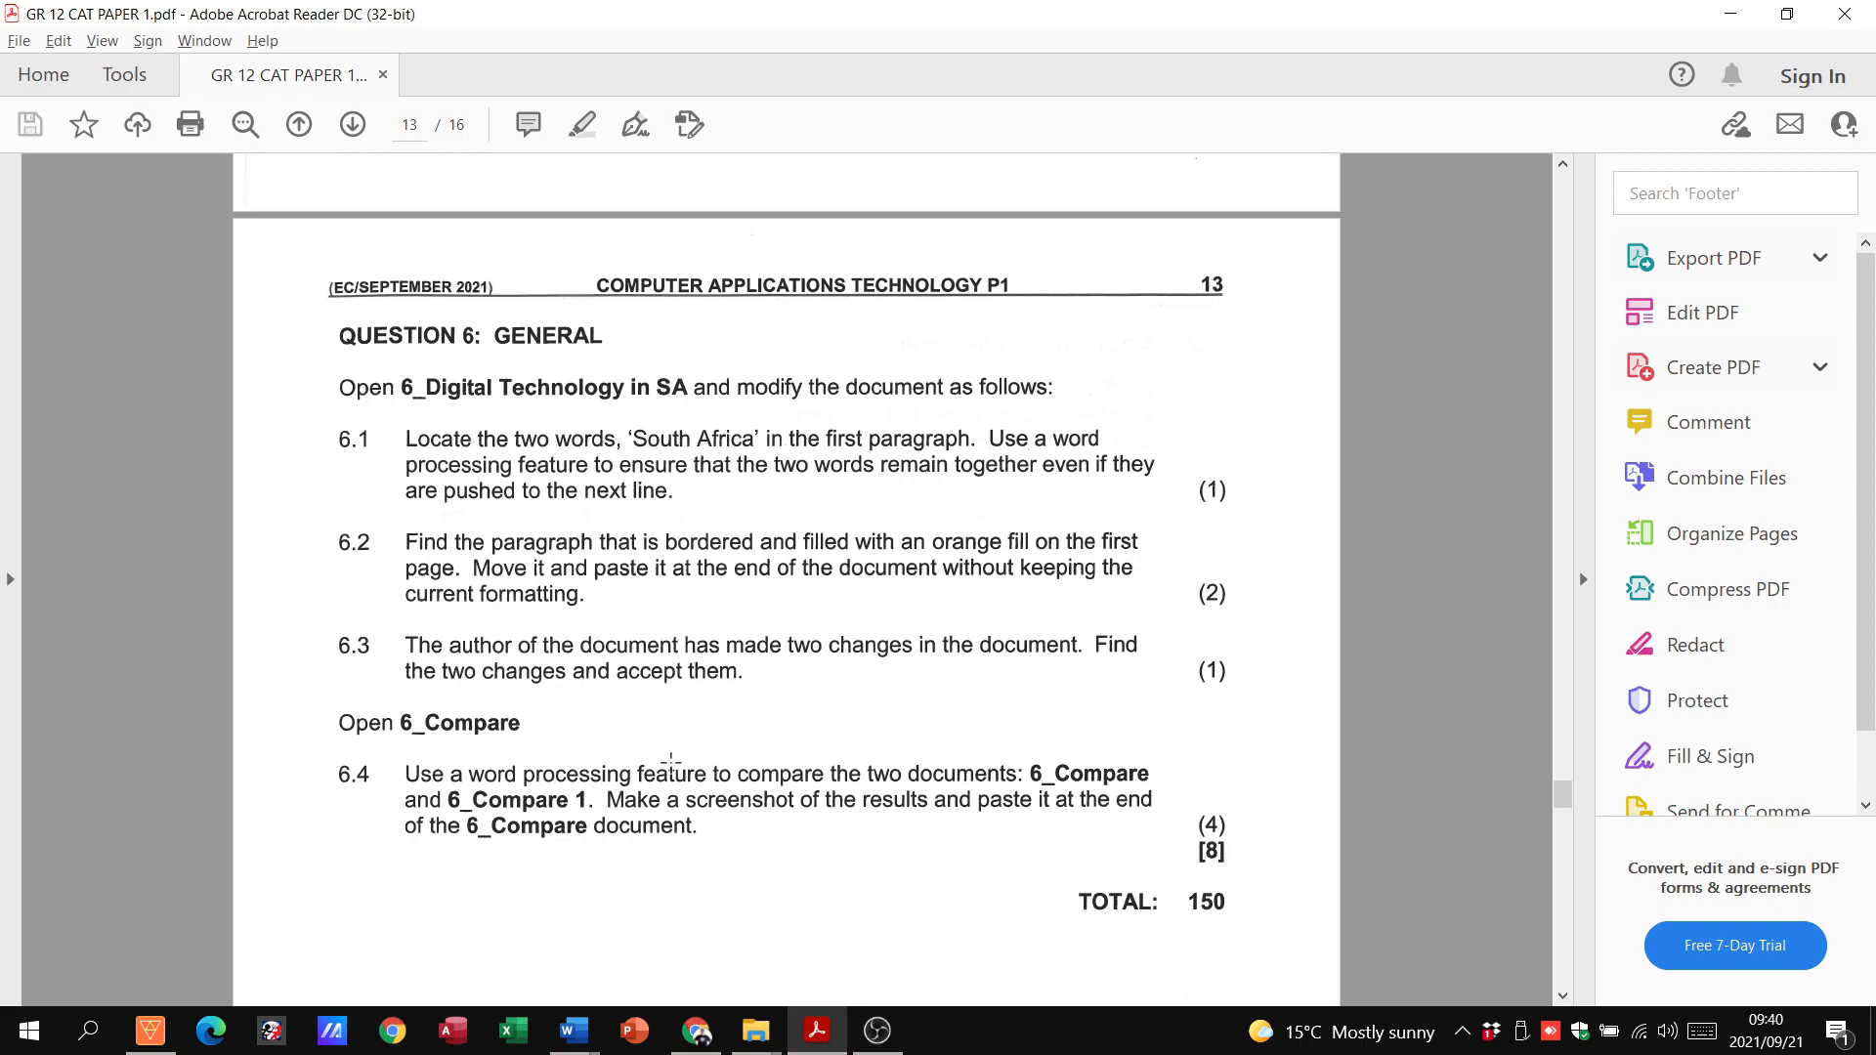
click(572, 1030)
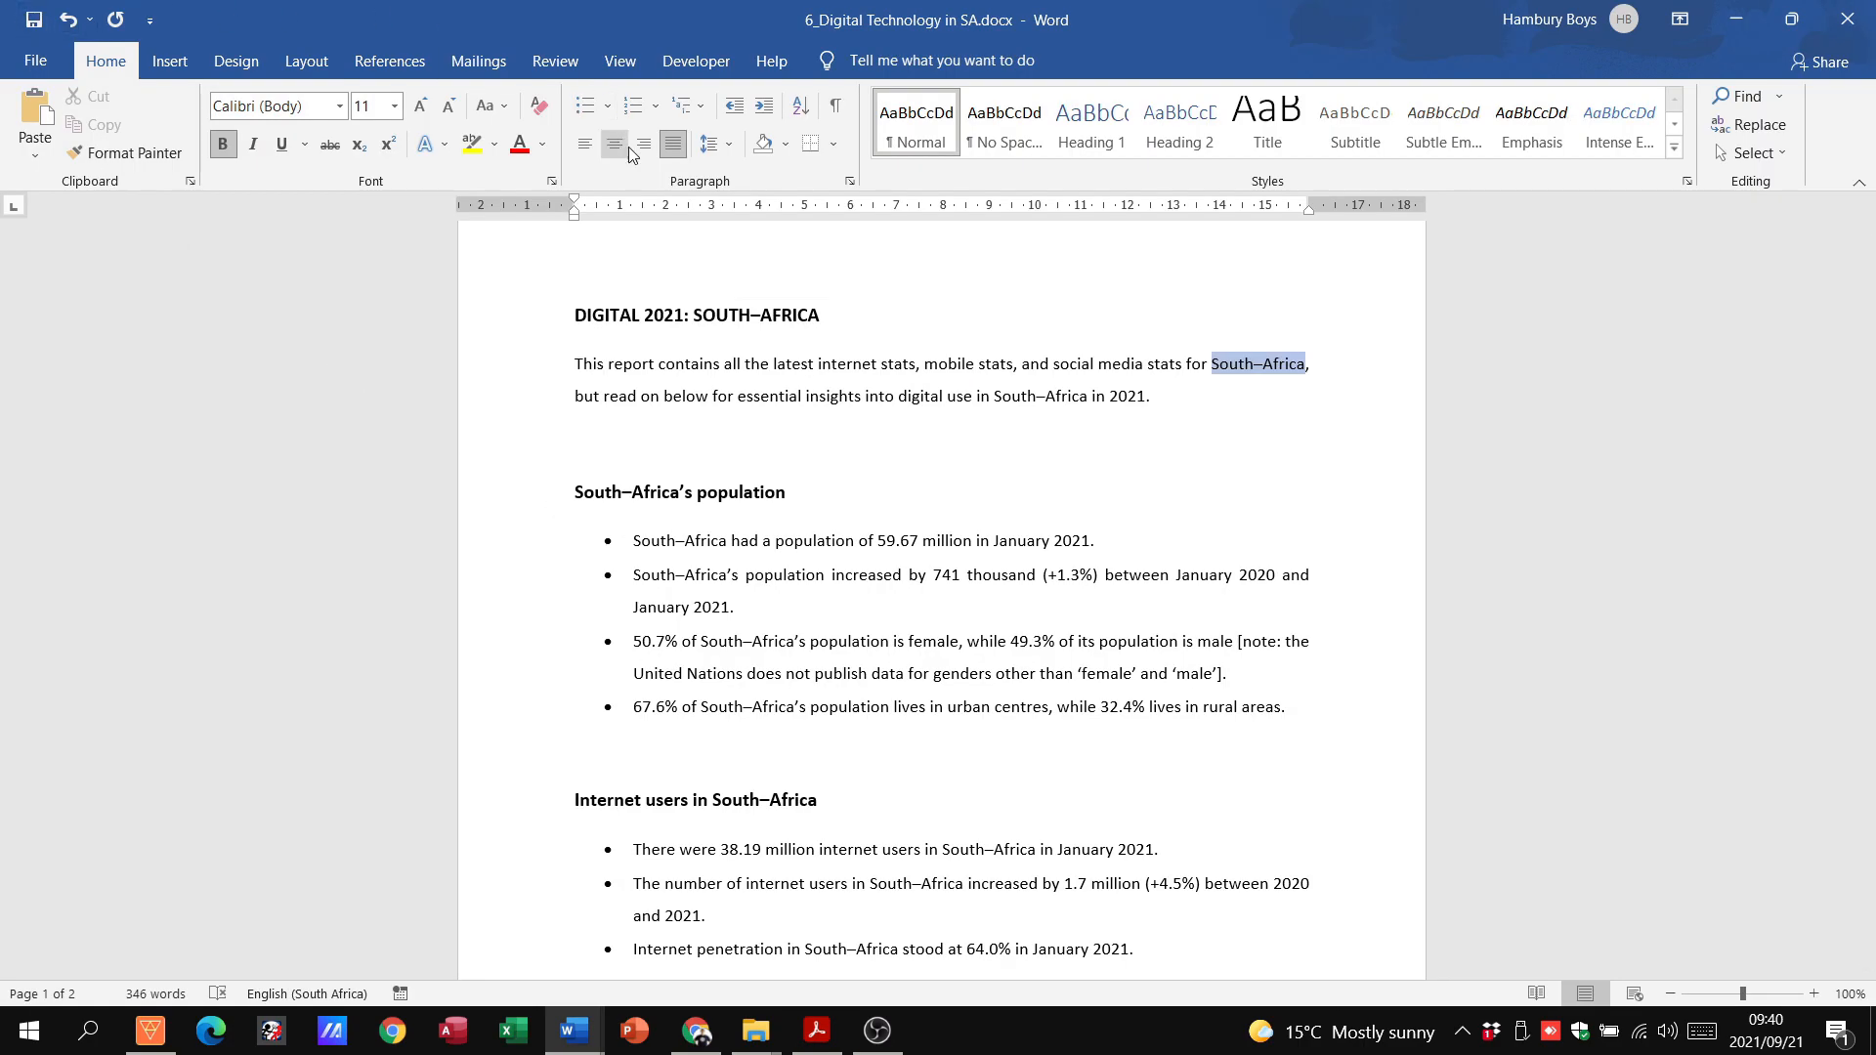
Step: Turn off Track Changes on the Review tab and jump to the first tracked change
click(554, 60)
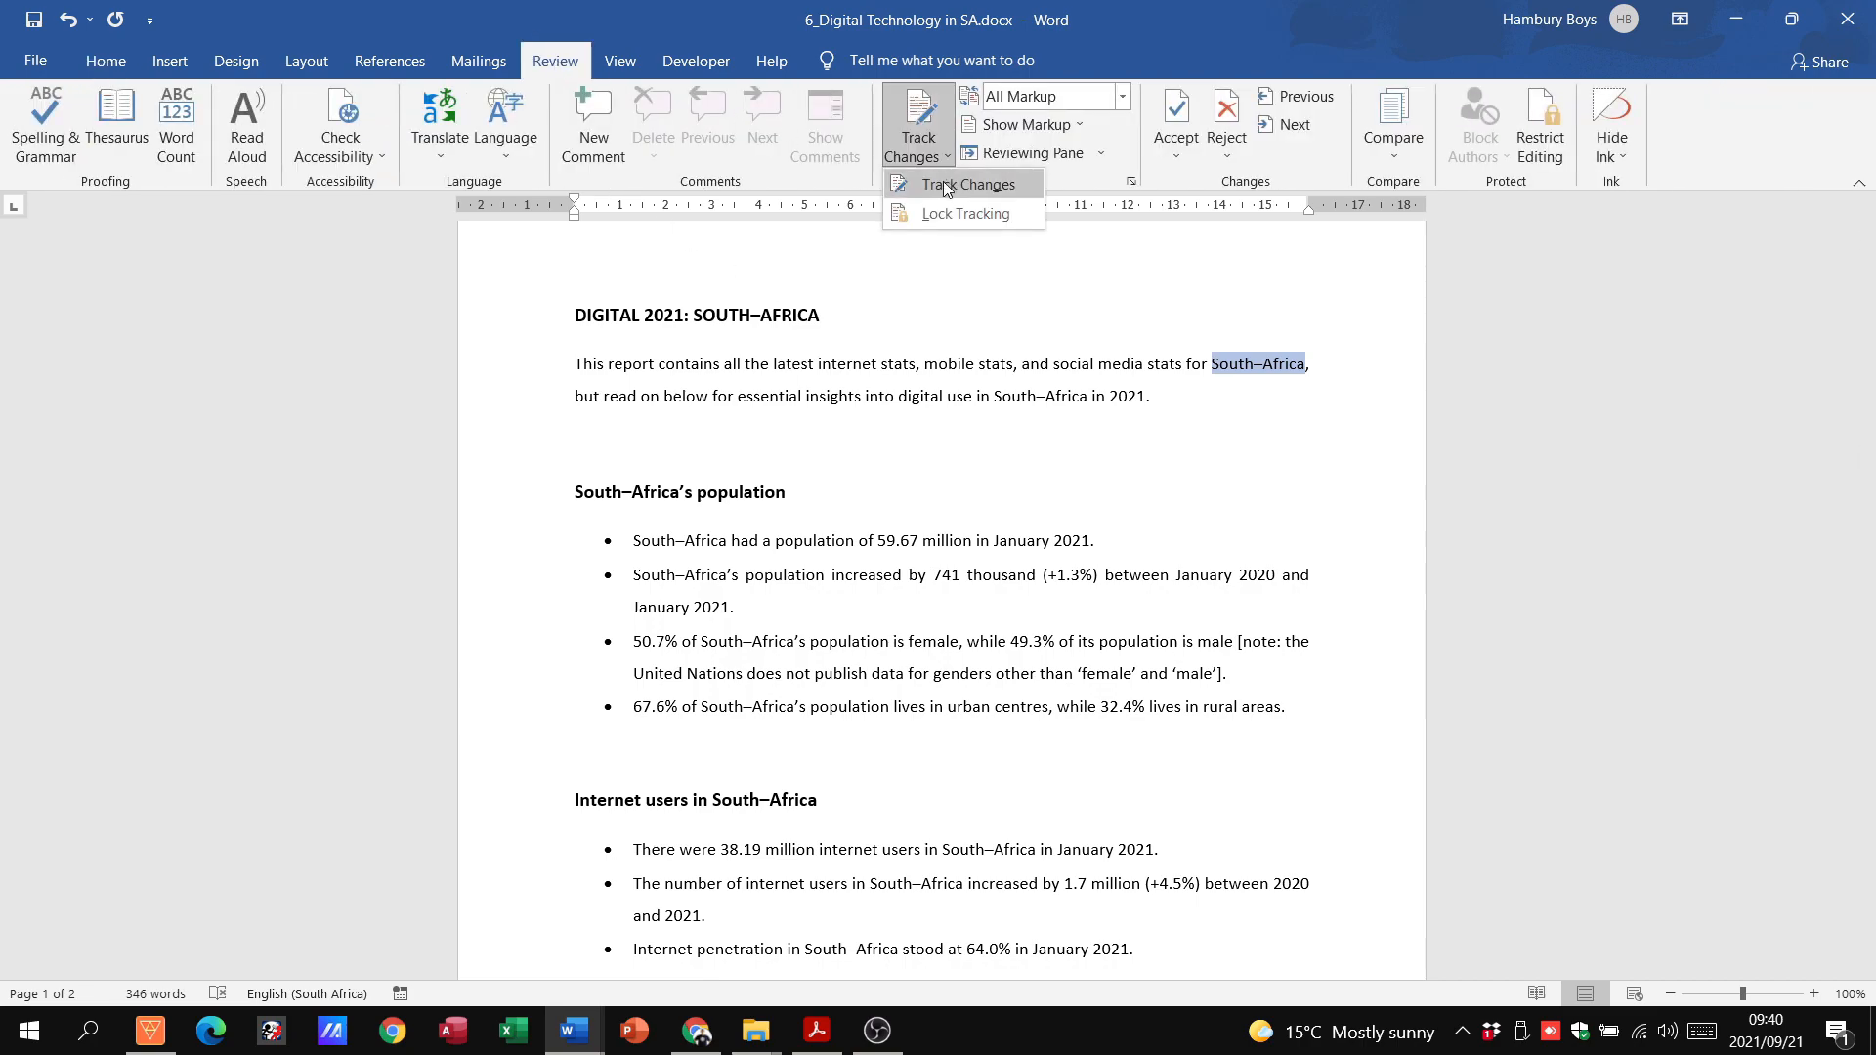
click(945, 186)
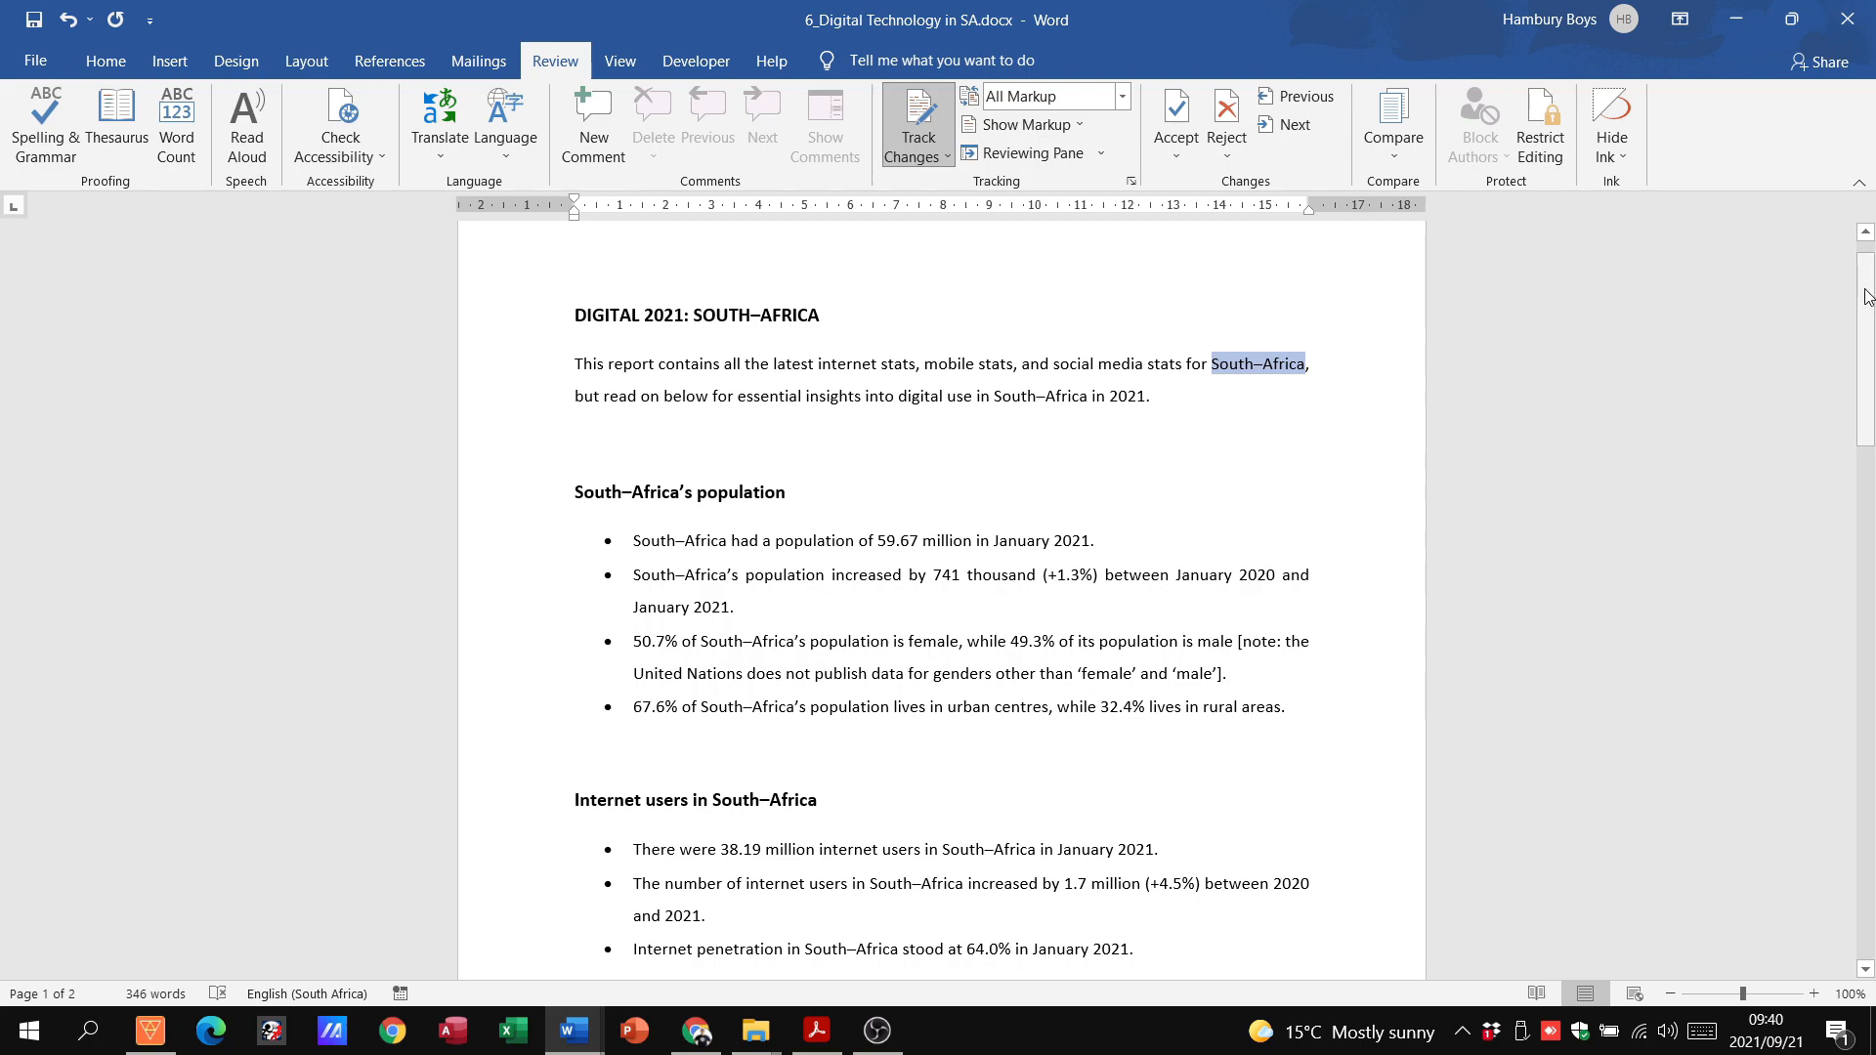
scroll(down, 3)
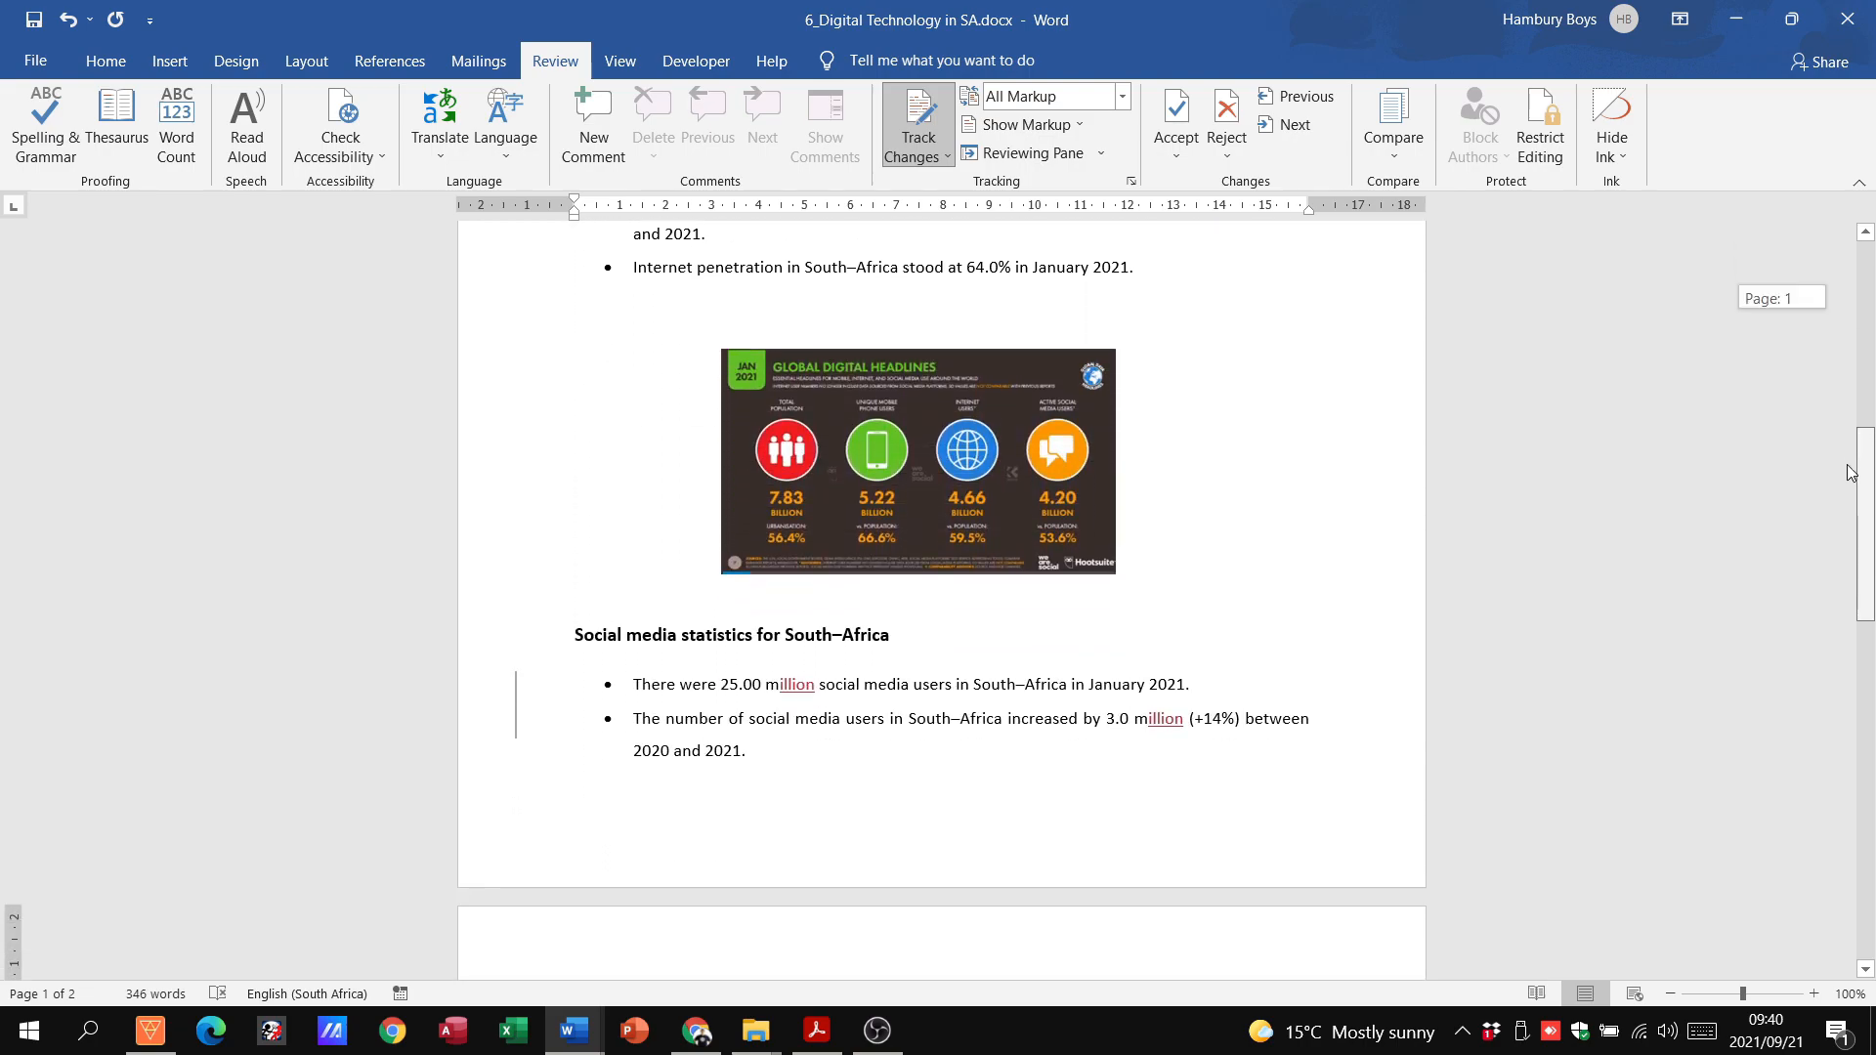
scroll(down, 3)
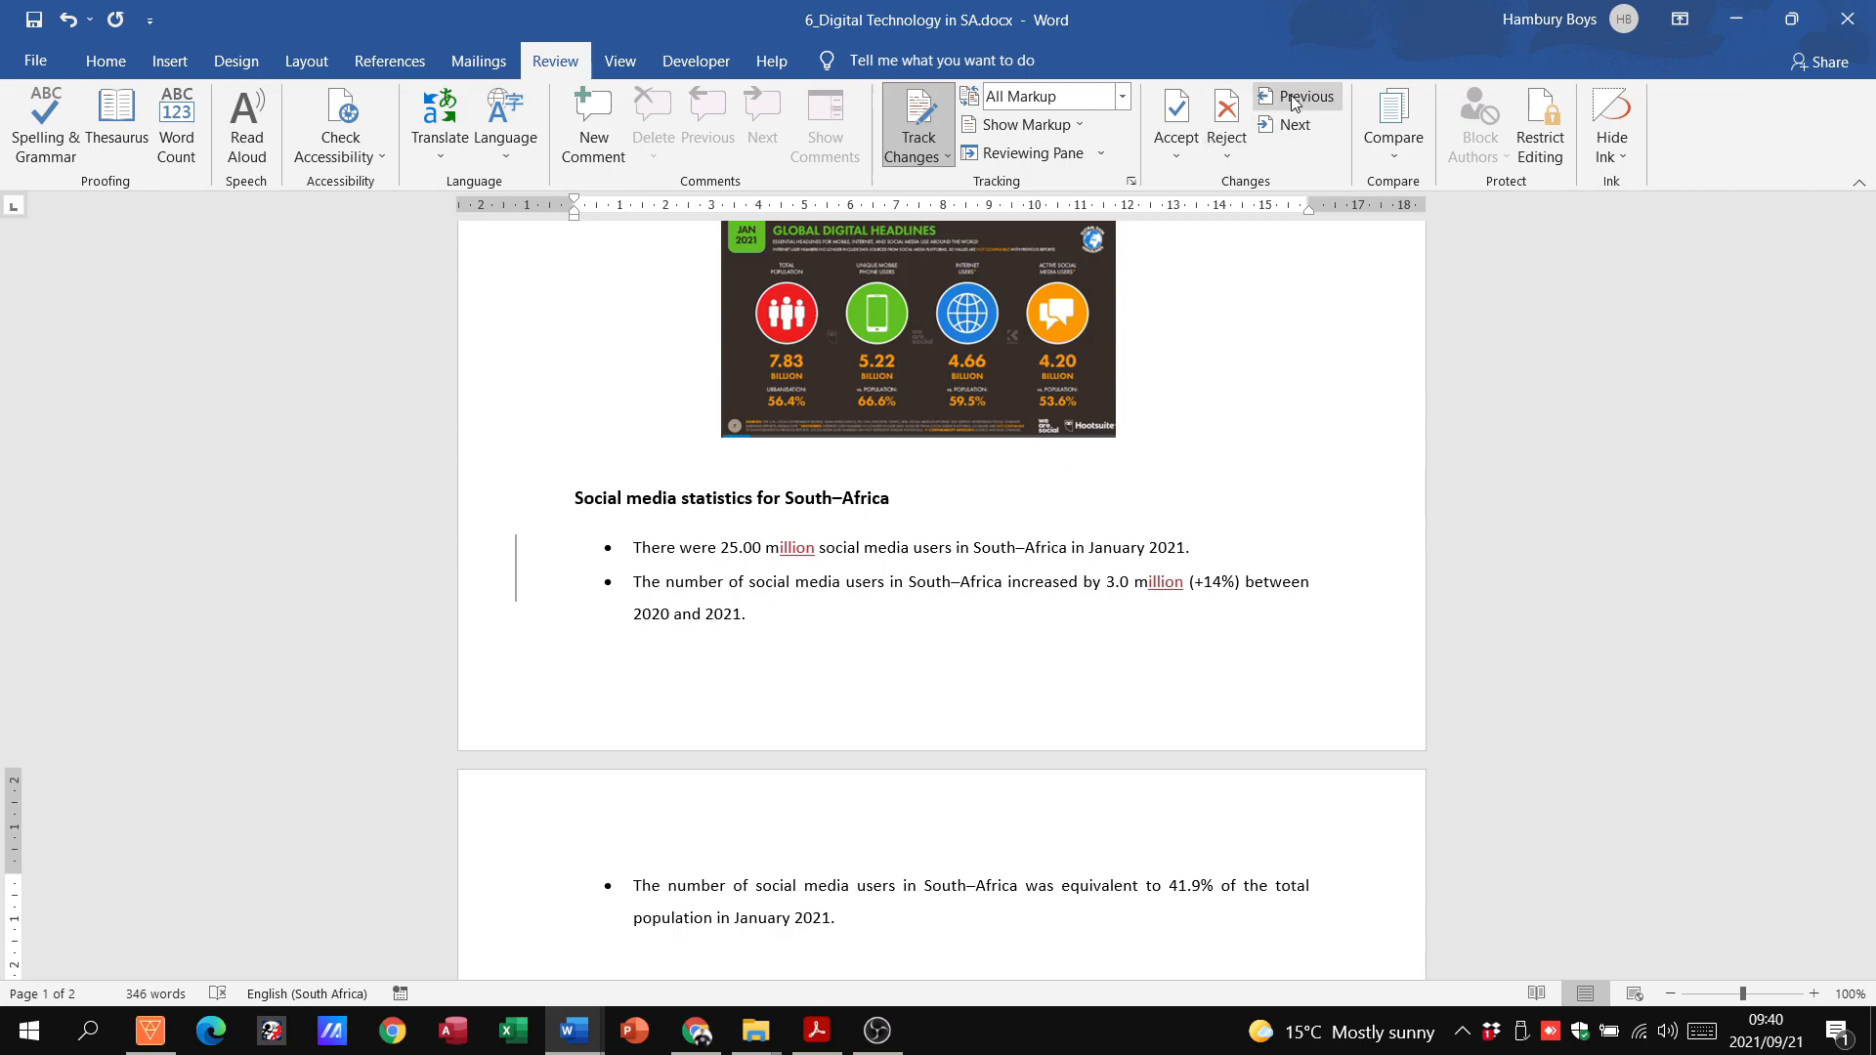
click(1175, 161)
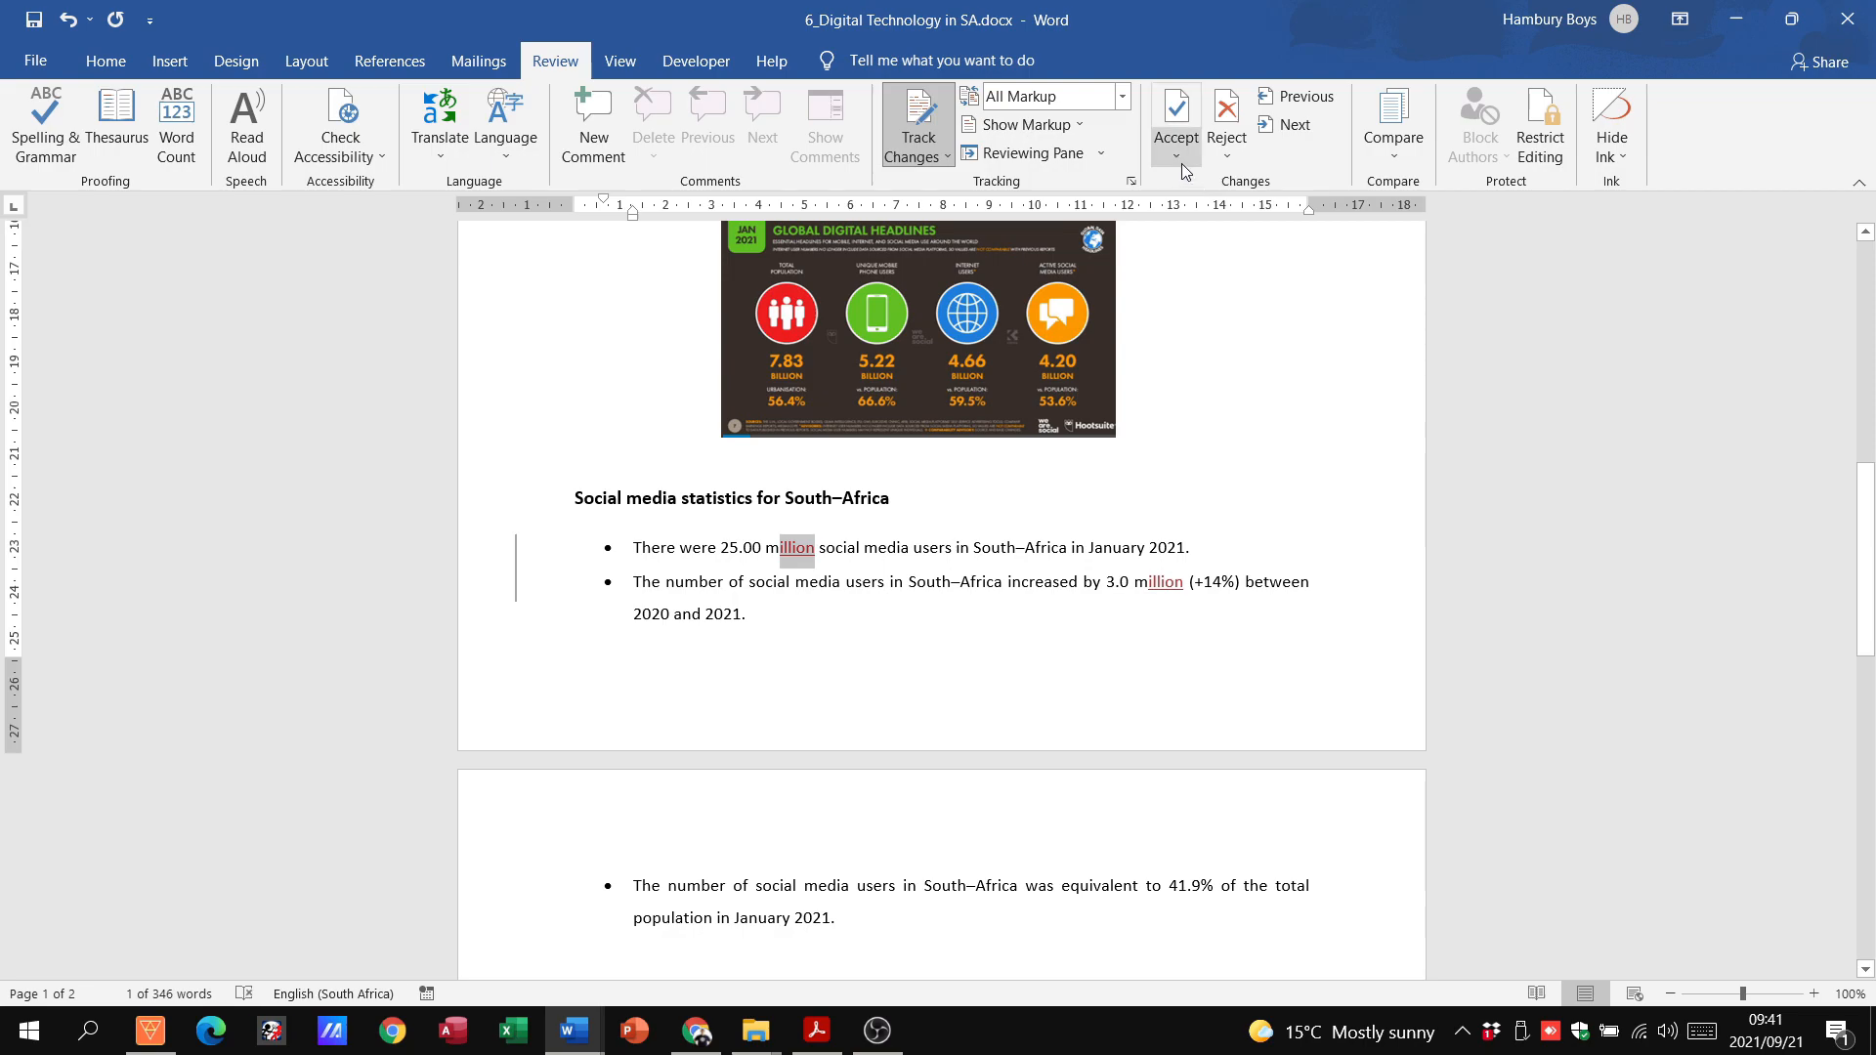
Step: Accept both tracked 'million' changes so none remain, then check the exam paper
click(1174, 108)
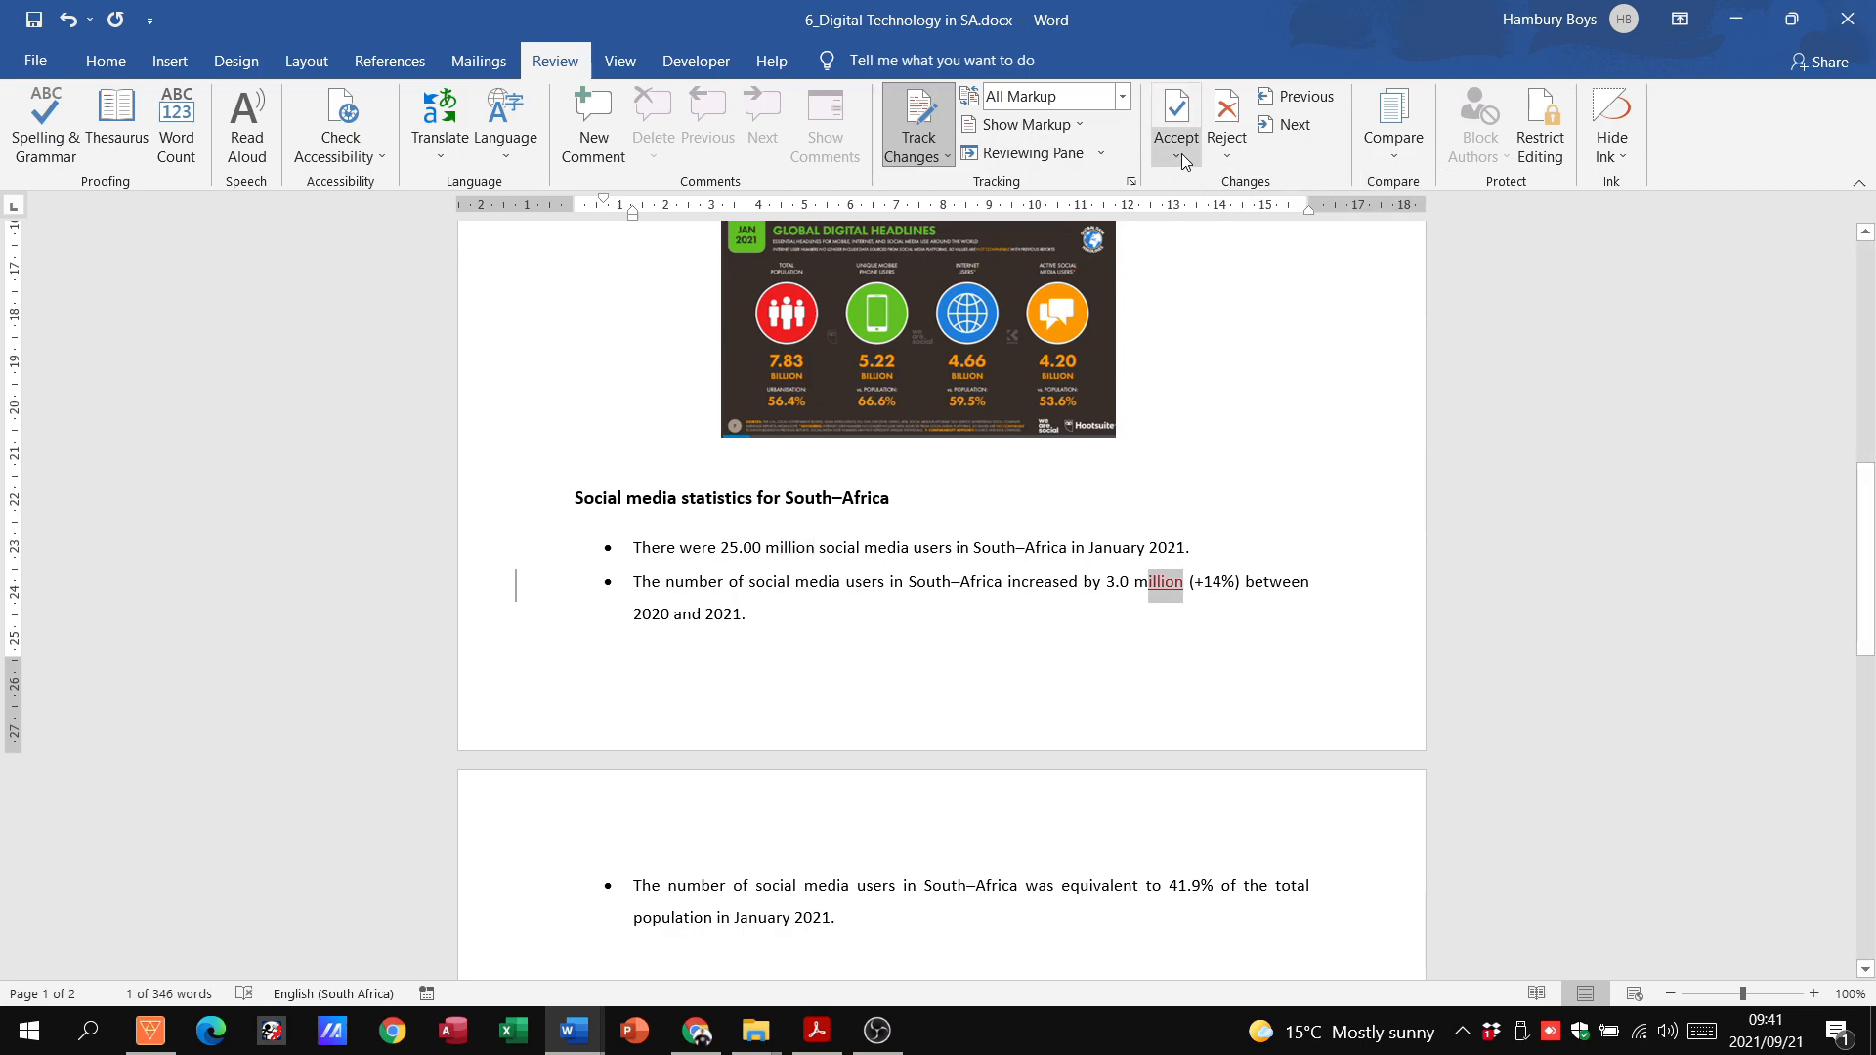
click(1173, 123)
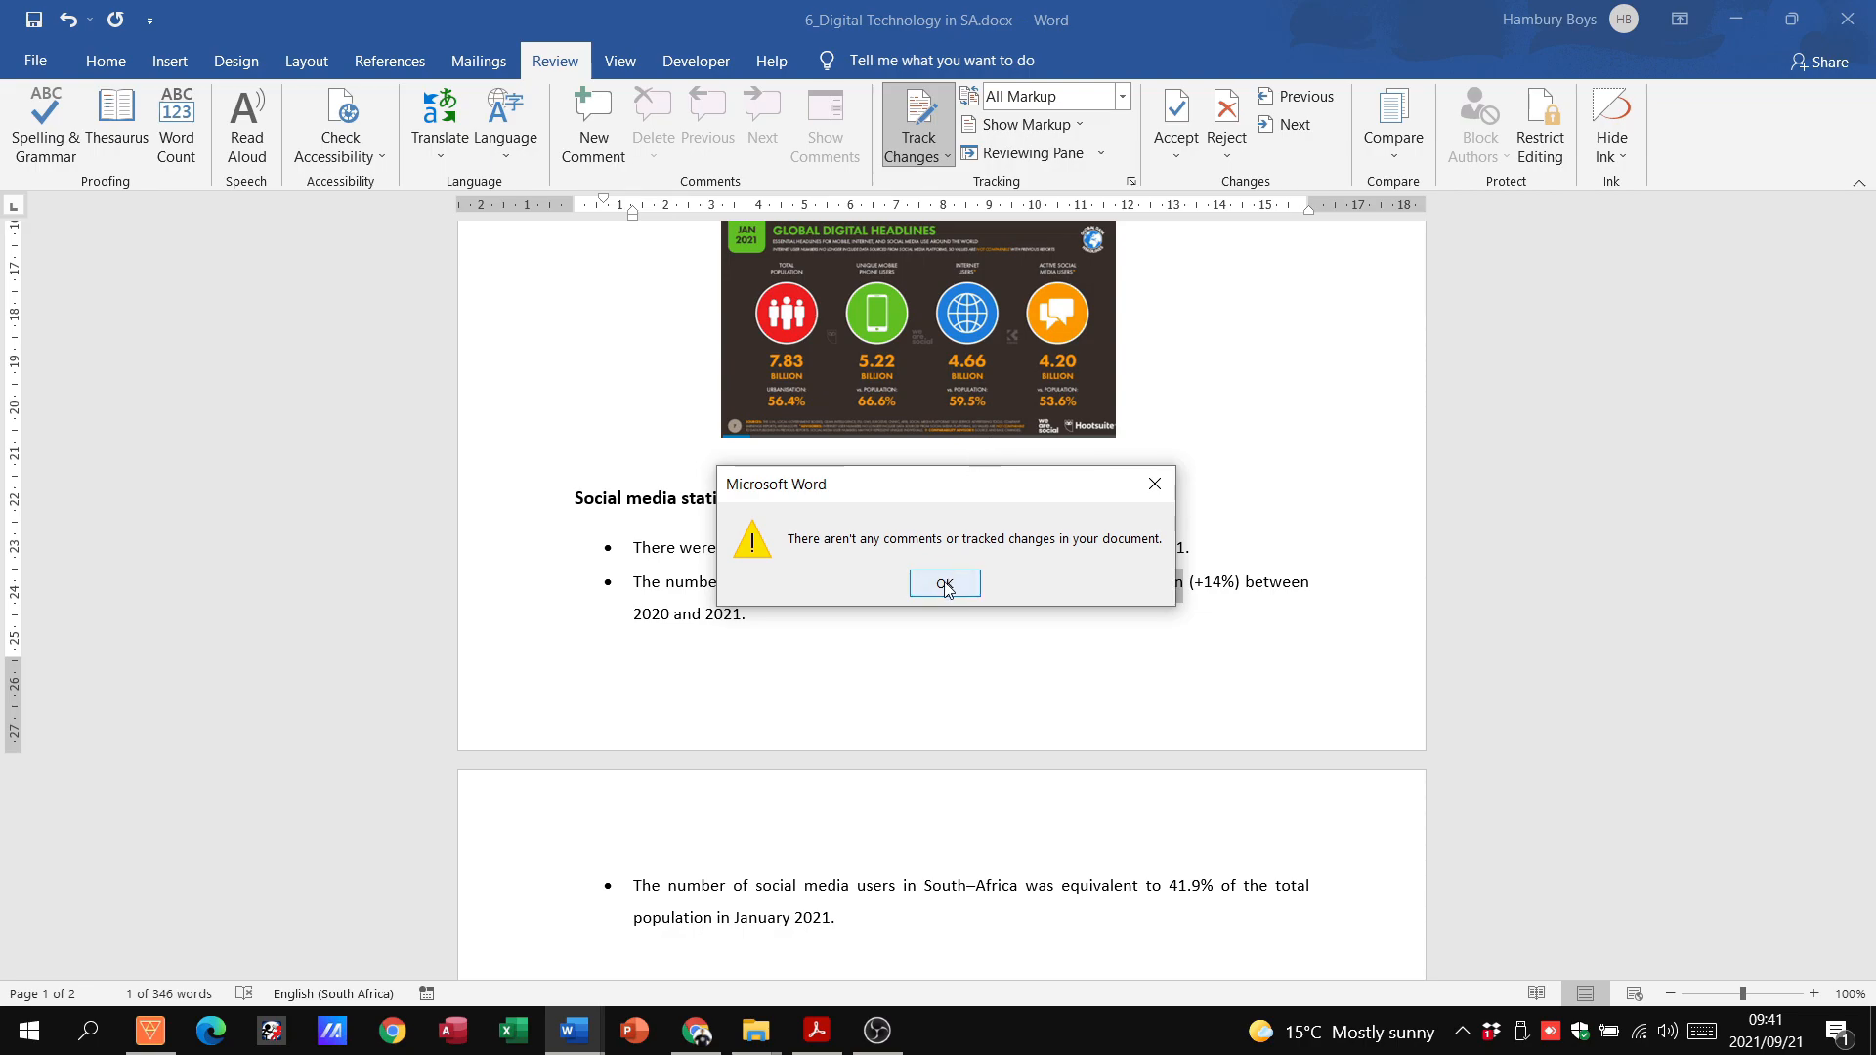
mouse_move(944, 588)
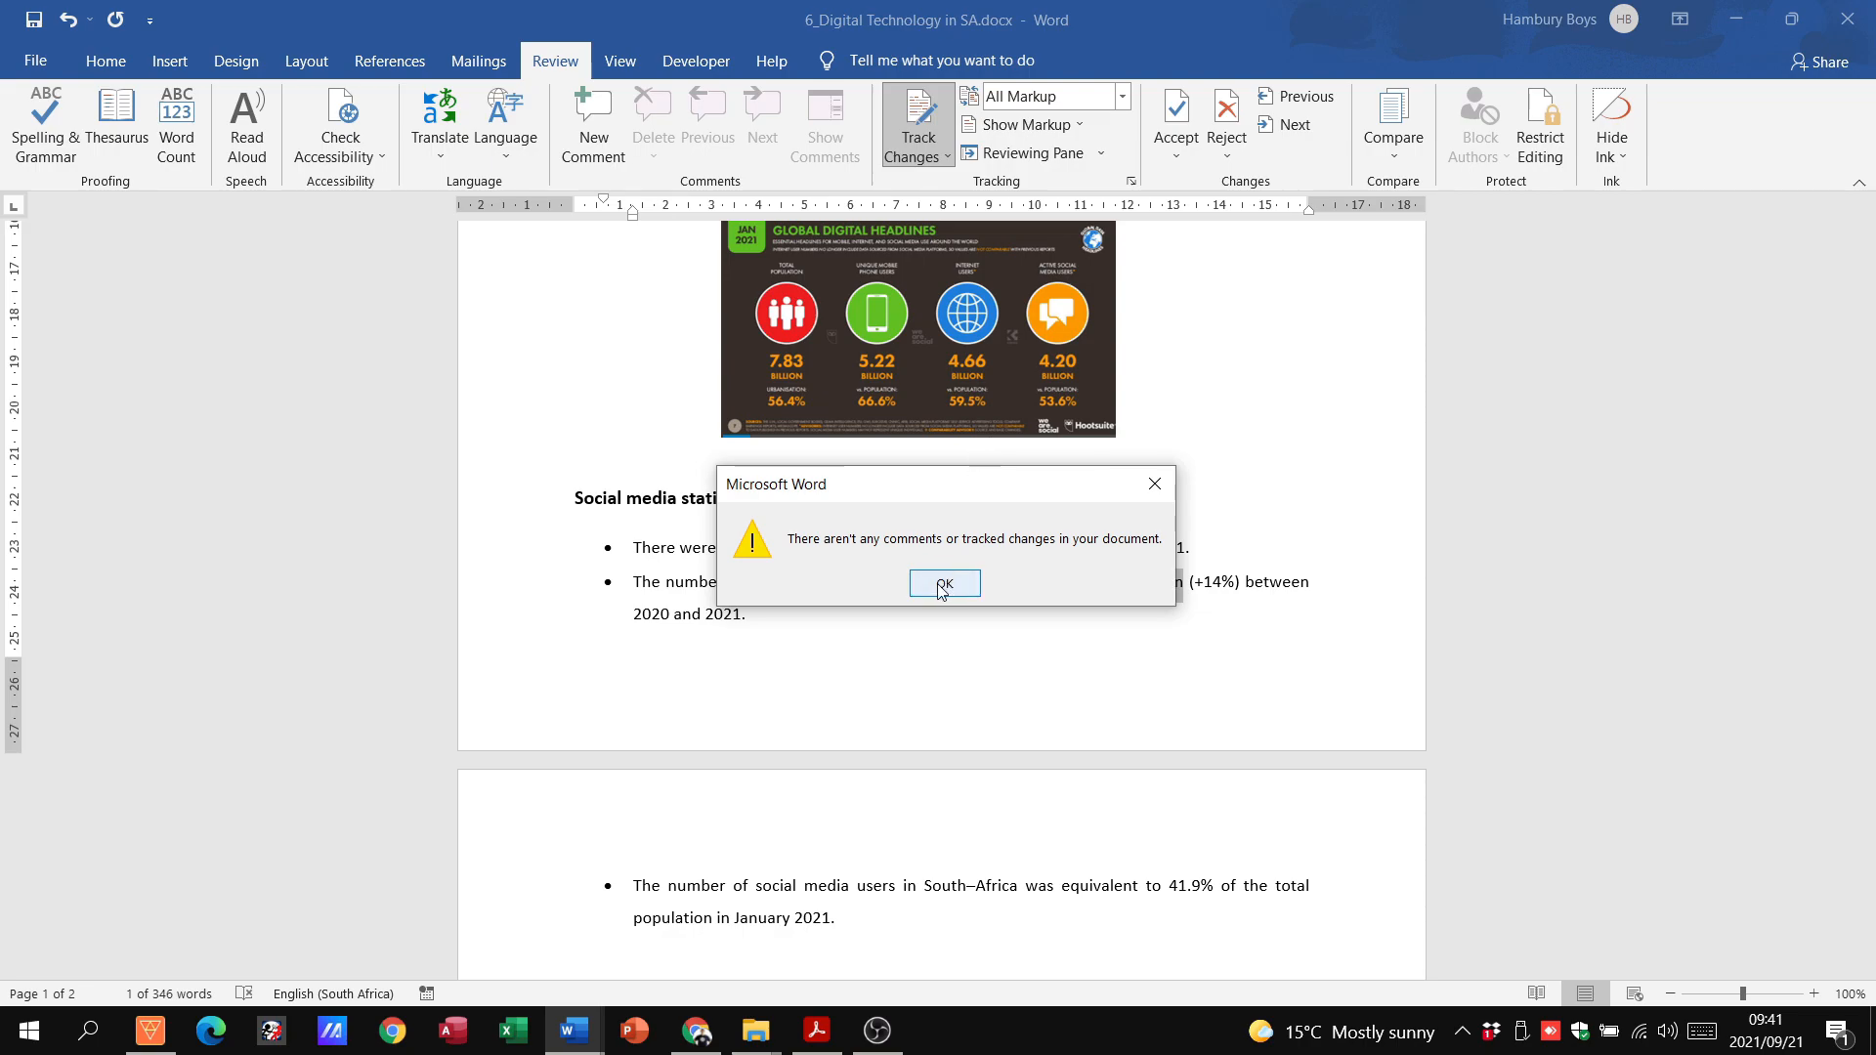
click(943, 585)
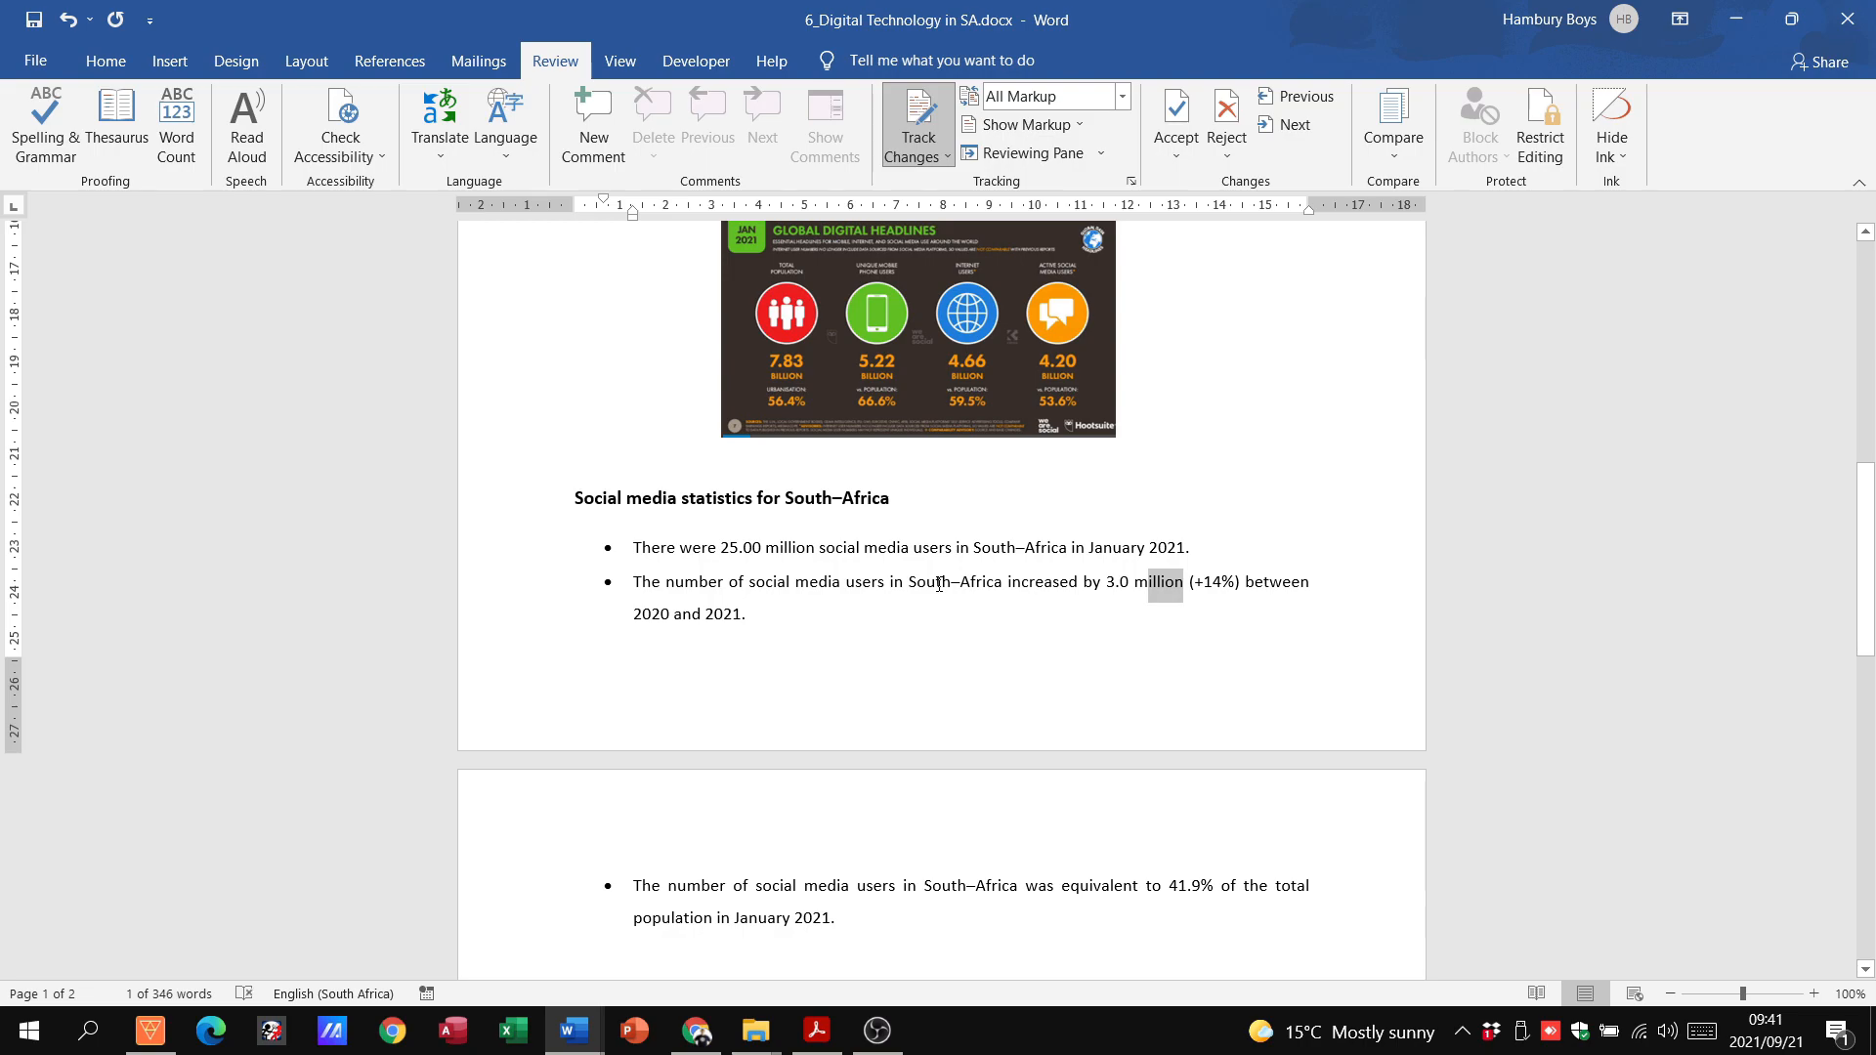
click(816, 1030)
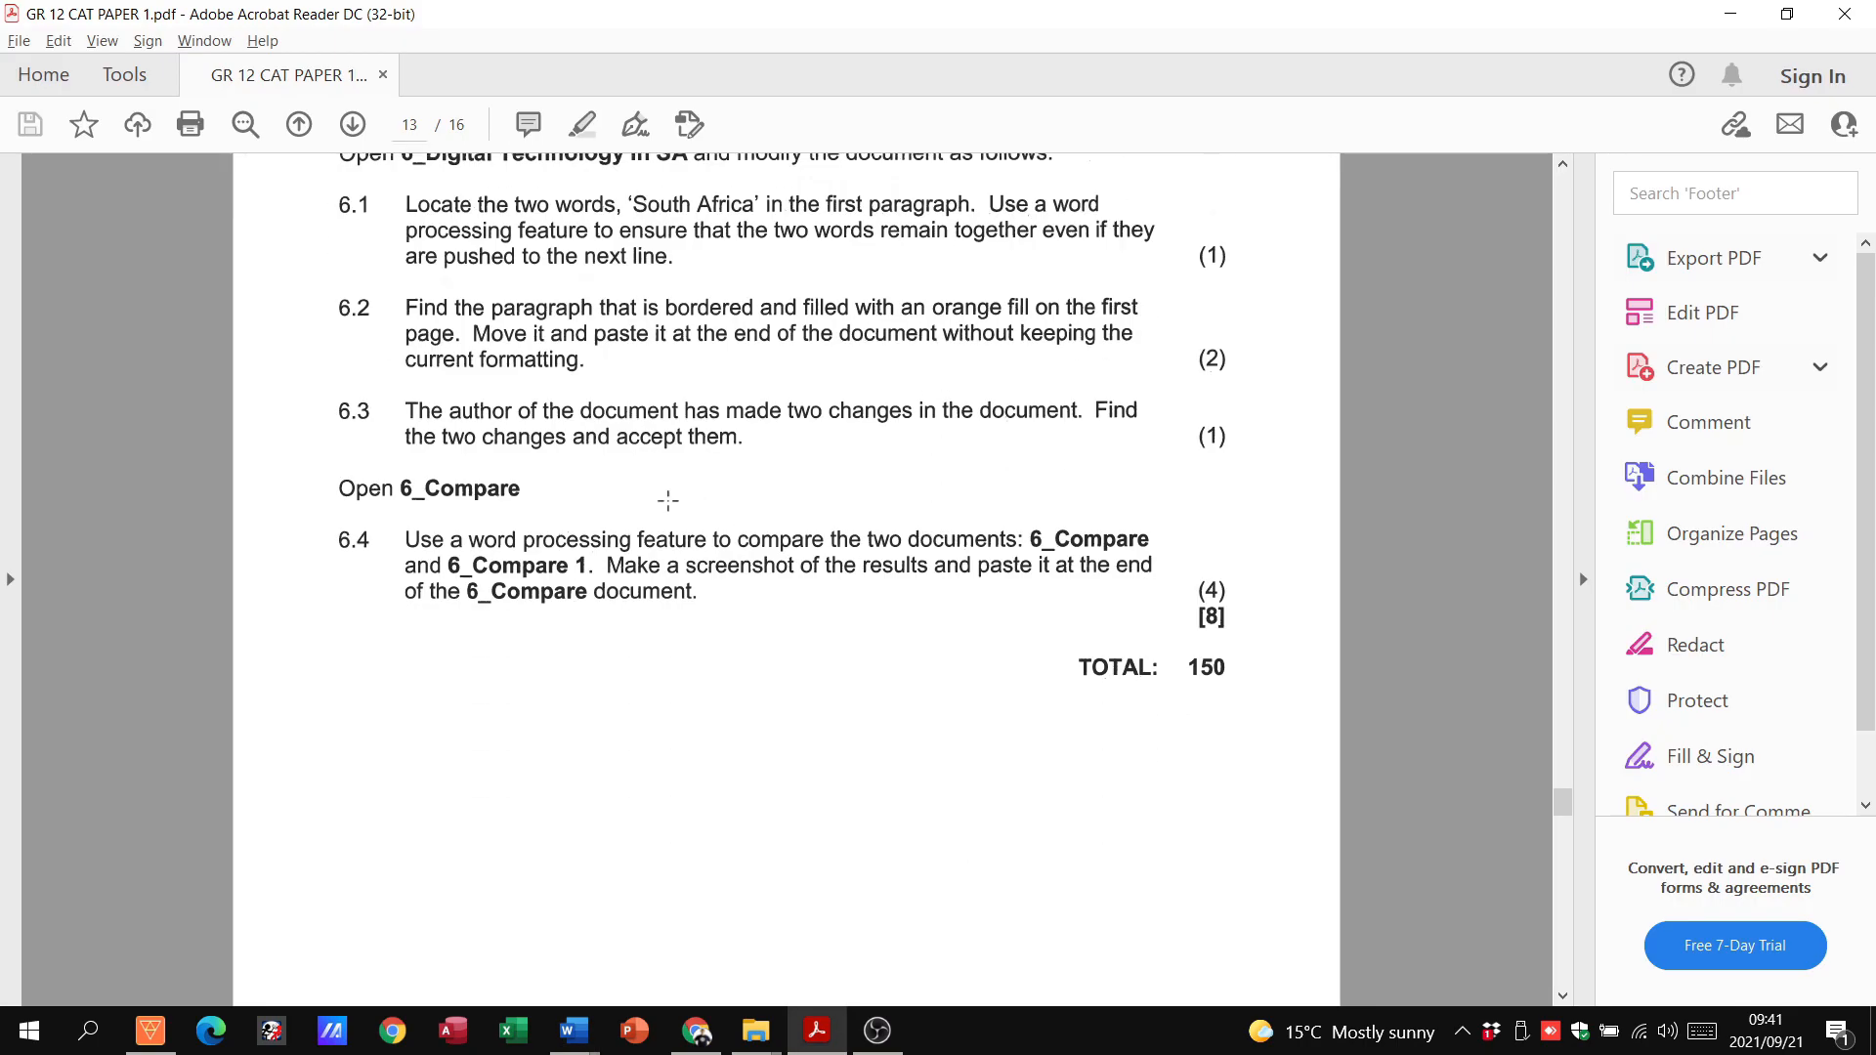
Step: Switch between the Word documents and the exam paper to read question 6.4 on comparing 6_Compare with 6_Compare 1
click(571, 1030)
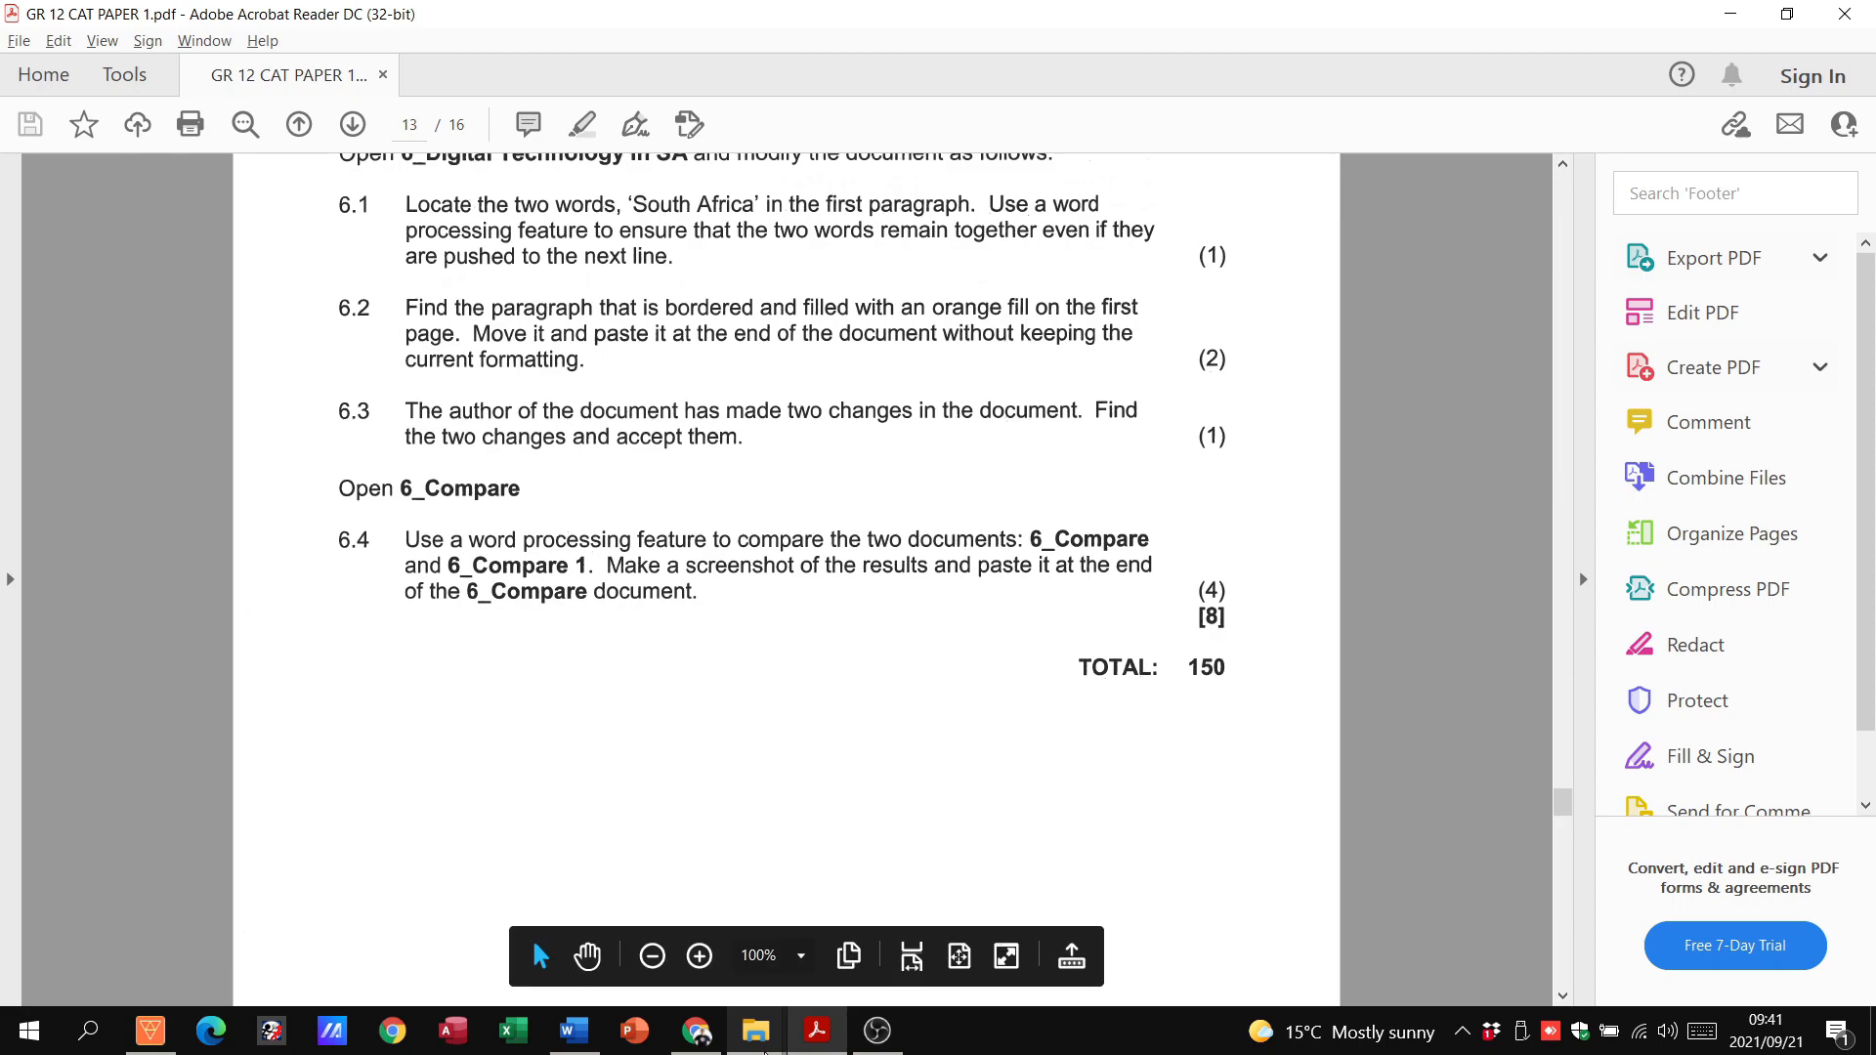
click(753, 1030)
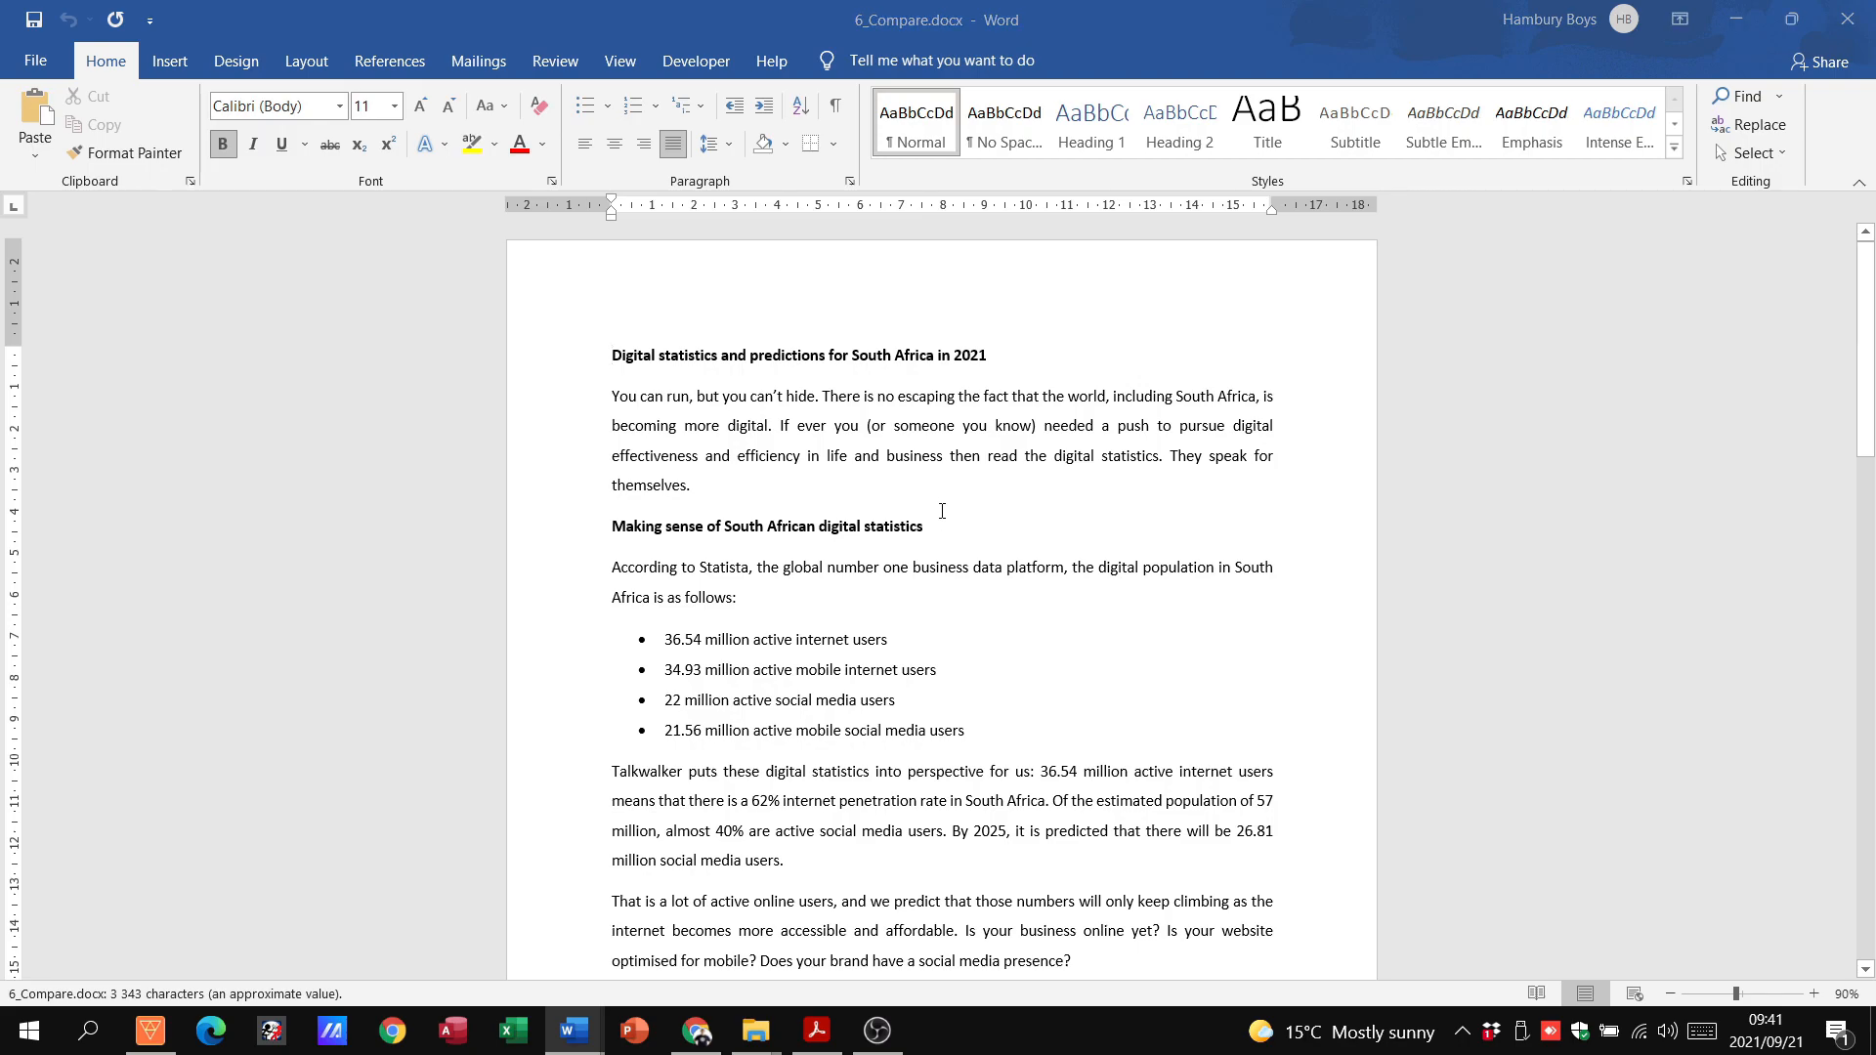
click(817, 1030)
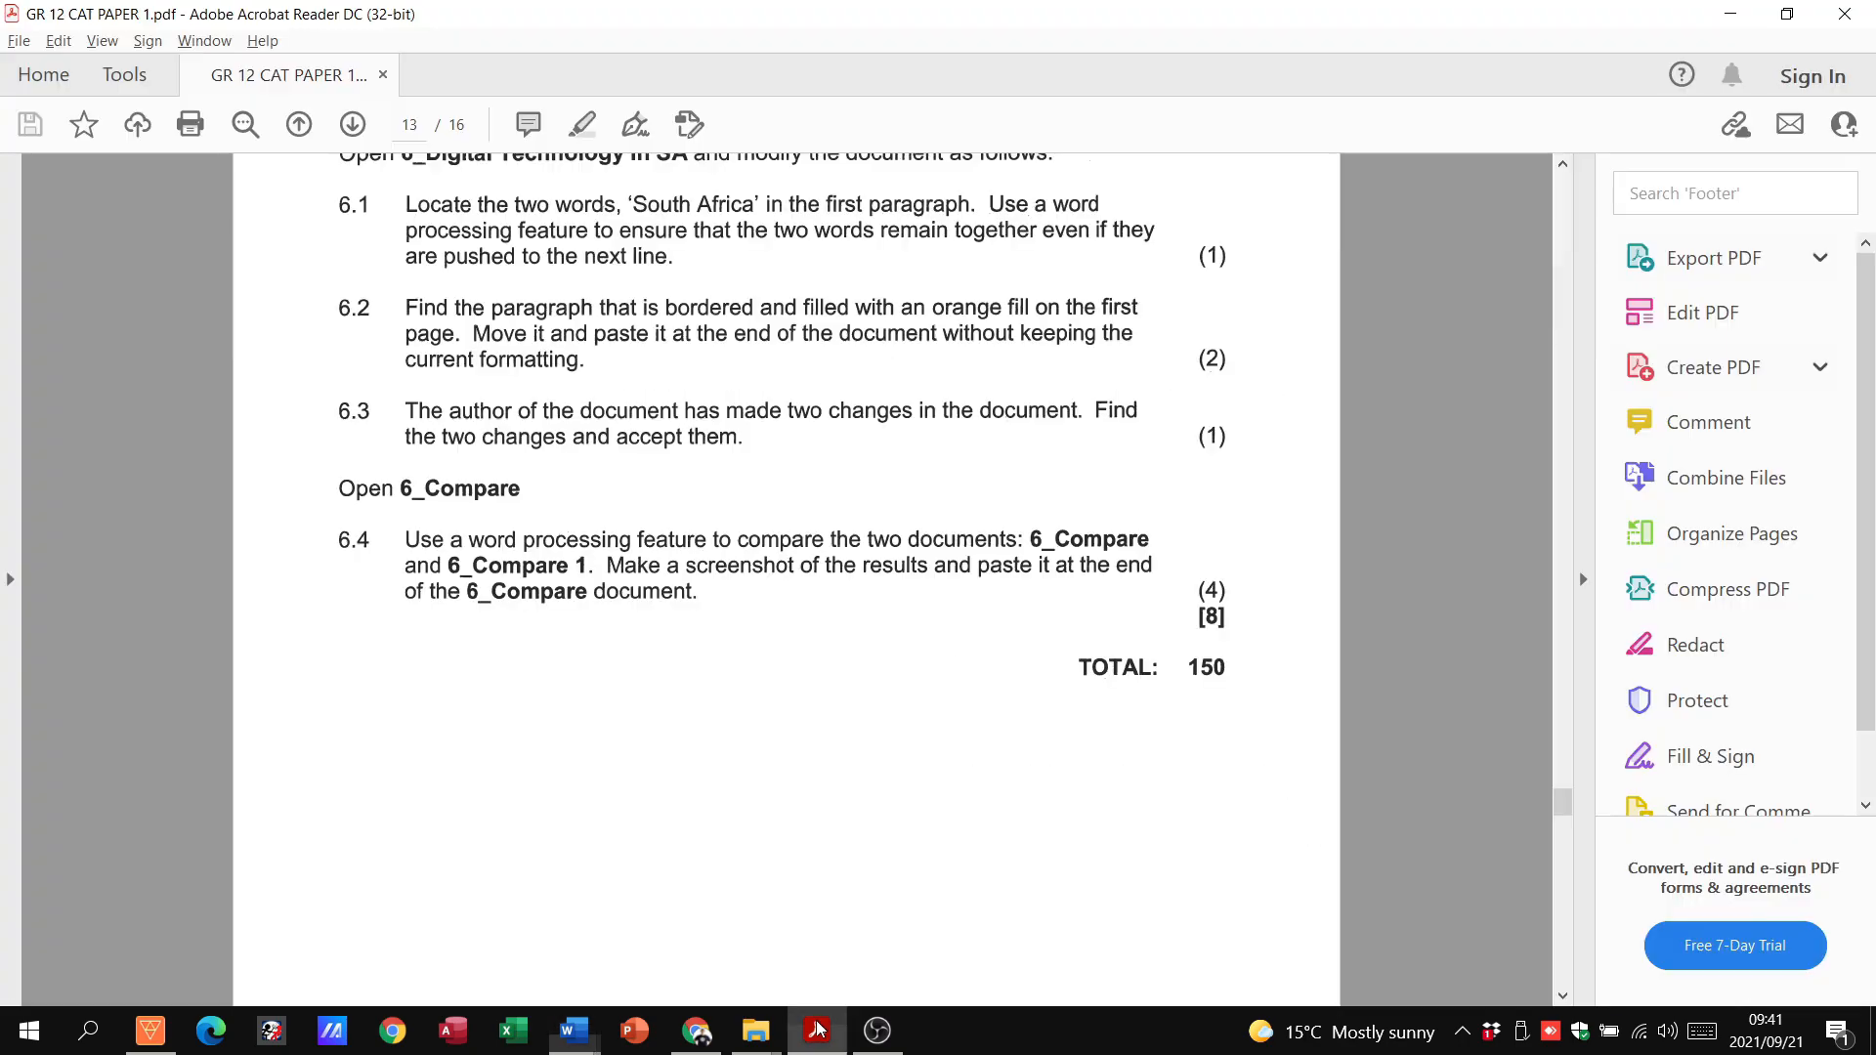
mouse_move(638, 526)
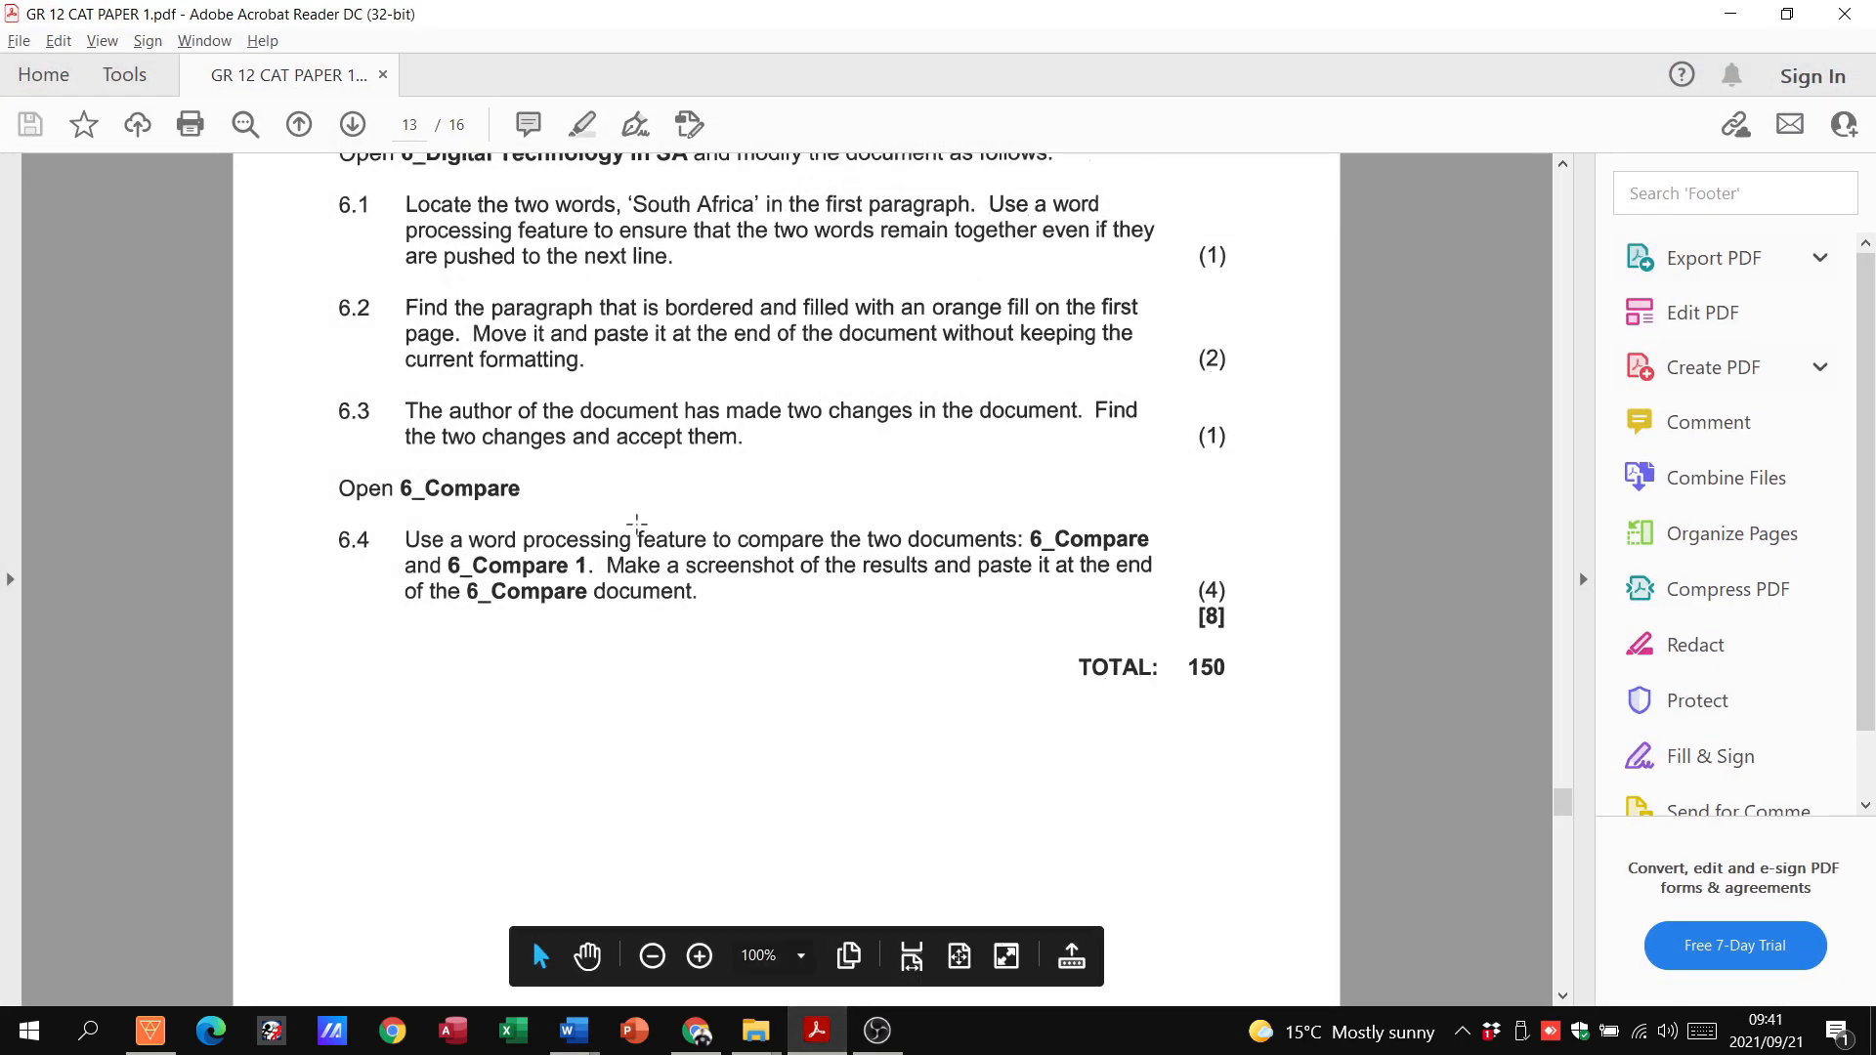
mouse_move(646, 517)
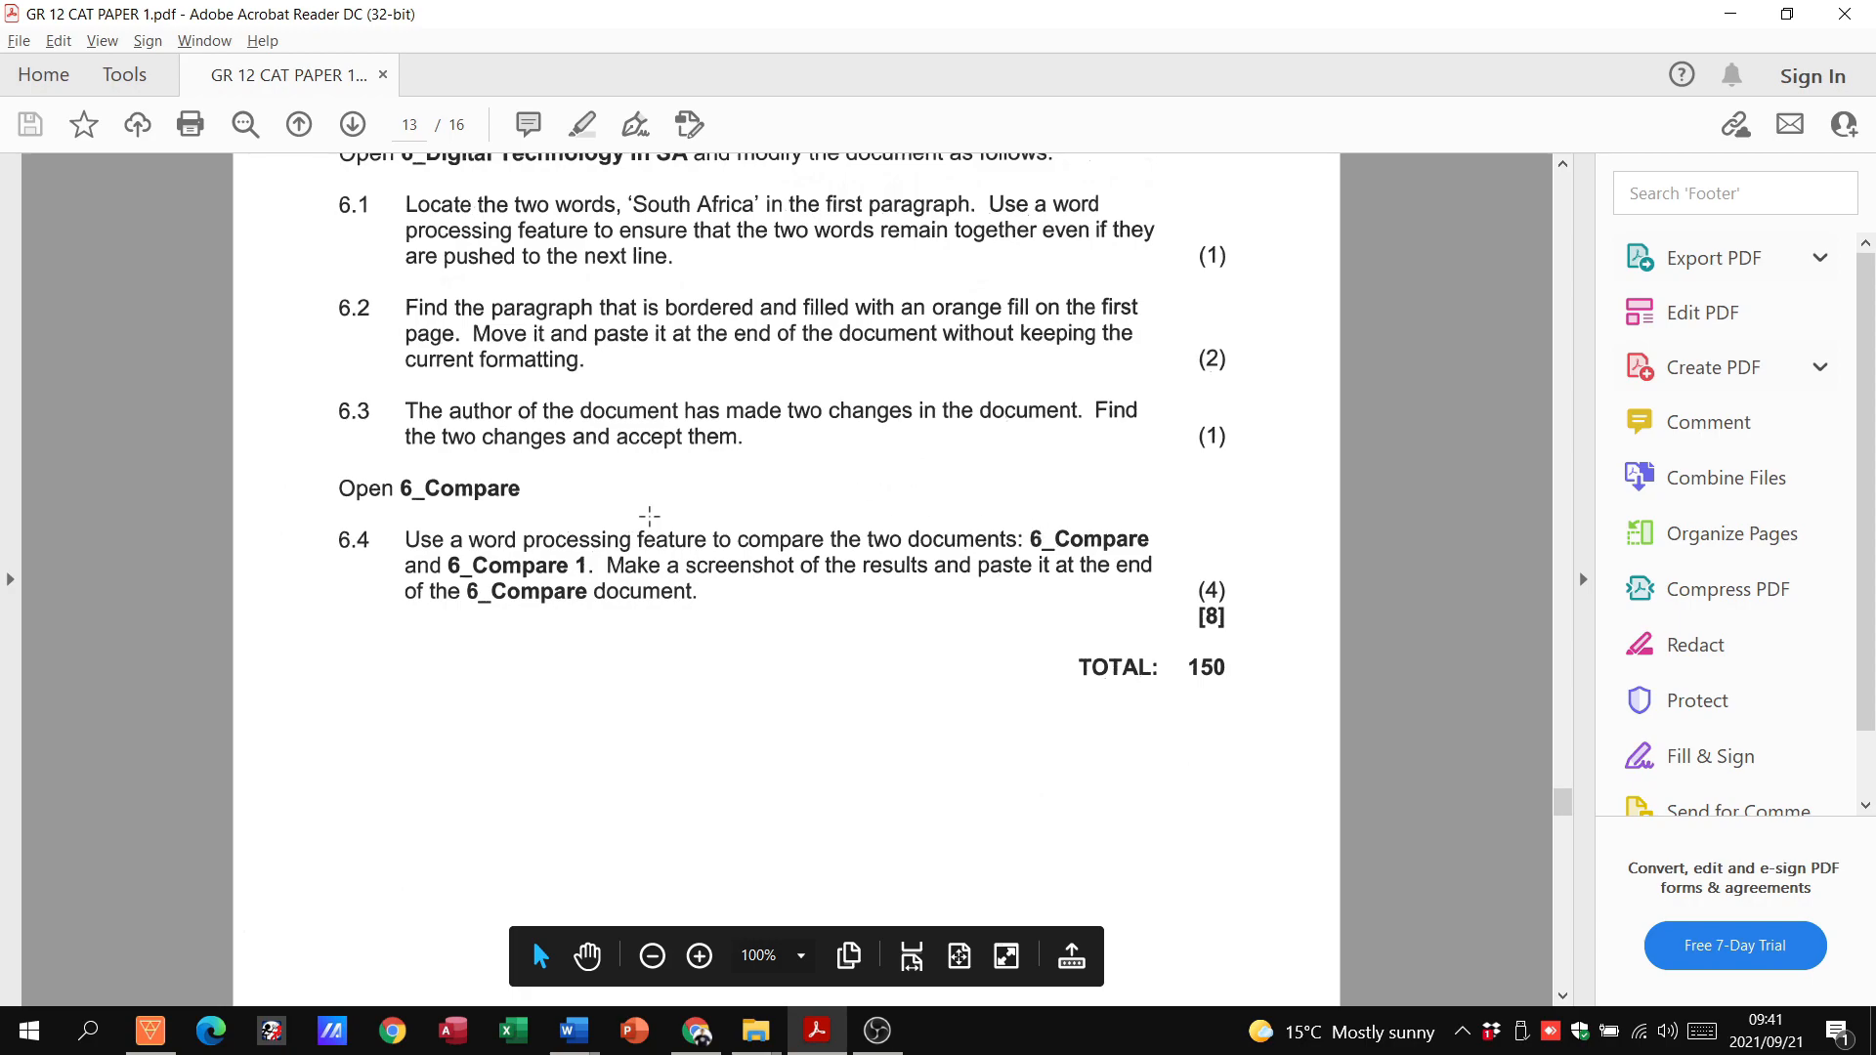
mouse_move(967, 536)
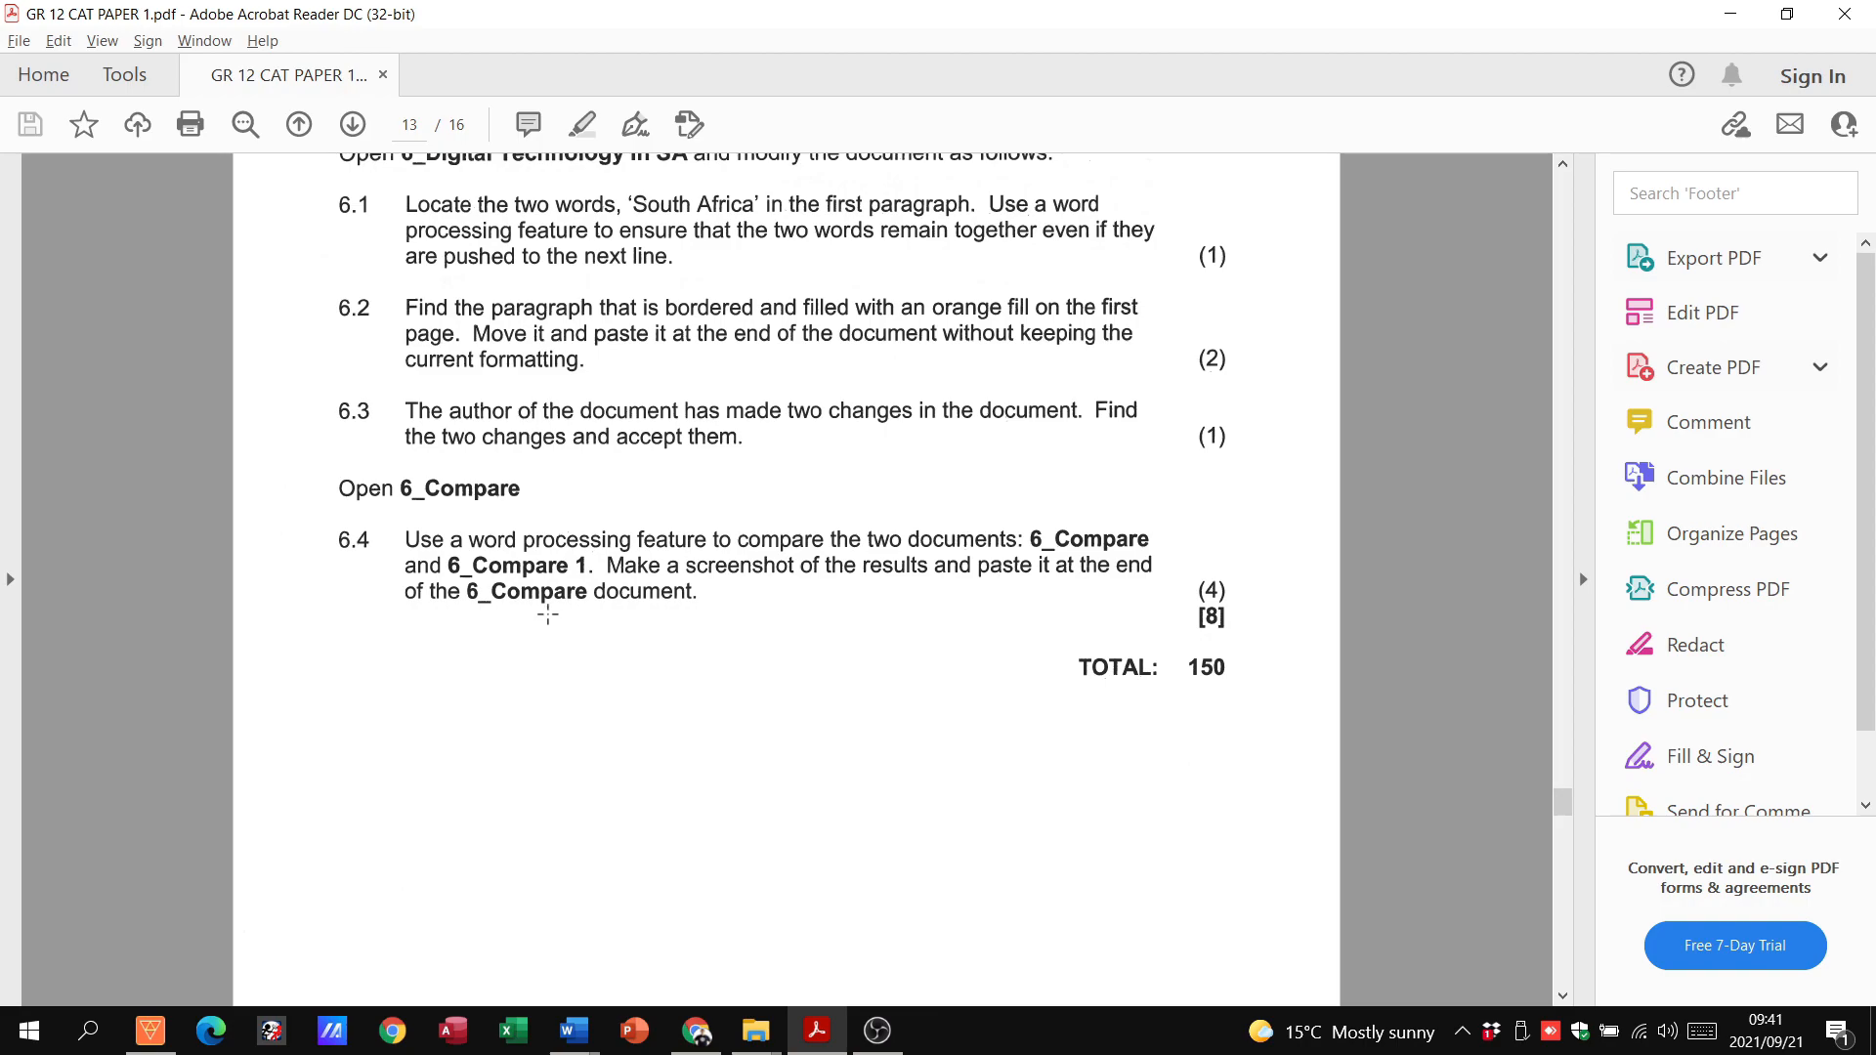
Step: Start a Compare Documents setup from the Review tab in the 6_Compare document
click(572, 1030)
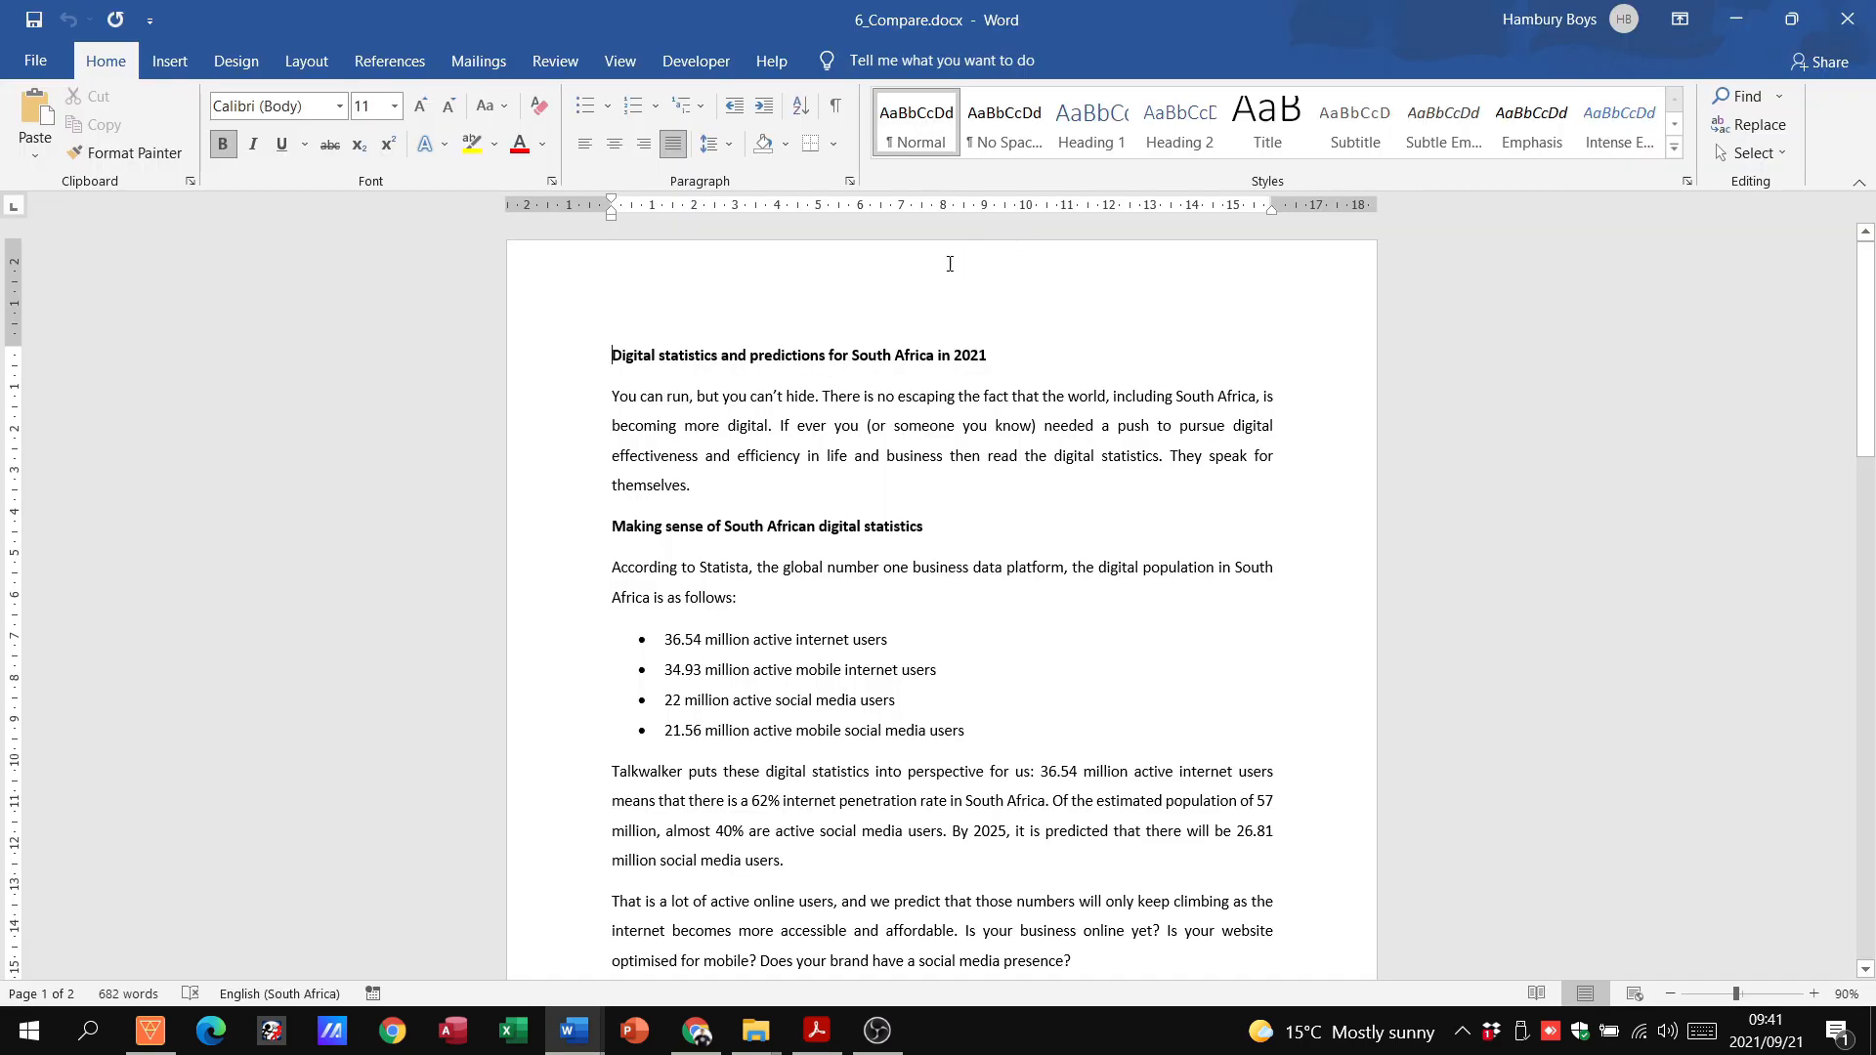
click(554, 60)
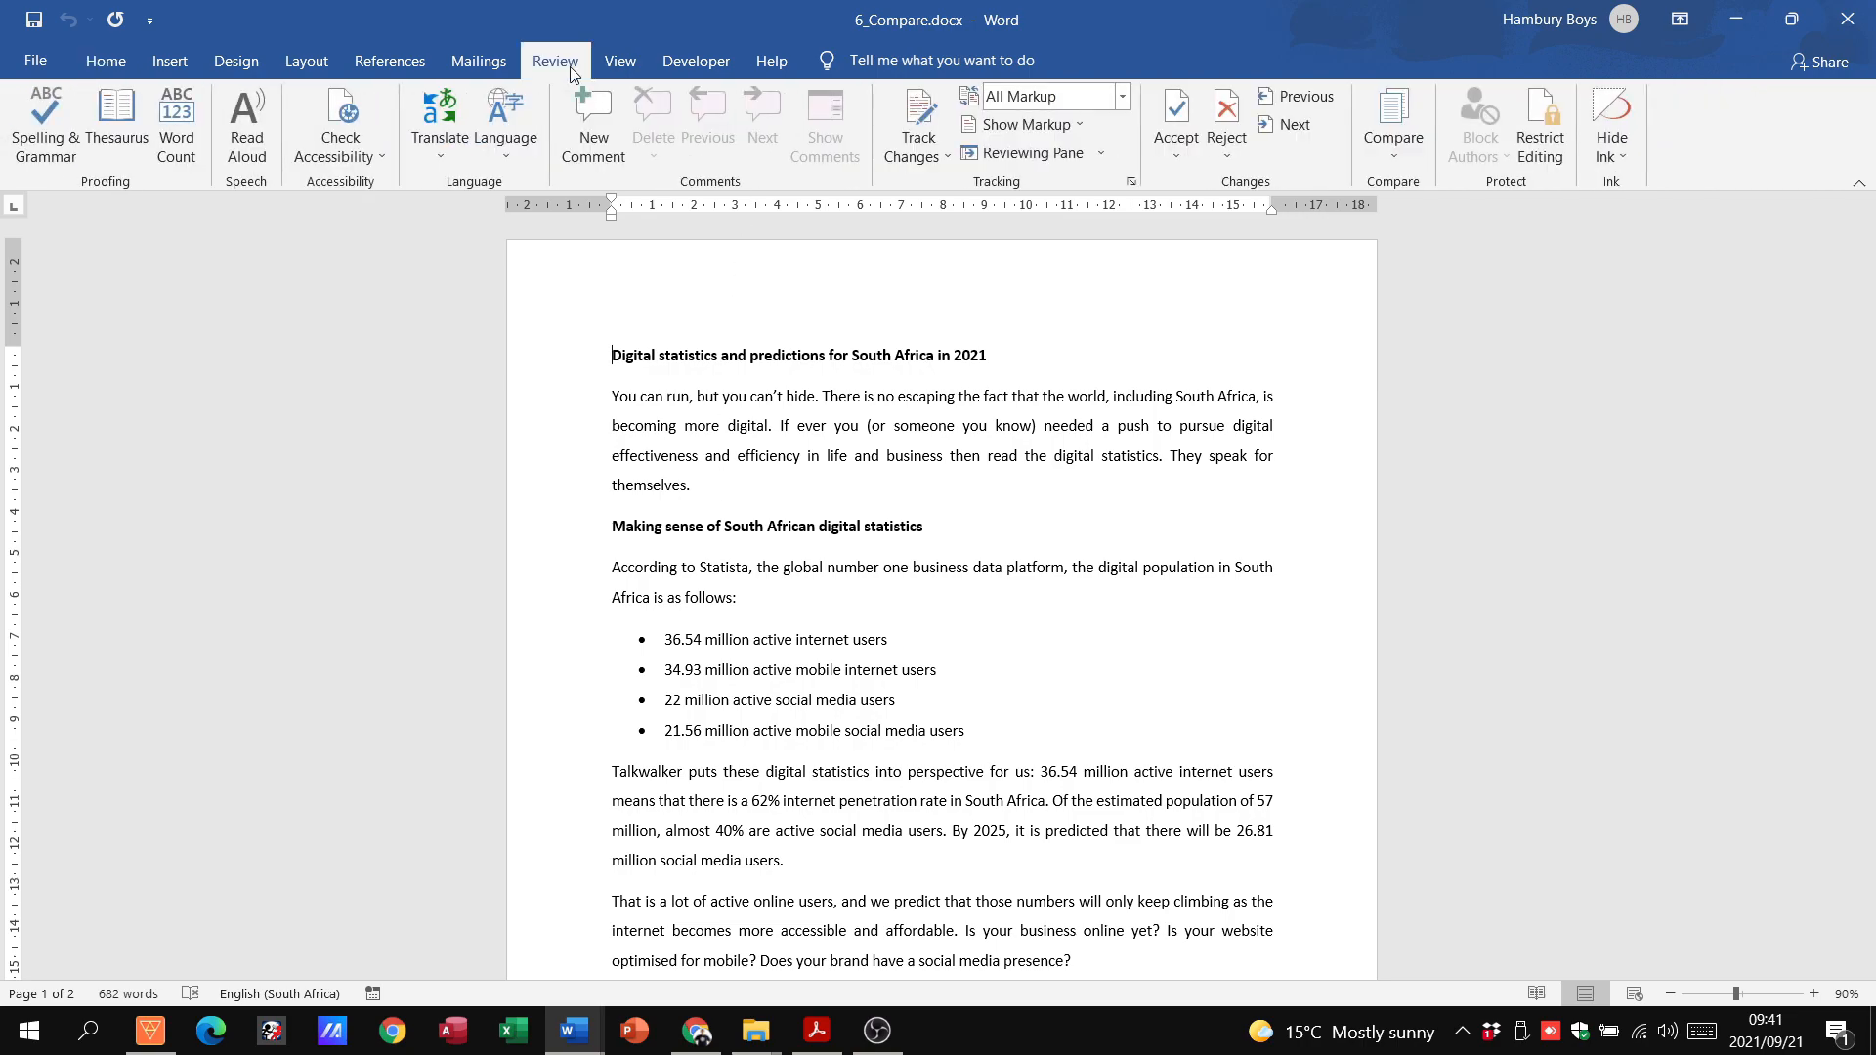
mouse_move(1400, 195)
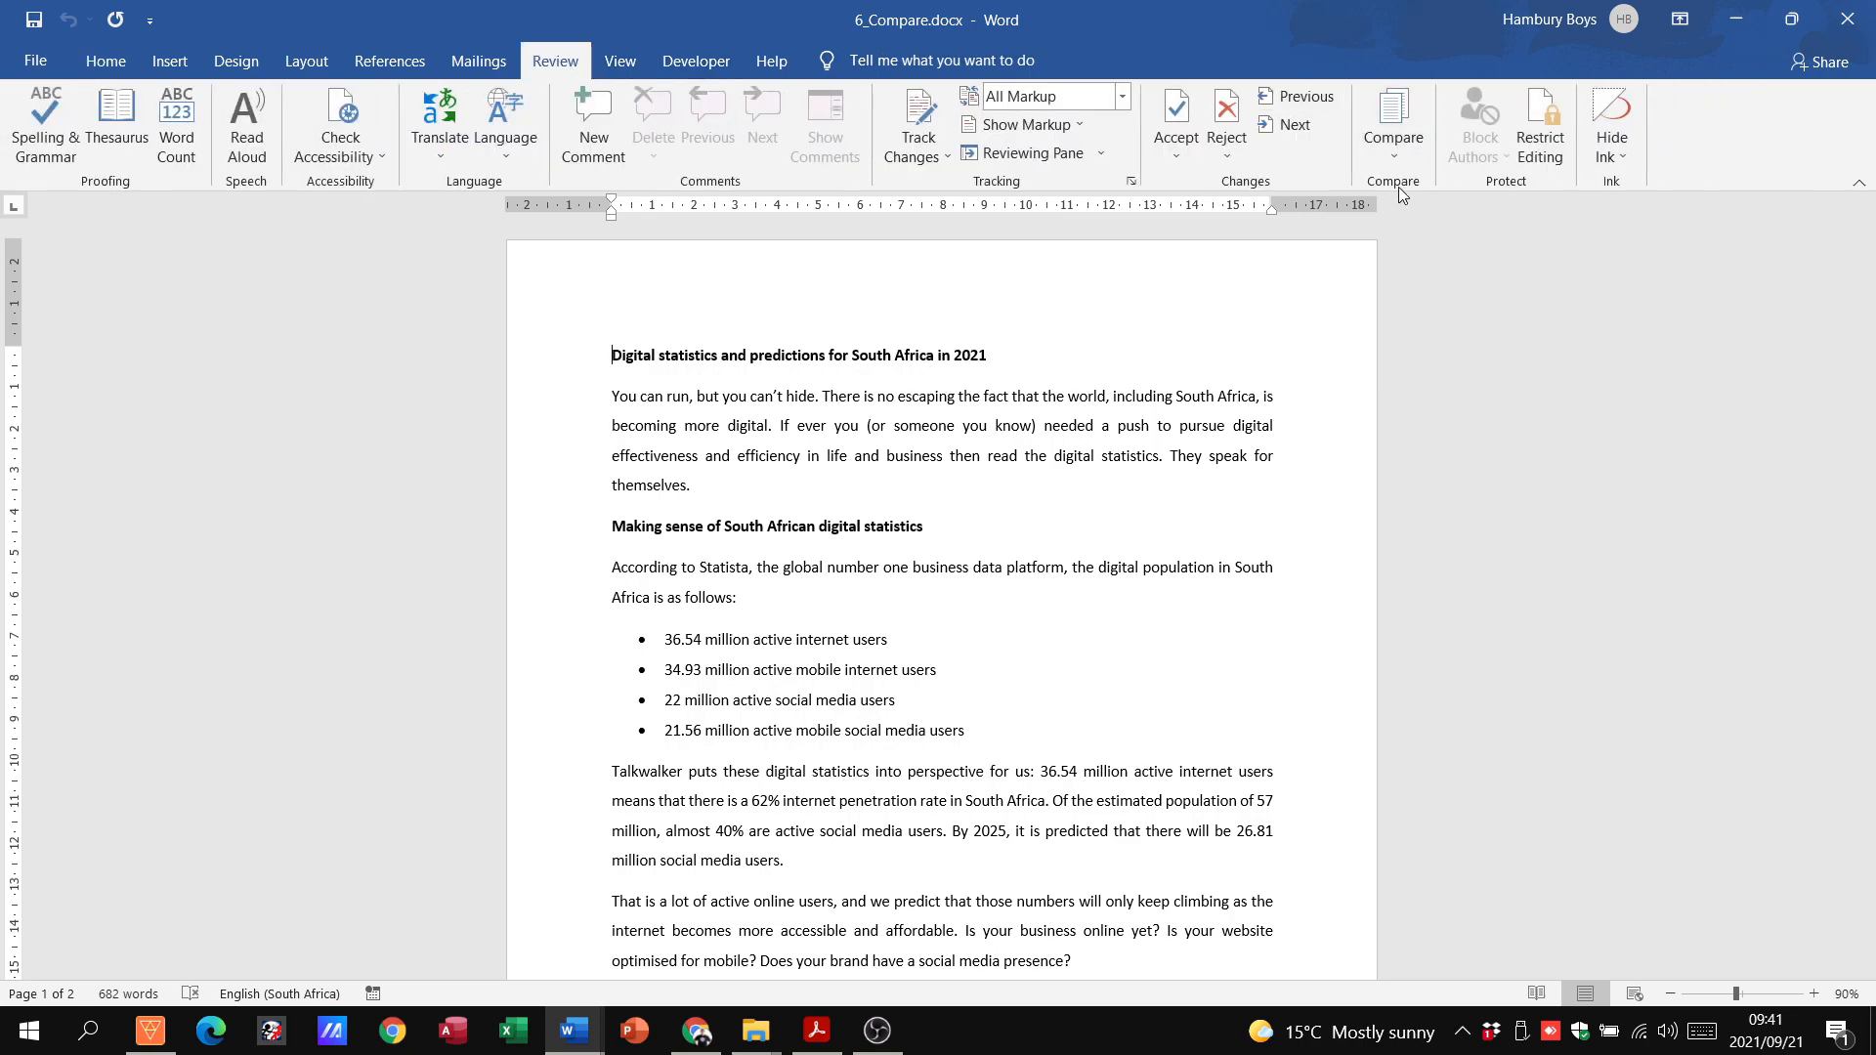
click(1391, 123)
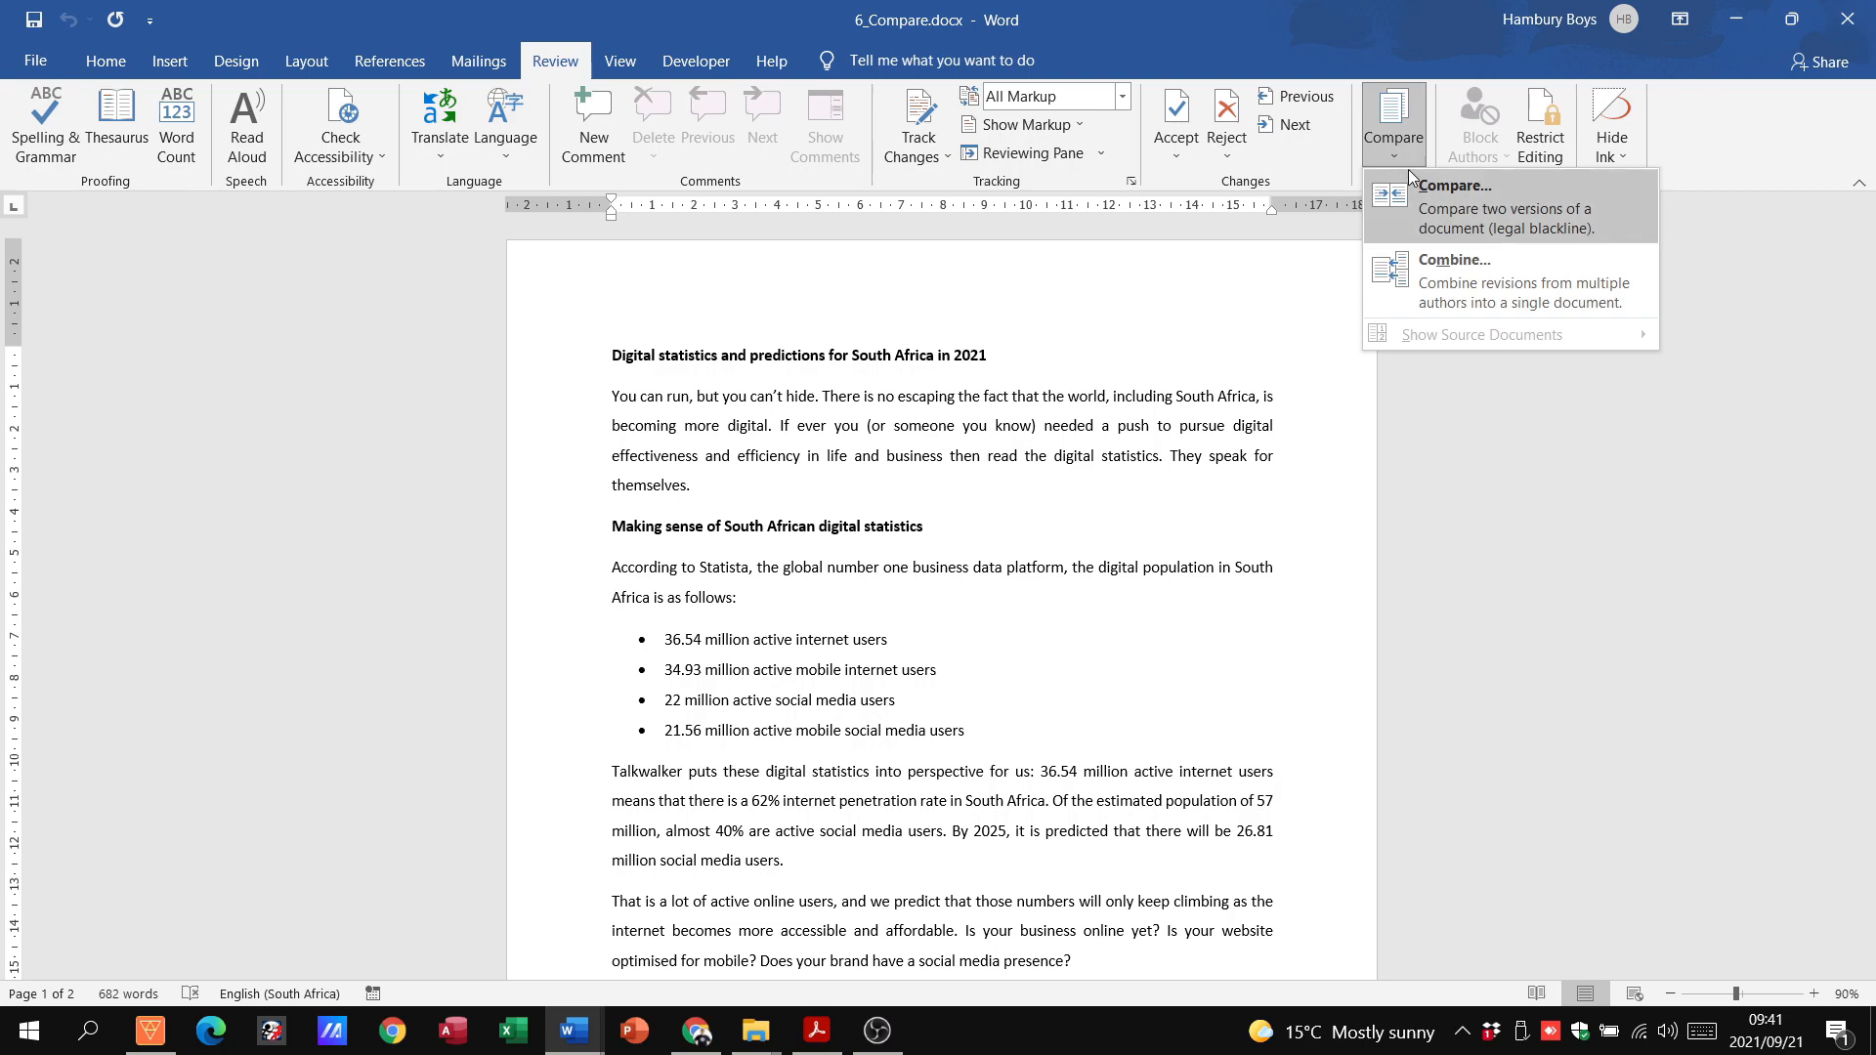
mouse_move(1415, 214)
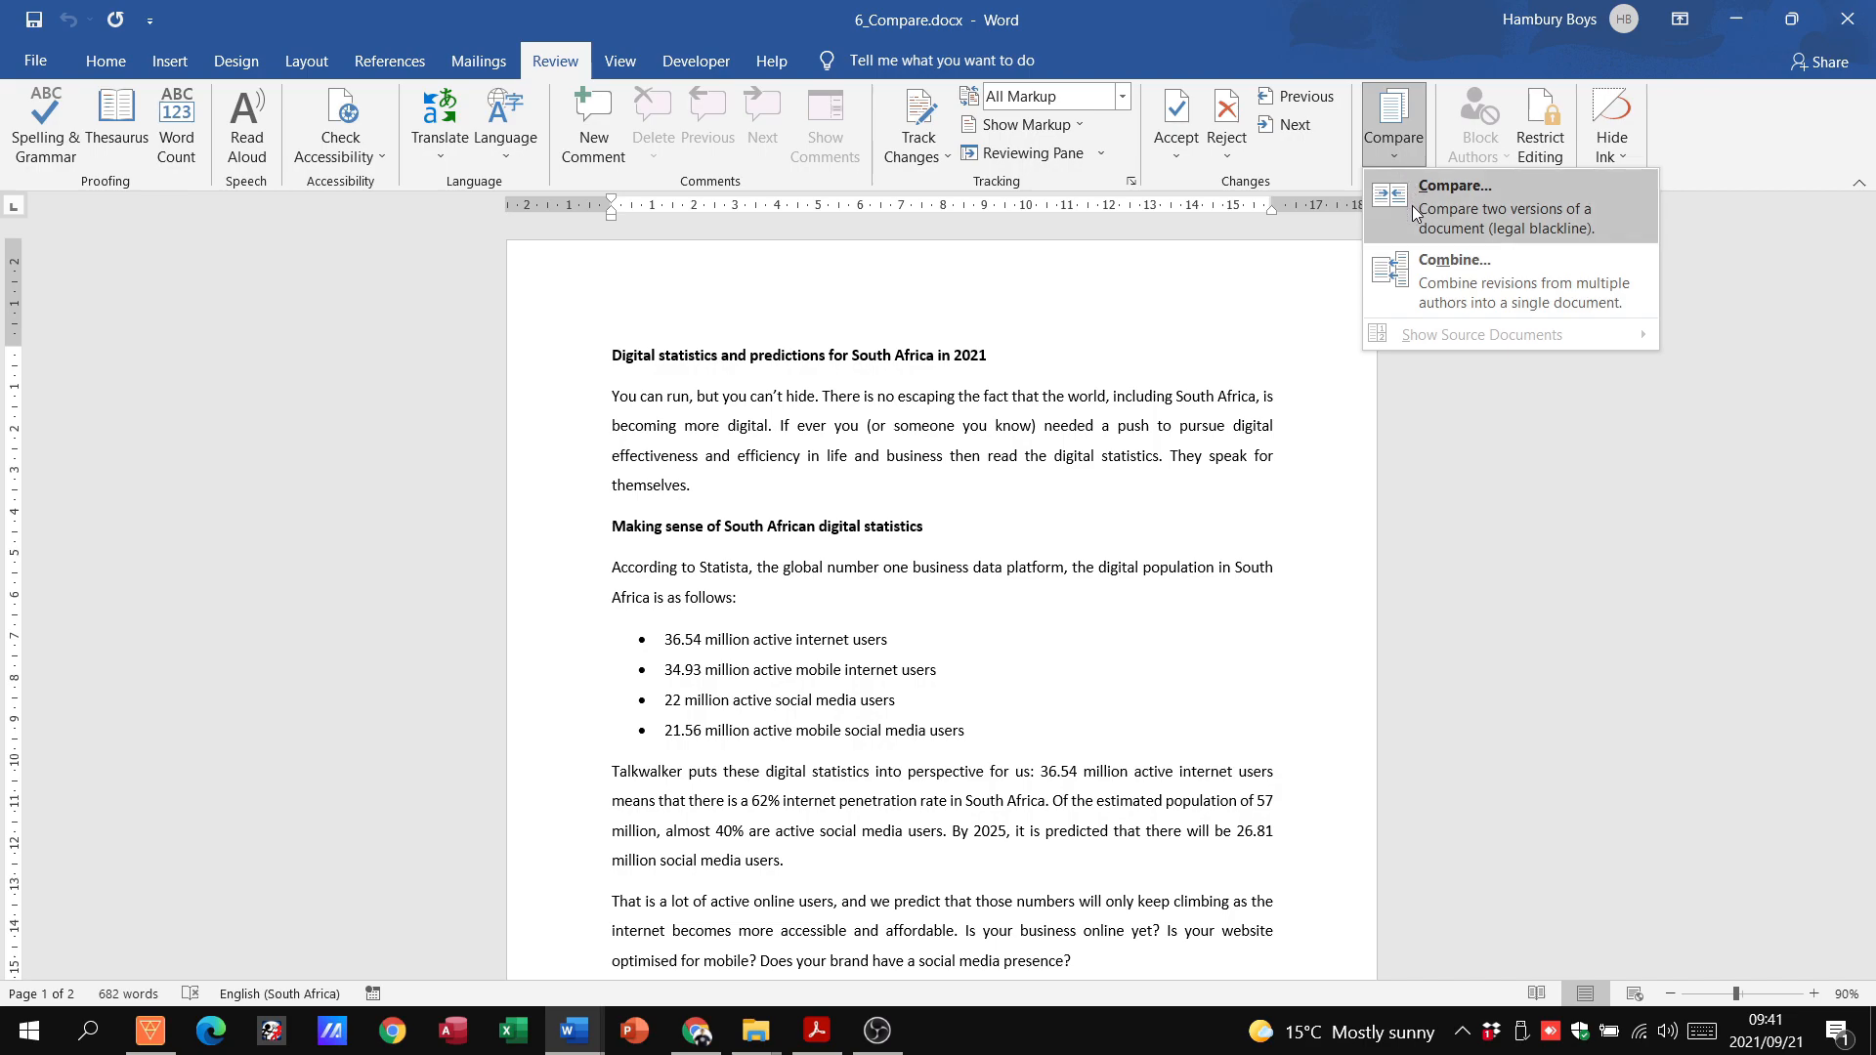
click(1455, 186)
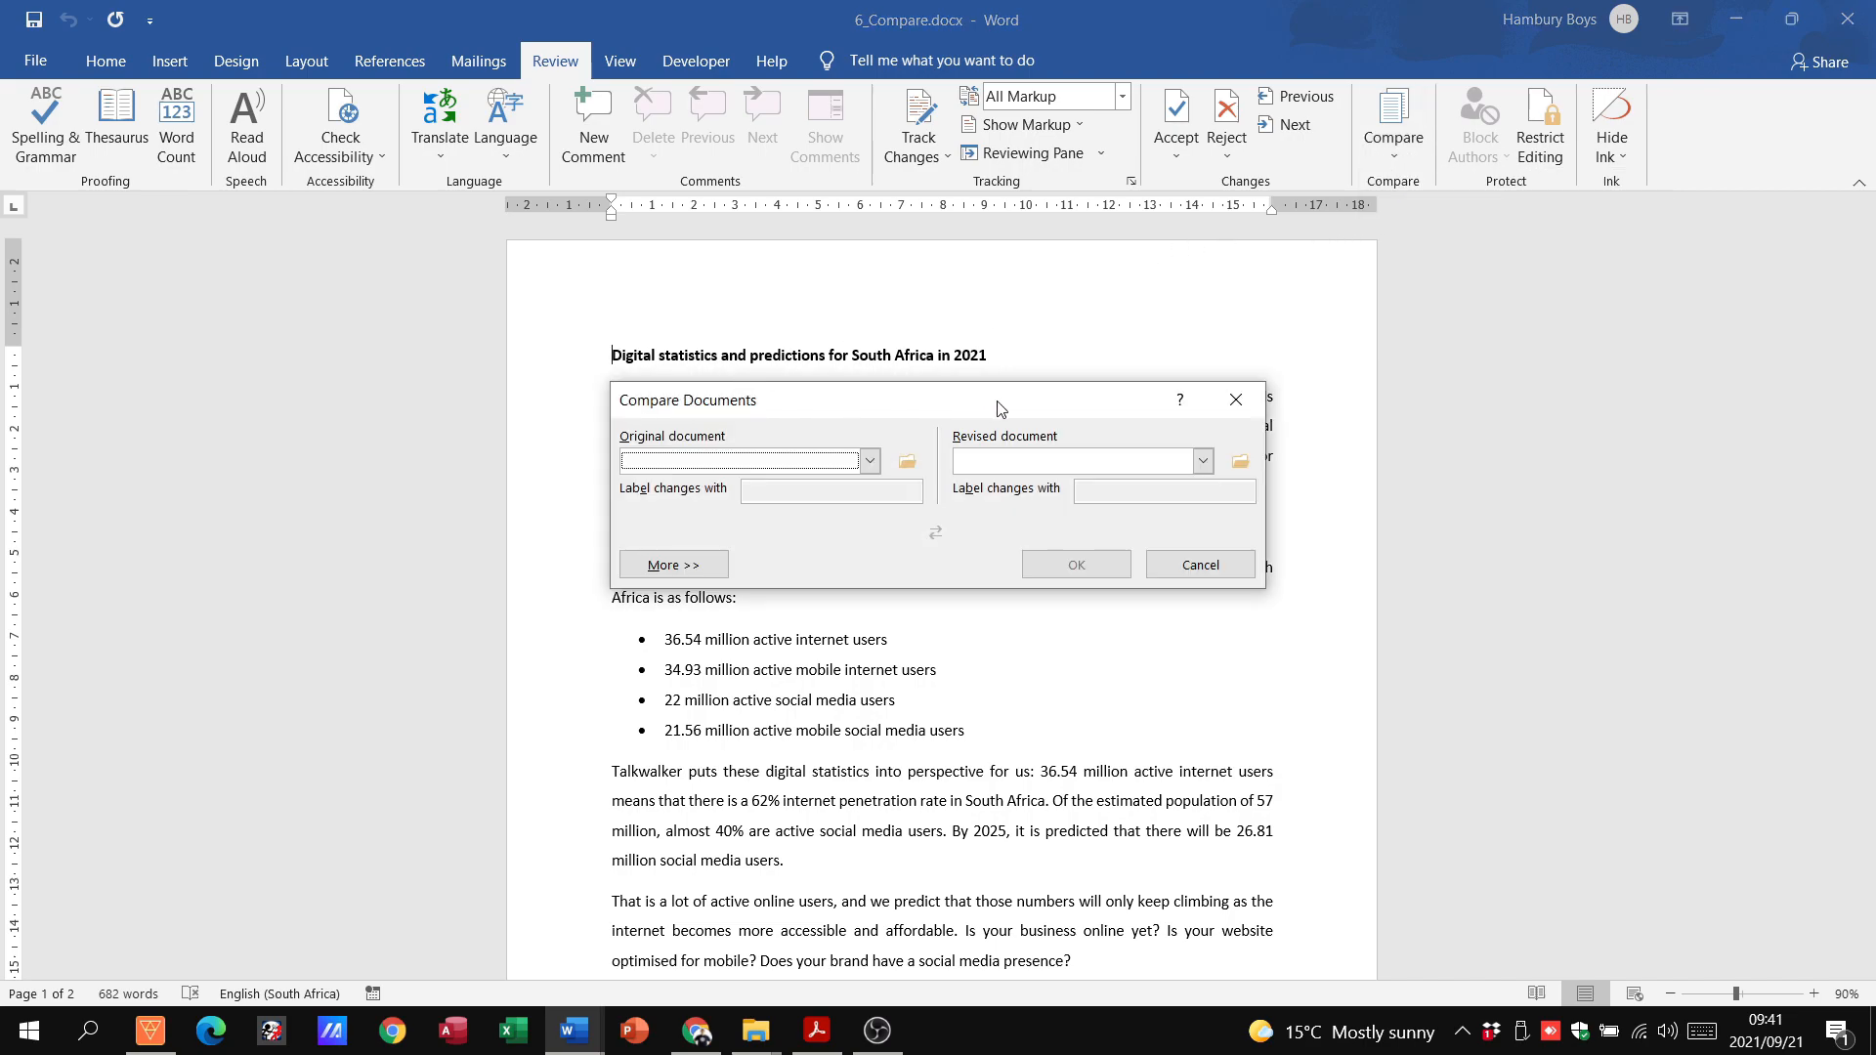
Step: Browse and choose 6_Compare.docx as the original document
click(871, 461)
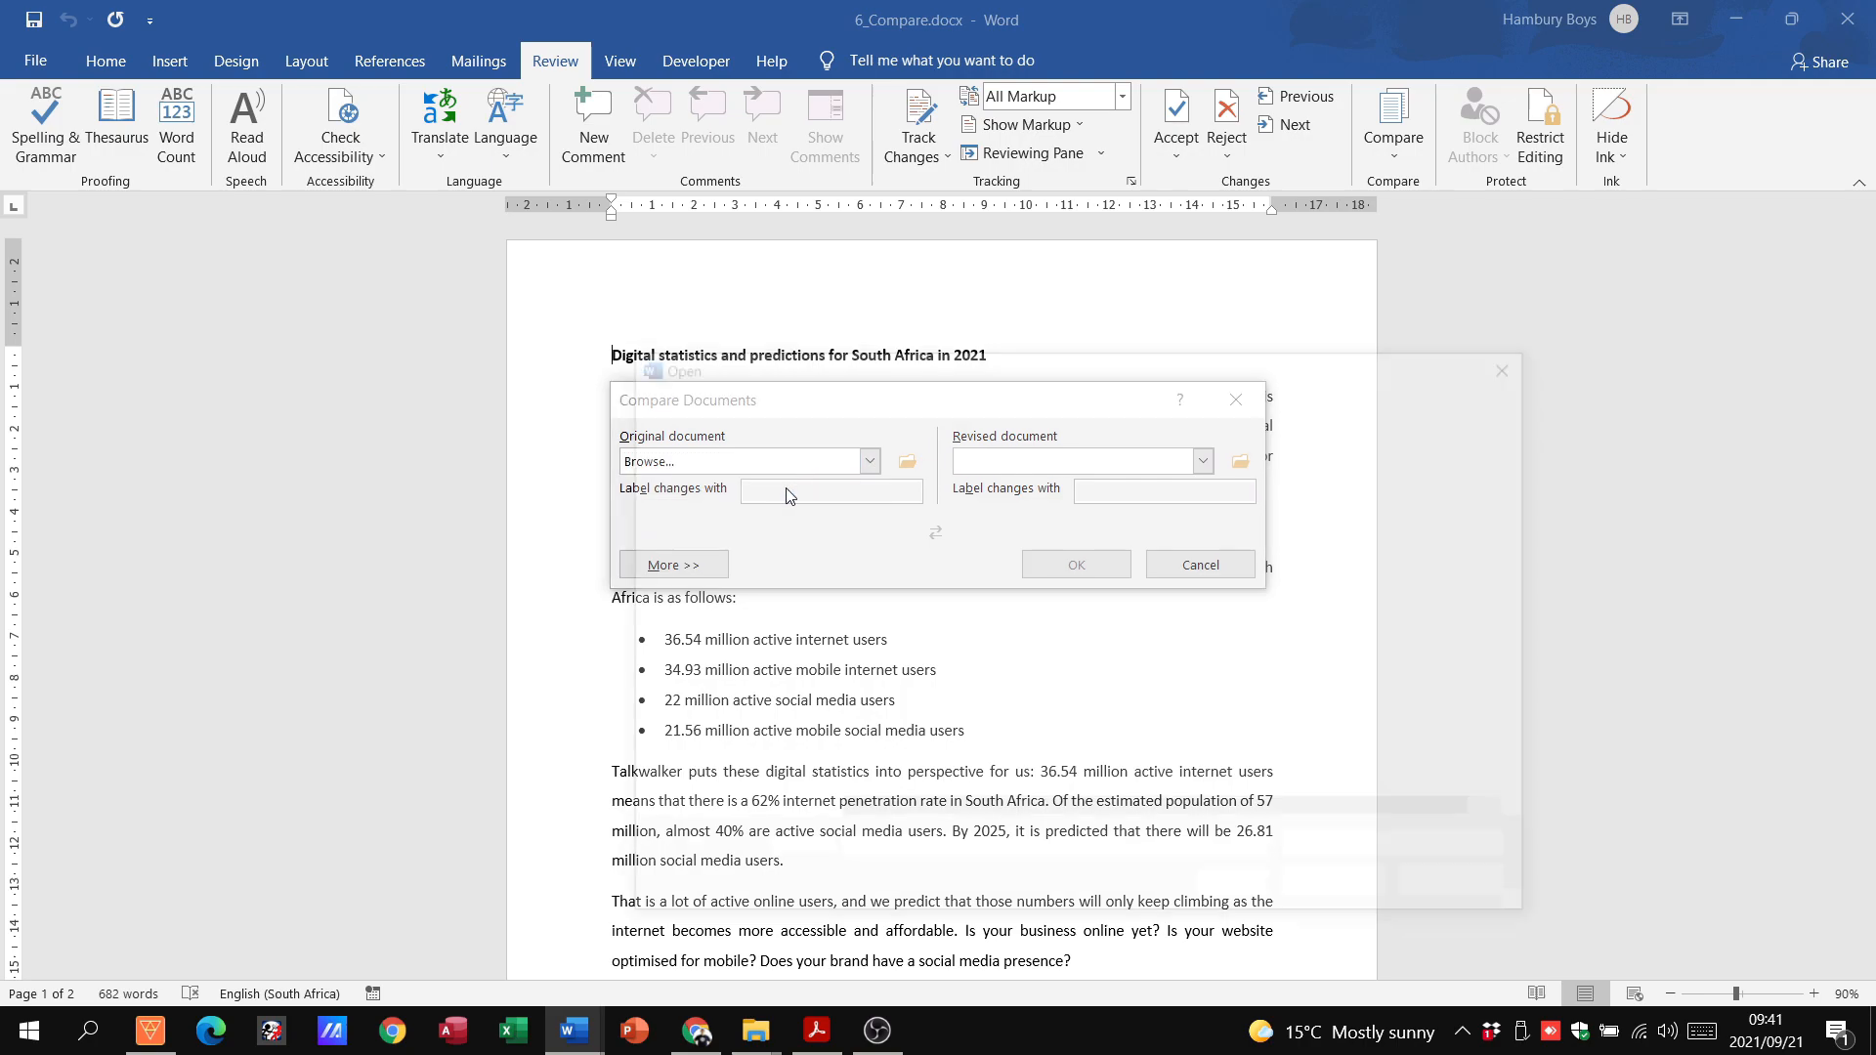
click(907, 460)
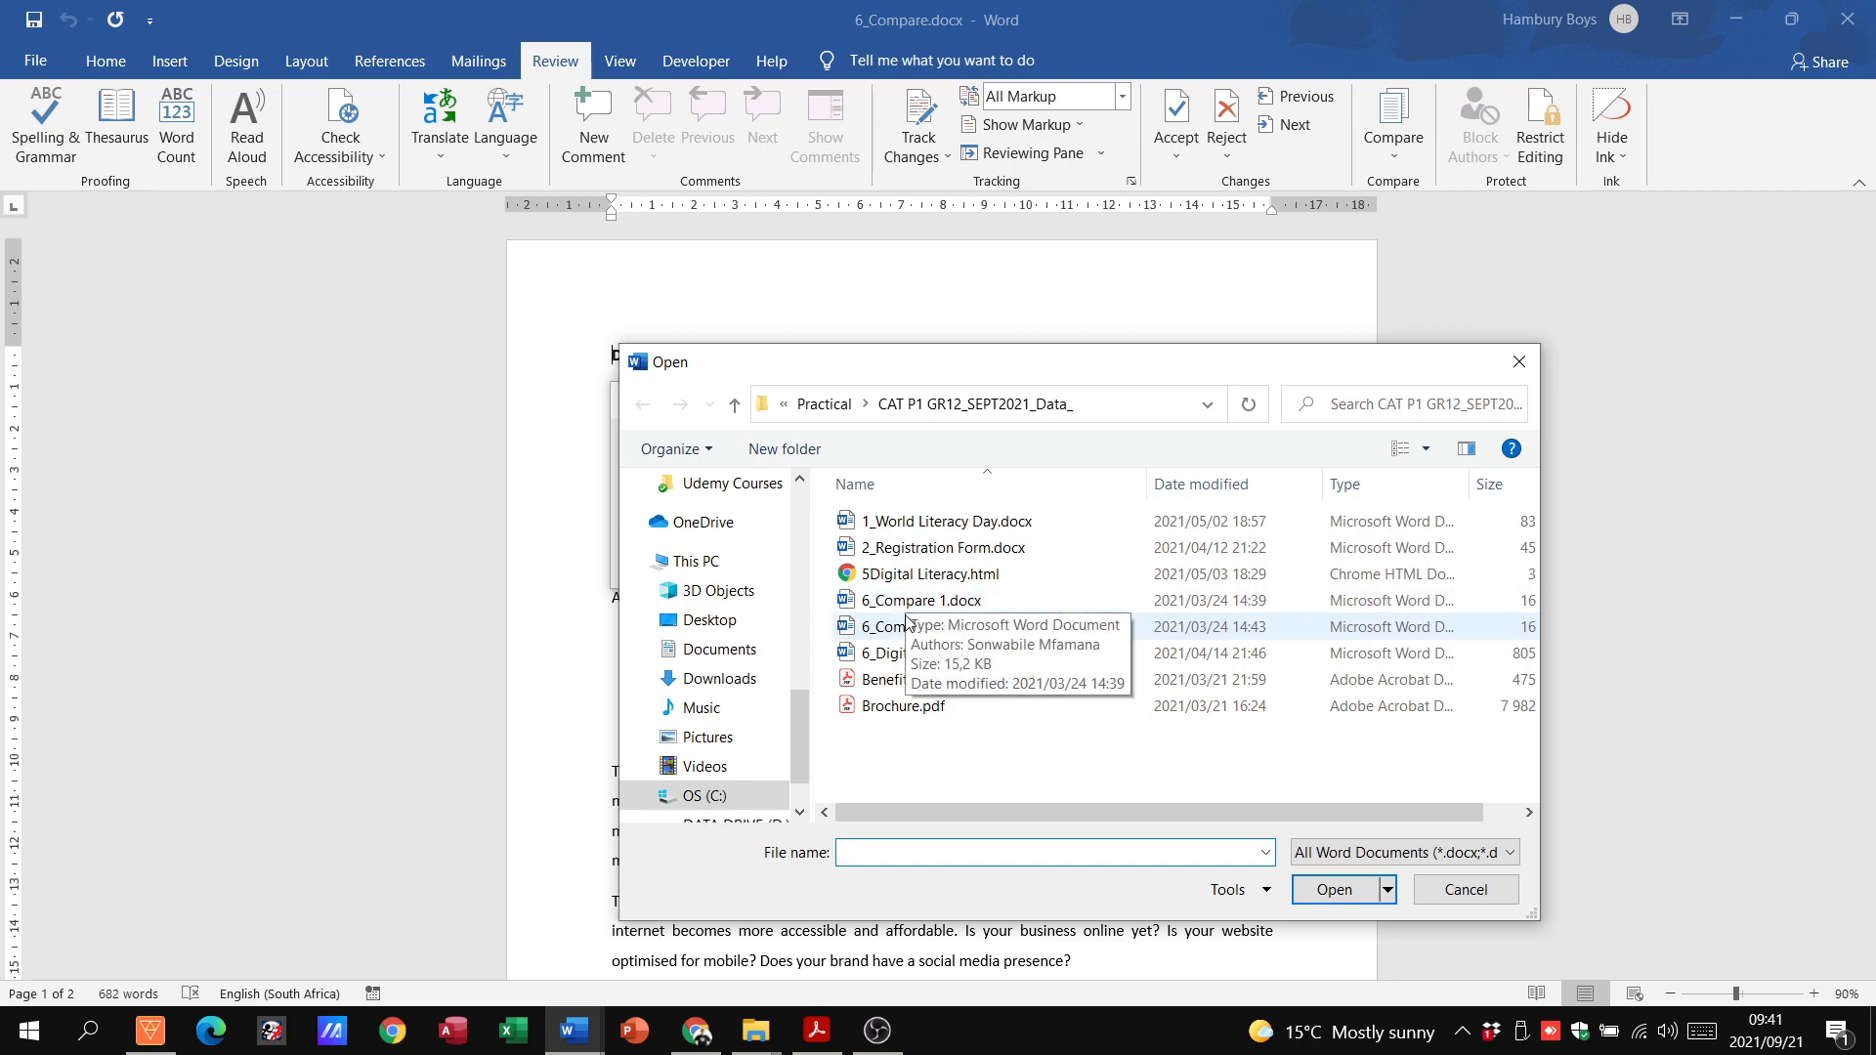
click(914, 626)
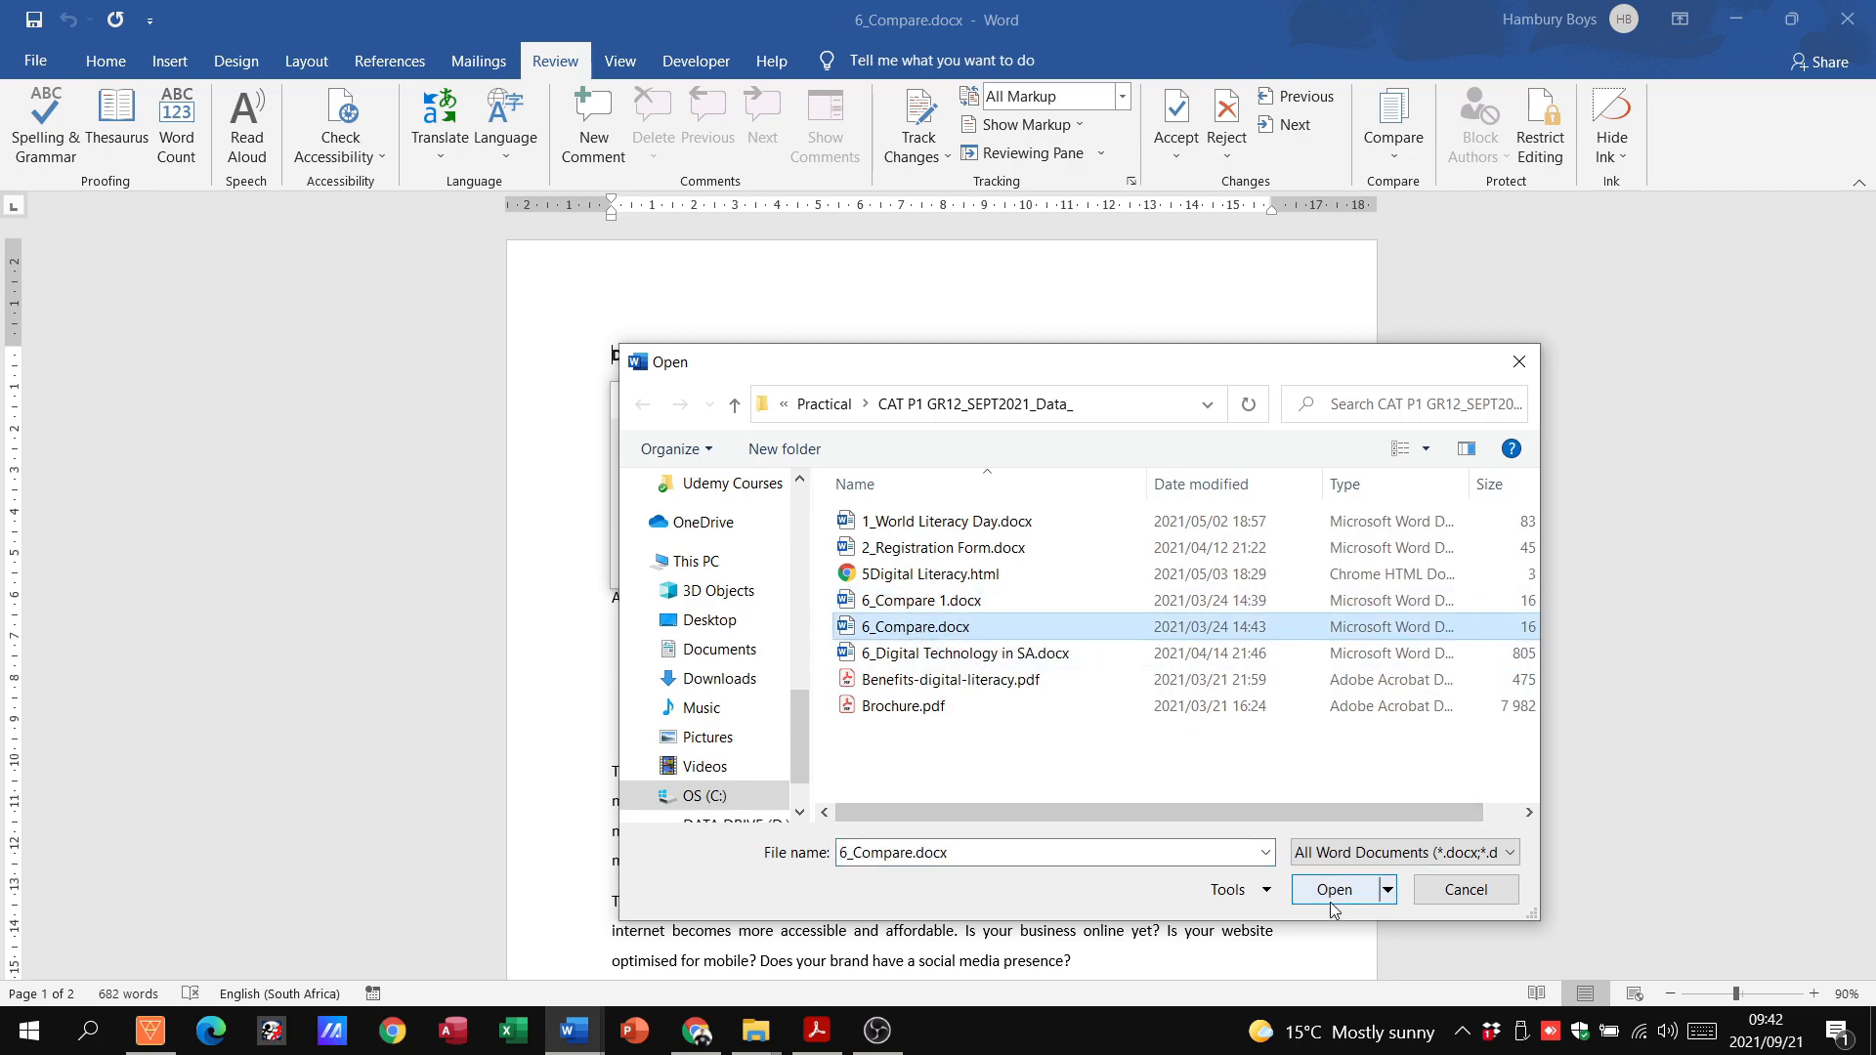
click(1333, 889)
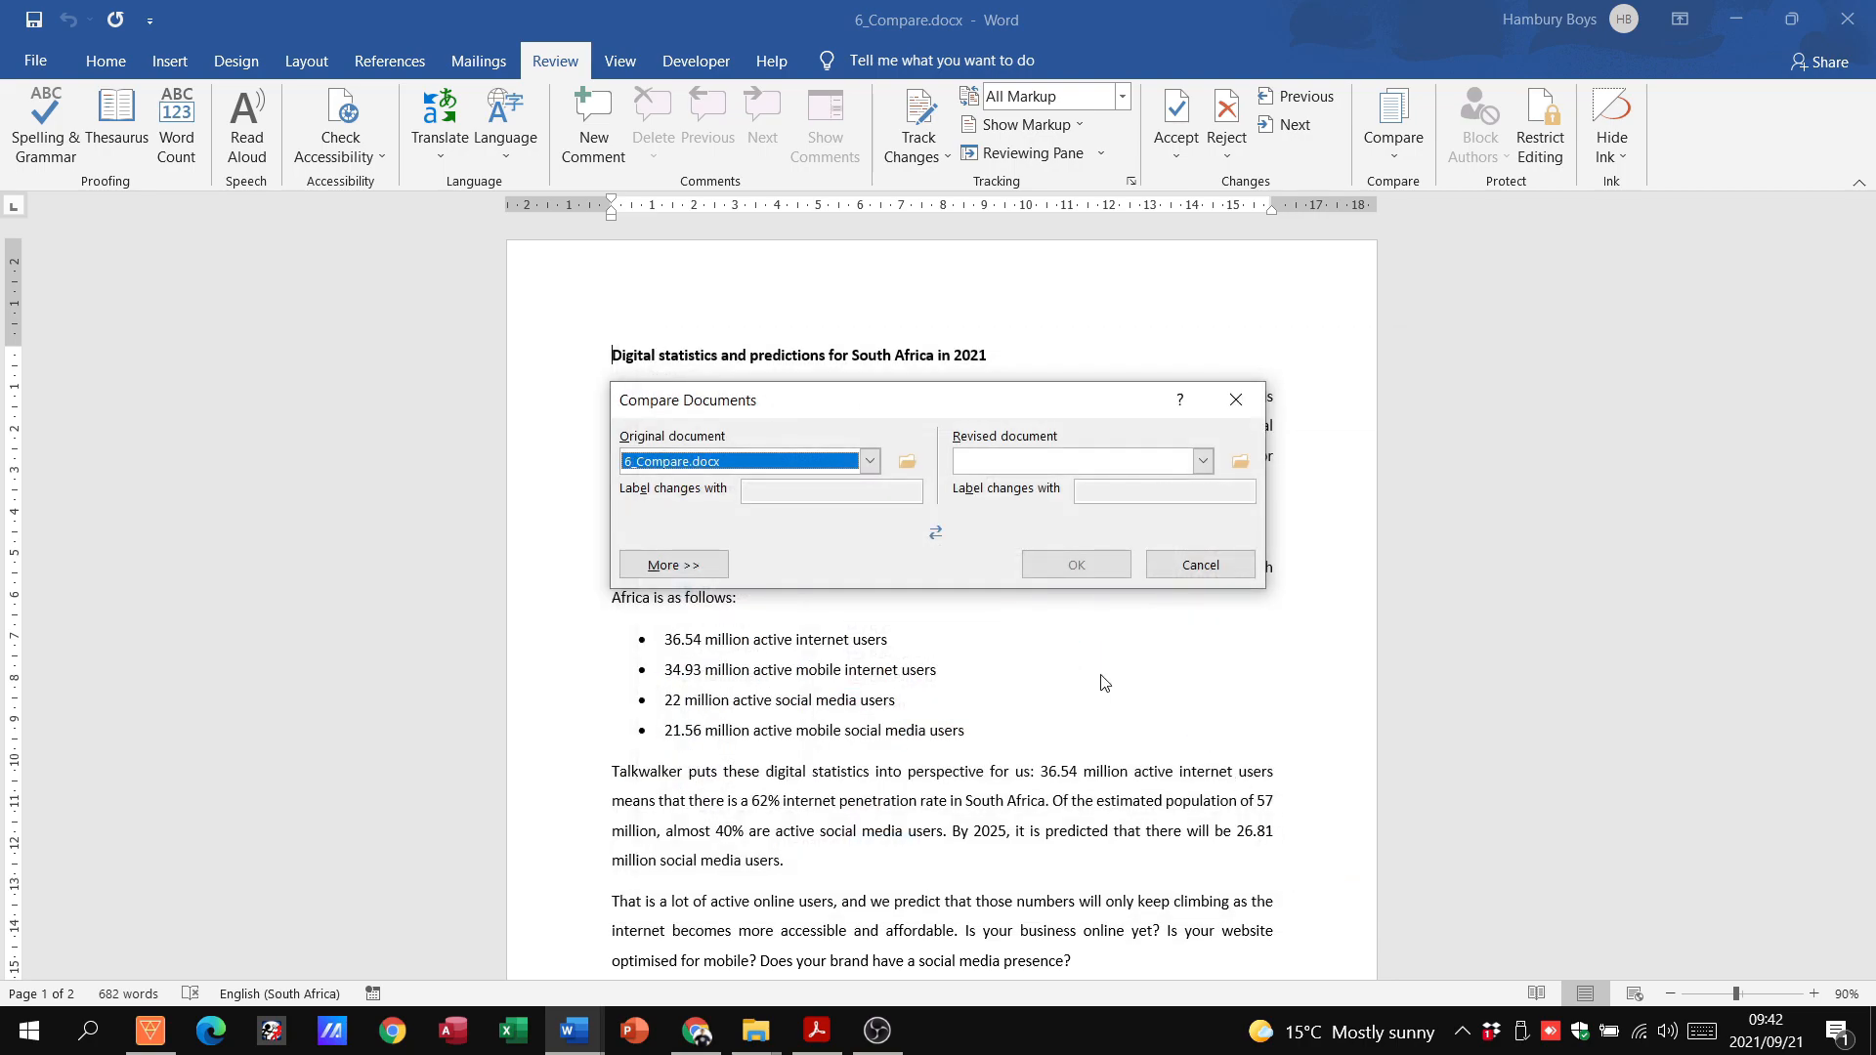
mouse_move(1058, 406)
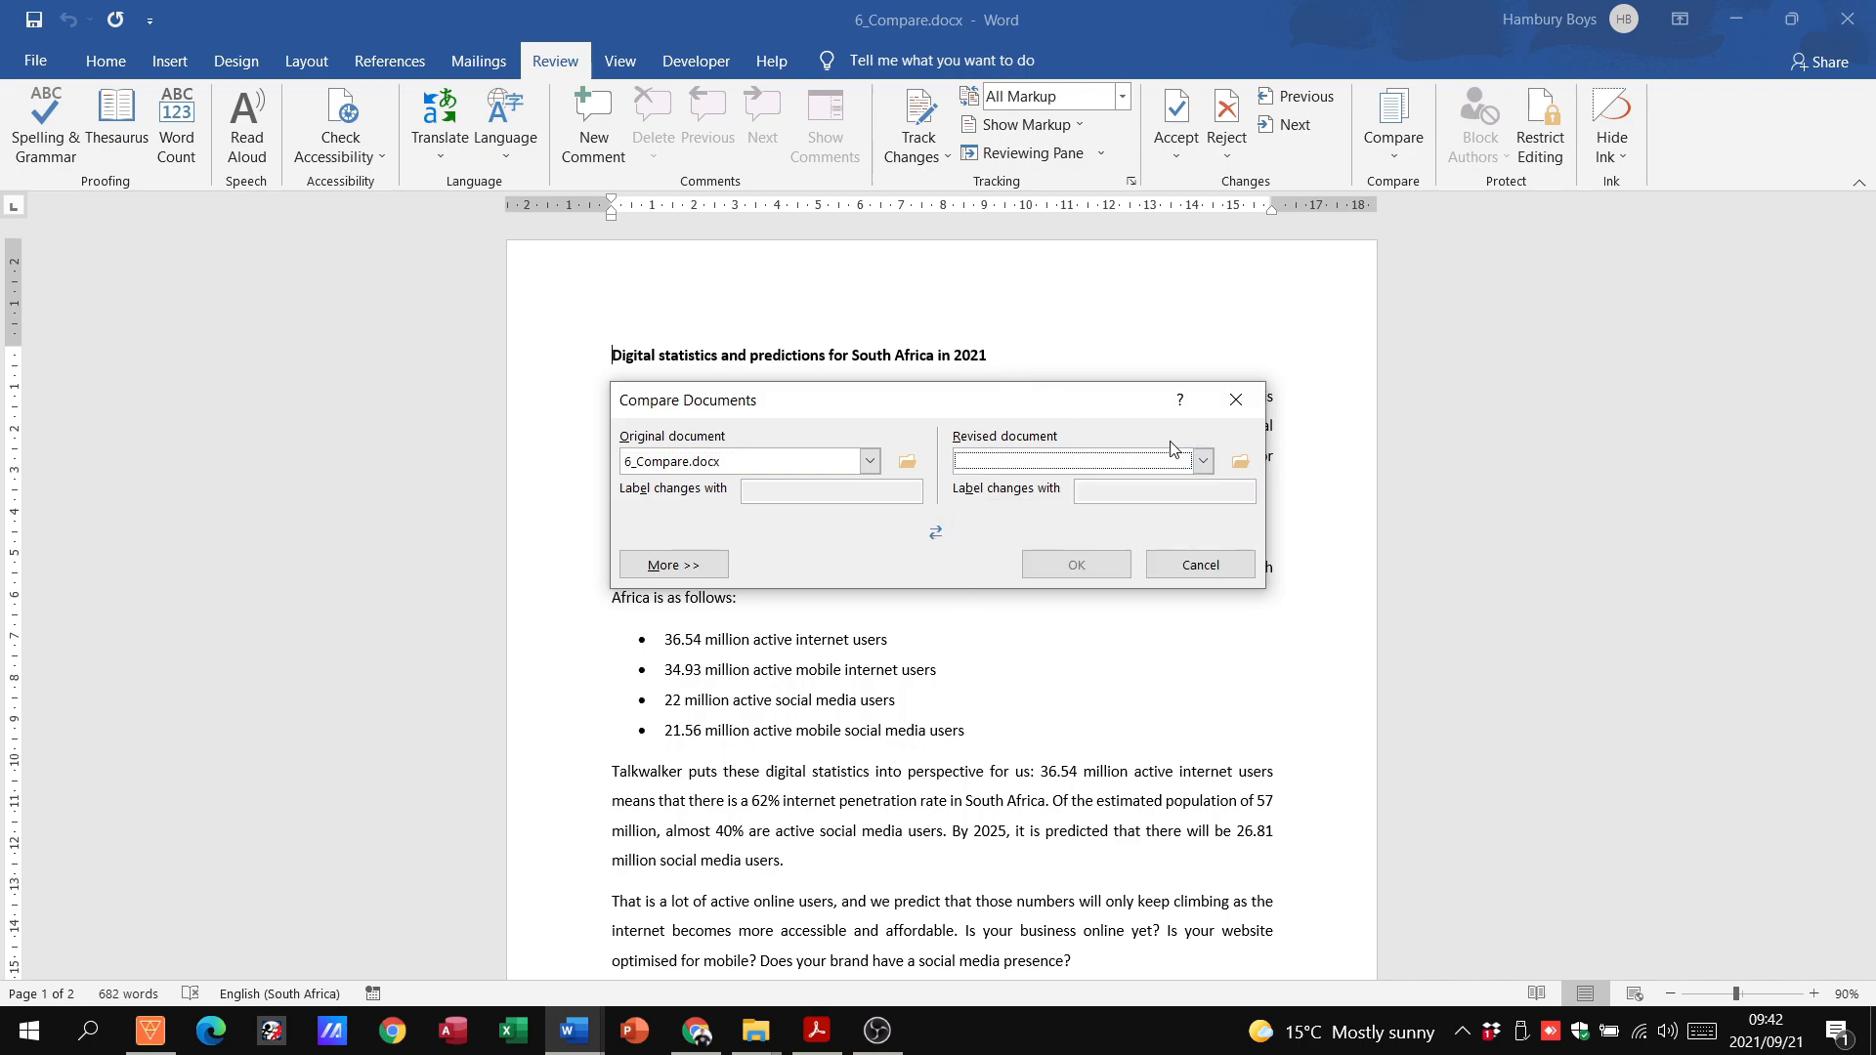
Step: Choose 6_Compare 1.docx as the revised document and run the comparison
click(1203, 460)
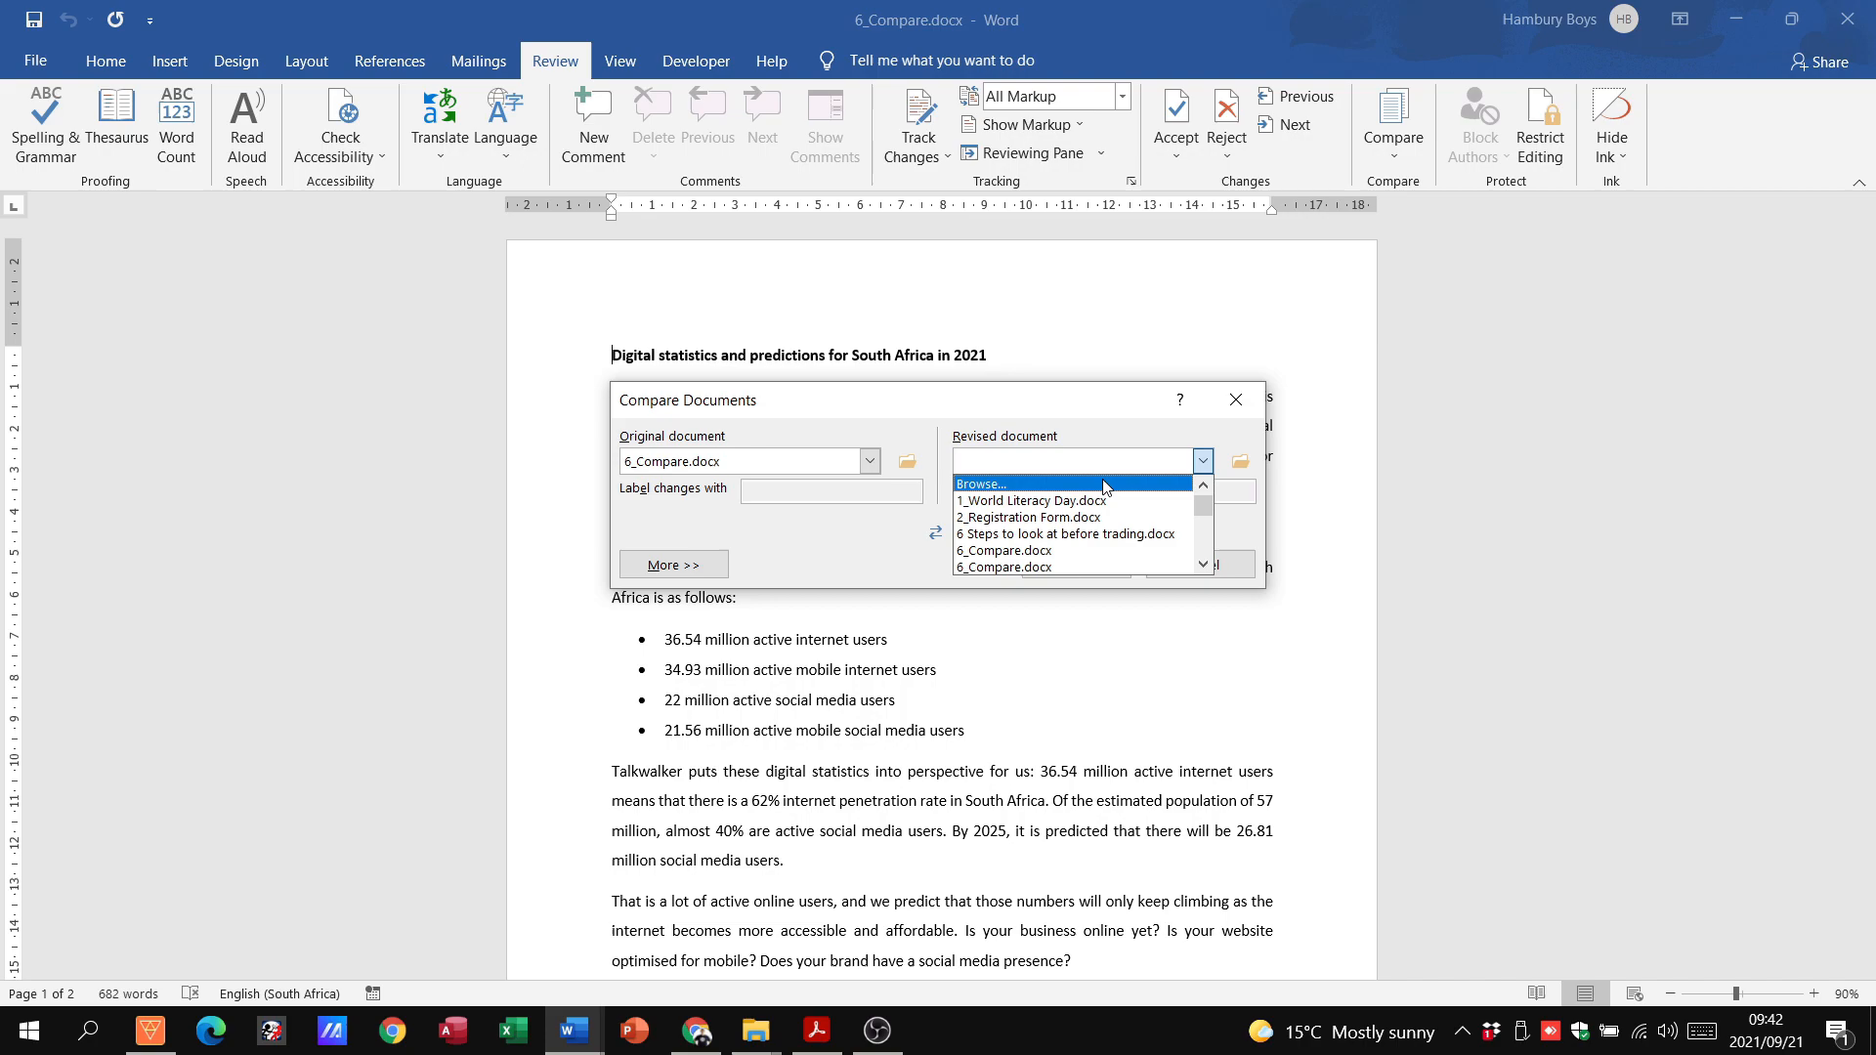
click(981, 485)
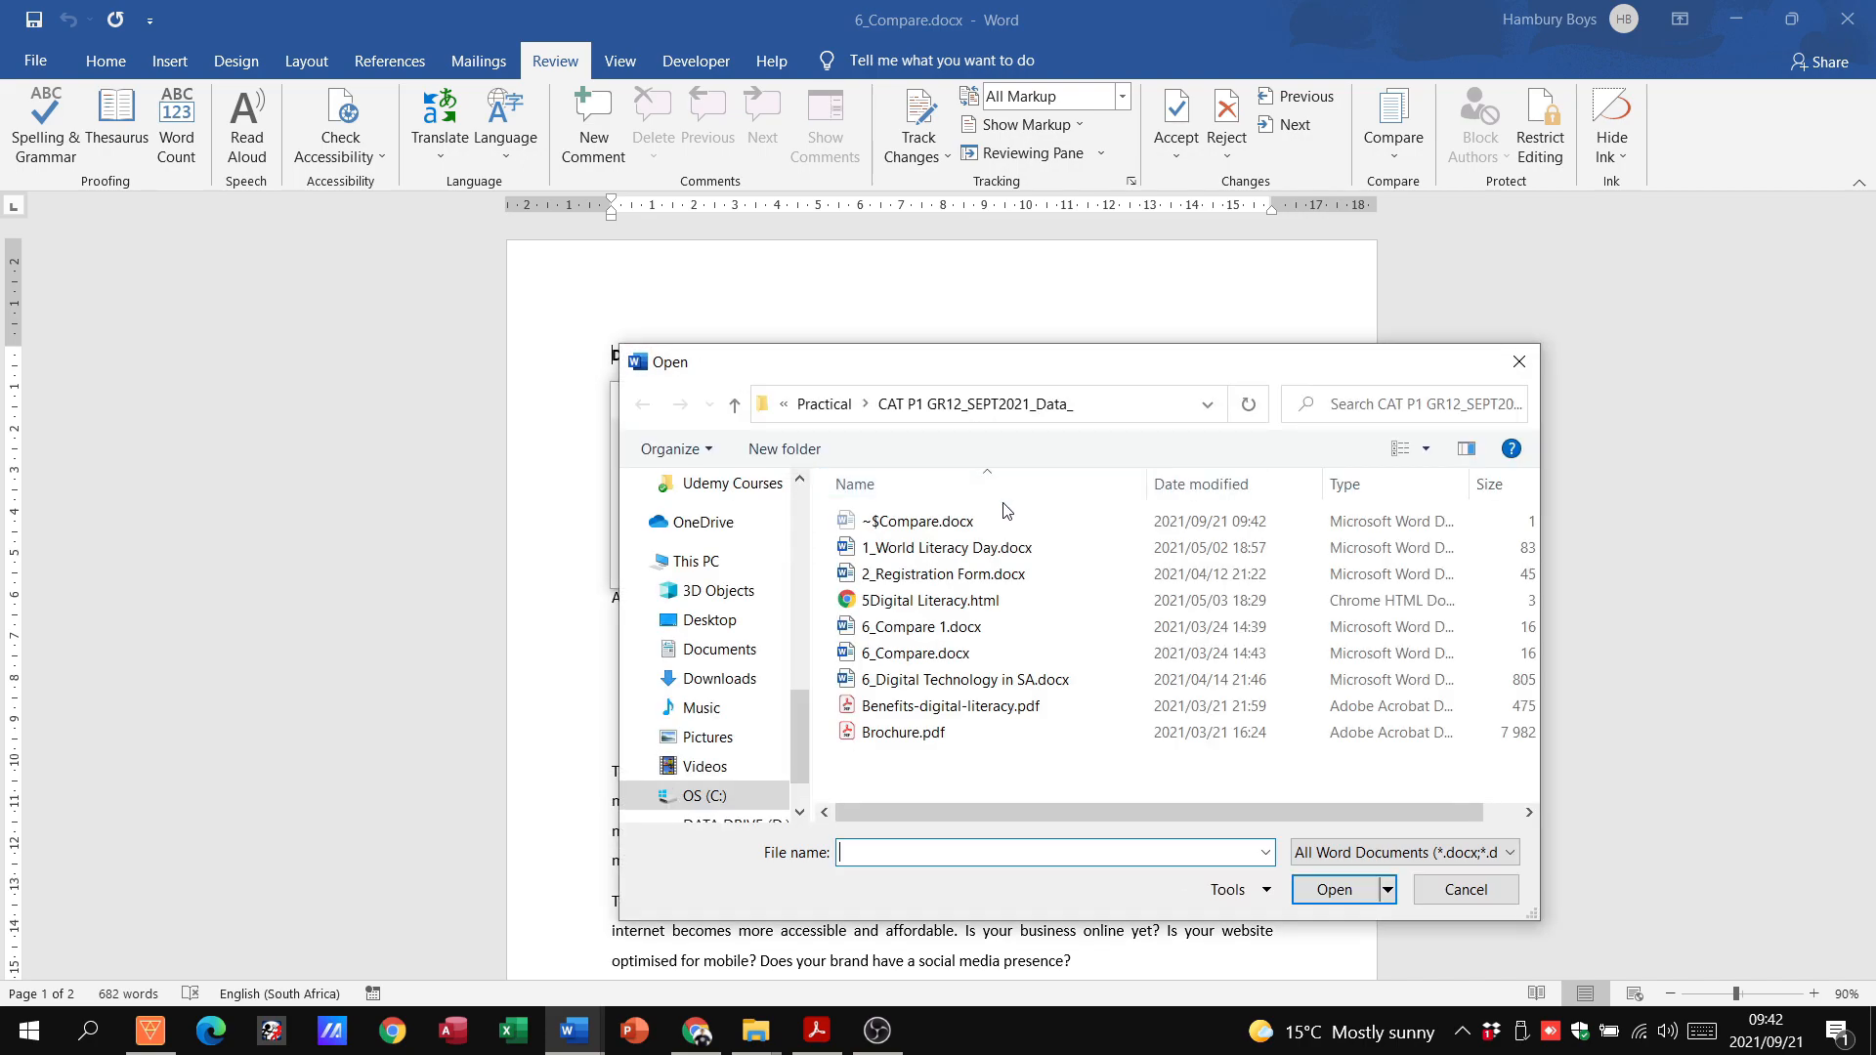
click(921, 625)
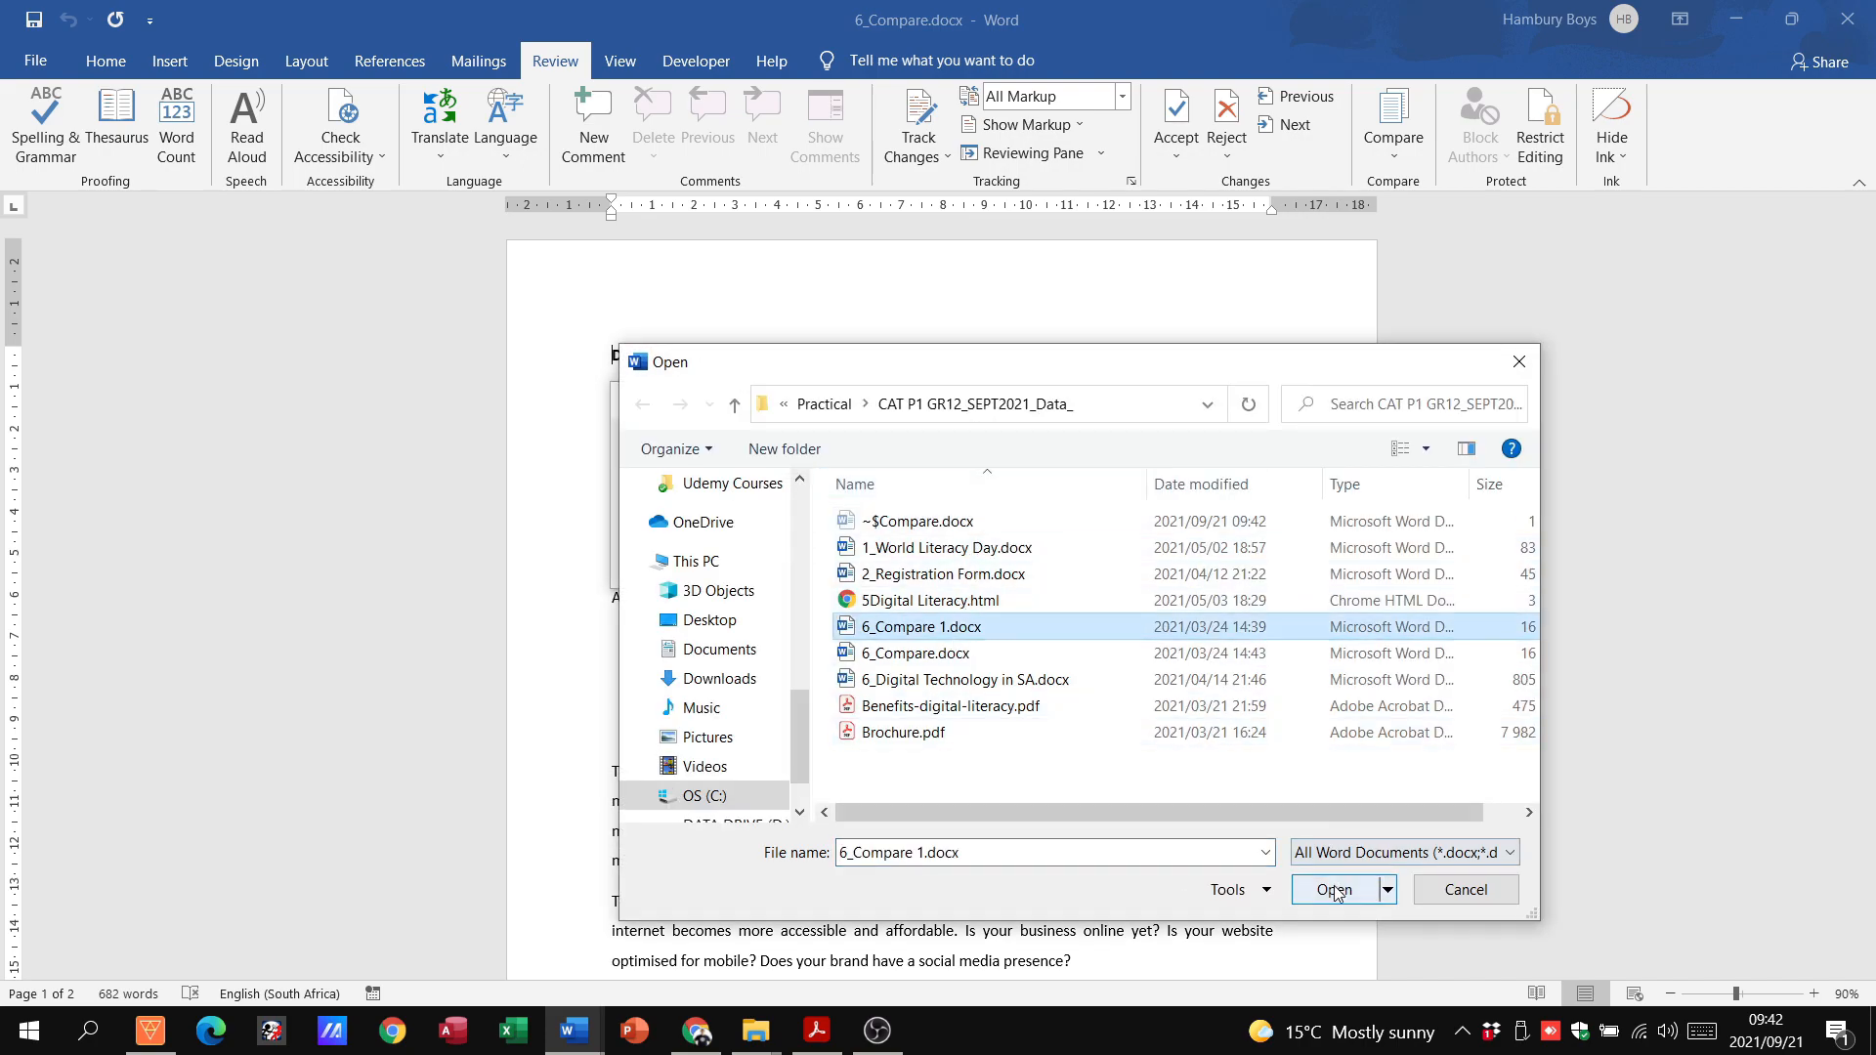
click(1333, 889)
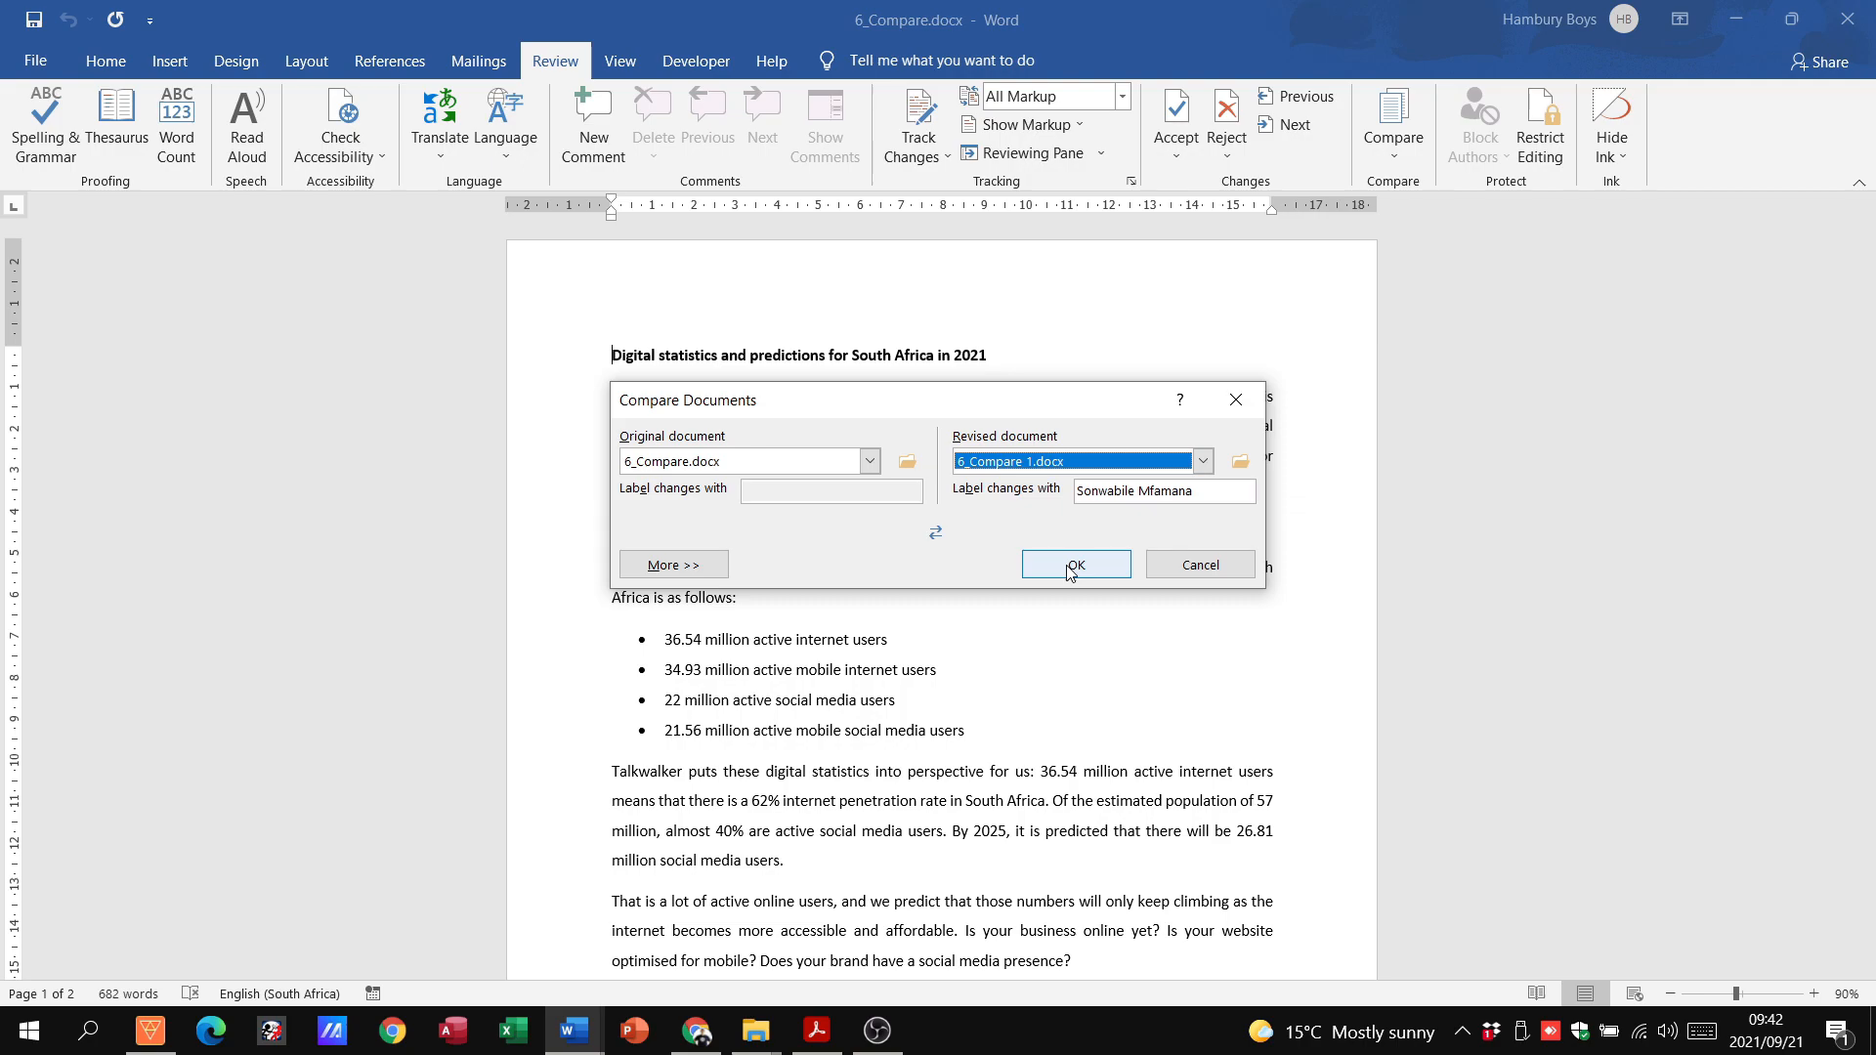
click(1075, 564)
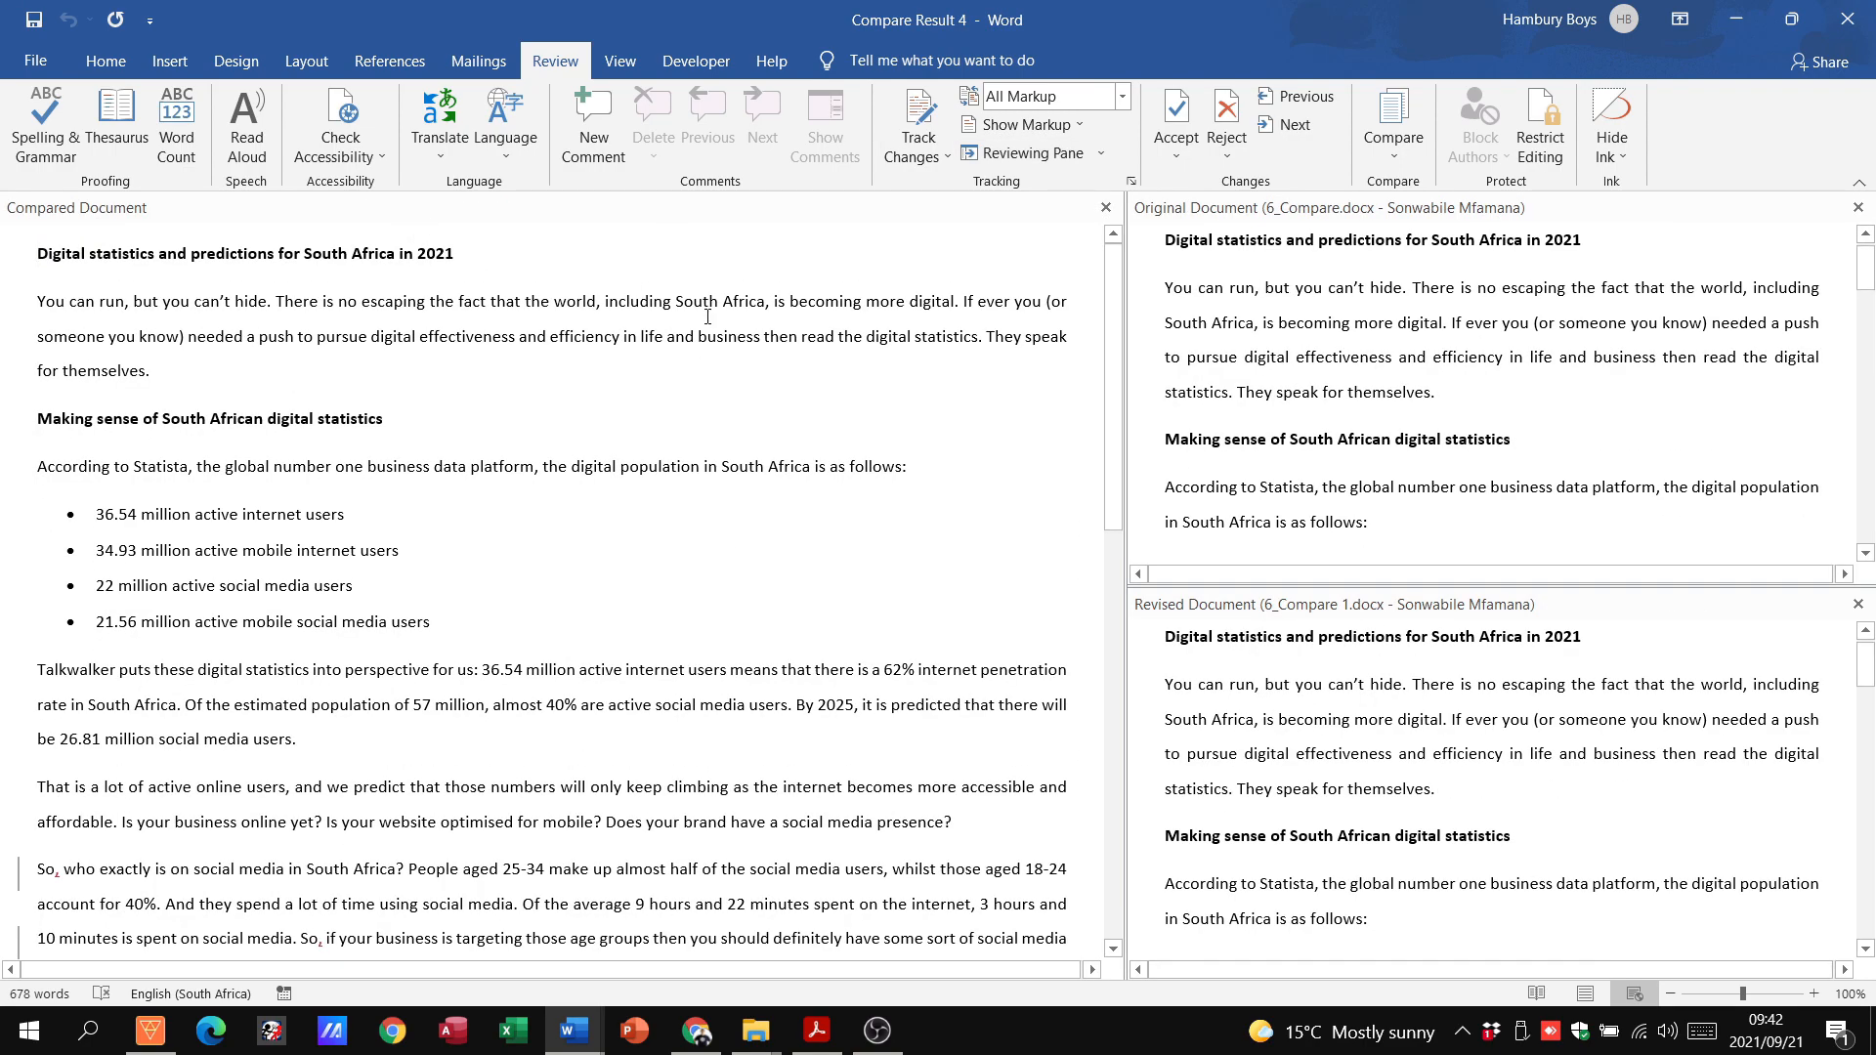
mouse_move(616, 1029)
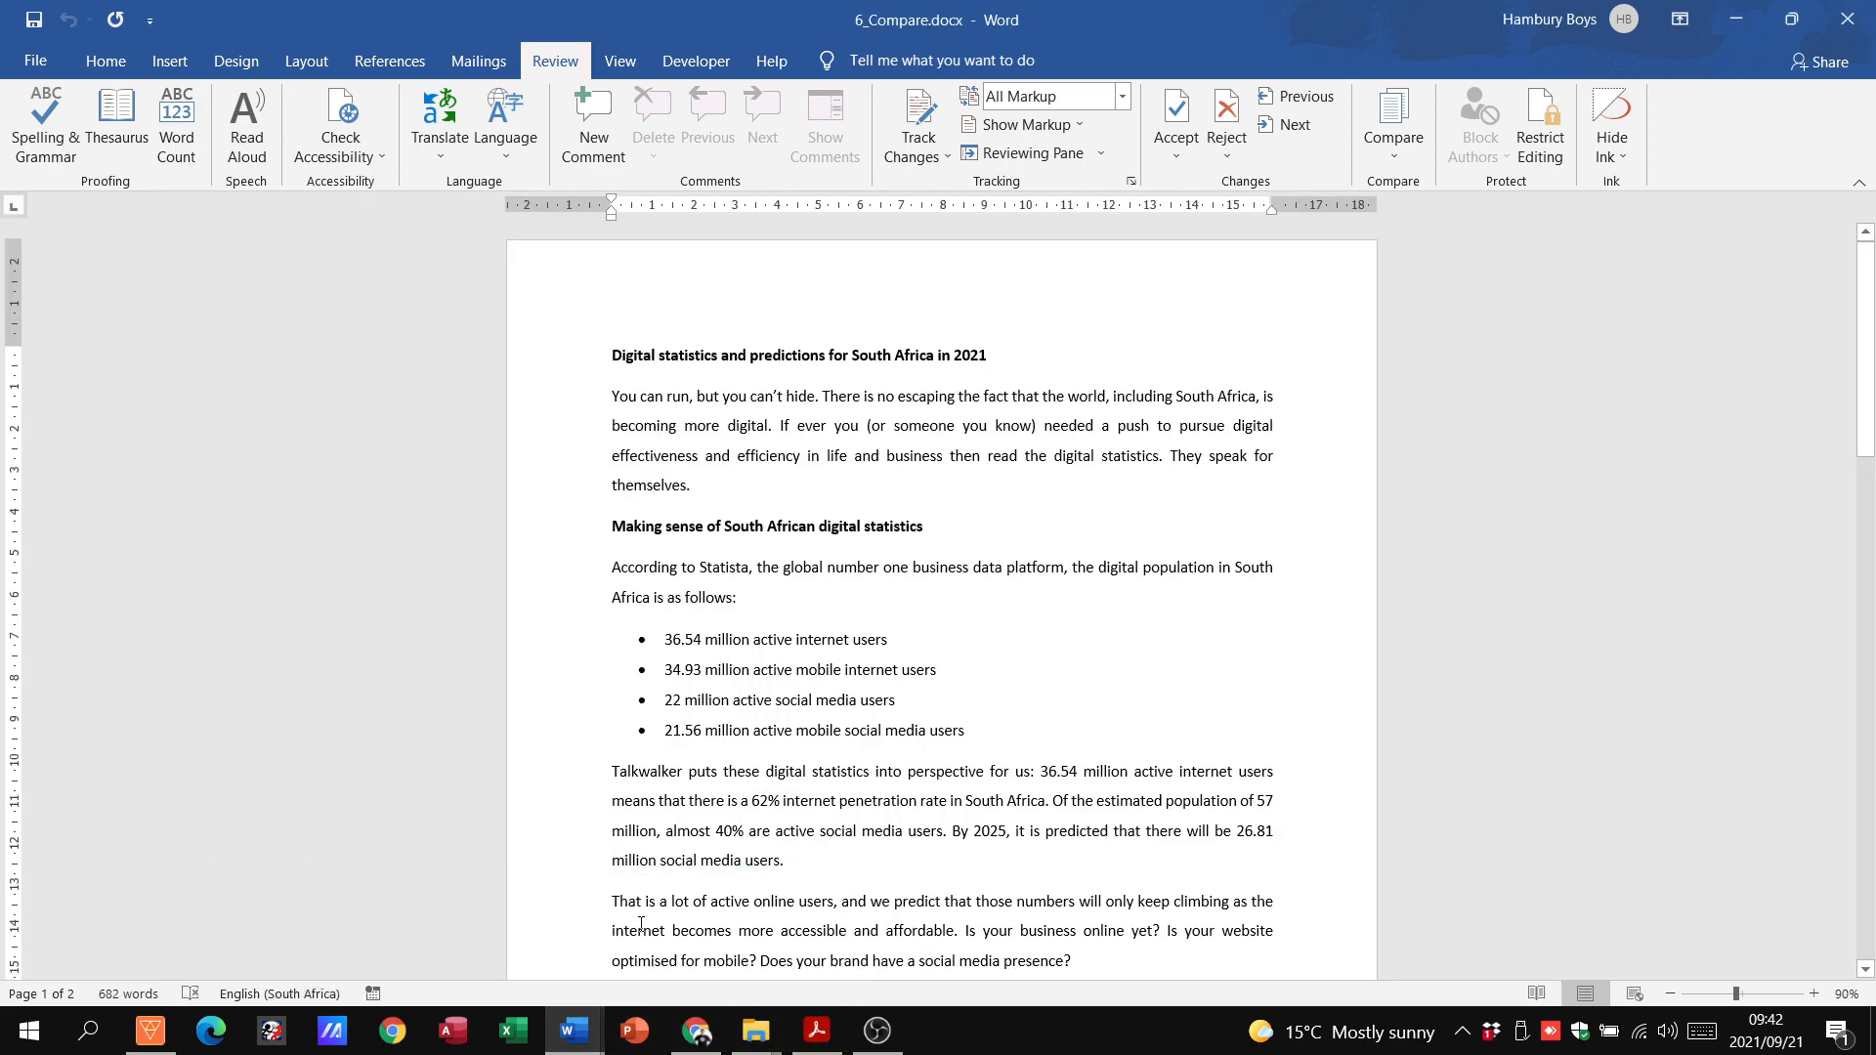
Step: Paste the comparison screenshot below 'Paste Screen Shot here:' at the end of 6_Compare.docx
scroll(down, 3)
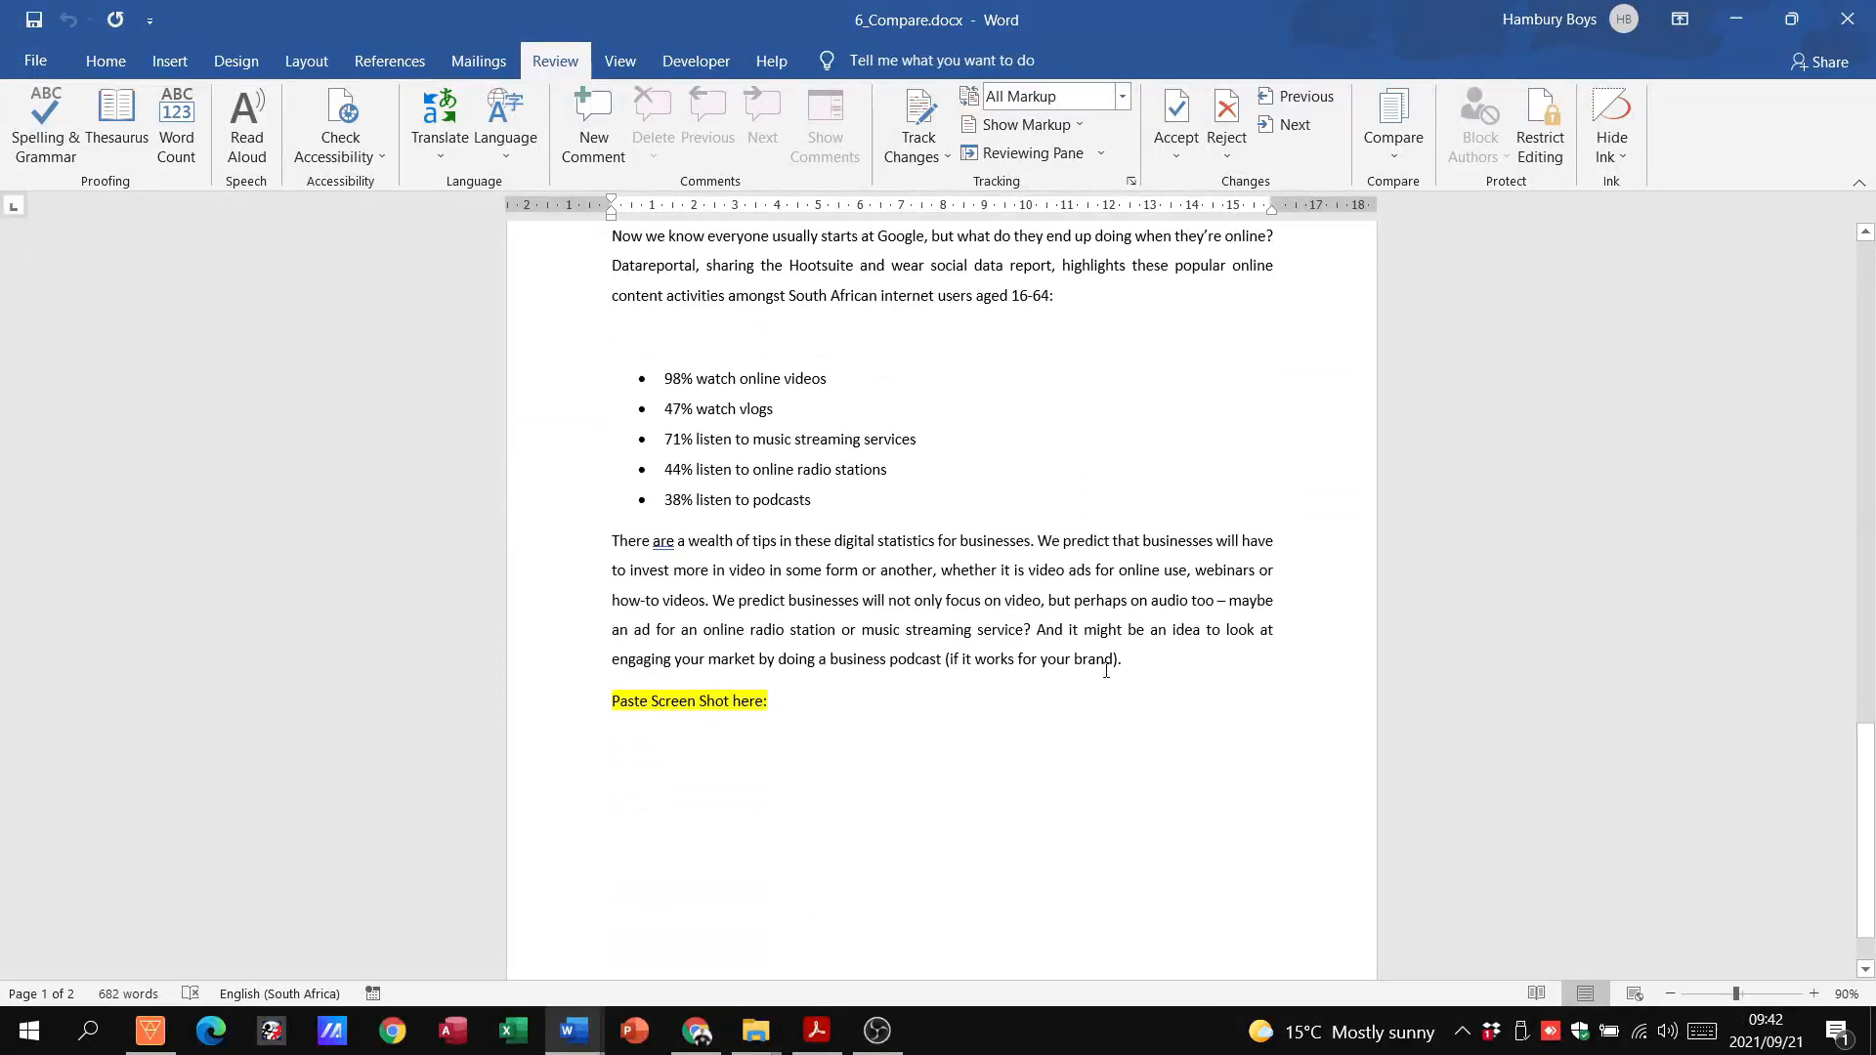
scroll(down, 3)
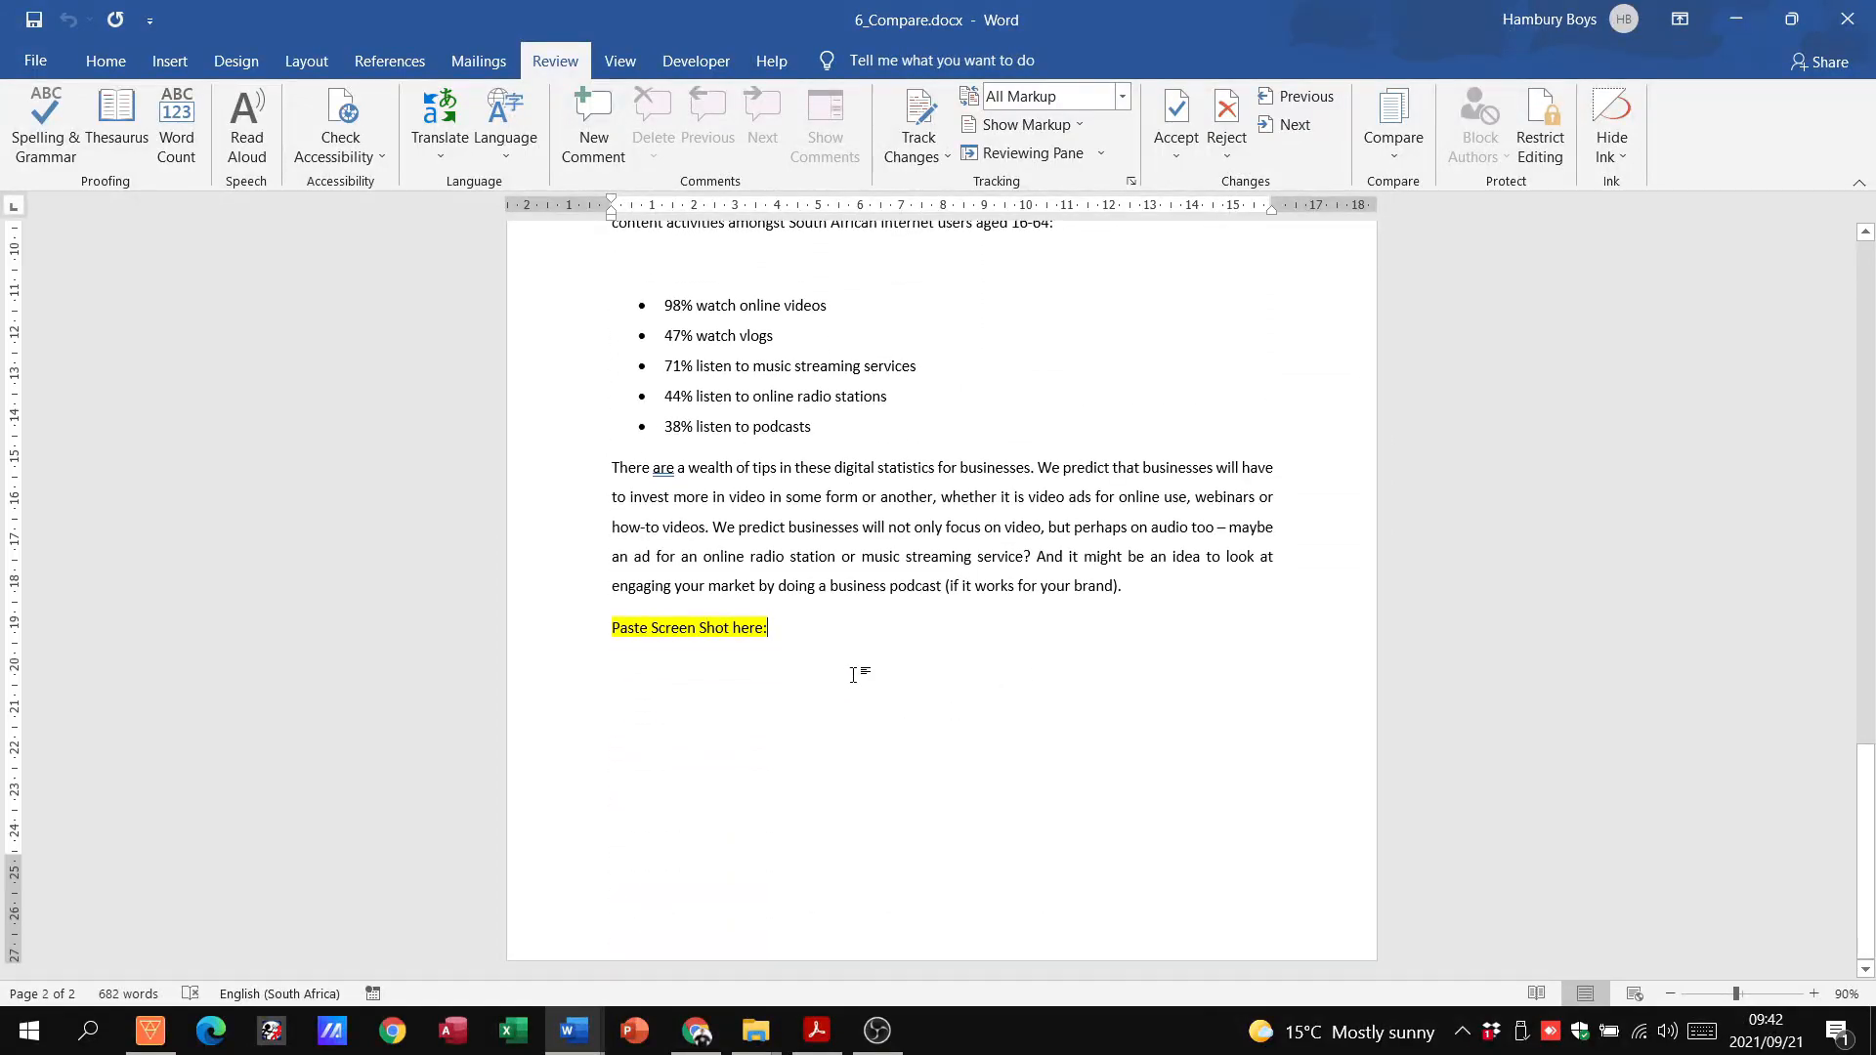
key(ctrl+v)
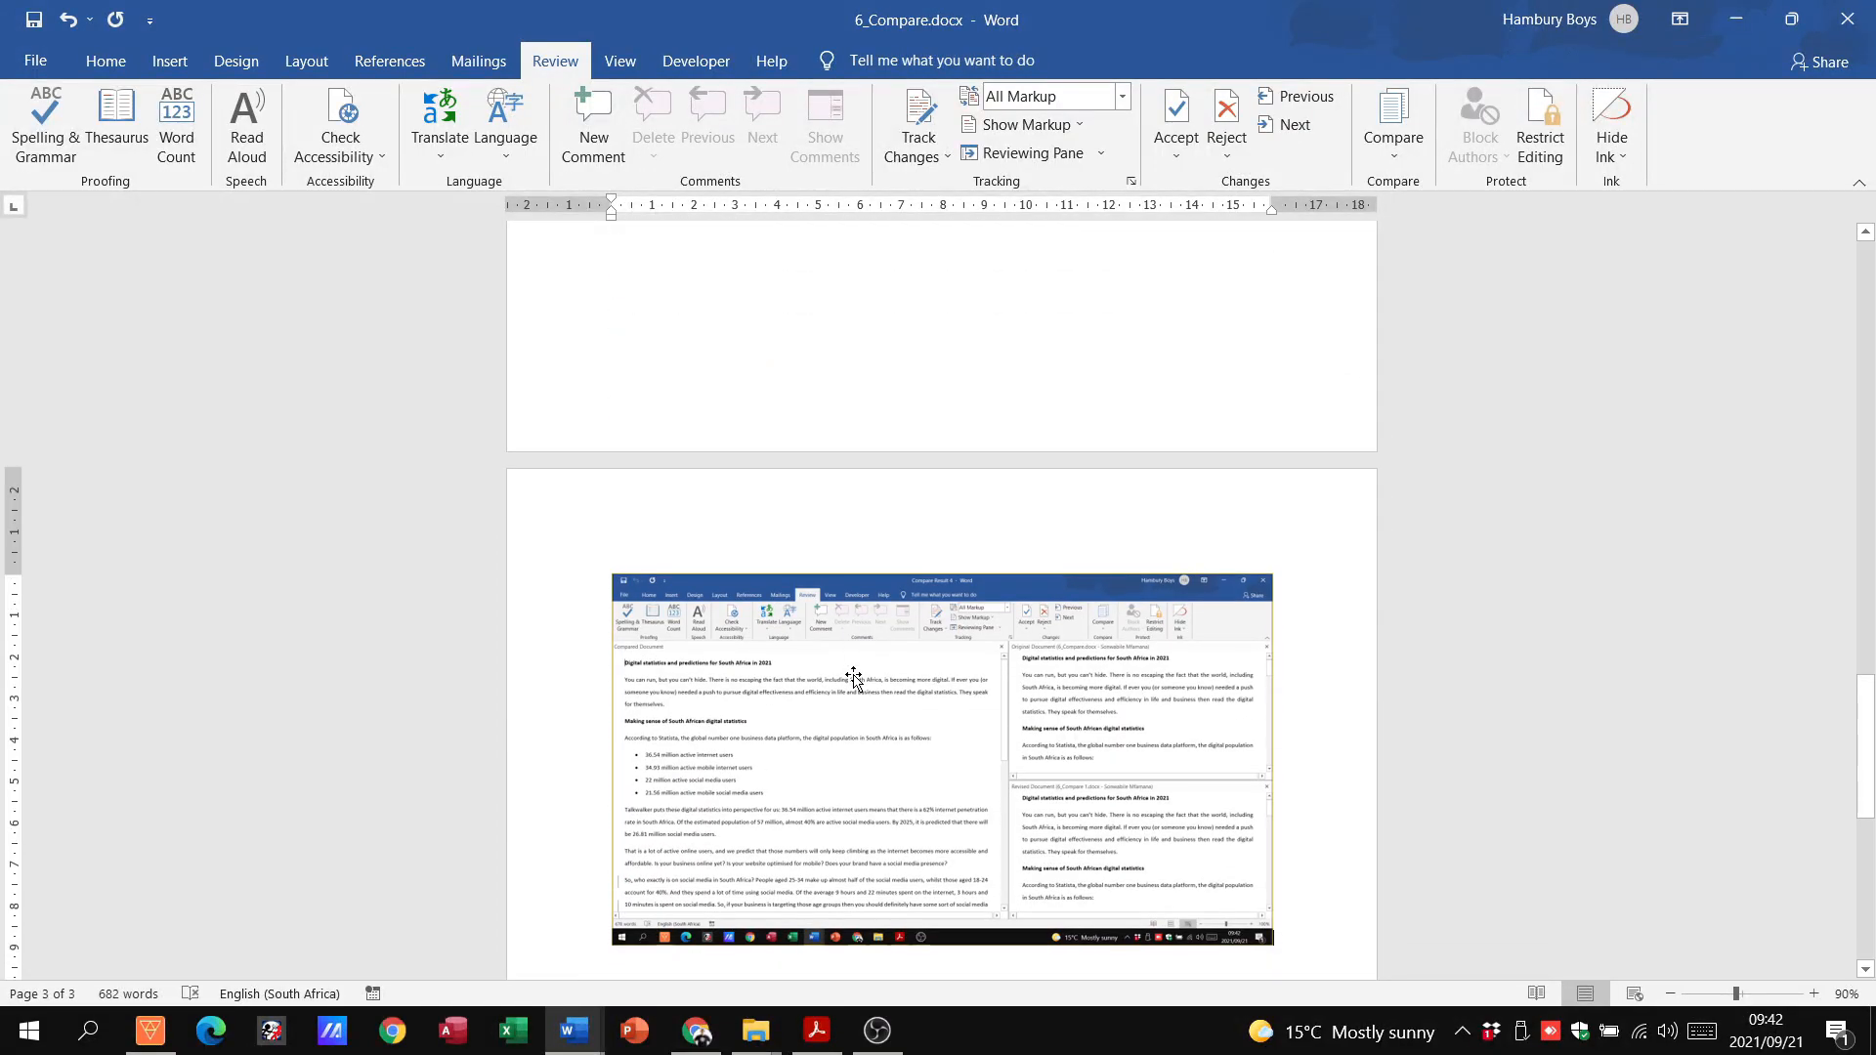
mouse_move(864, 652)
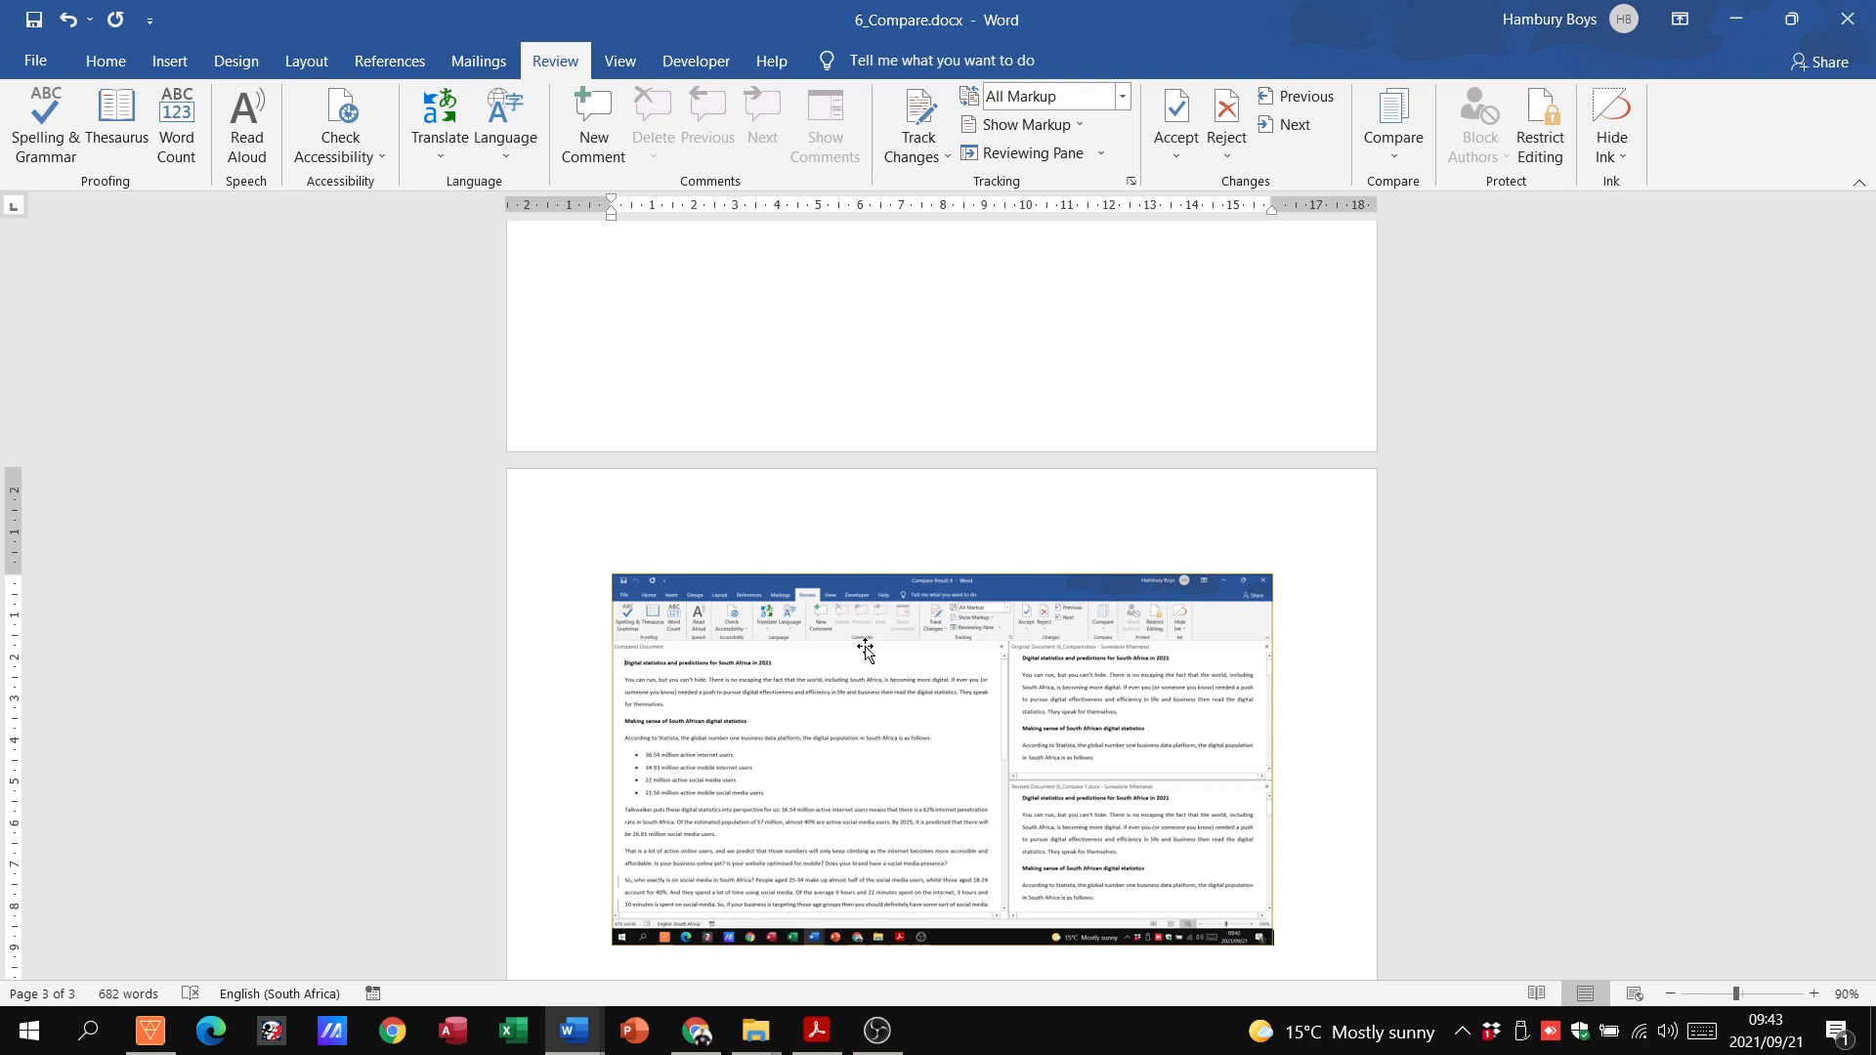
mouse_move(870, 664)
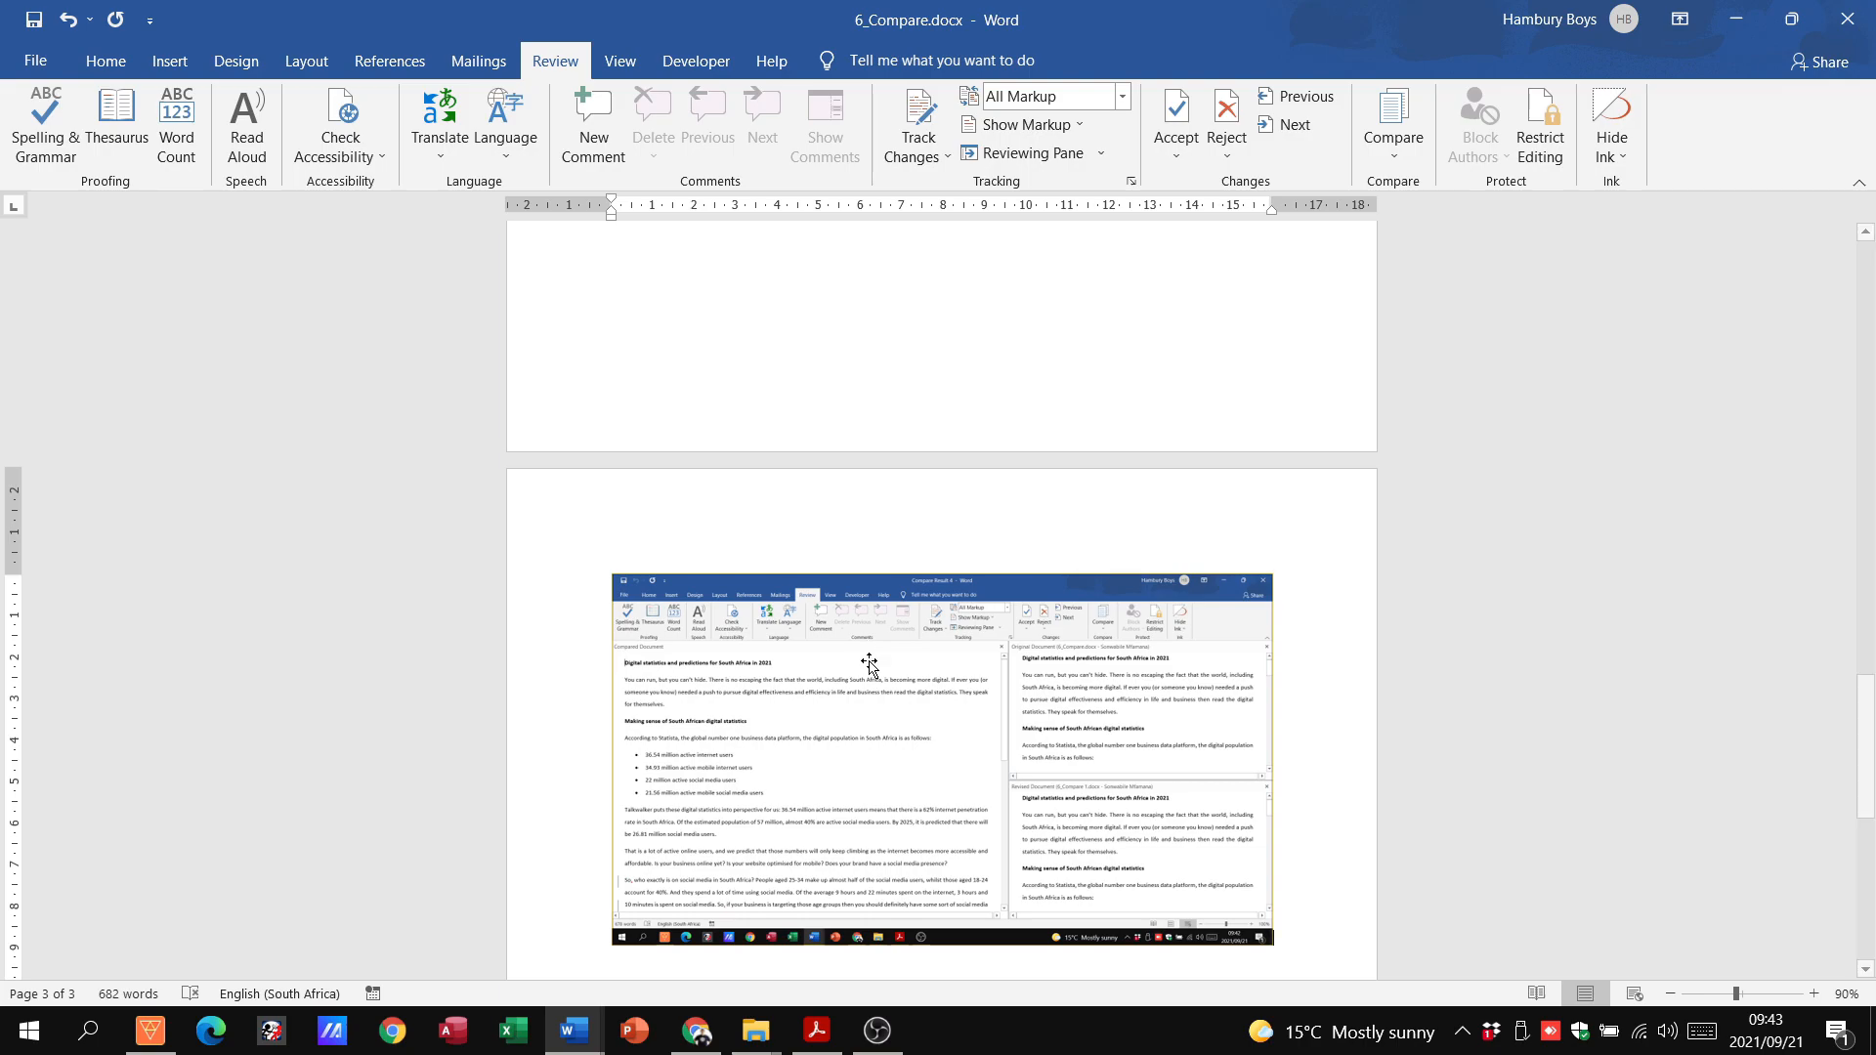
mouse_move(1313, 590)
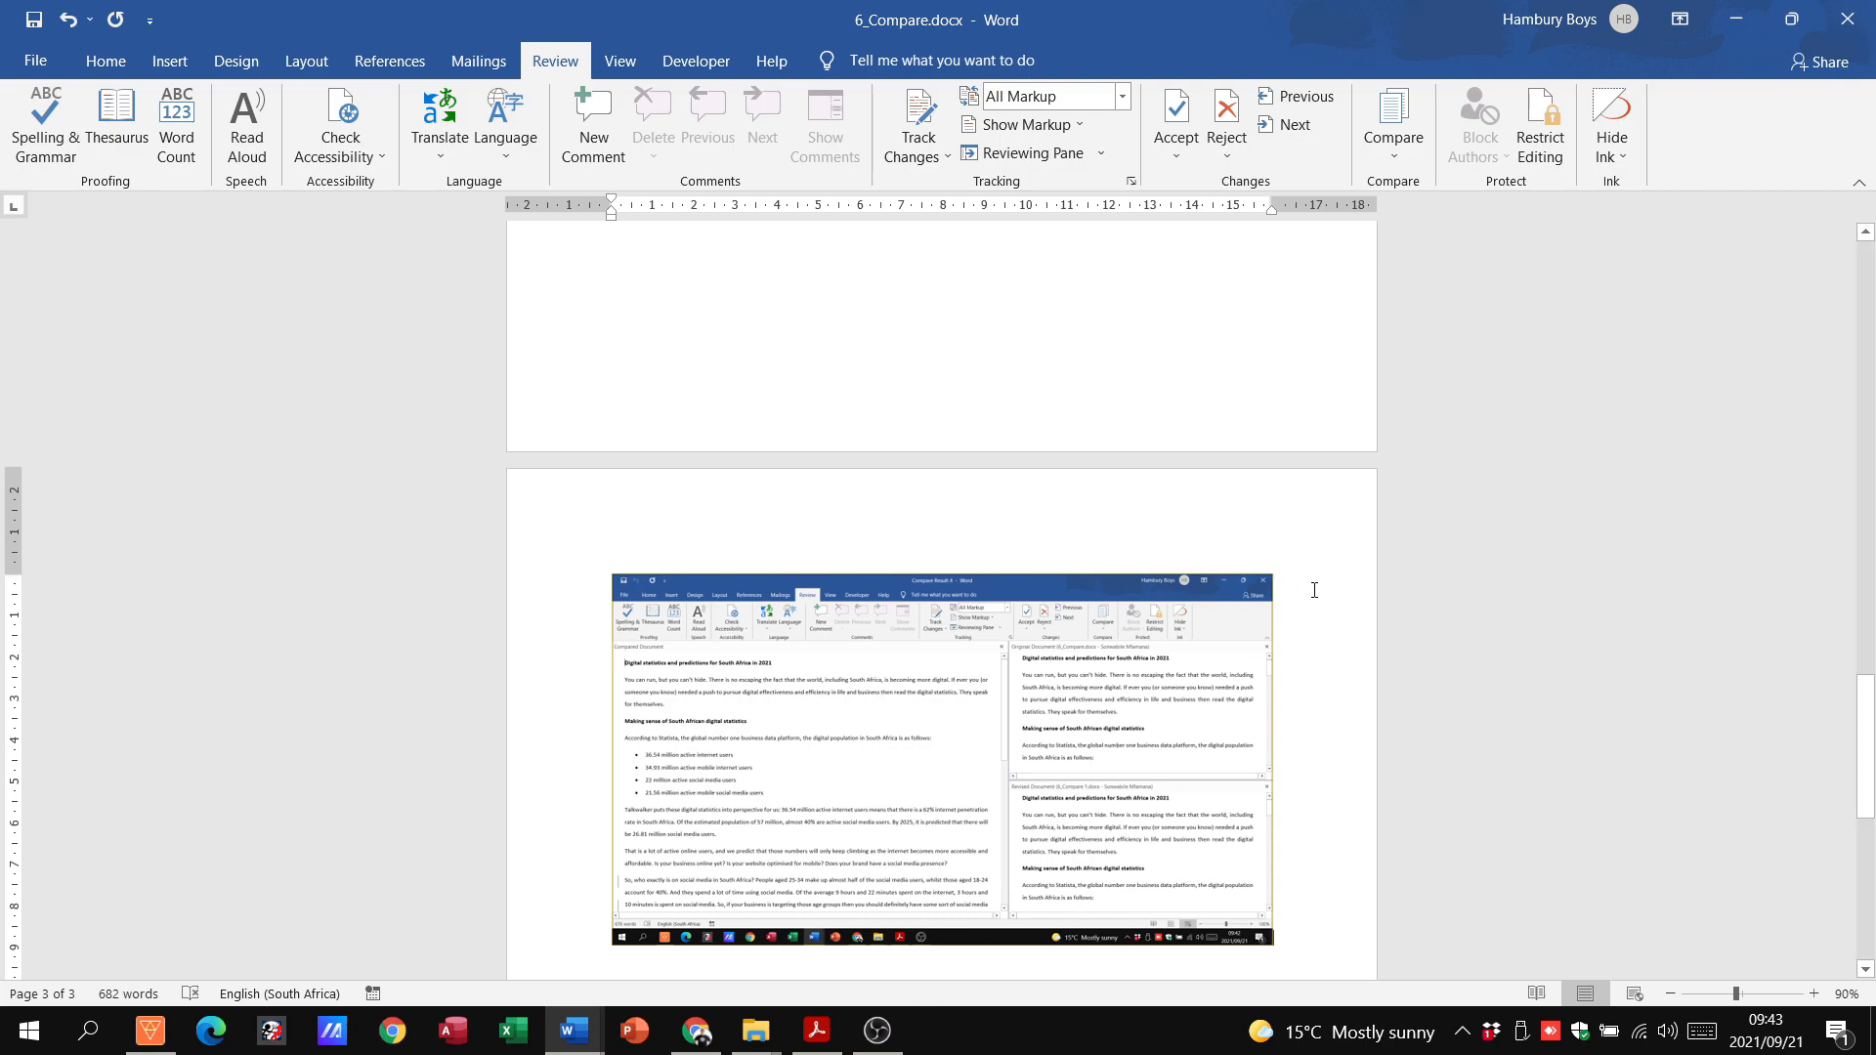